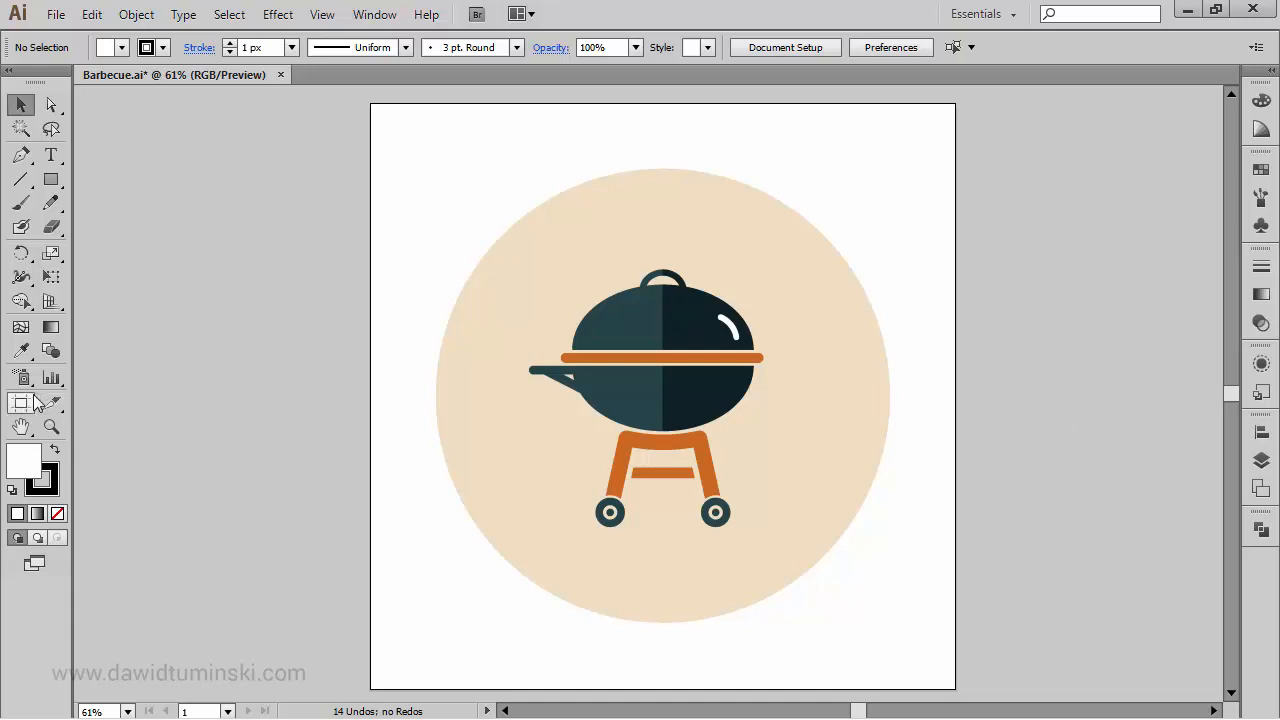
Alt-drag Artboard 1 to the right with the Artboard tool to make a blank duplicate
{"action": "left_click", "coordinate": [20, 403]}
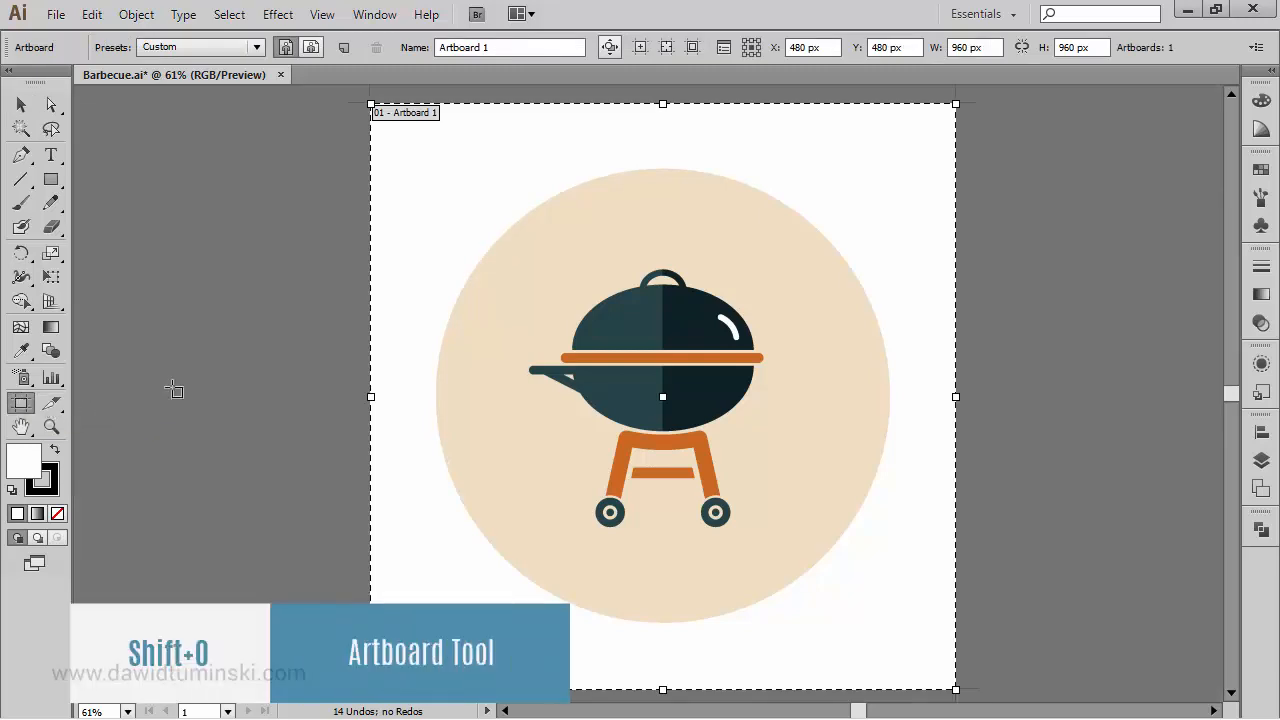
{"action": "mouse_move", "coordinate": [240, 365]}
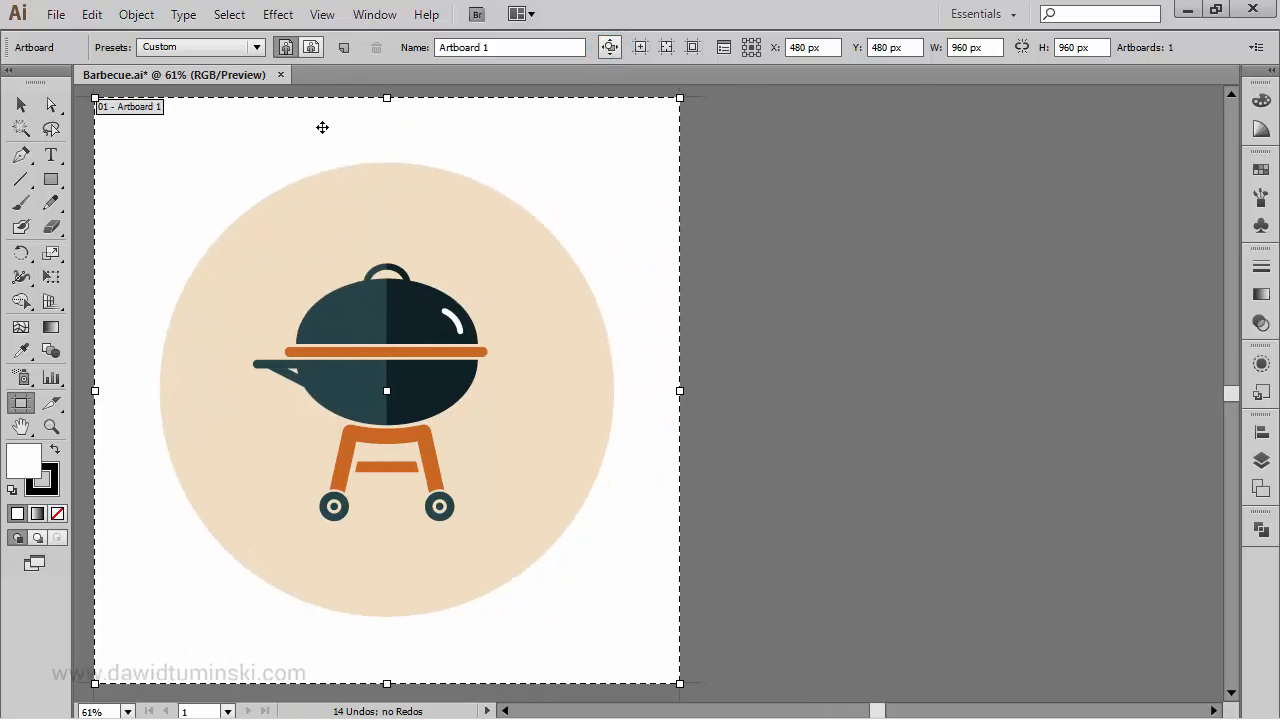
{"action": "mouse_move", "coordinate": [175, 168]}
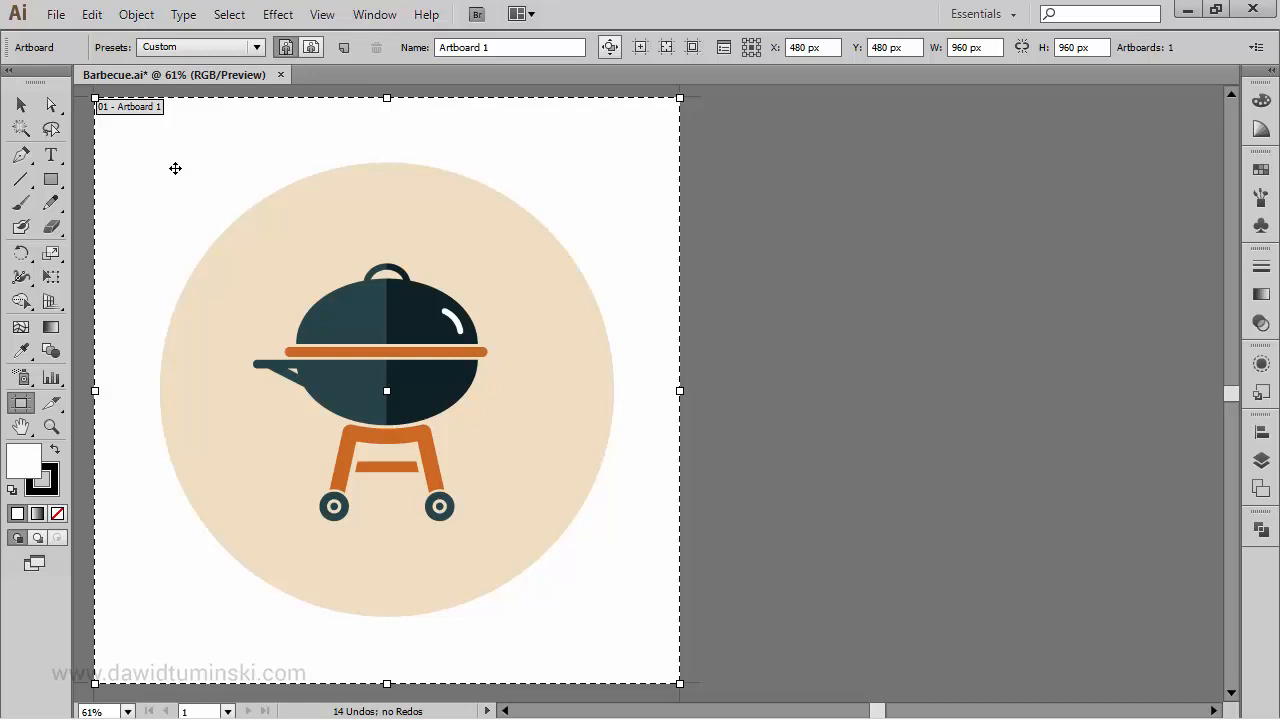
{"action": "left_click_drag", "start_coordinate": [387, 391], "coordinate": [530, 391]}
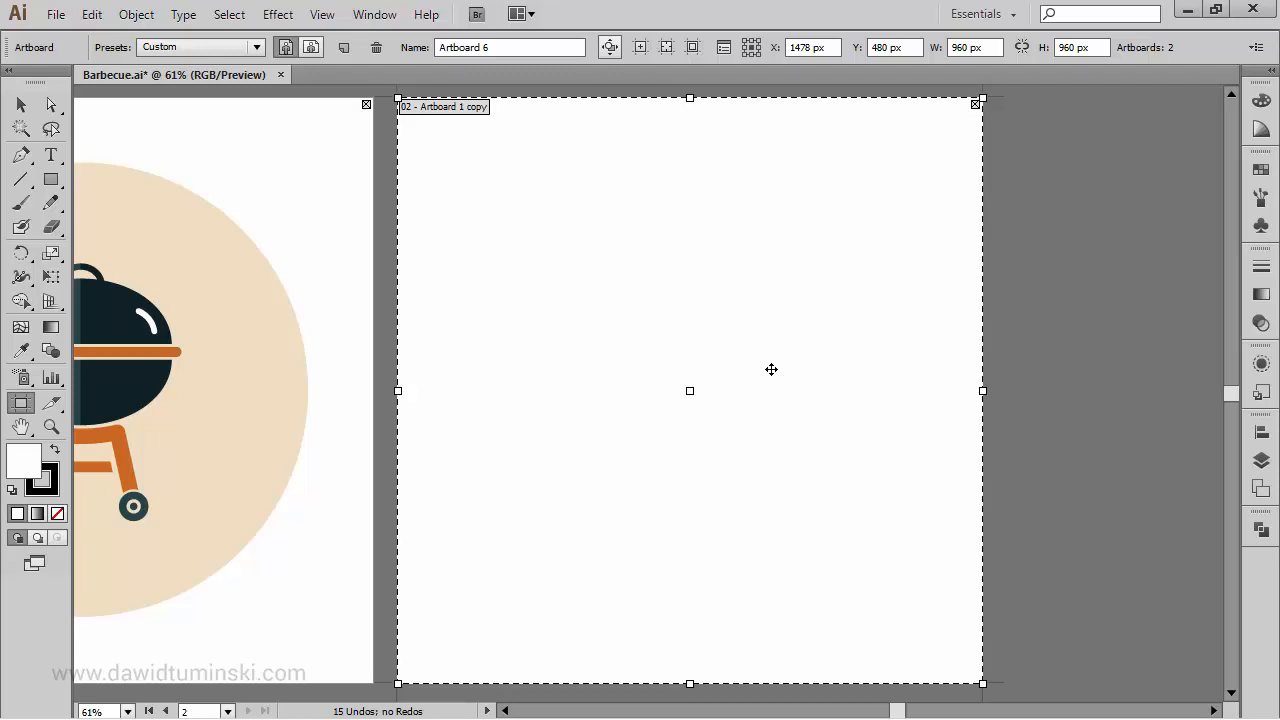
Toggle the rulers, cross vertical and horizontal guides at the artboard centre, and check guide settings
{"action": "key", "text": "ctrl+r"}
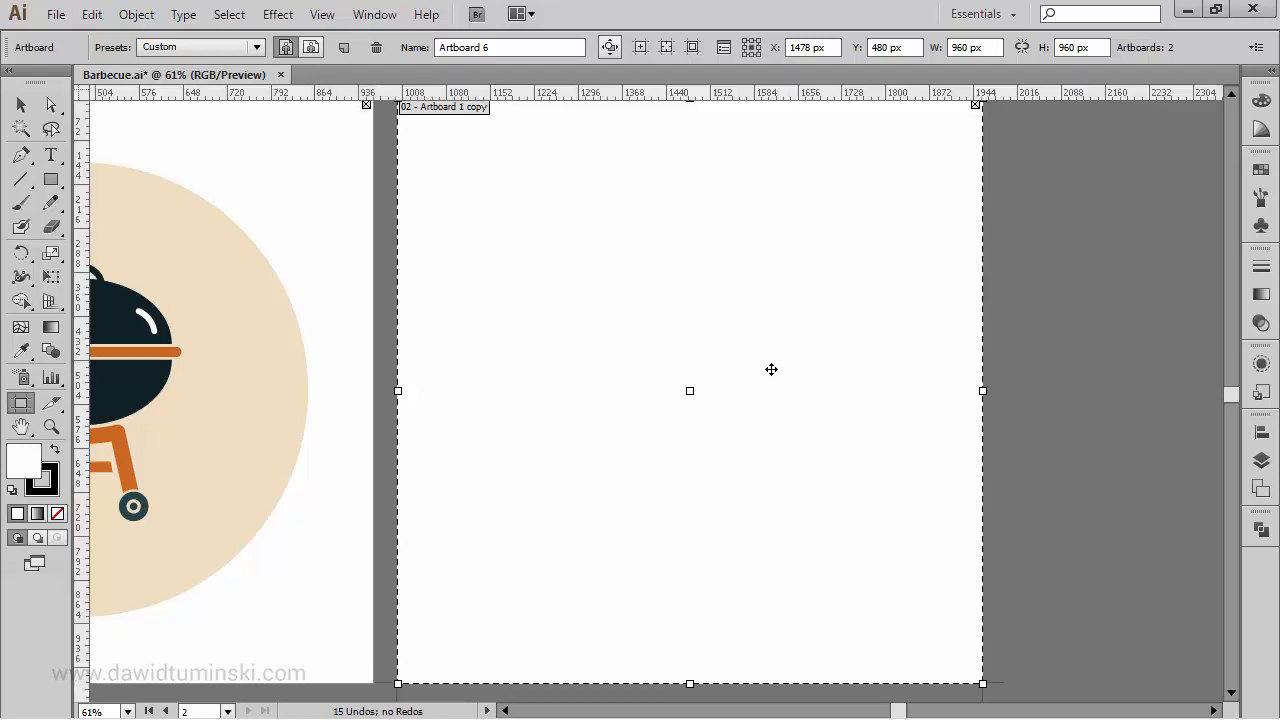
{"action": "key", "text": "ctrl+r"}
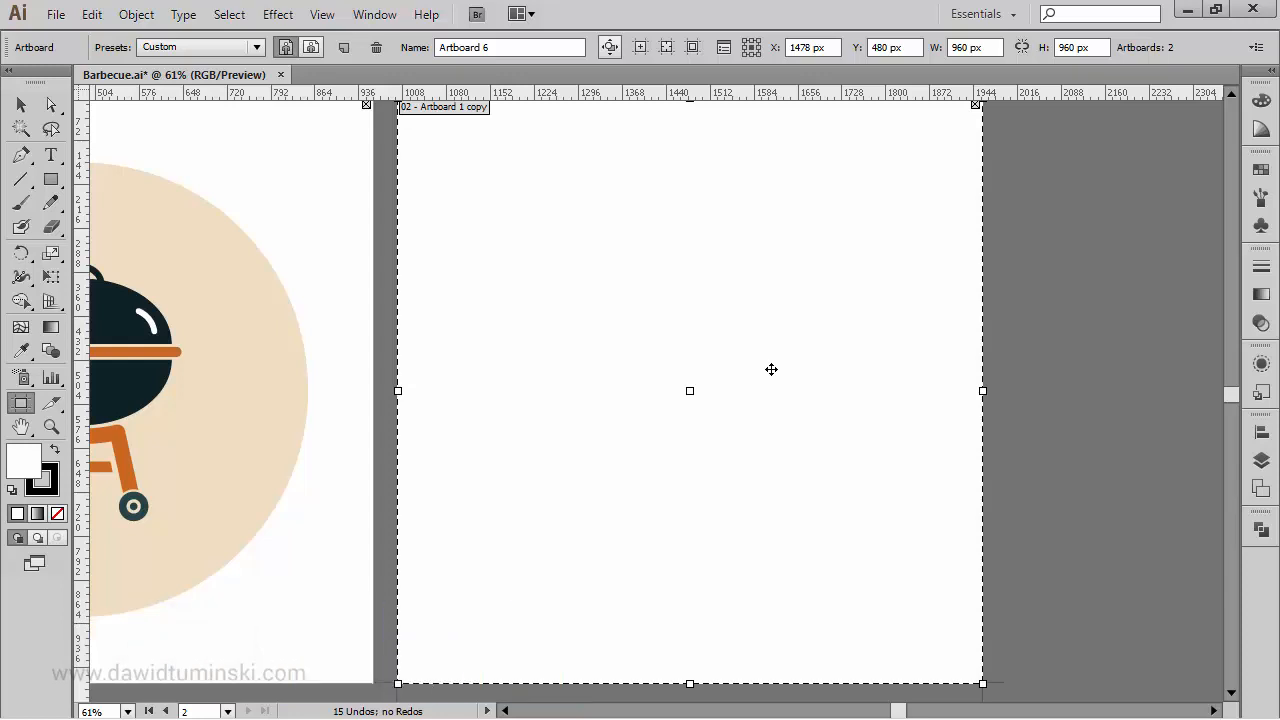
{"action": "mouse_move", "coordinate": [85, 300]}
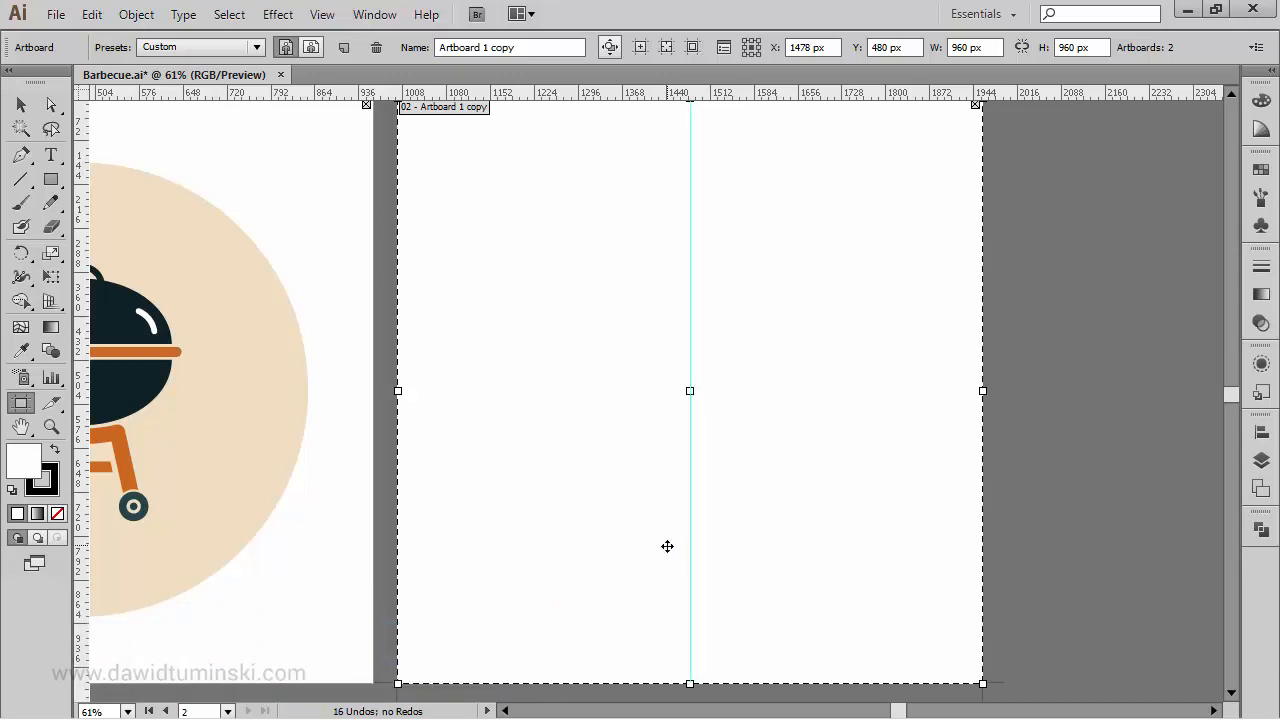
{"action": "left_click", "coordinate": [322, 14]}
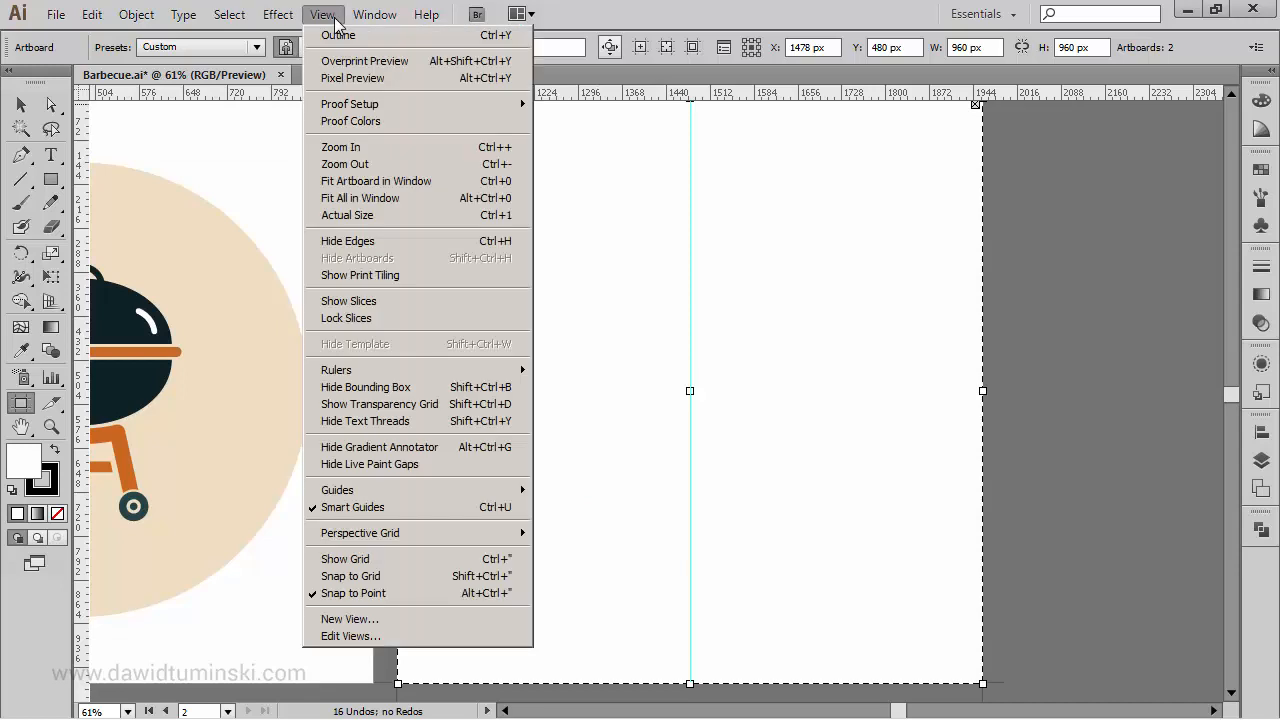
{"action": "mouse_move", "coordinate": [337, 489]}
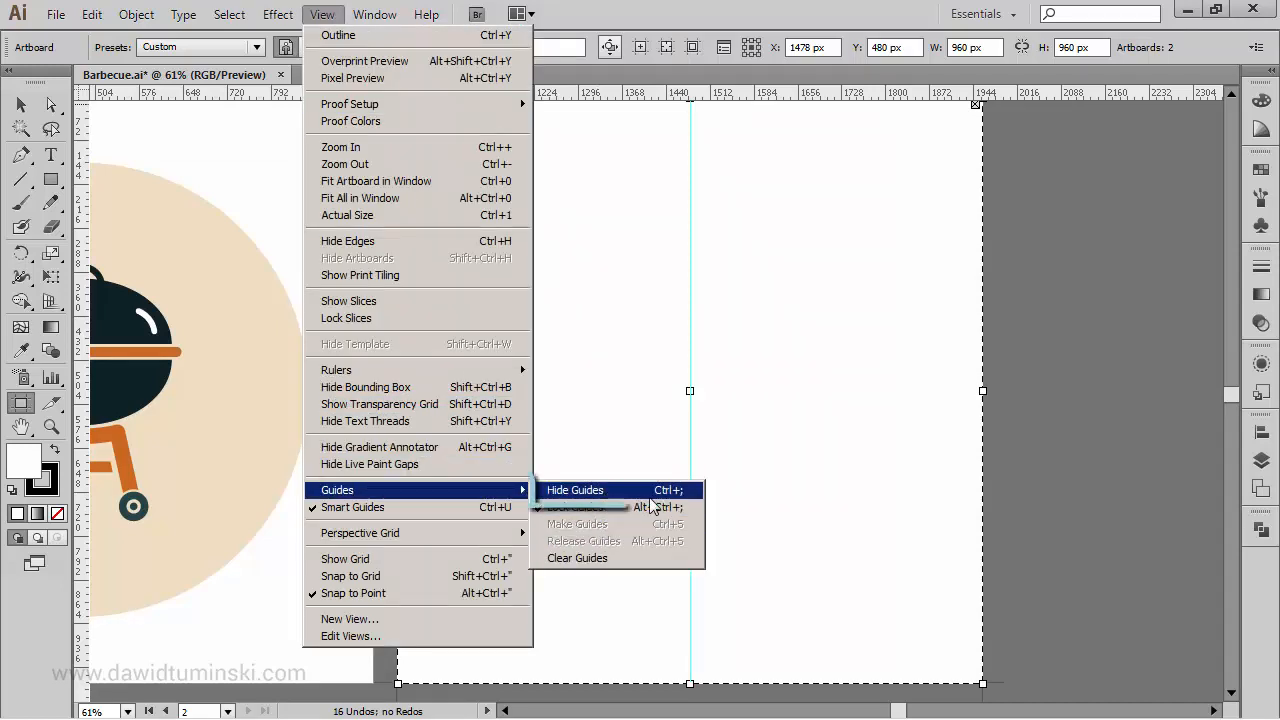
{"action": "mouse_move", "coordinate": [575, 507]}
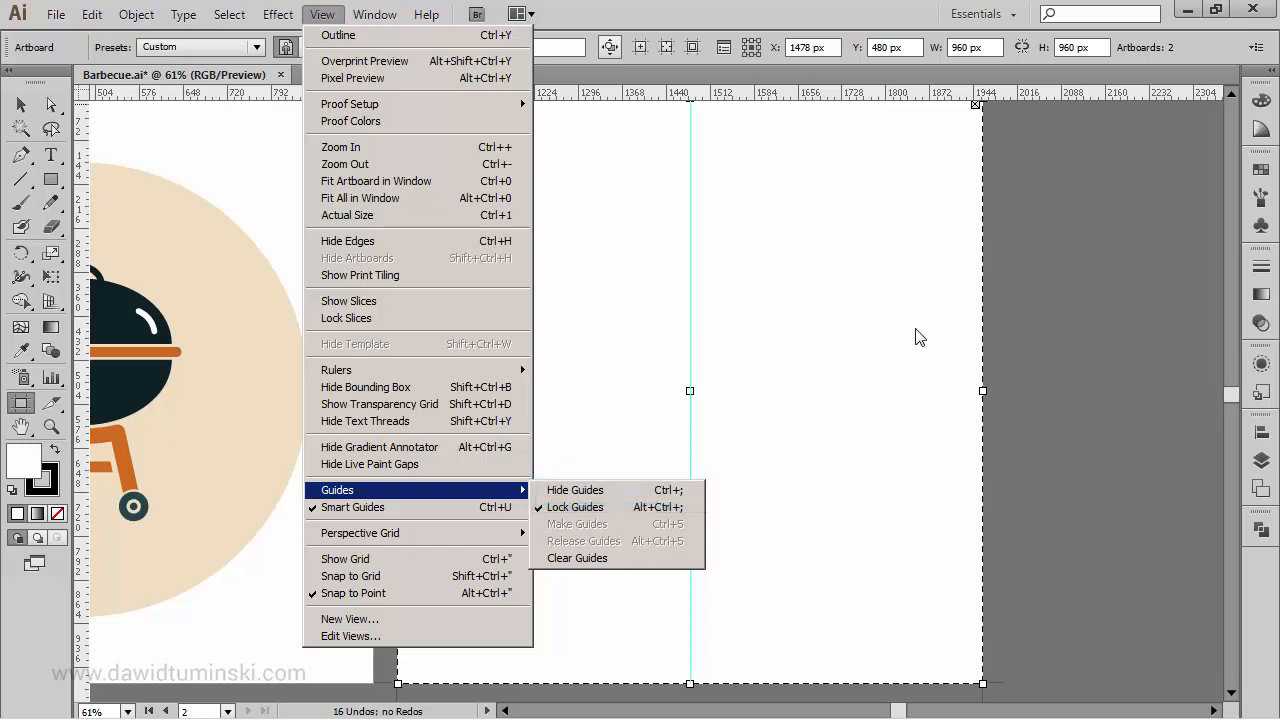
{"action": "left_click", "coordinate": [575, 507]}
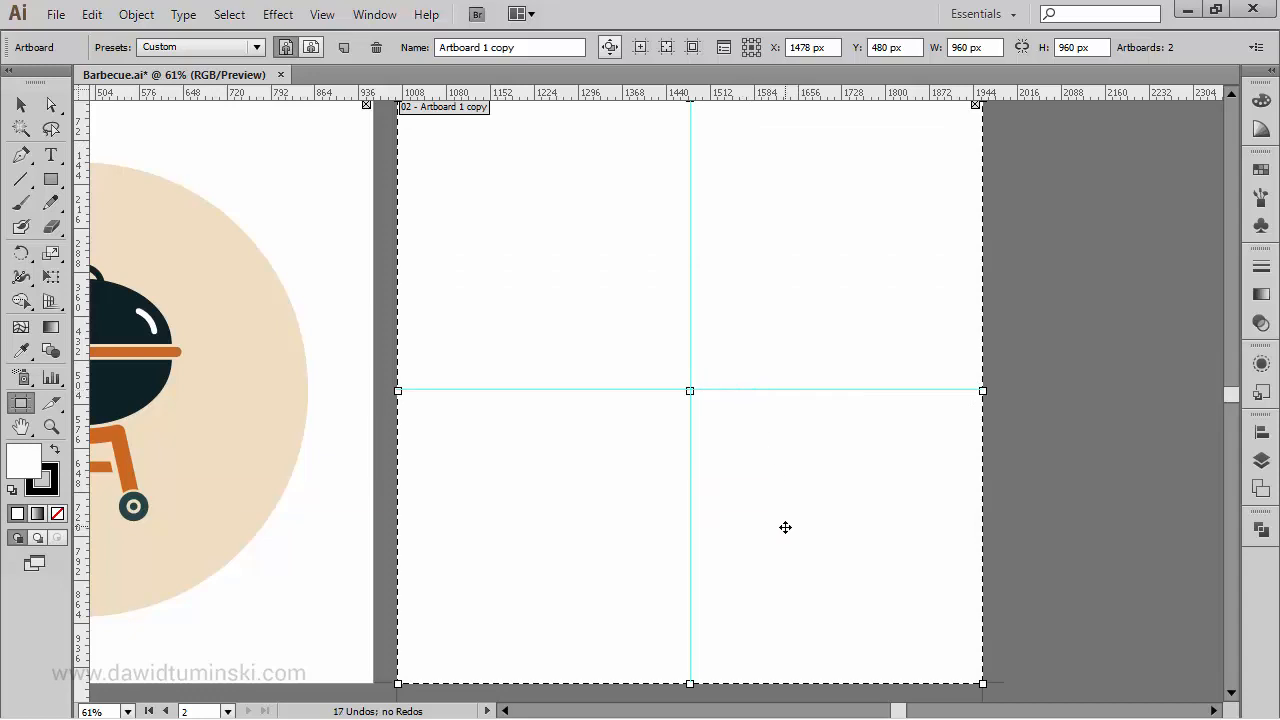
{"action": "mouse_move", "coordinate": [842, 470]}
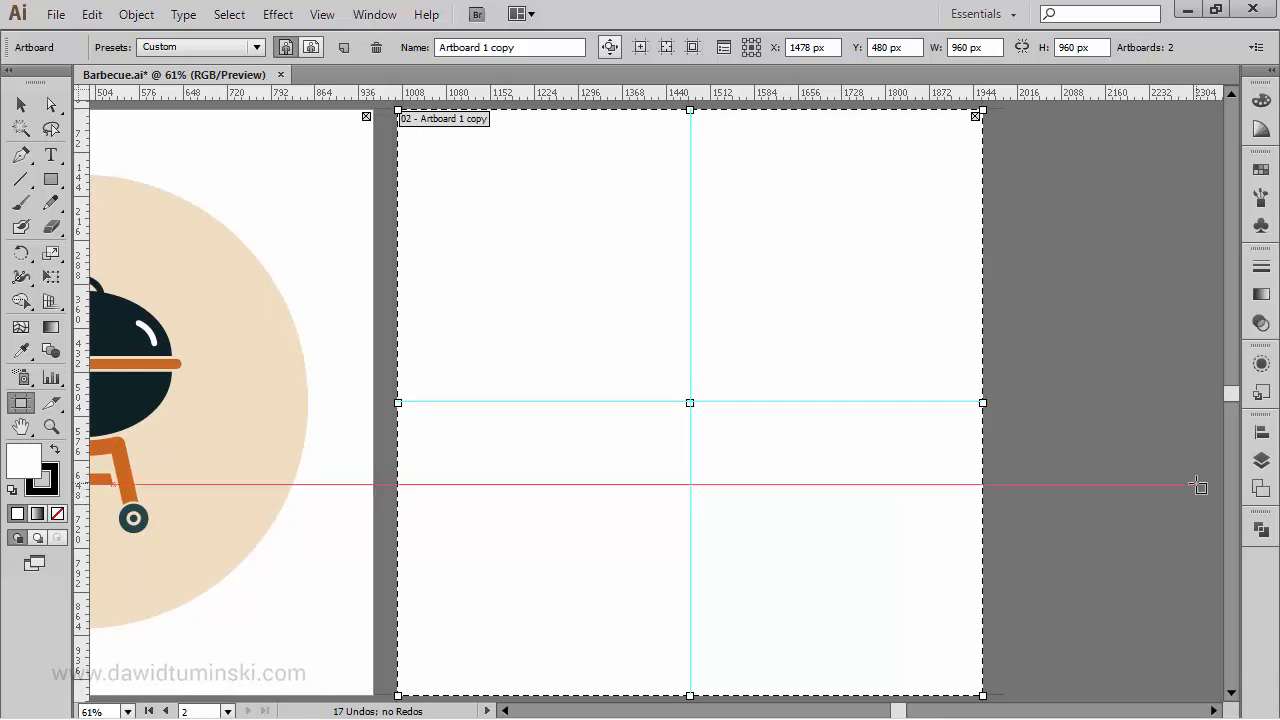
Create a layer named 'Barbecue' in the Layers panel and lock the Design layer
{"action": "left_click", "coordinate": [1260, 461]}
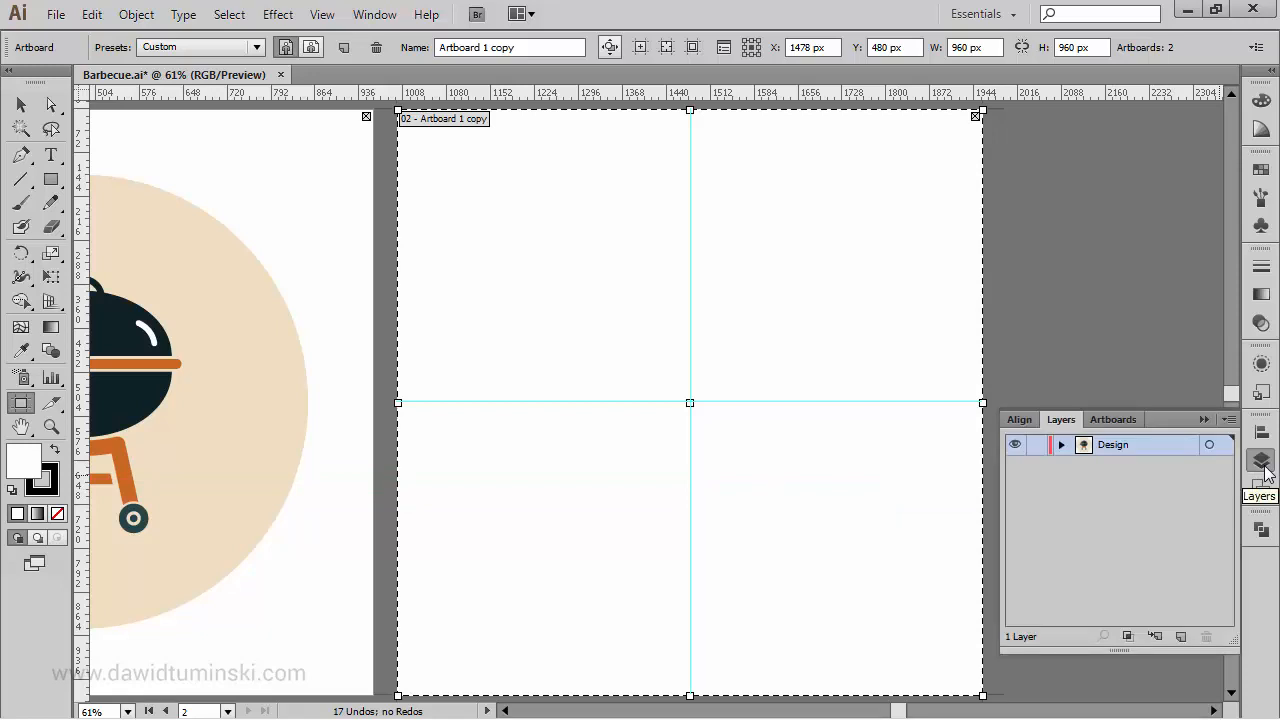
{"action": "mouse_move", "coordinate": [1261, 462]}
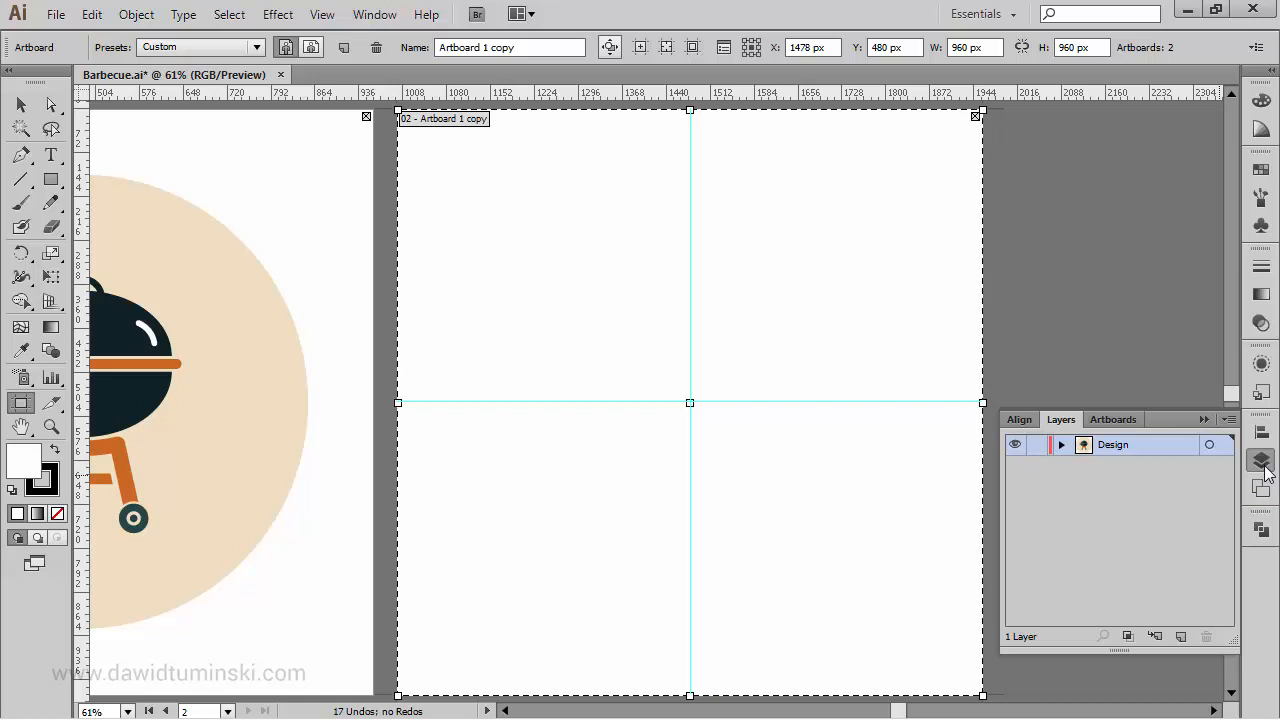
{"action": "mouse_move", "coordinate": [1208, 568]}
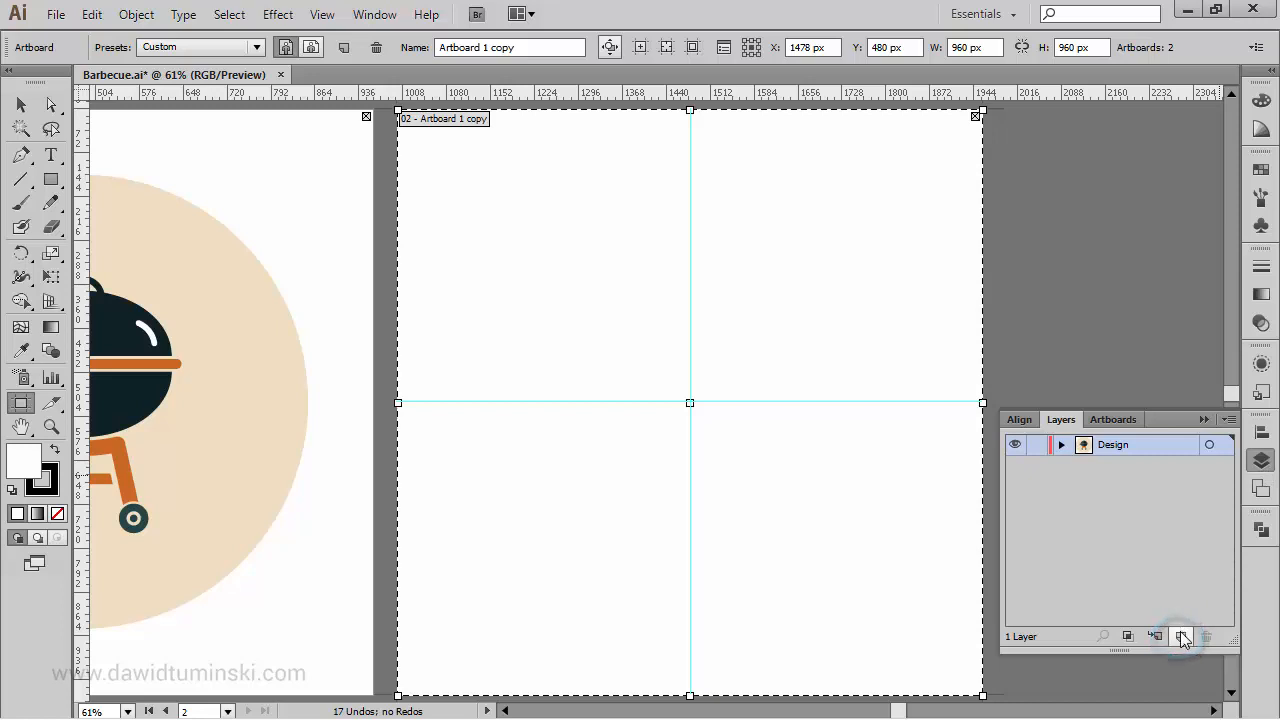
{"action": "left_click", "coordinate": [1181, 636]}
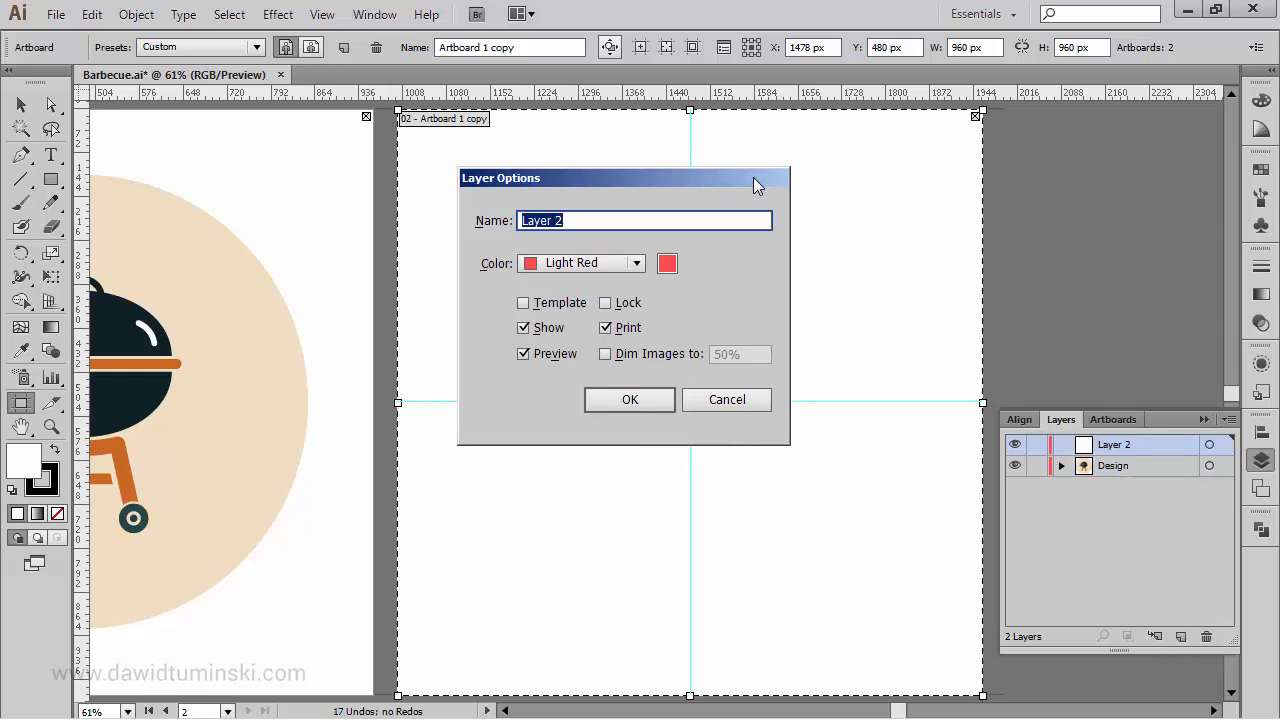
{"action": "type", "text": "Barbec"}
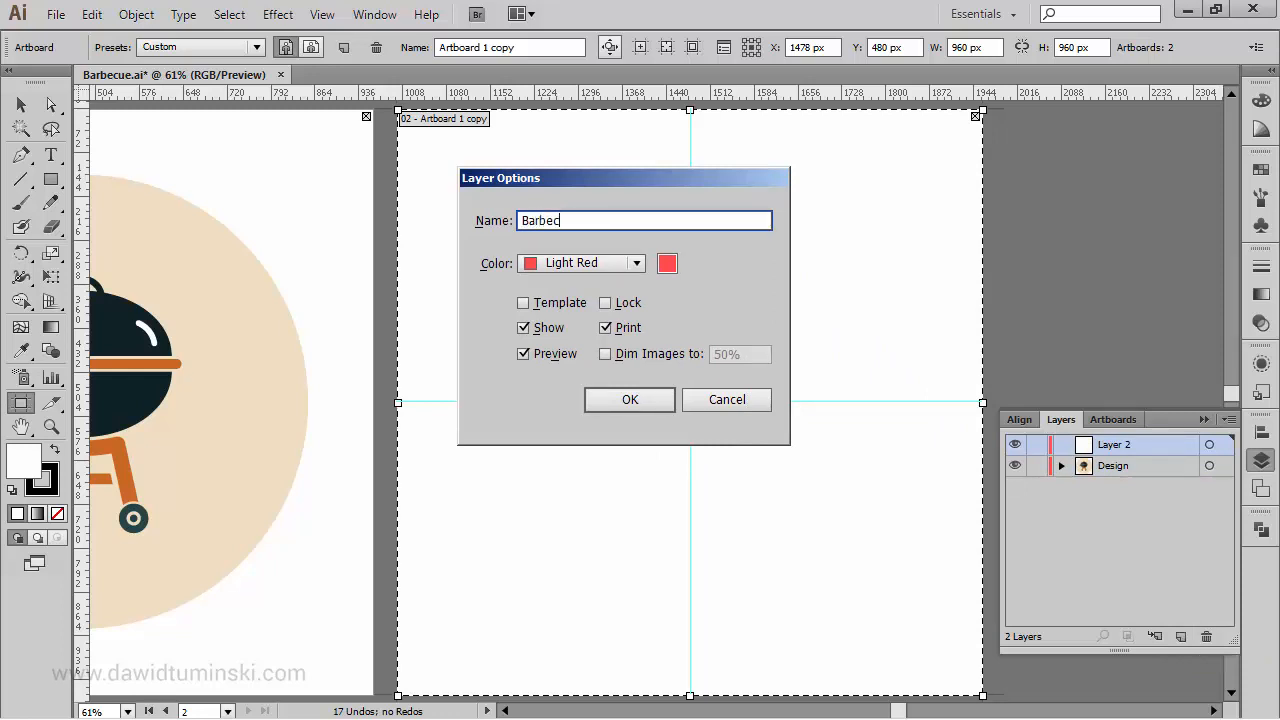
{"action": "type", "text": "ue"}
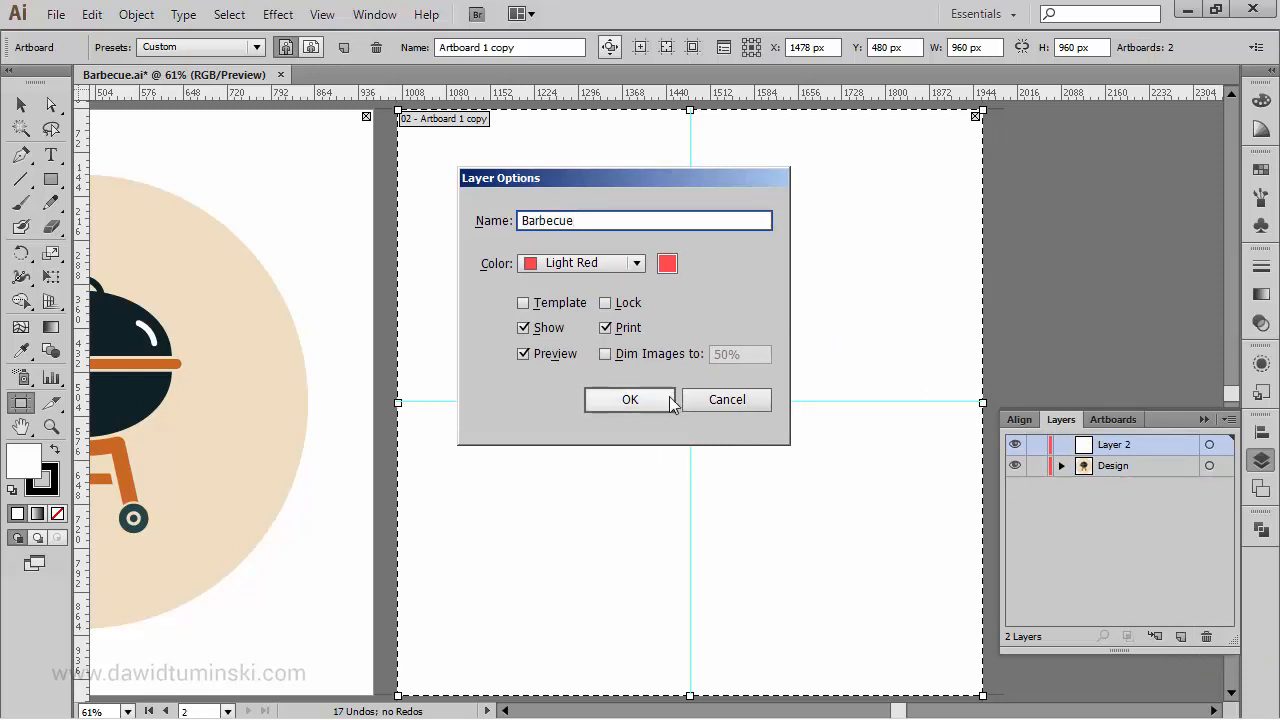
{"action": "left_click", "coordinate": [629, 399]}
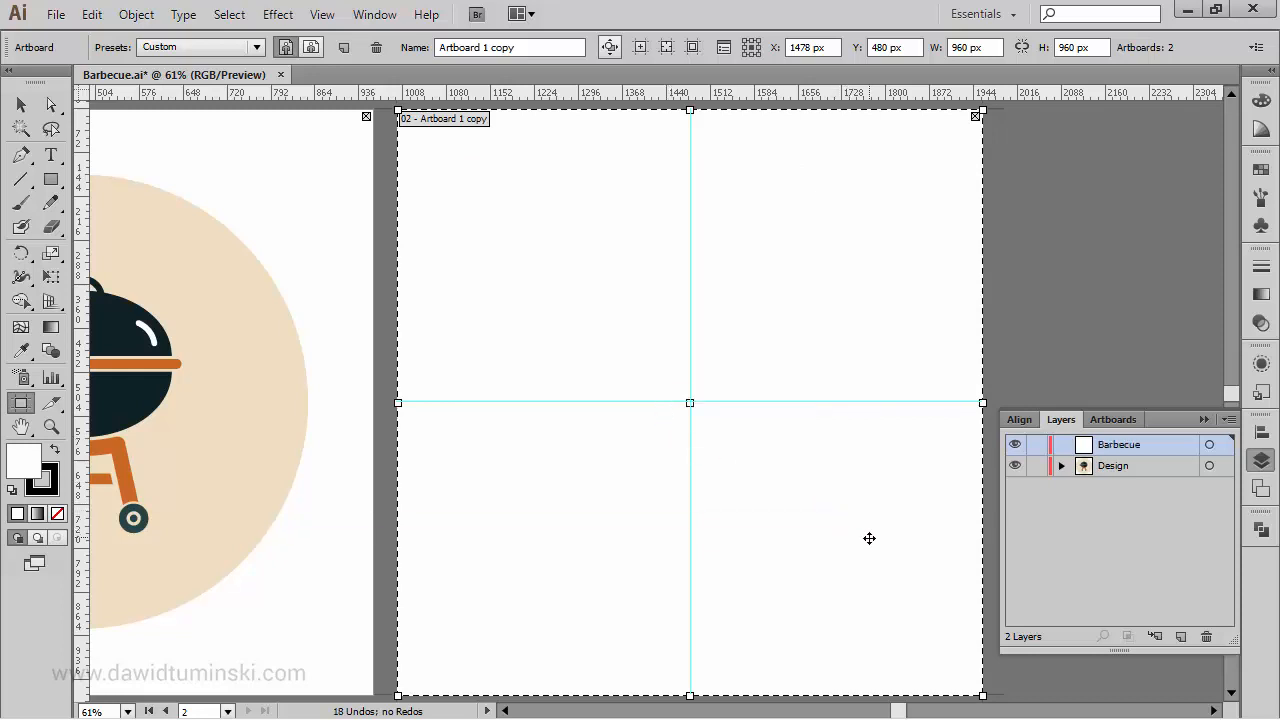
{"action": "mouse_move", "coordinate": [1140, 504]}
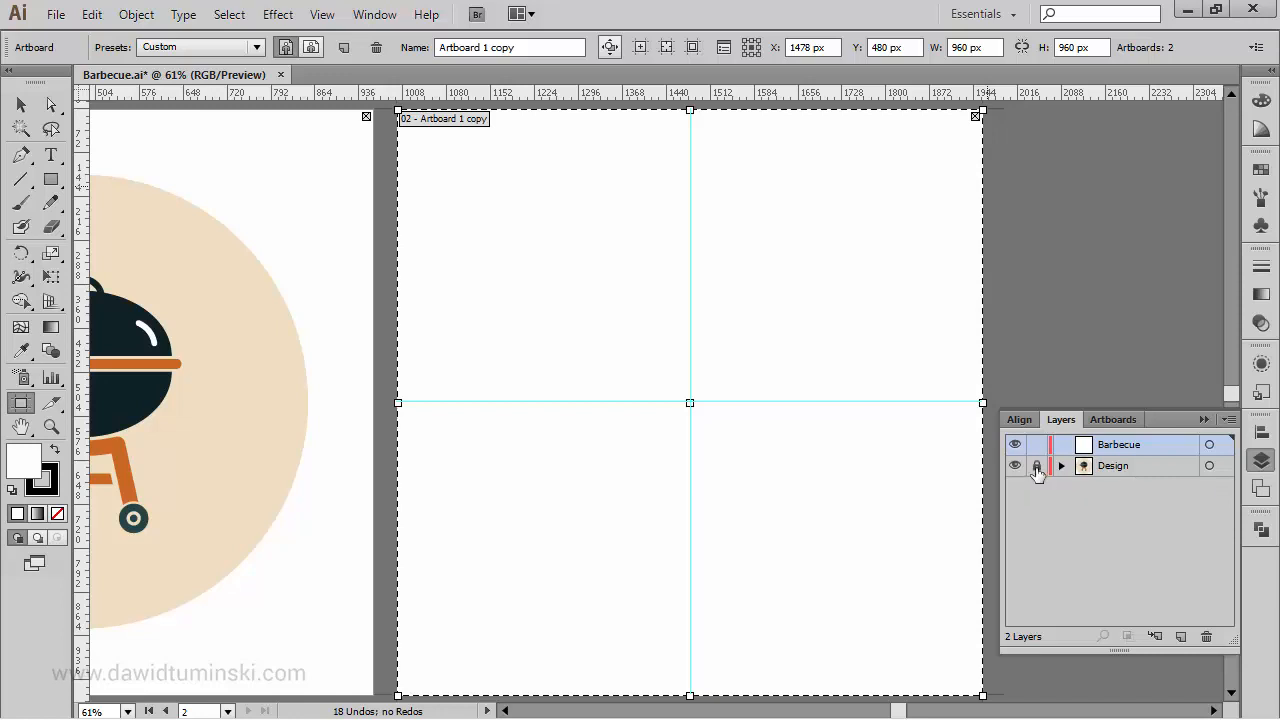
{"action": "left_click", "coordinate": [1037, 465]}
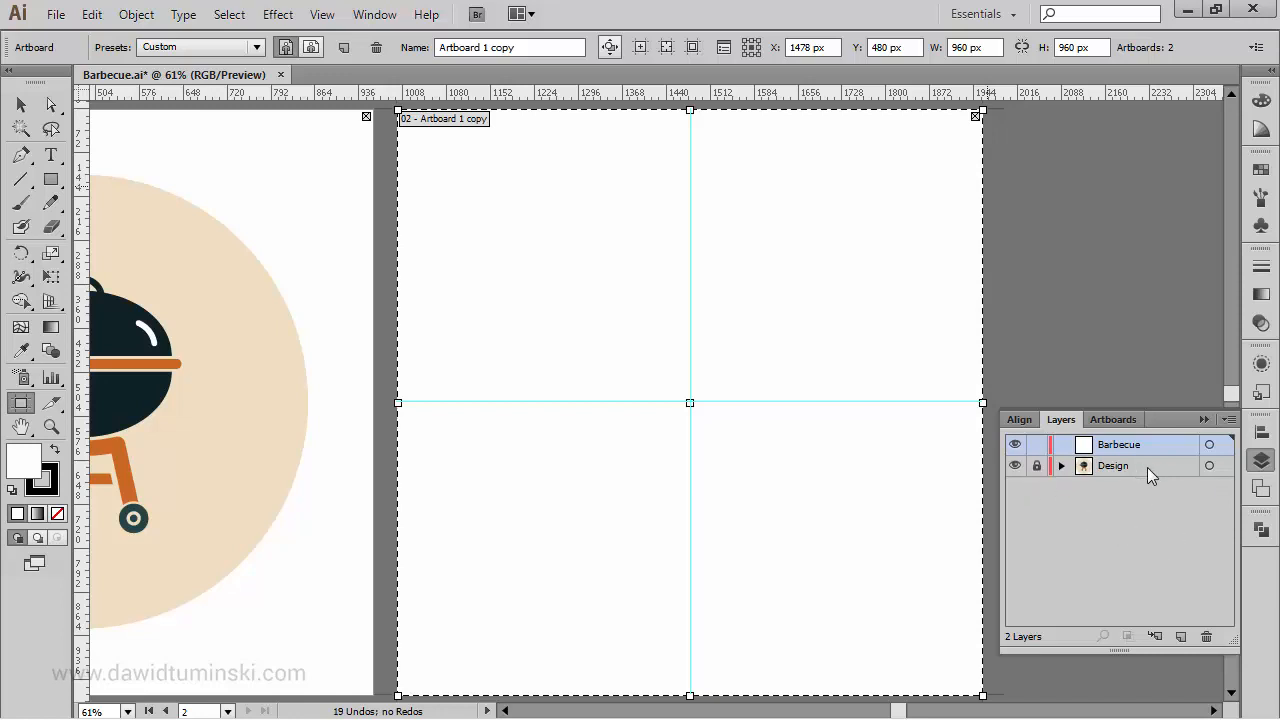
{"action": "mouse_move", "coordinate": [1205, 422]}
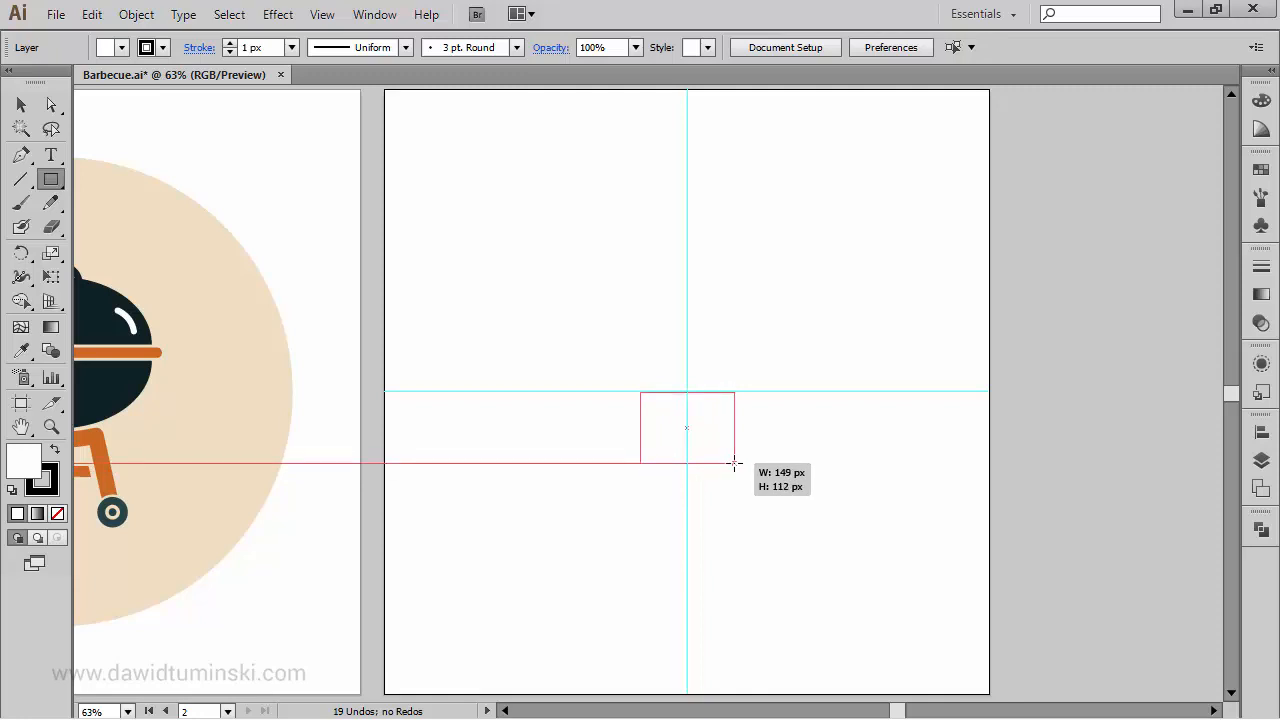
Draw a no-fill rectangle below the guide crossing and delete its bottom edge
{"action": "left_click_drag", "start_coordinate": [640, 393], "coordinate": [735, 465]}
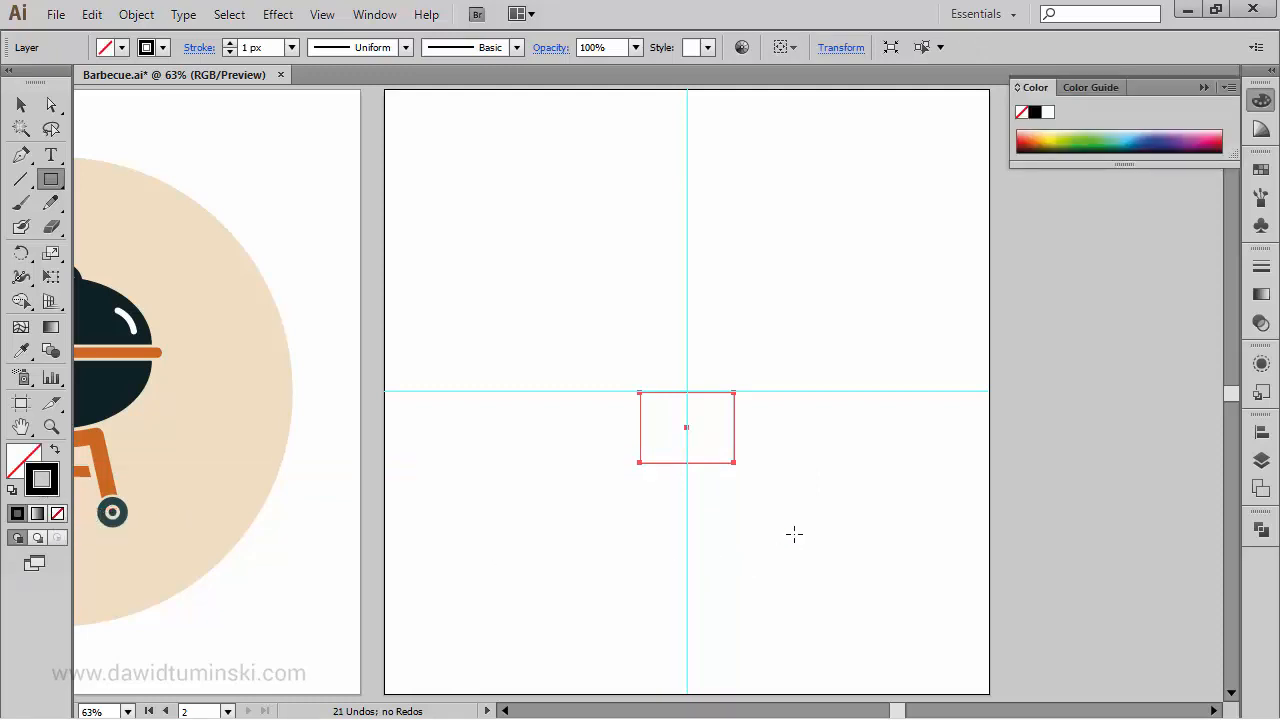
{"action": "mouse_move", "coordinate": [750, 551]}
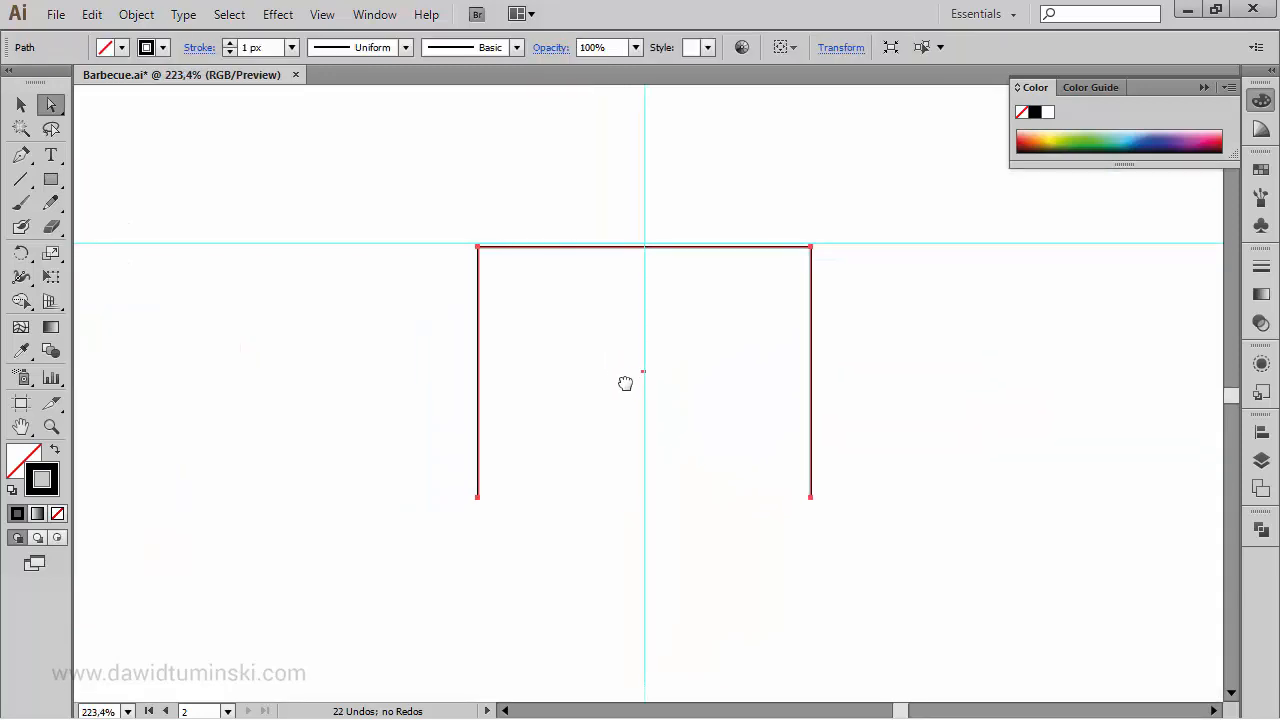
{"action": "left_click_drag", "start_coordinate": [625, 383], "coordinate": [757, 463]}
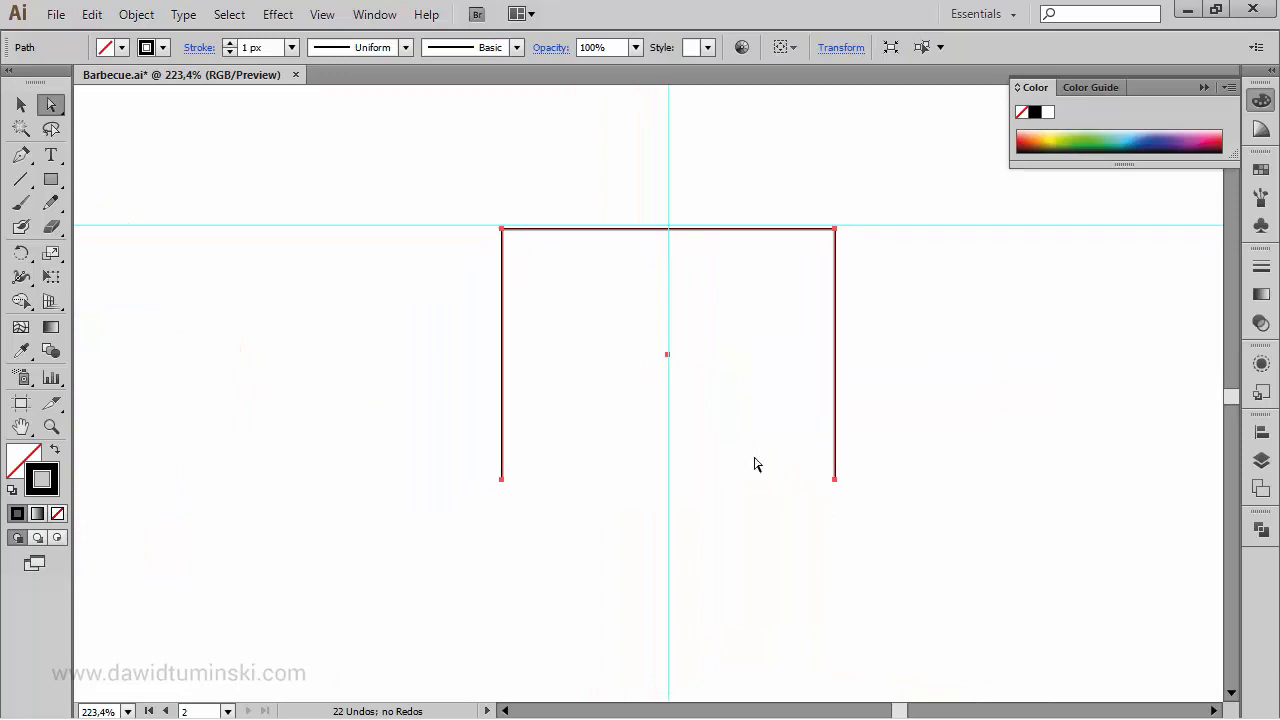
{"action": "left_click", "coordinate": [910, 415]}
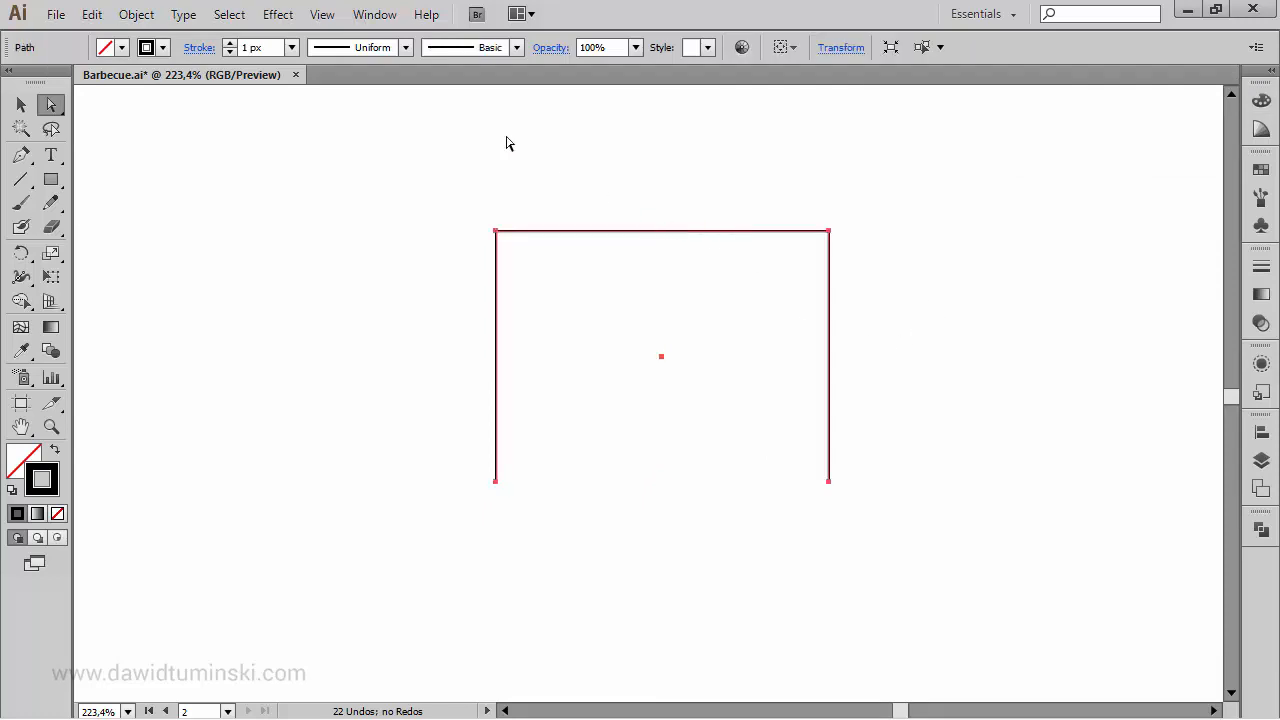
Apply an Arc warp with -13% bend to the frame and expand its appearance
{"action": "left_click", "coordinate": [277, 14]}
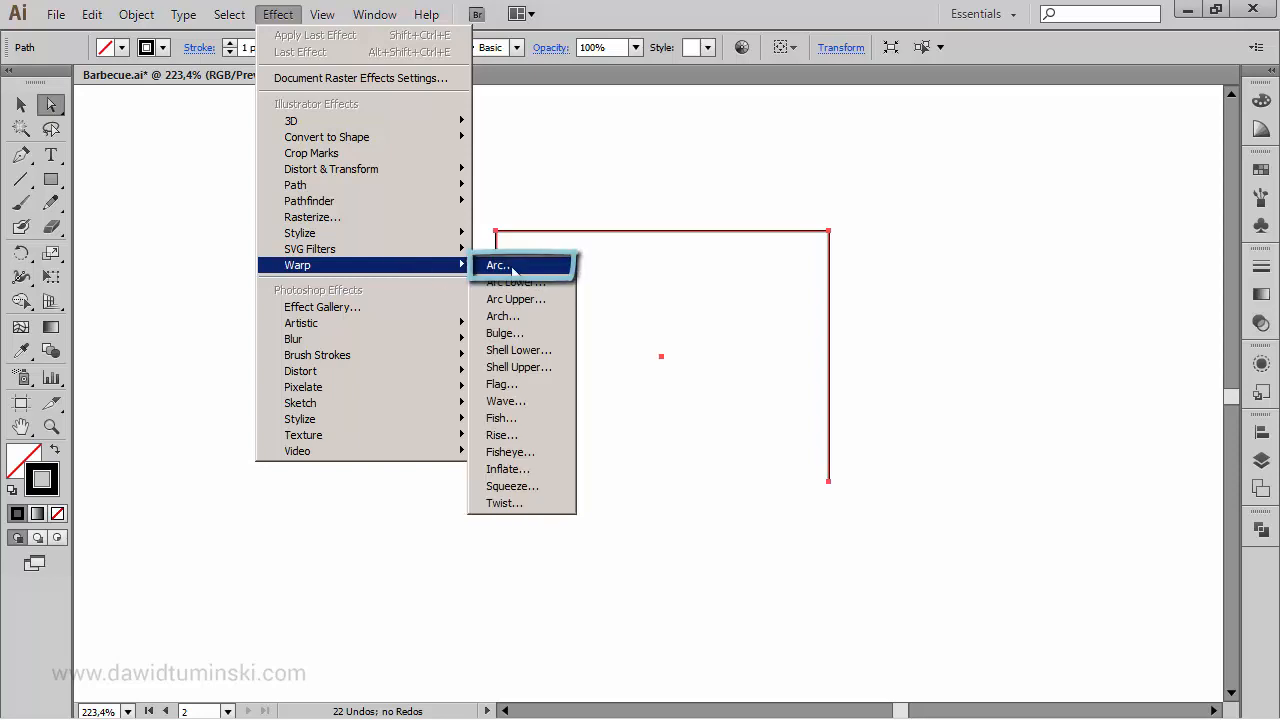
{"action": "left_click", "coordinate": [497, 265]}
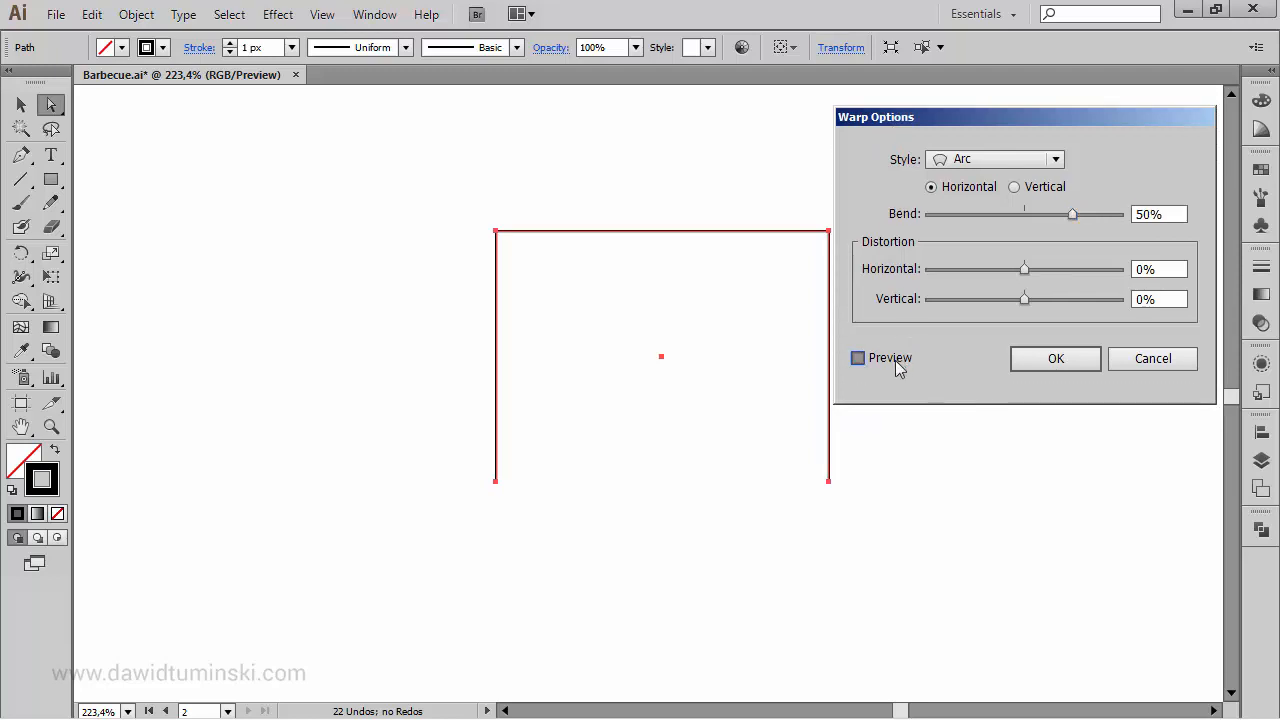
{"action": "left_click", "coordinate": [857, 358]}
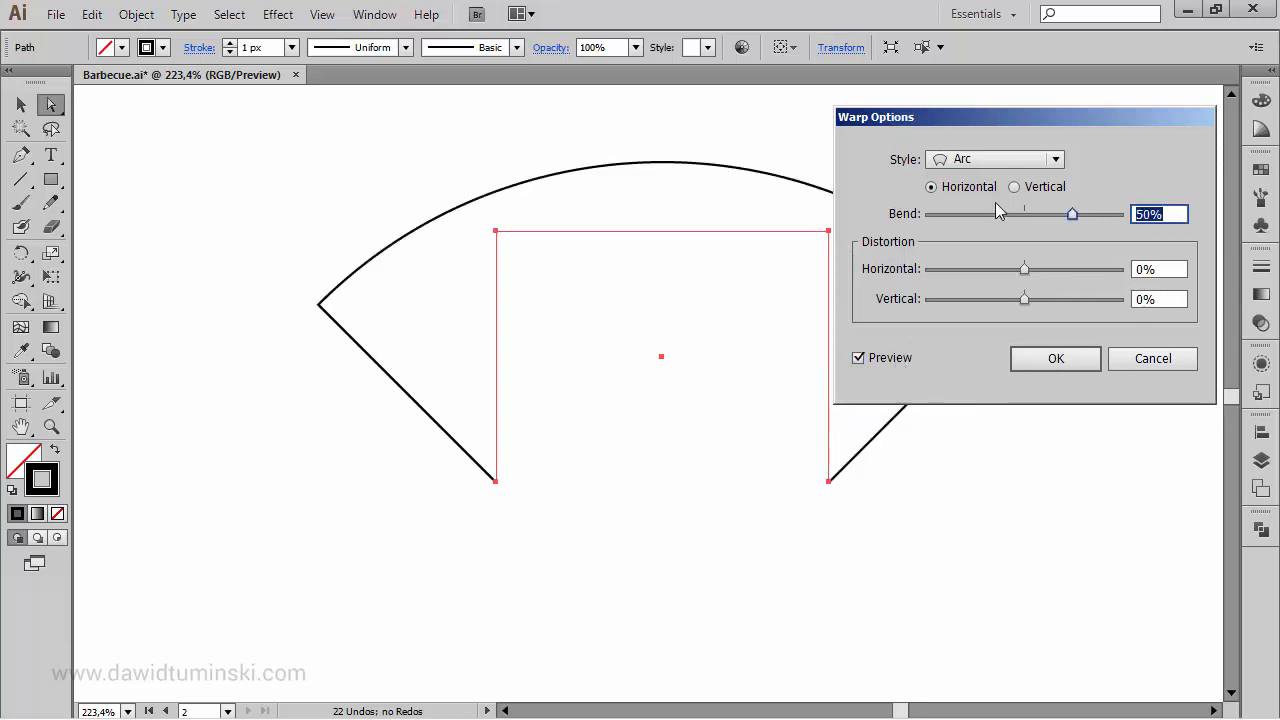
{"action": "left_click_drag", "start_coordinate": [1072, 214], "coordinate": [1015, 214]}
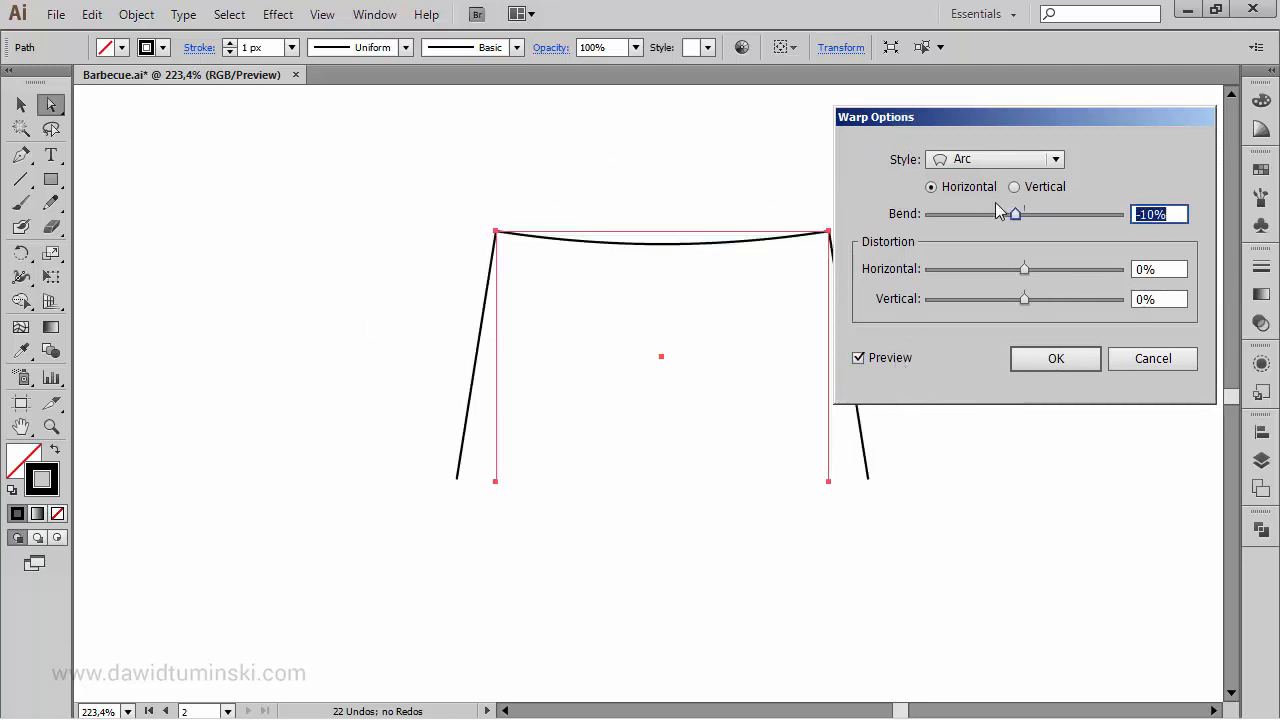
{"action": "left_click_drag", "start_coordinate": [1014, 213], "coordinate": [1007, 213]}
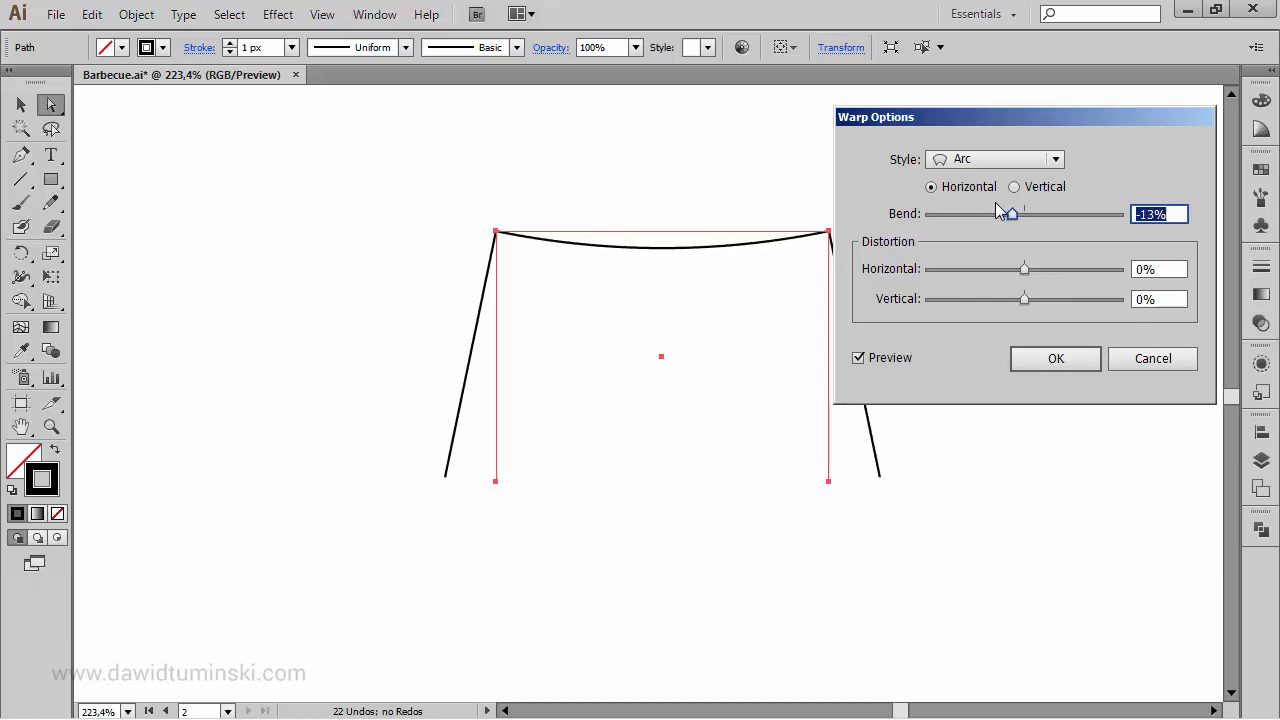
{"action": "left_click", "coordinate": [1055, 358]}
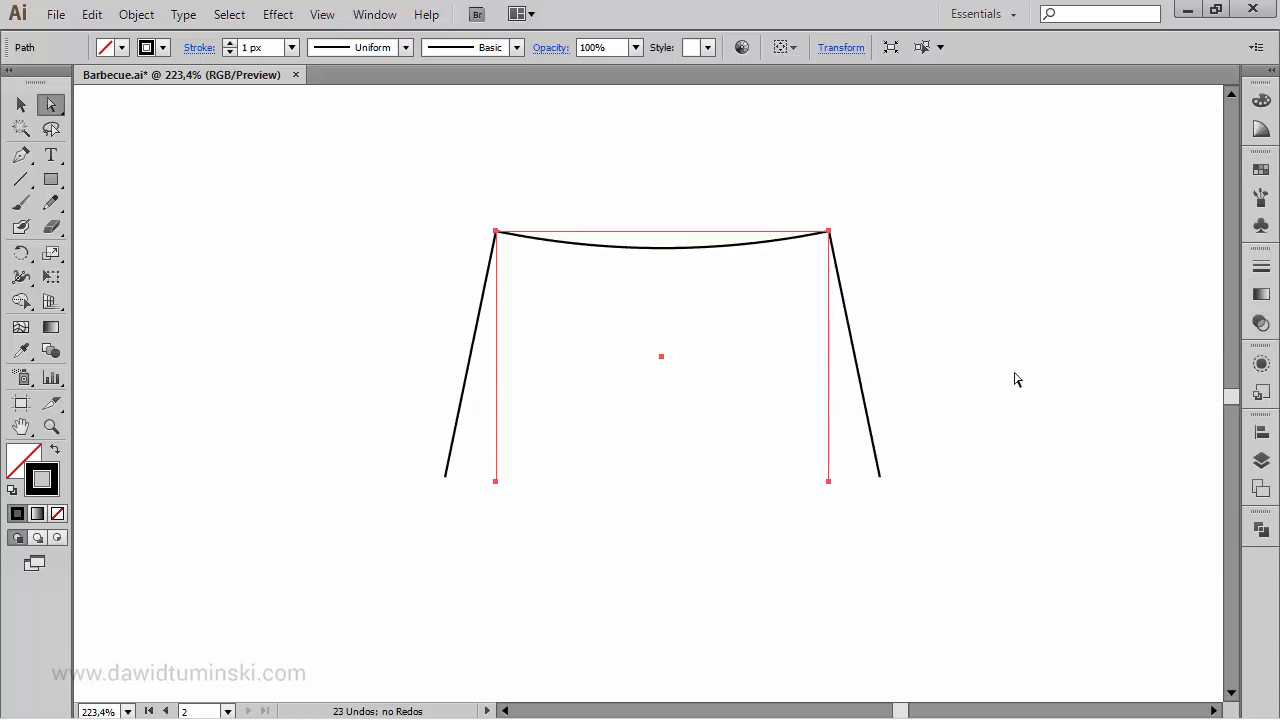
{"action": "mouse_move", "coordinate": [1000, 363]}
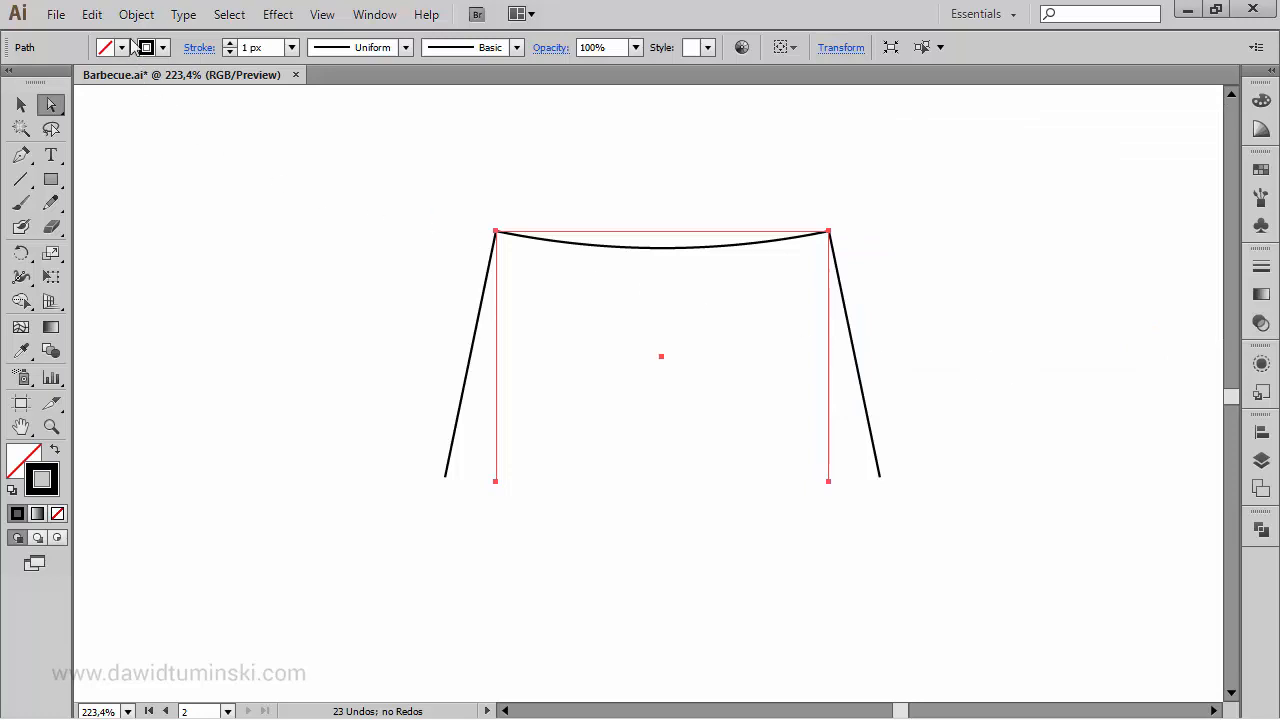
{"action": "left_click", "coordinate": [136, 14]}
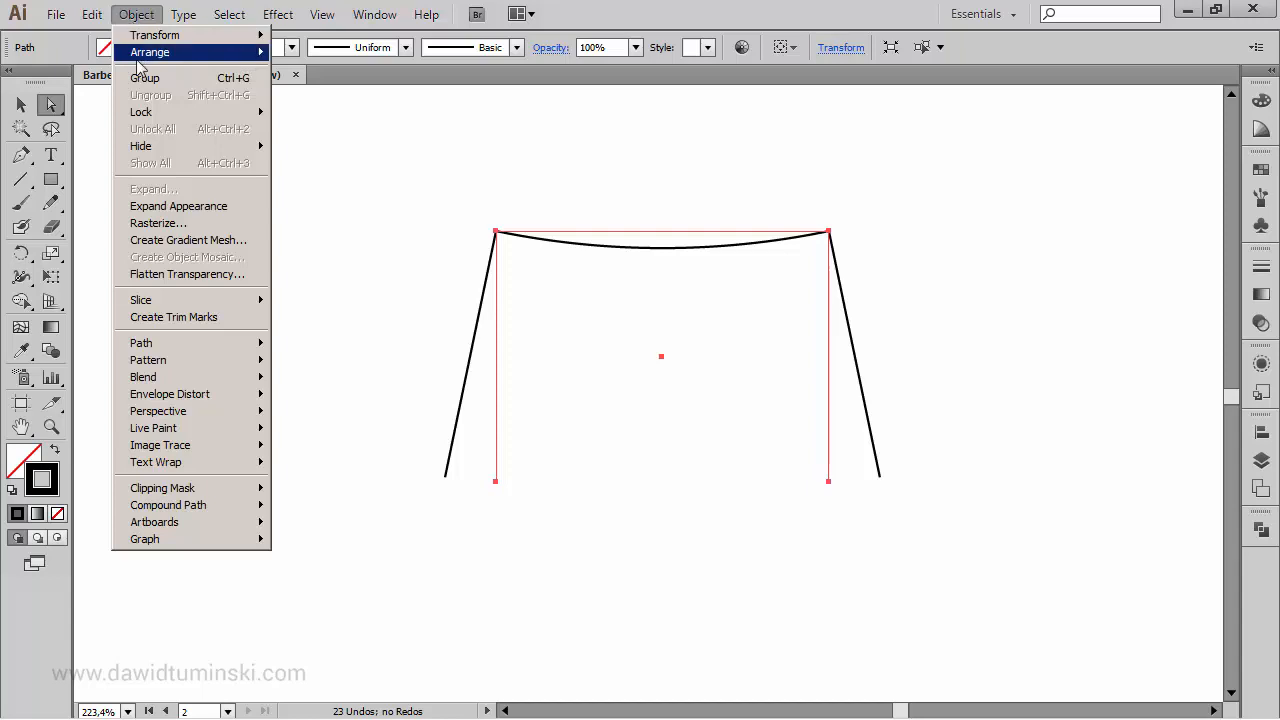
{"action": "mouse_move", "coordinate": [178, 206]}
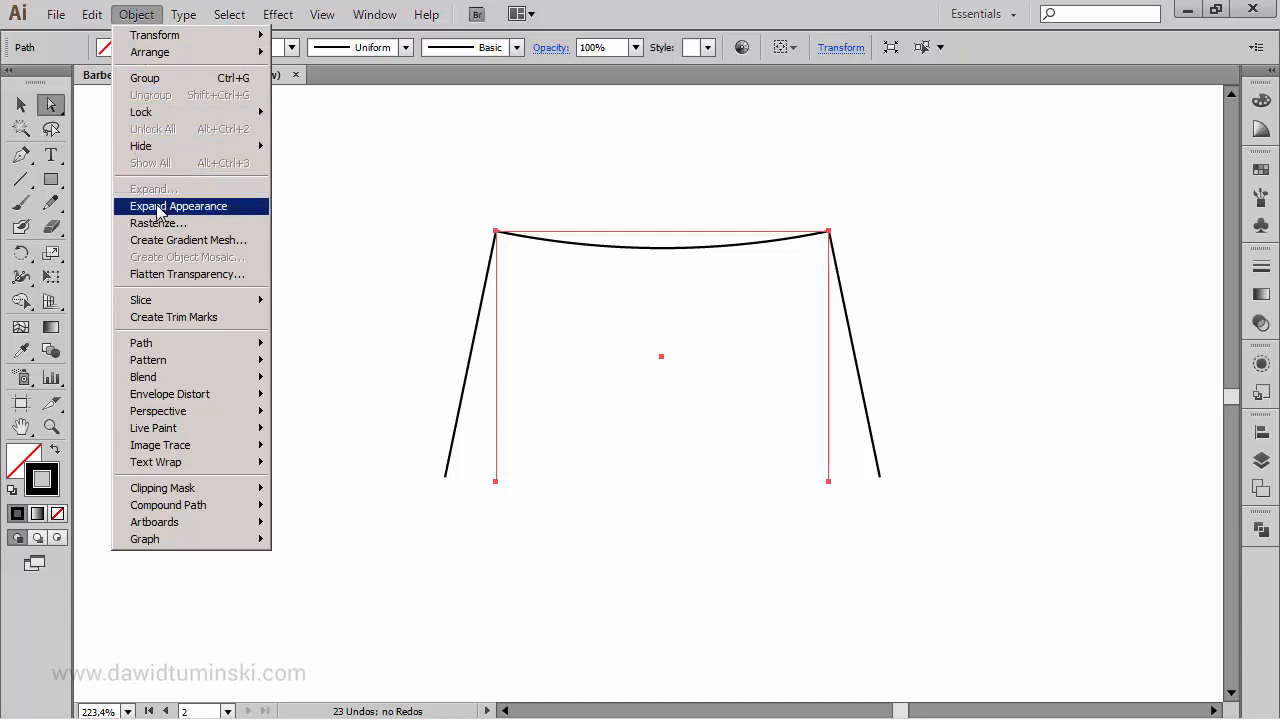
{"action": "left_click", "coordinate": [178, 206]}
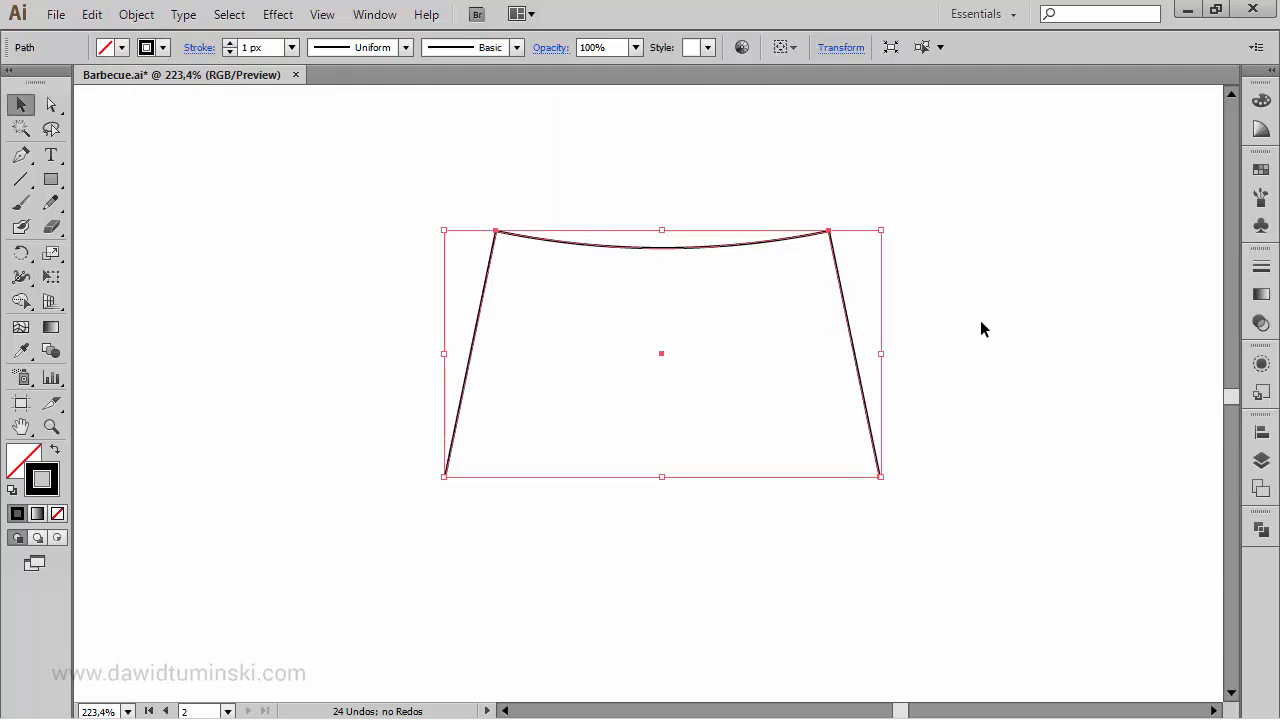
{"action": "mouse_move", "coordinate": [396, 192]}
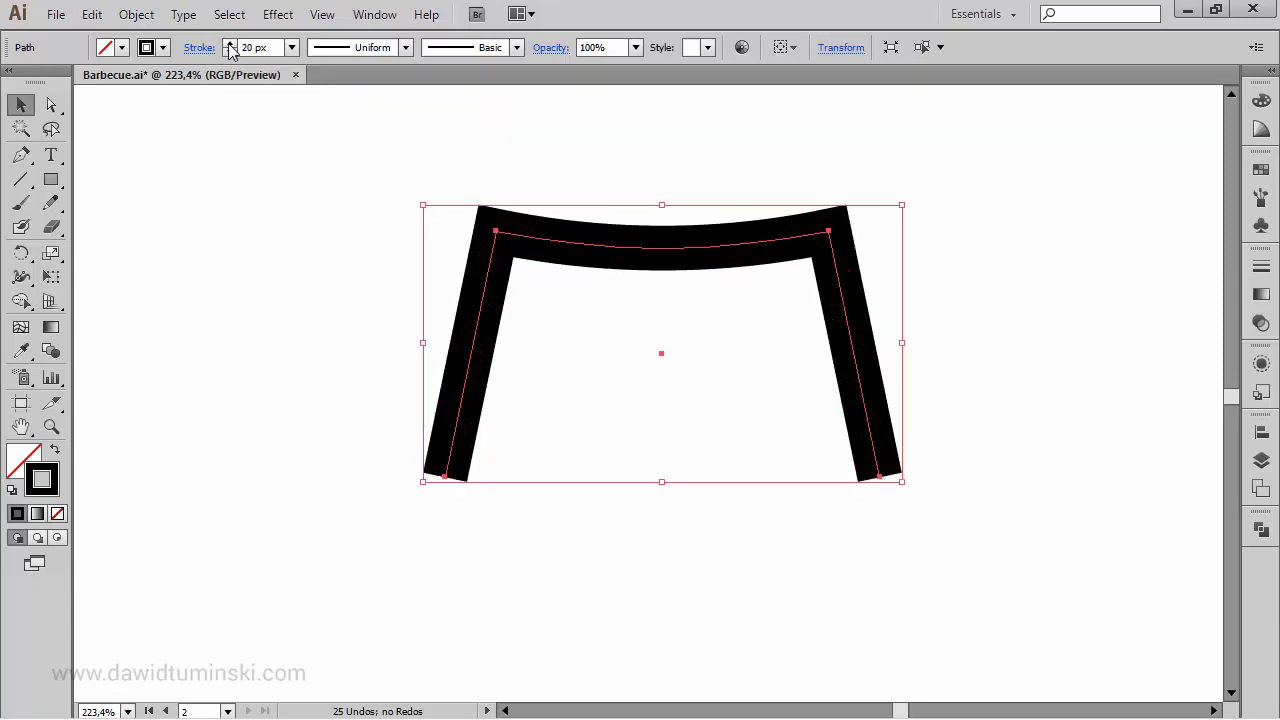
Set the frame's stroke weight to 25 px with a round corner join
{"action": "left_click", "coordinate": [230, 43]}
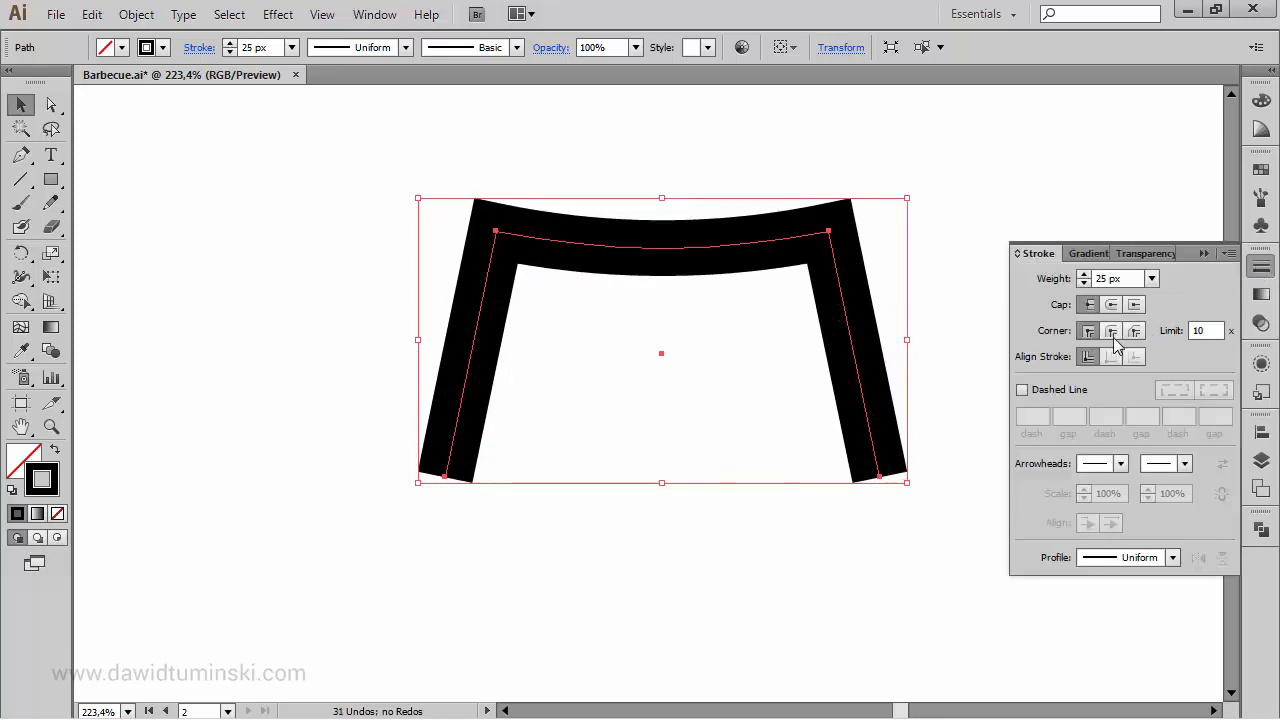
{"action": "left_click", "coordinate": [1111, 331]}
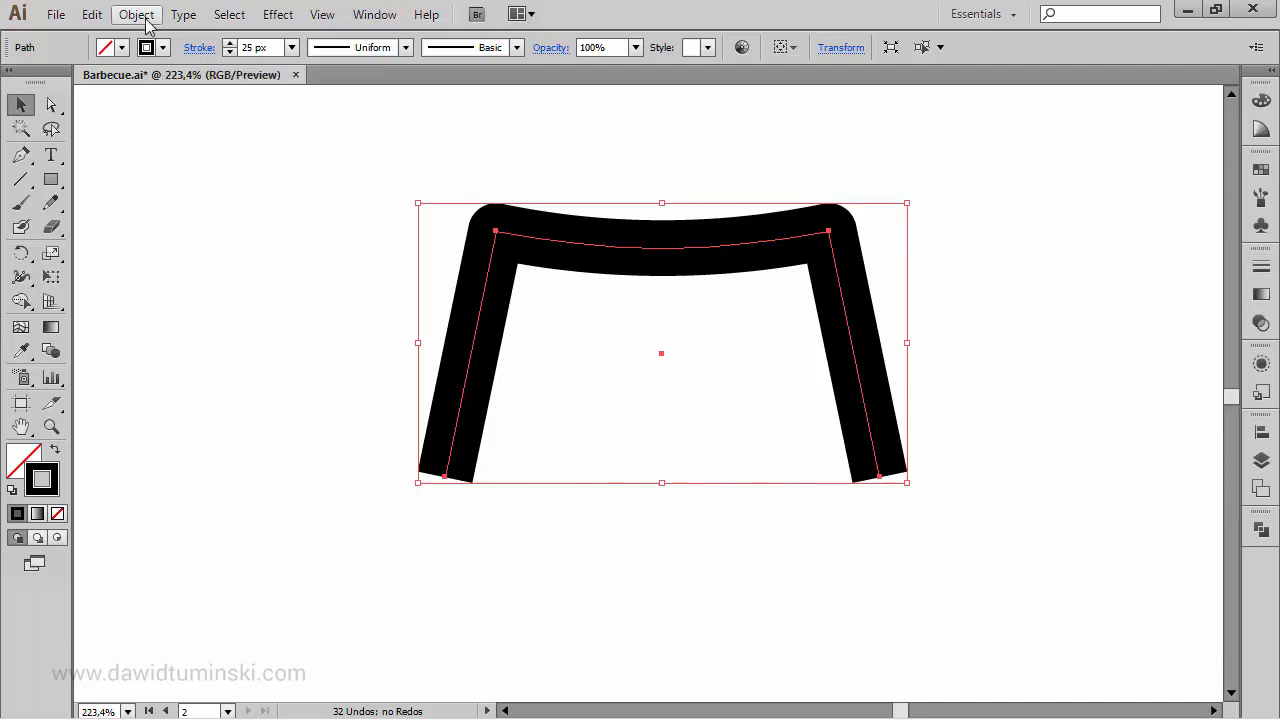
{"action": "left_click", "coordinate": [136, 14]}
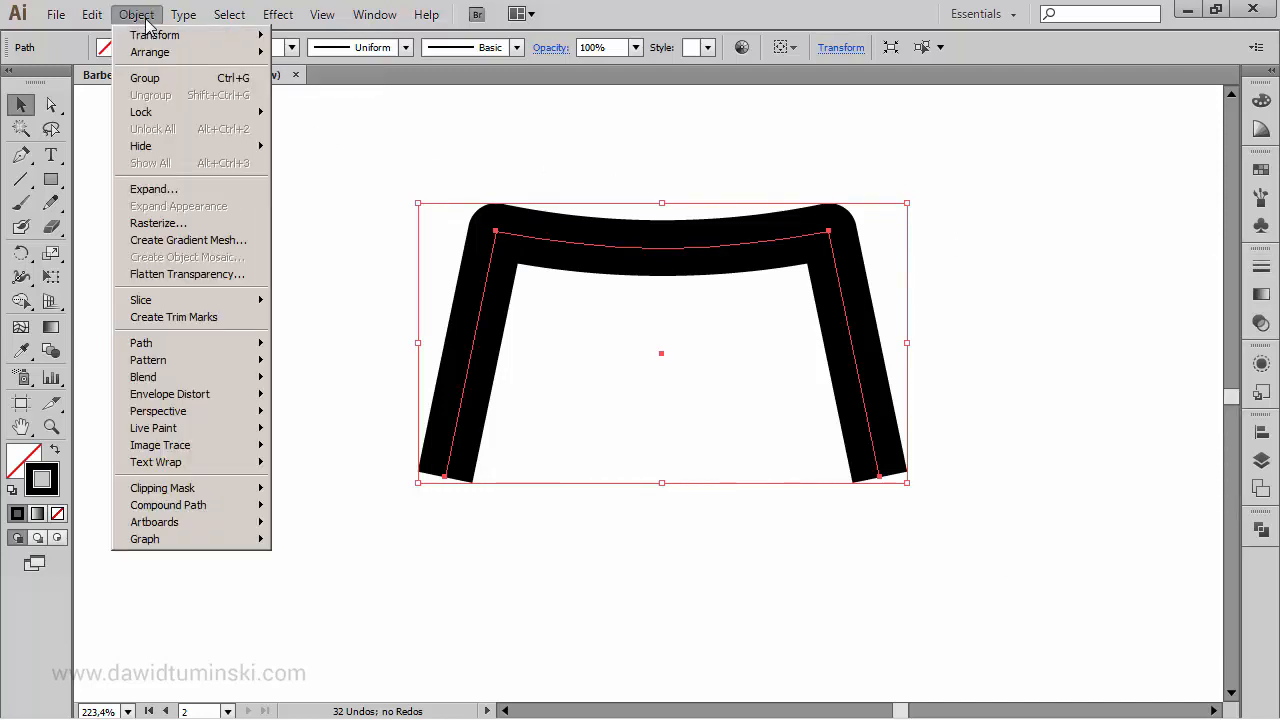
{"action": "mouse_move", "coordinate": [153, 189]}
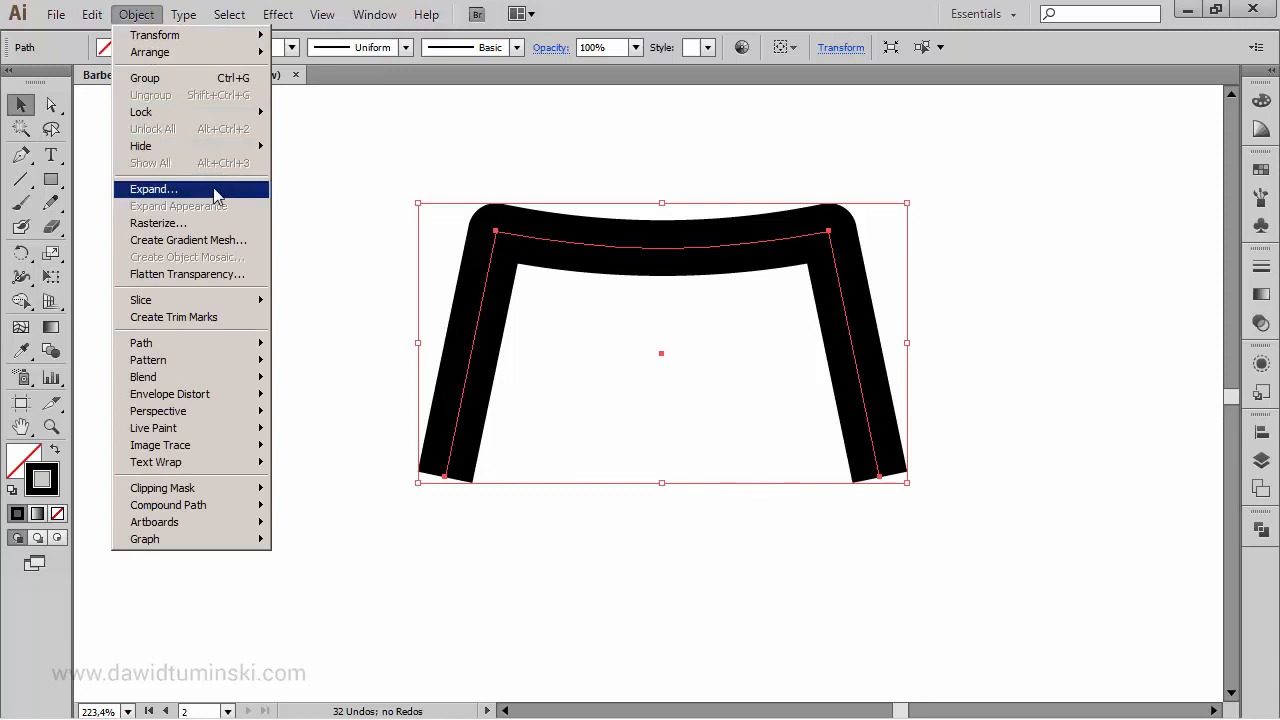
Expand the 25 px rounded stroke into a solid black shape
{"action": "left_click", "coordinate": [153, 189]}
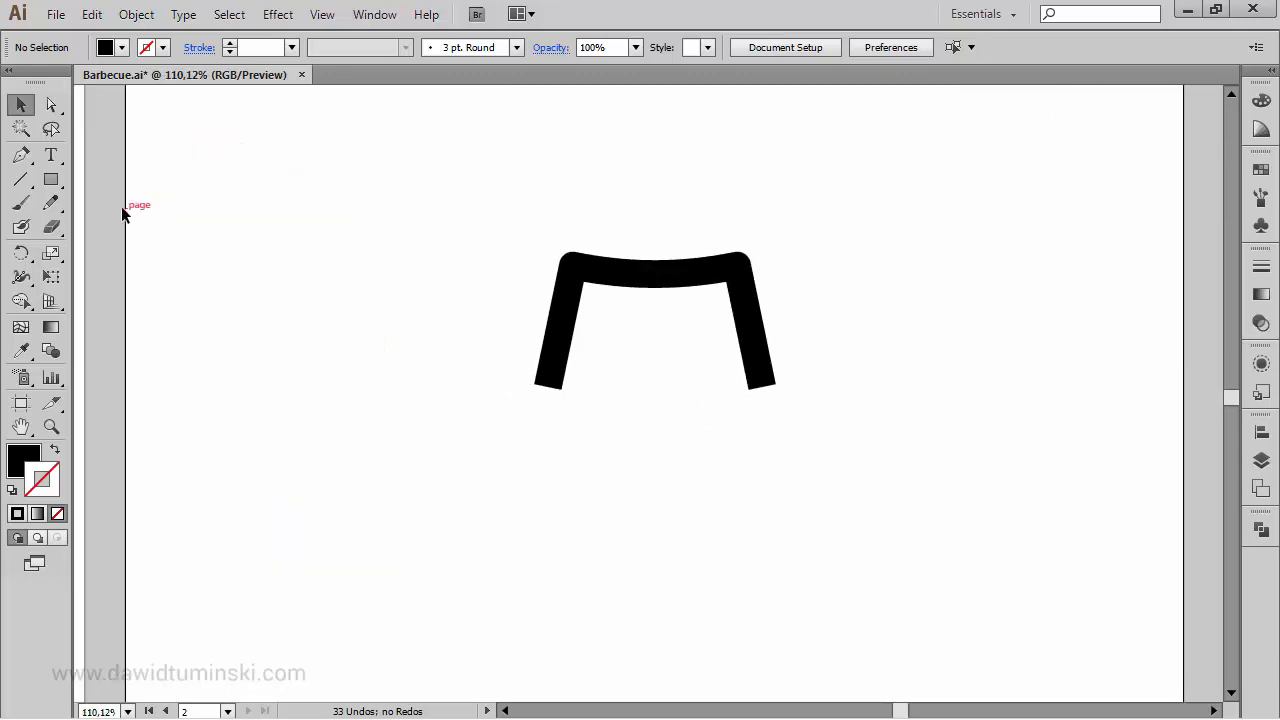
Draw a black circle at the bottom of the frame's left leg with the Ellipse tool
{"action": "left_click", "coordinate": [21, 179]}
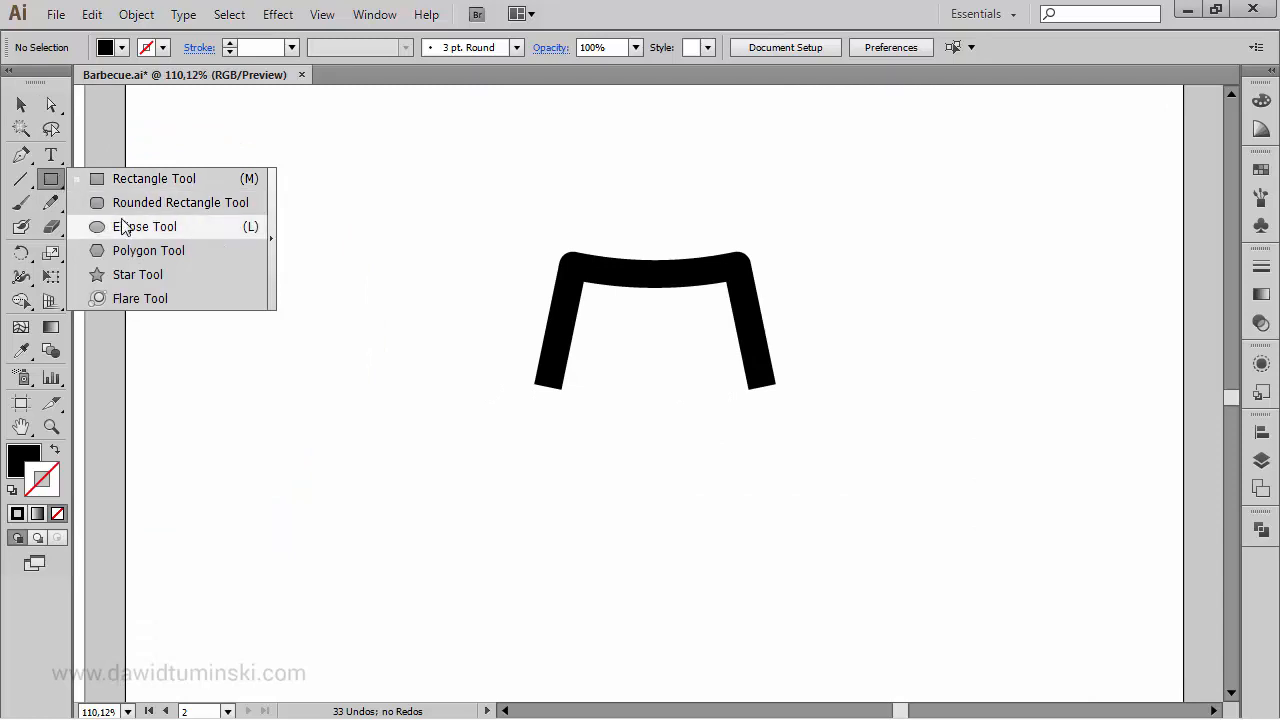
{"action": "left_click", "coordinate": [145, 226]}
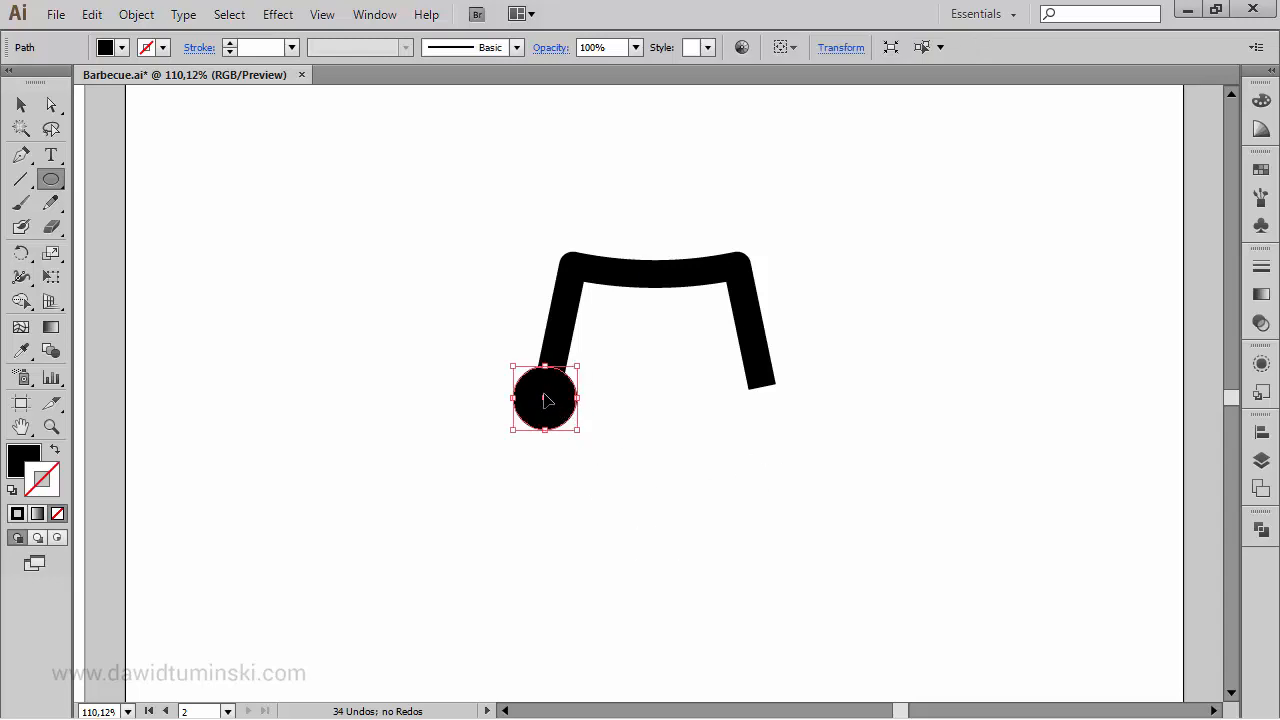
{"action": "left_click_drag", "start_coordinate": [545, 398], "coordinate": [707, 398]}
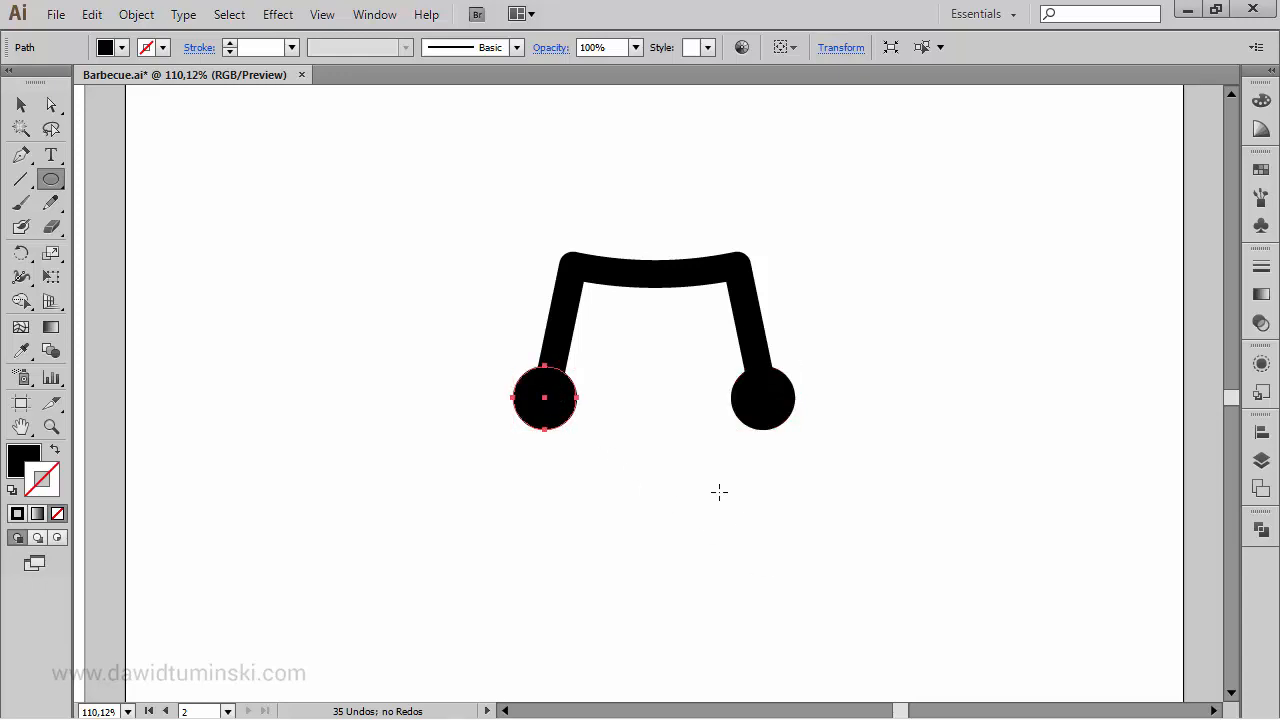
{"action": "mouse_move", "coordinate": [706, 506]}
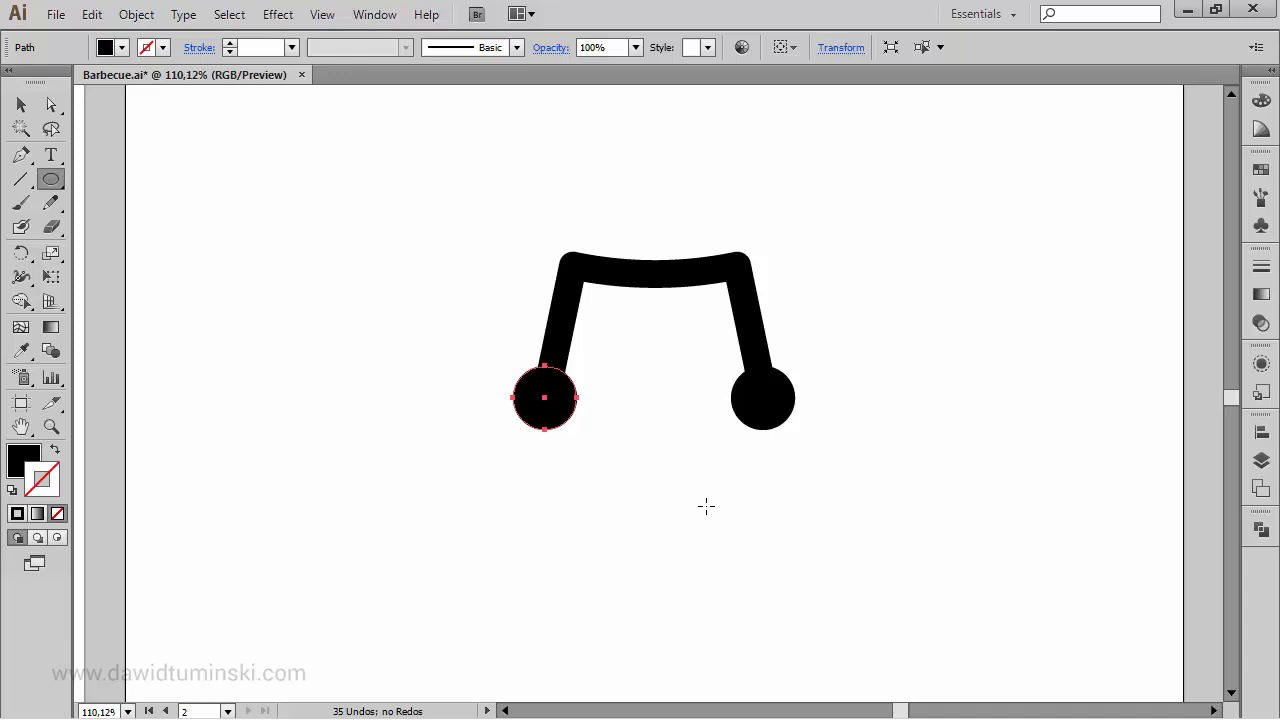
{"action": "mouse_move", "coordinate": [700, 514]}
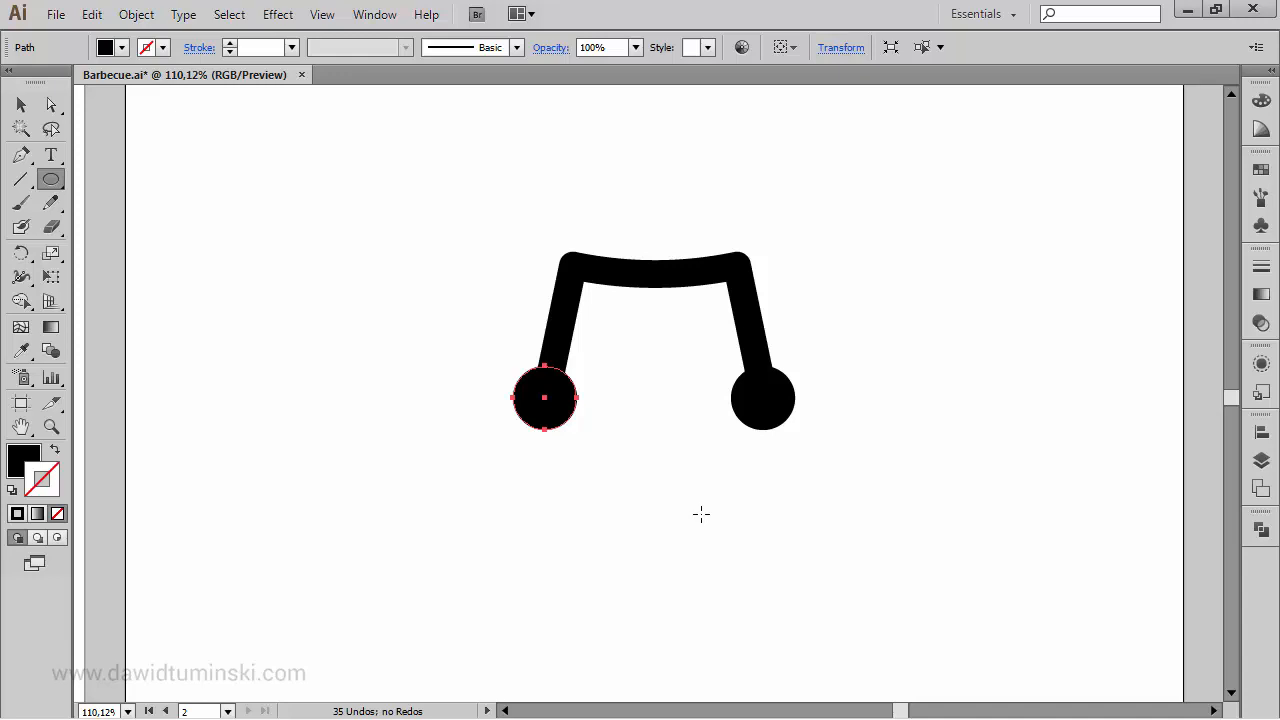
{"action": "mouse_move", "coordinate": [557, 494]}
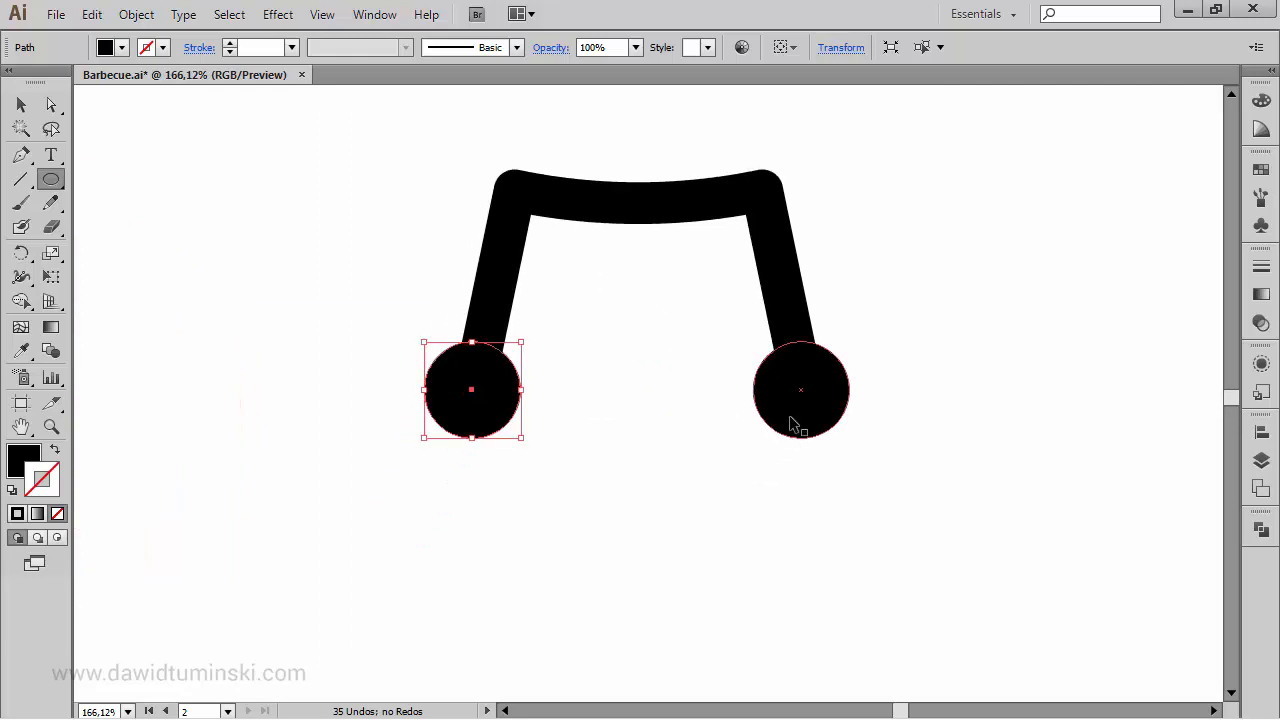
Subtract both leg circles from the frame with Pathfinder, cutting notches into the legs
{"action": "left_click", "coordinate": [800, 390]}
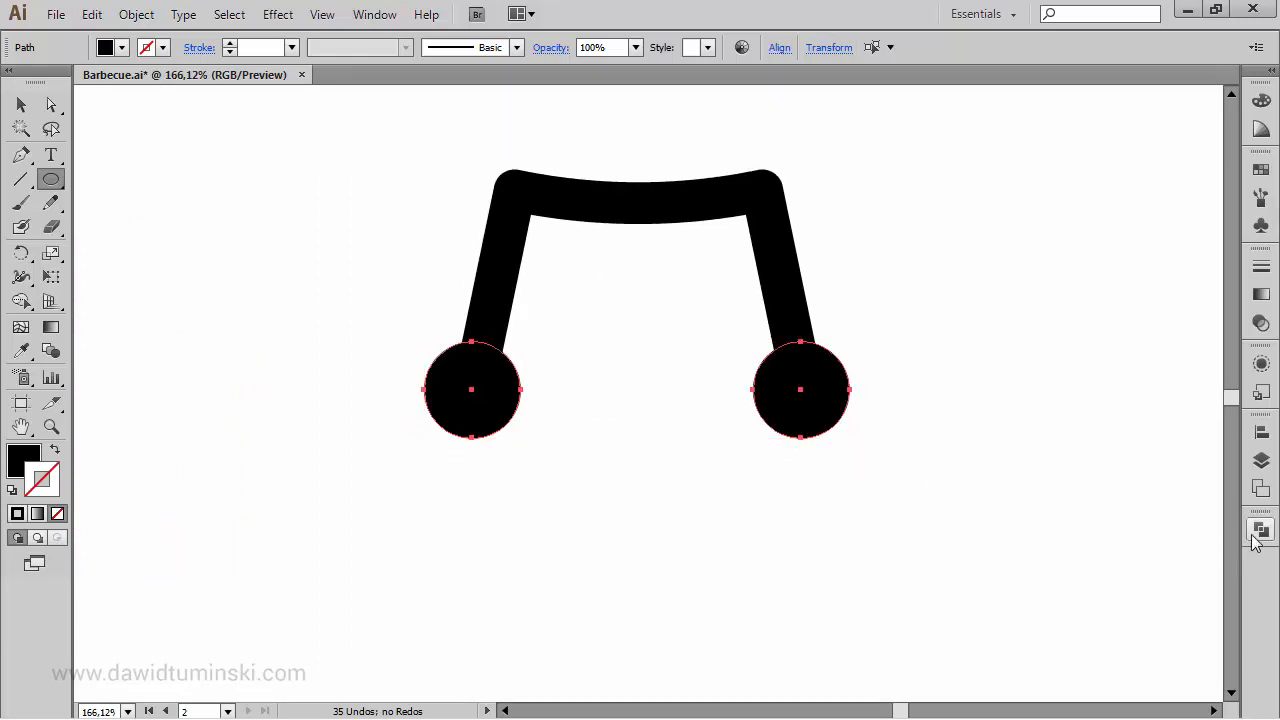
{"action": "left_click", "coordinate": [1260, 530]}
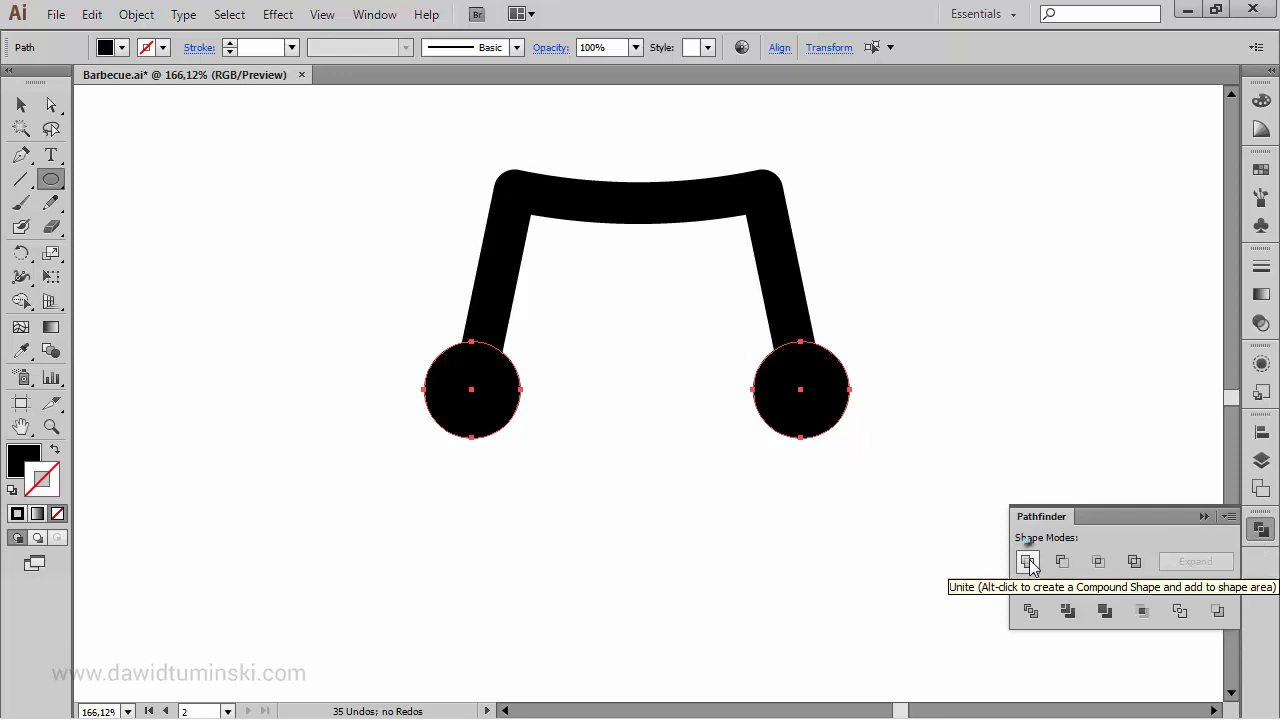
{"action": "left_click", "coordinate": [1027, 561]}
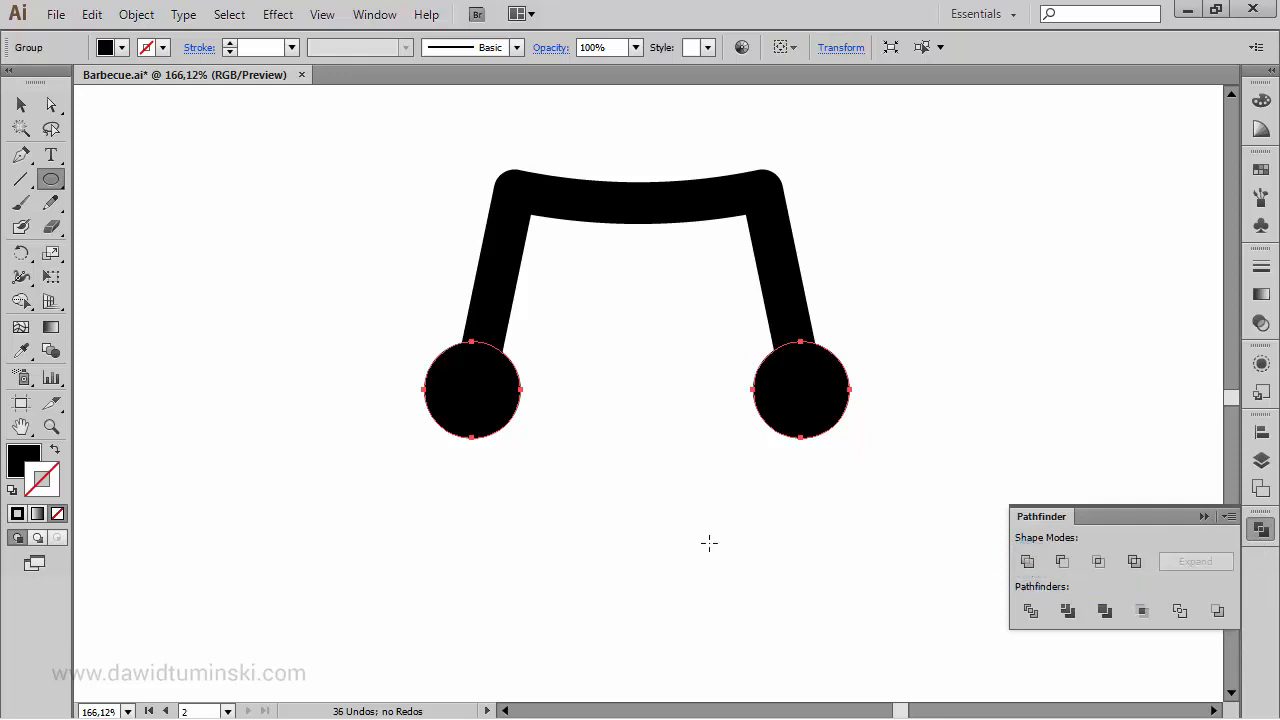
{"action": "mouse_move", "coordinate": [489, 507]}
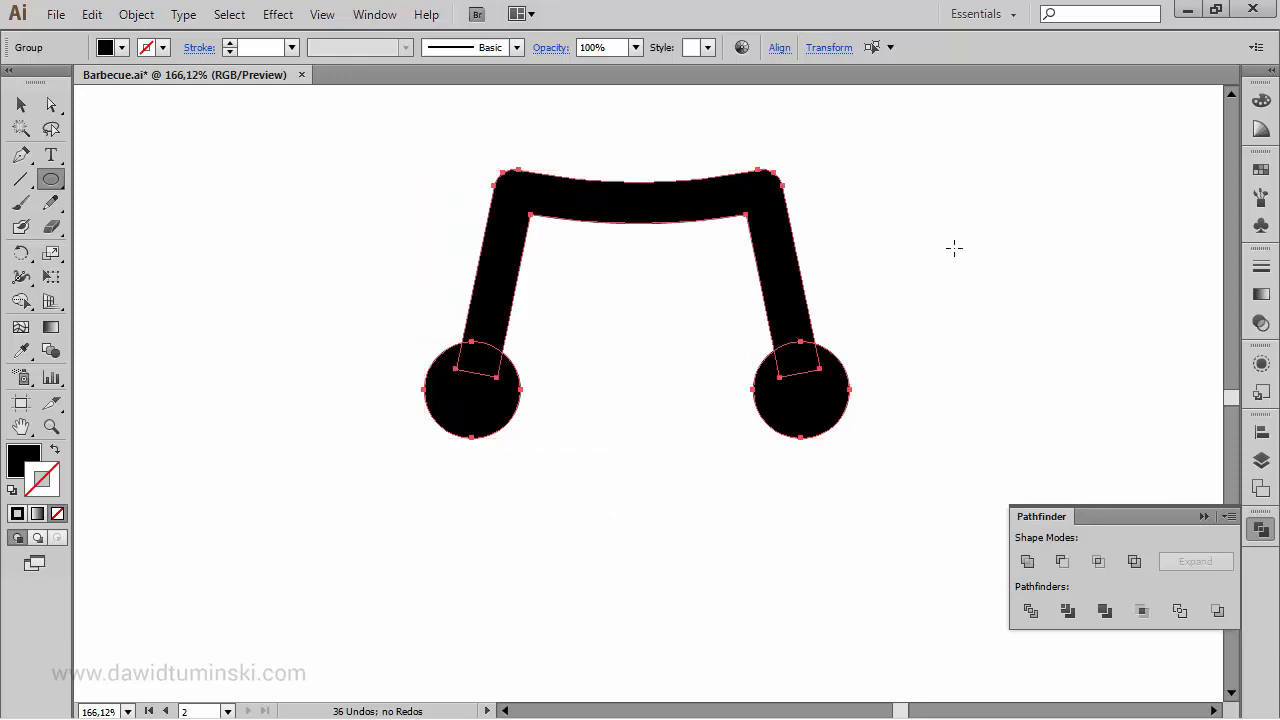
{"action": "left_click", "coordinate": [1062, 561]}
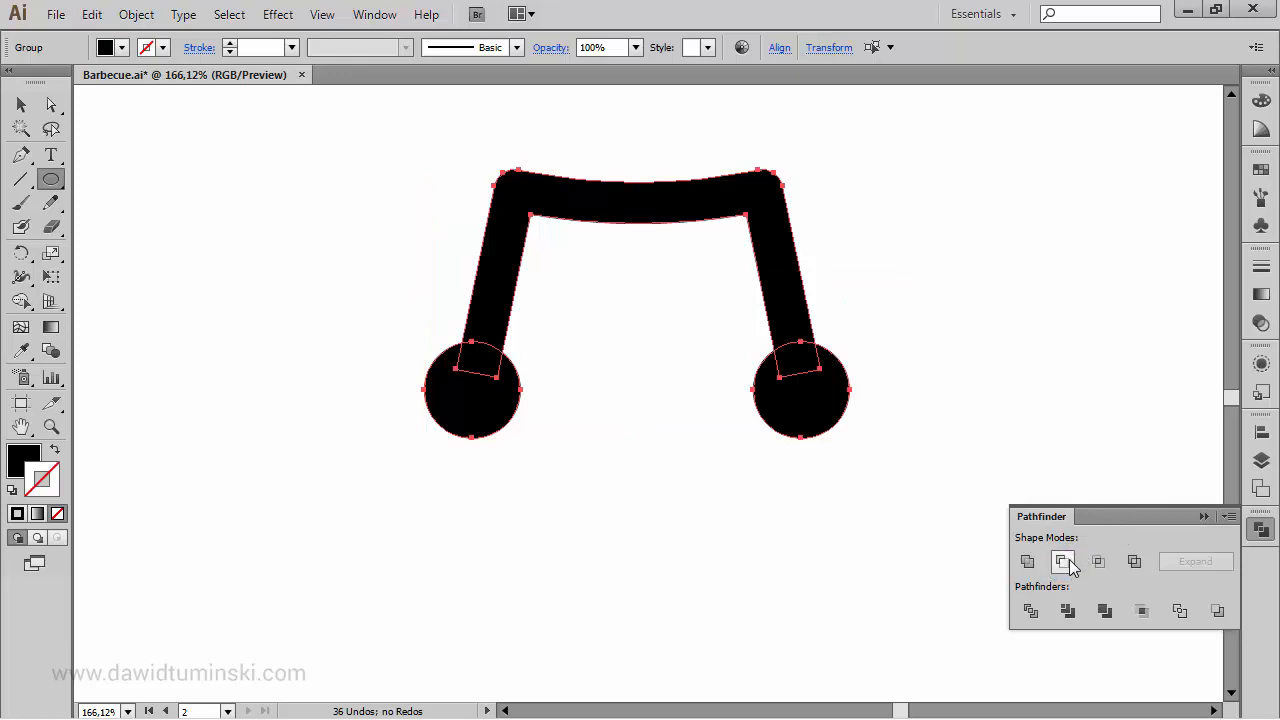
{"action": "left_click", "coordinate": [1062, 561]}
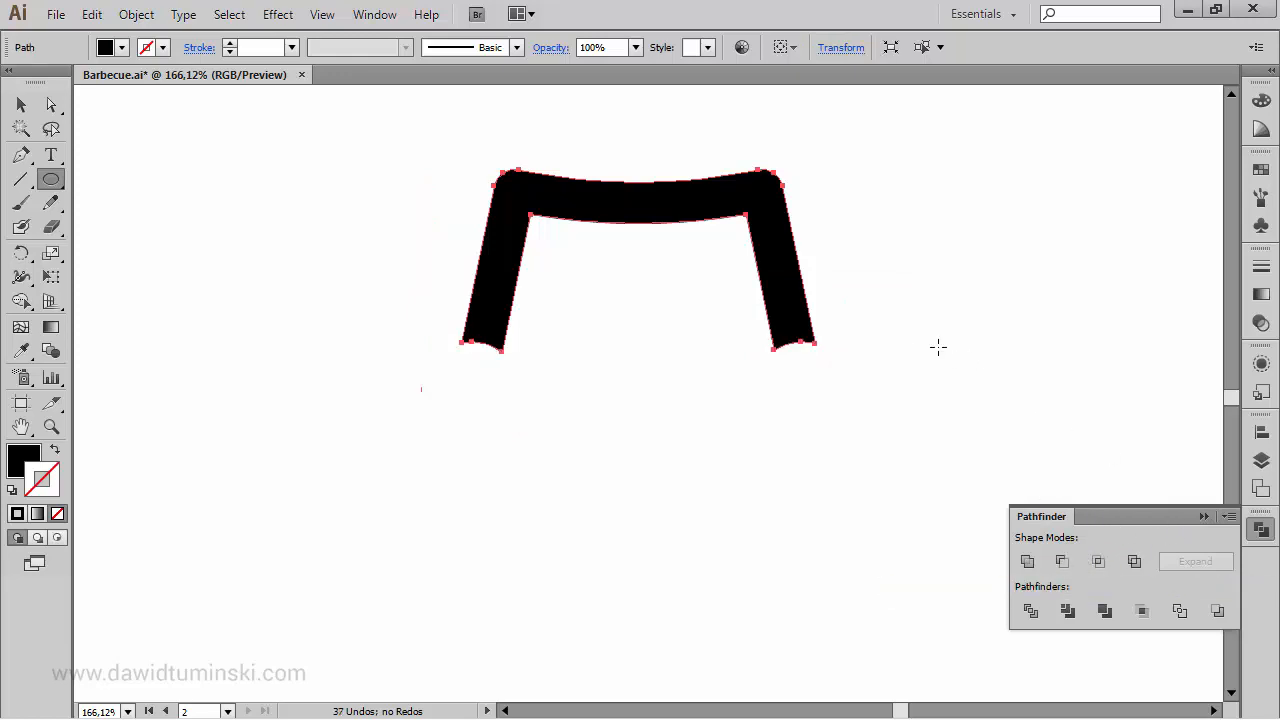
{"action": "mouse_move", "coordinate": [901, 376]}
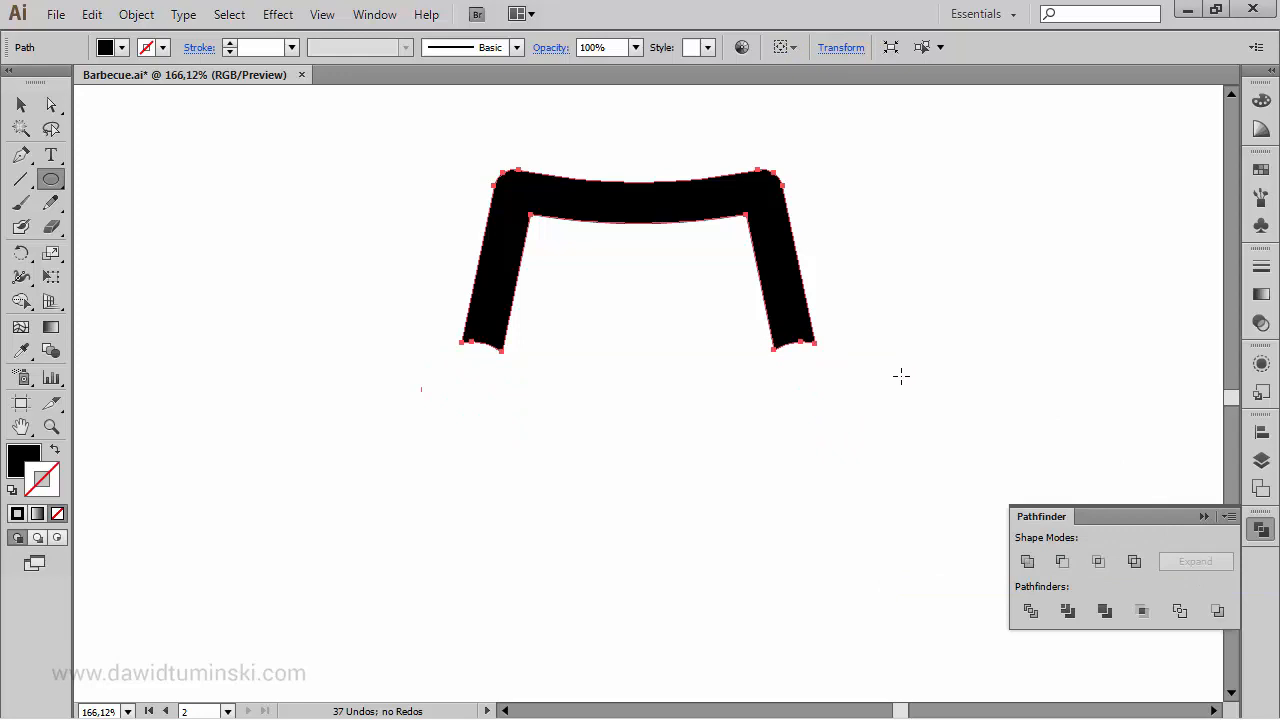
{"action": "mouse_move", "coordinate": [884, 381]}
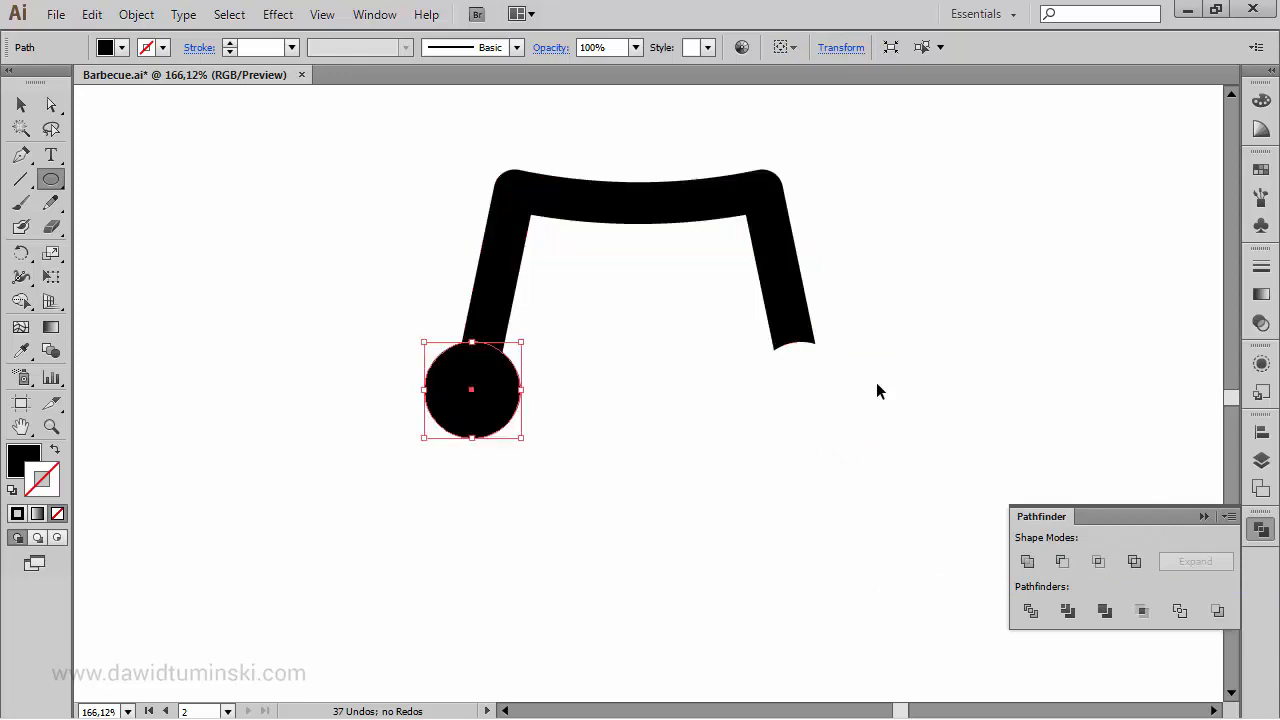
Scale the new wheel circle down to 80%
{"action": "key", "text": "ctrl+f"}
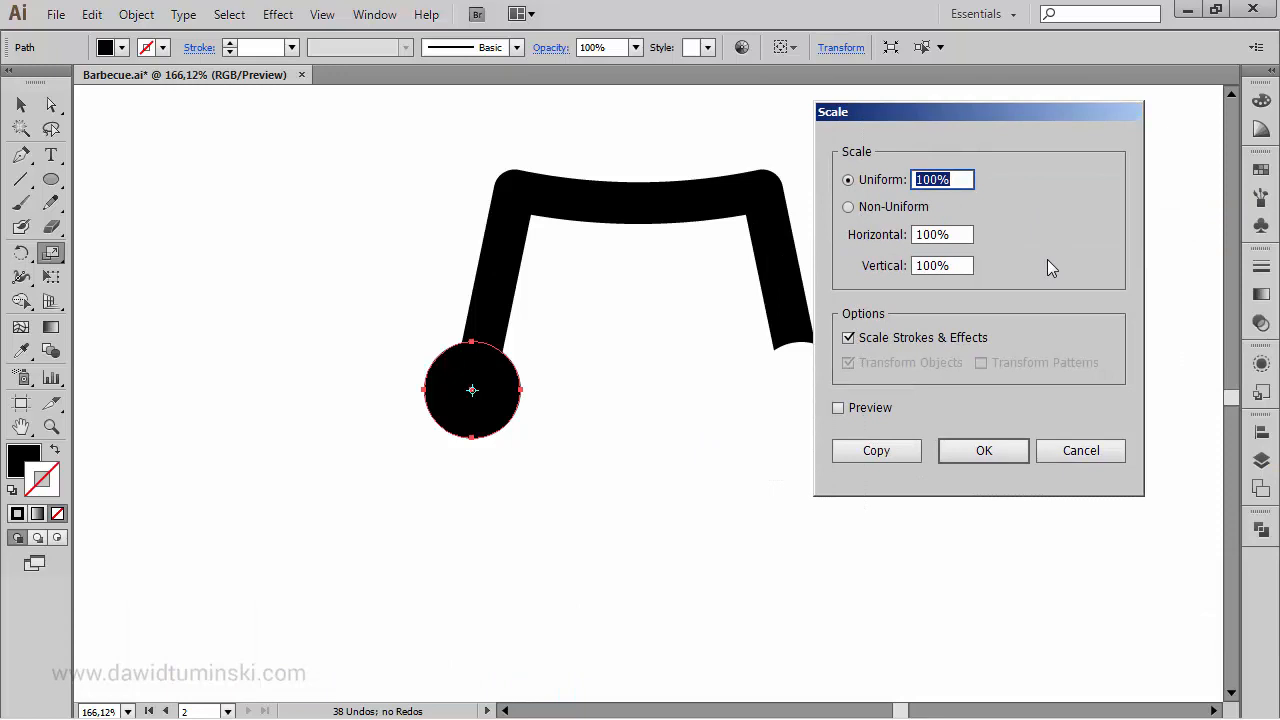
{"action": "type", "text": "80%"}
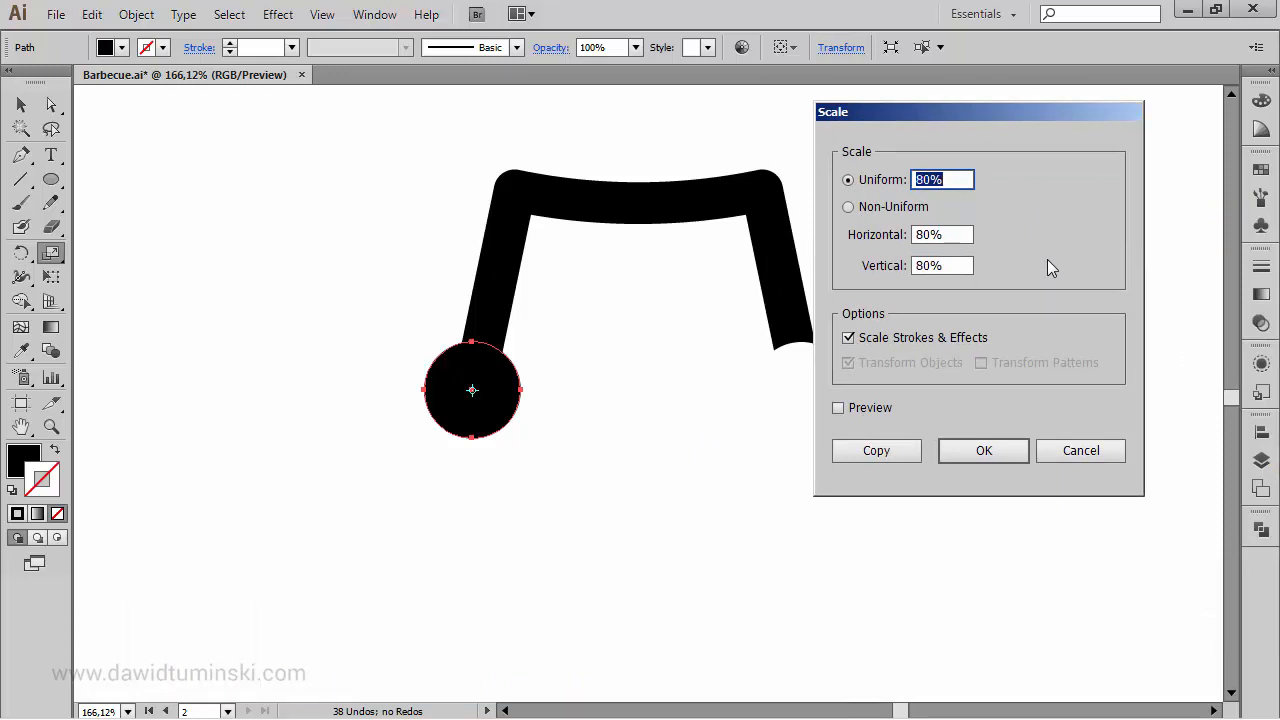
{"action": "left_click", "coordinate": [983, 450]}
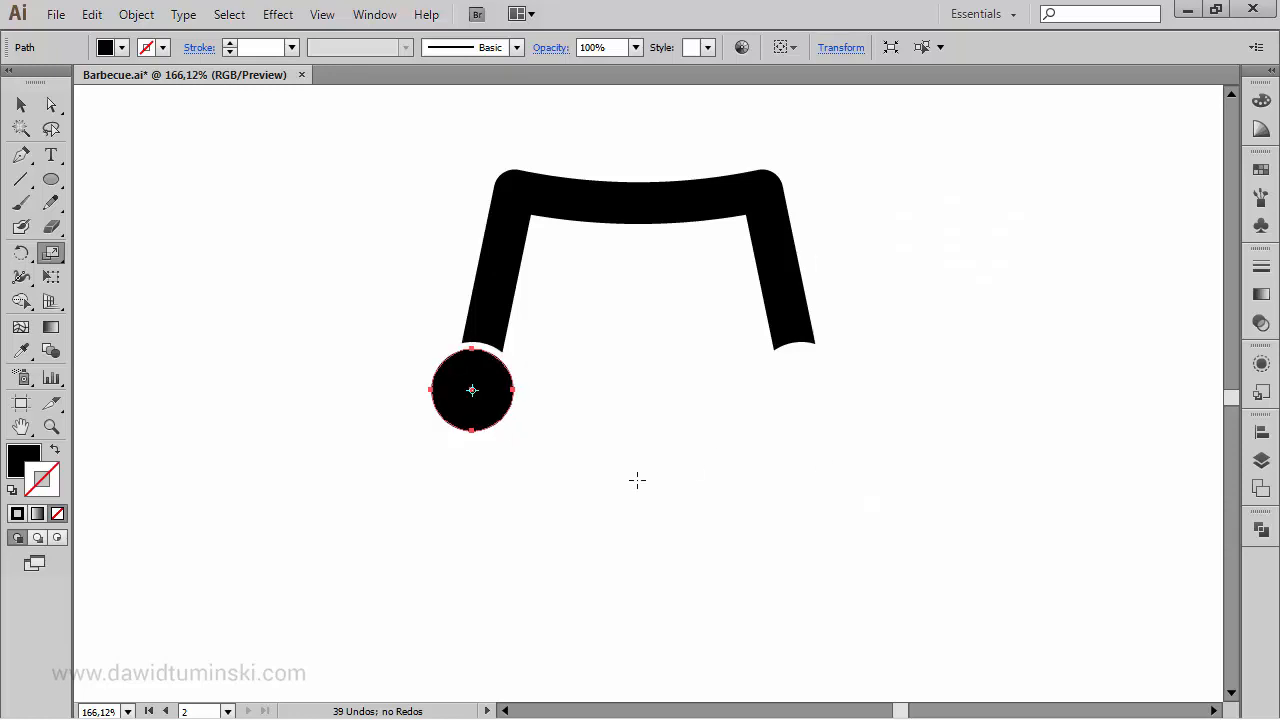
{"action": "mouse_move", "coordinate": [603, 360]}
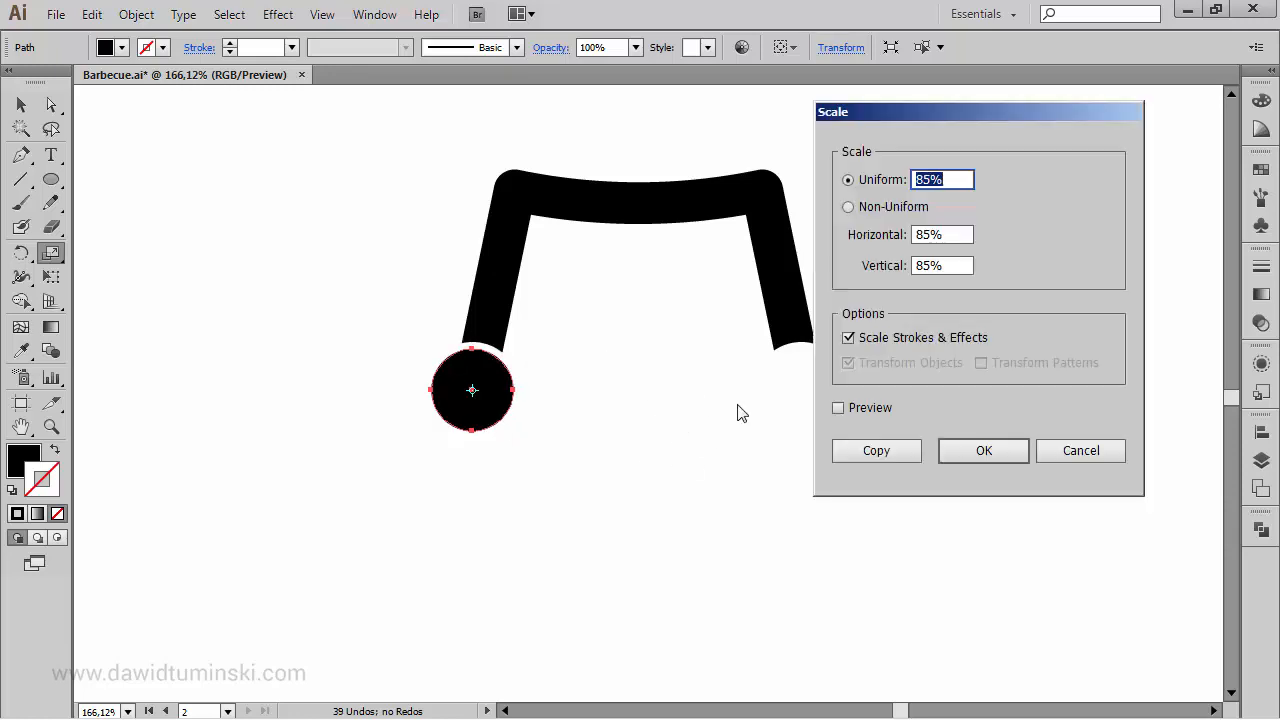
Add a 50% scaled concentric copy inside the wheel circle
{"action": "left_click", "coordinate": [838, 407]}
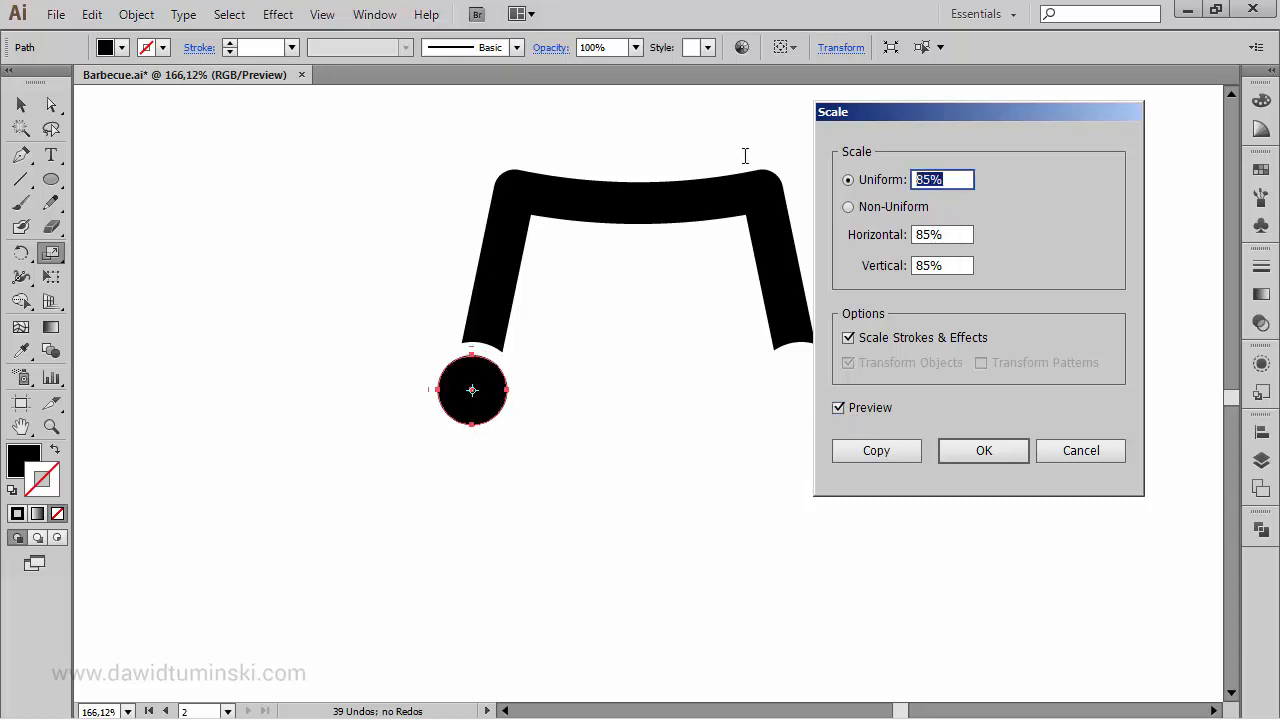
{"action": "type", "text": "80%"}
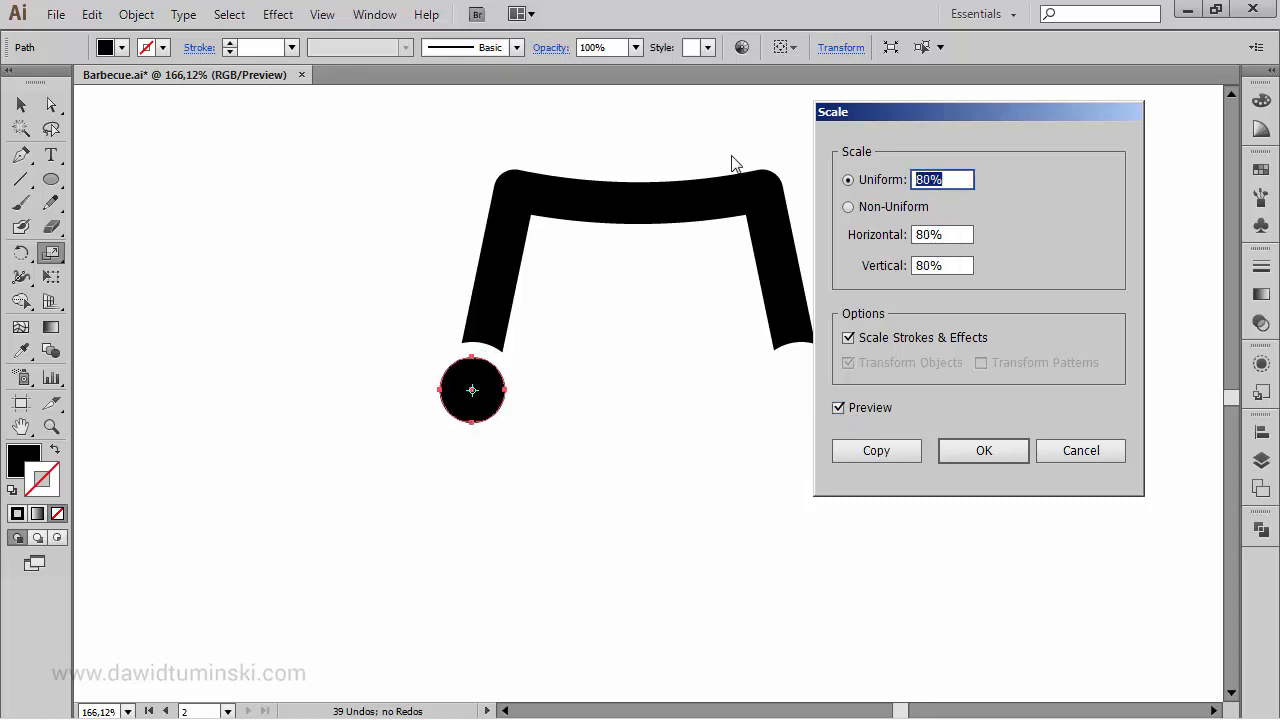
{"action": "type", "text": "50%"}
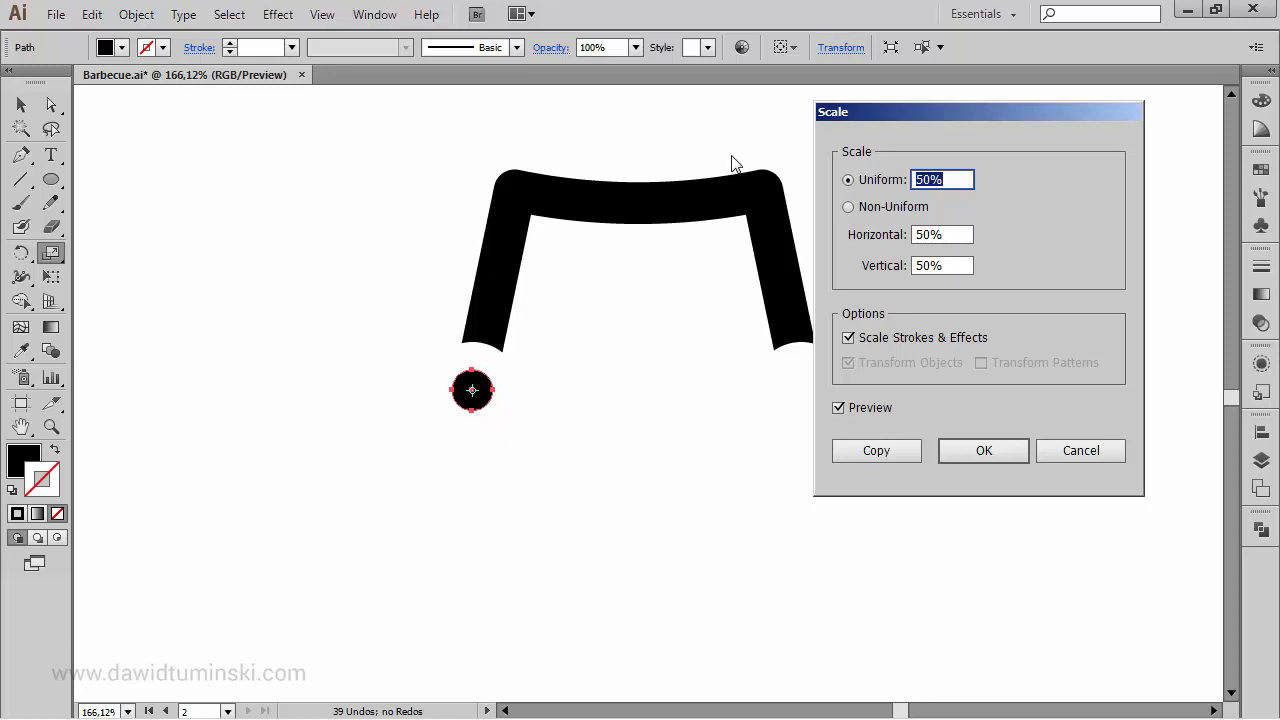
{"action": "mouse_move", "coordinate": [950, 287]}
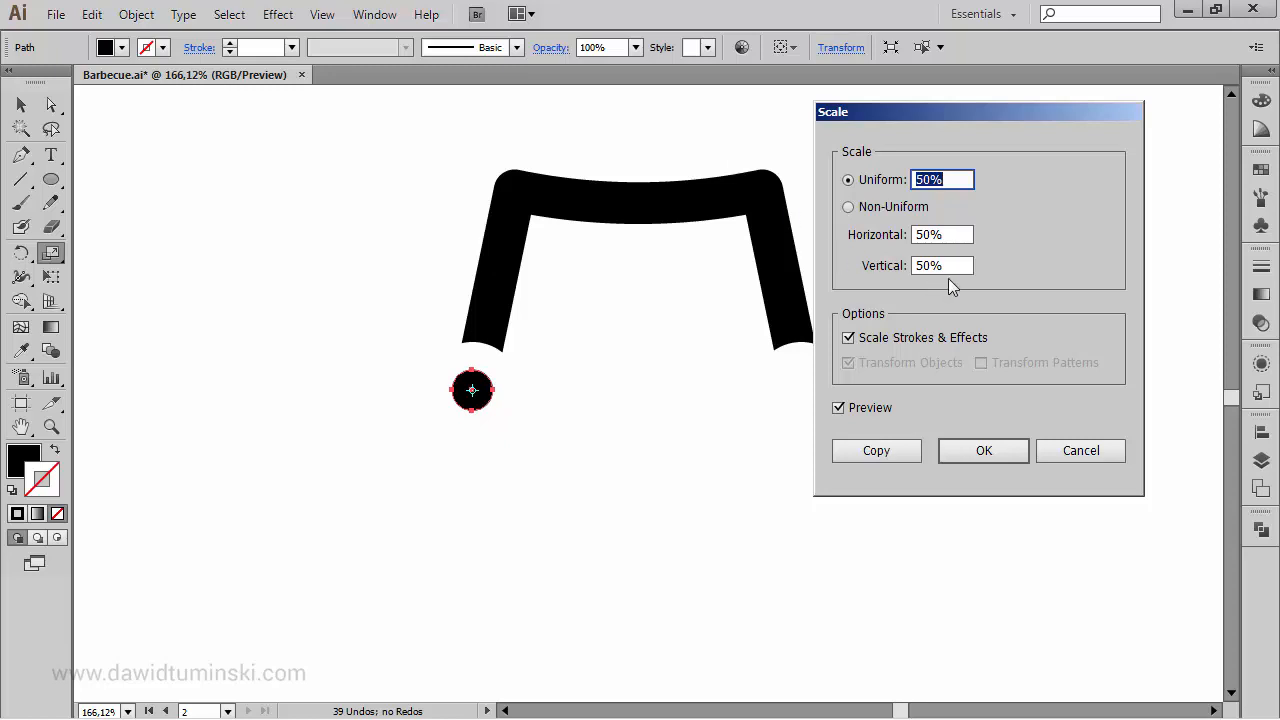
{"action": "mouse_move", "coordinate": [906, 433]}
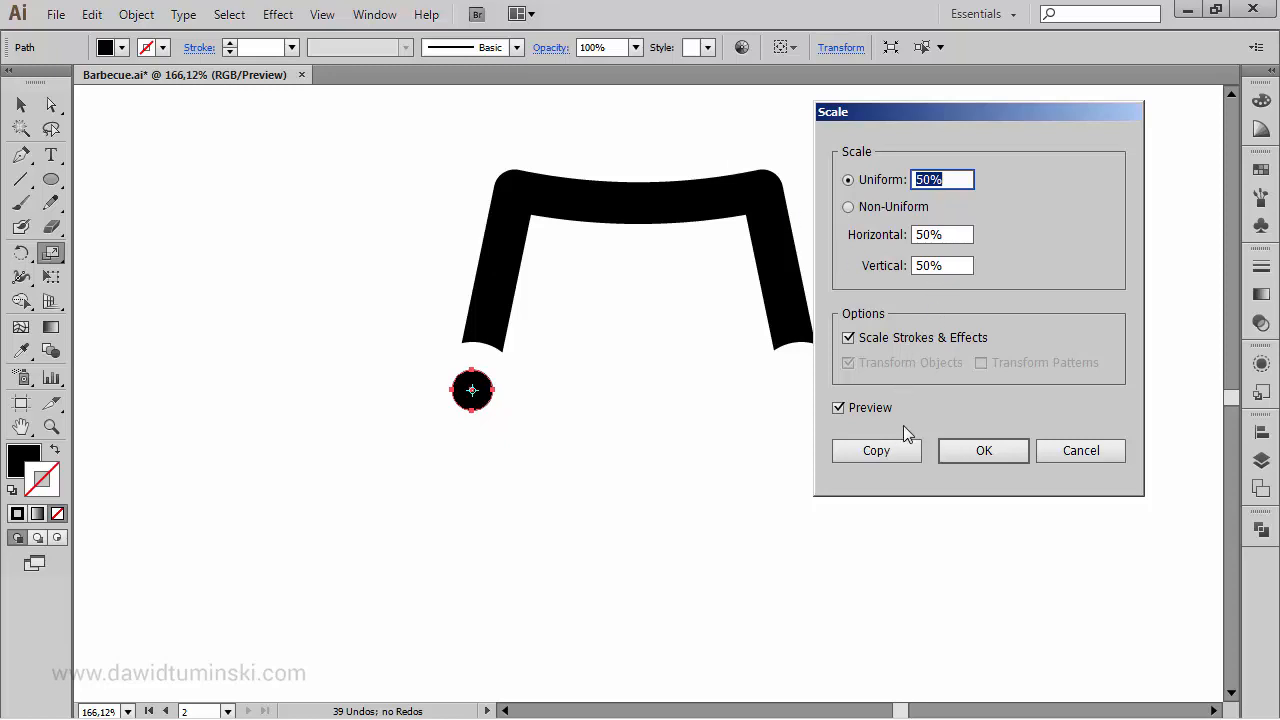
{"action": "left_click", "coordinate": [983, 450]}
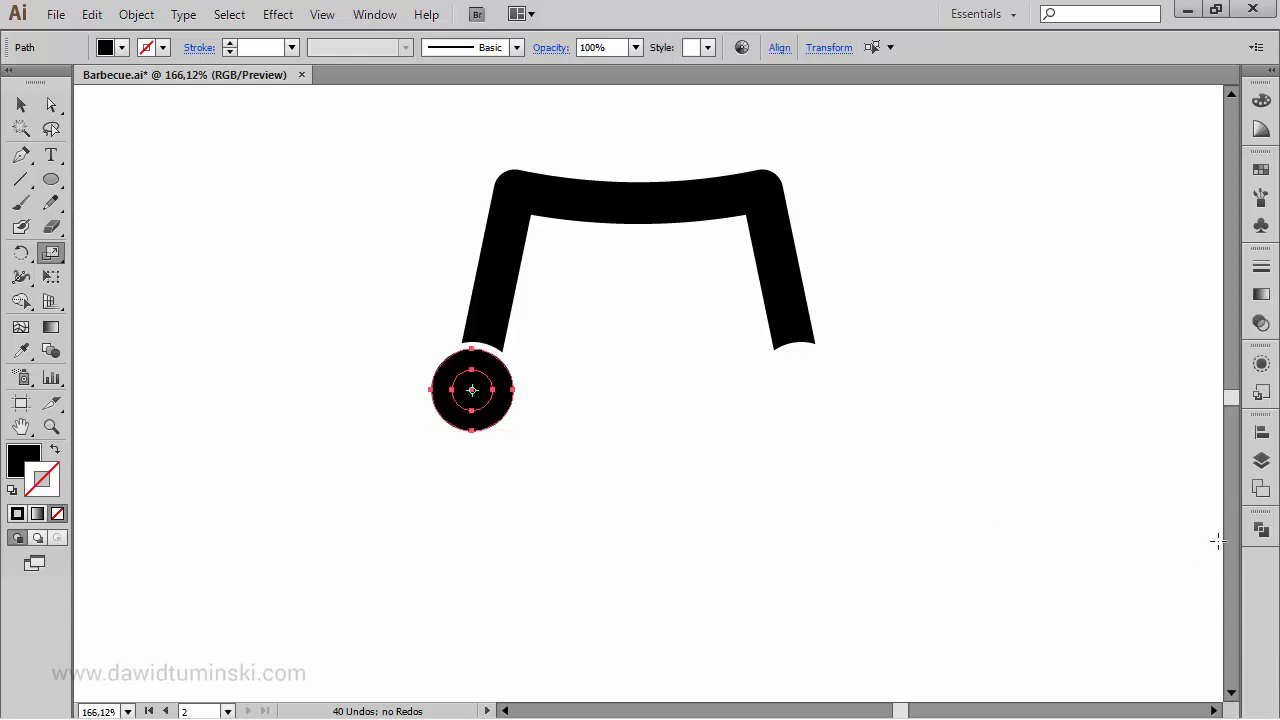
Cut the inner circle from the wheel with Minus Front and add a 50% scaled copy as a hub
{"action": "left_click", "coordinate": [1260, 529]}
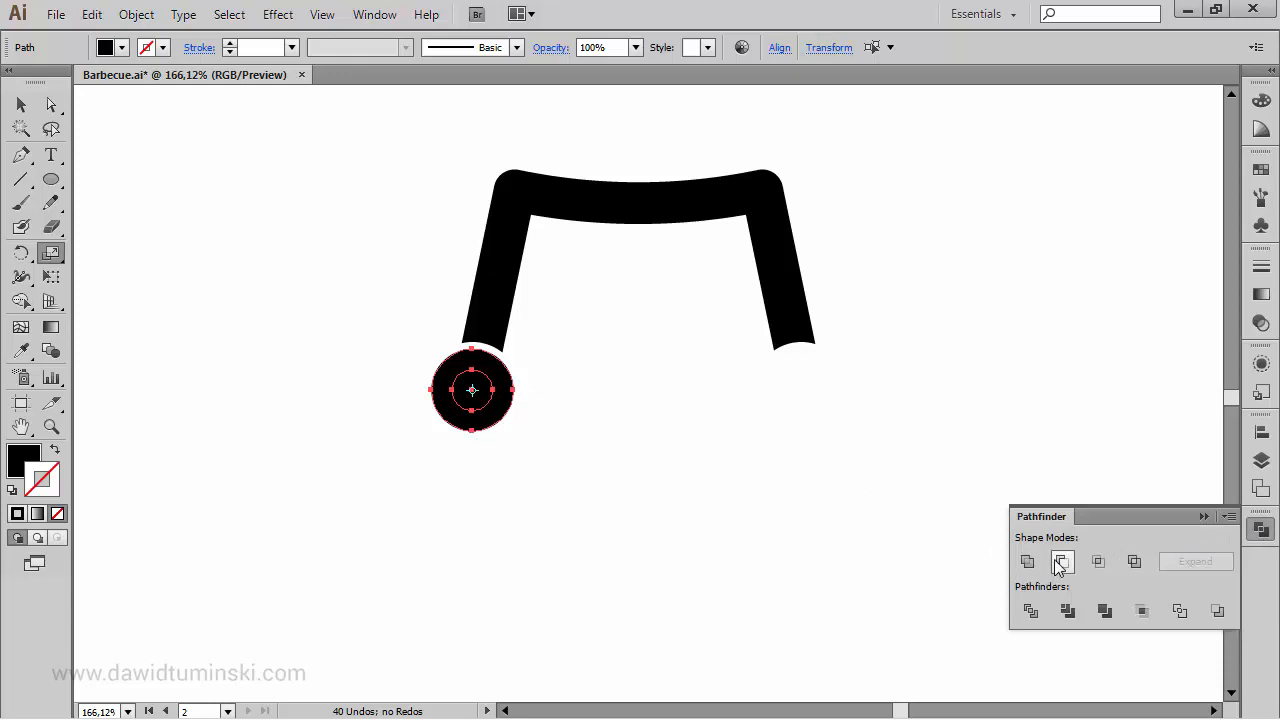
{"action": "left_click", "coordinate": [1062, 561]}
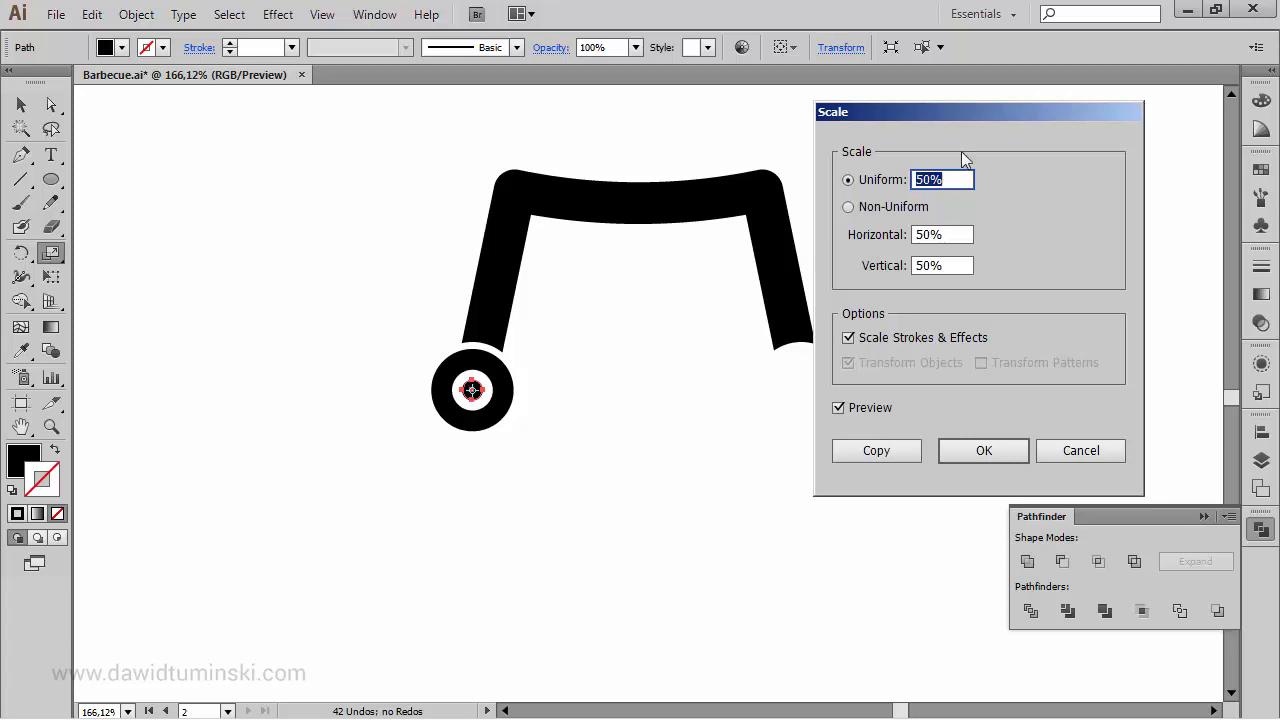
{"action": "left_click_drag", "start_coordinate": [978, 111], "coordinate": [910, 91]}
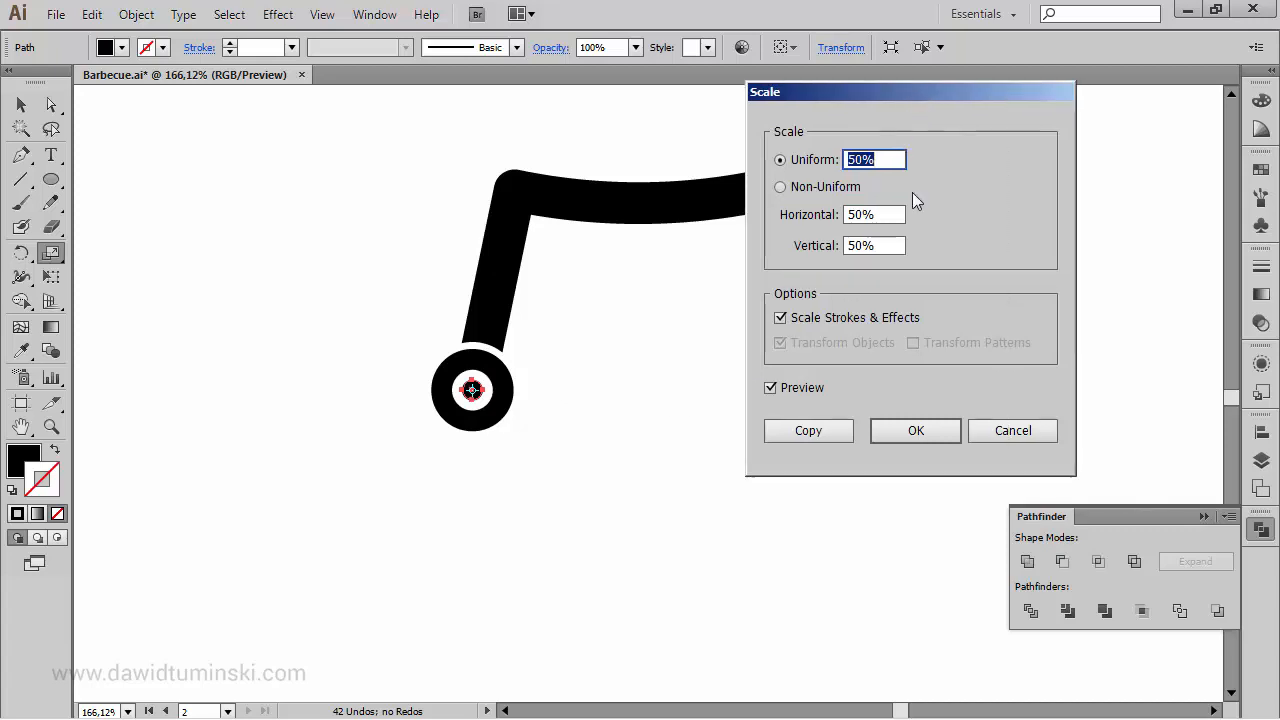
{"action": "mouse_move", "coordinate": [938, 409]}
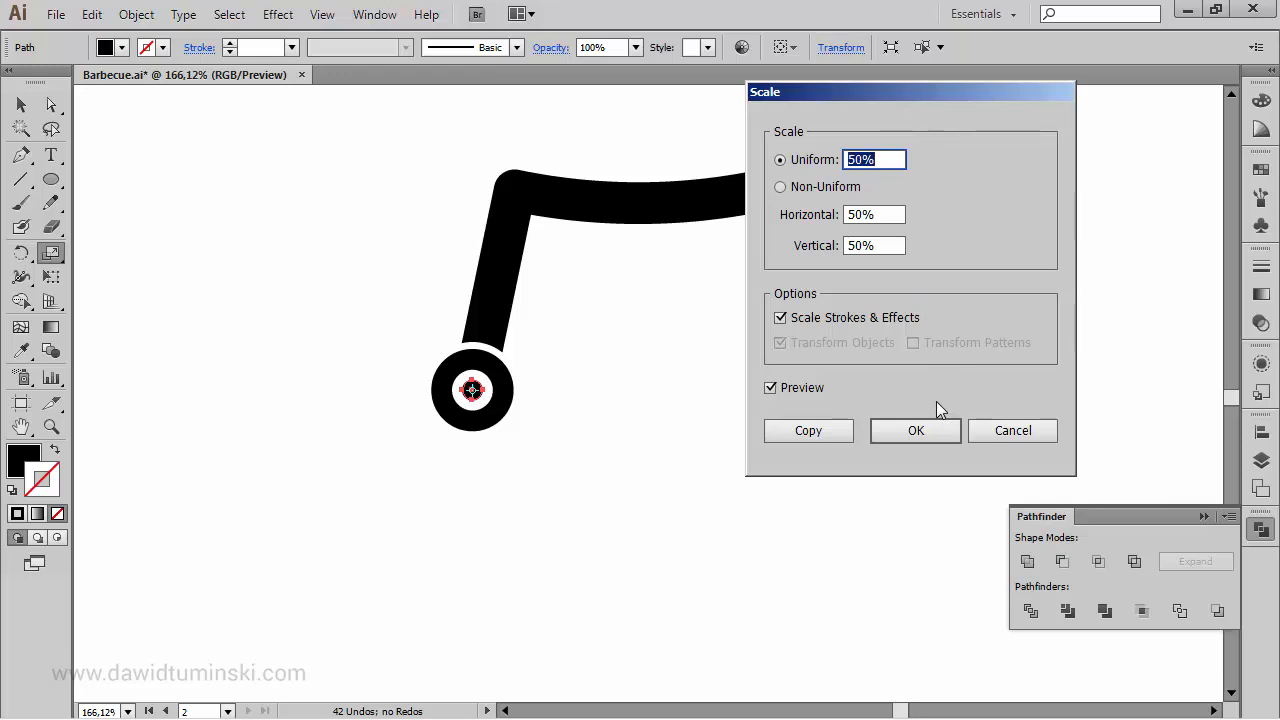
{"action": "left_click", "coordinate": [915, 430]}
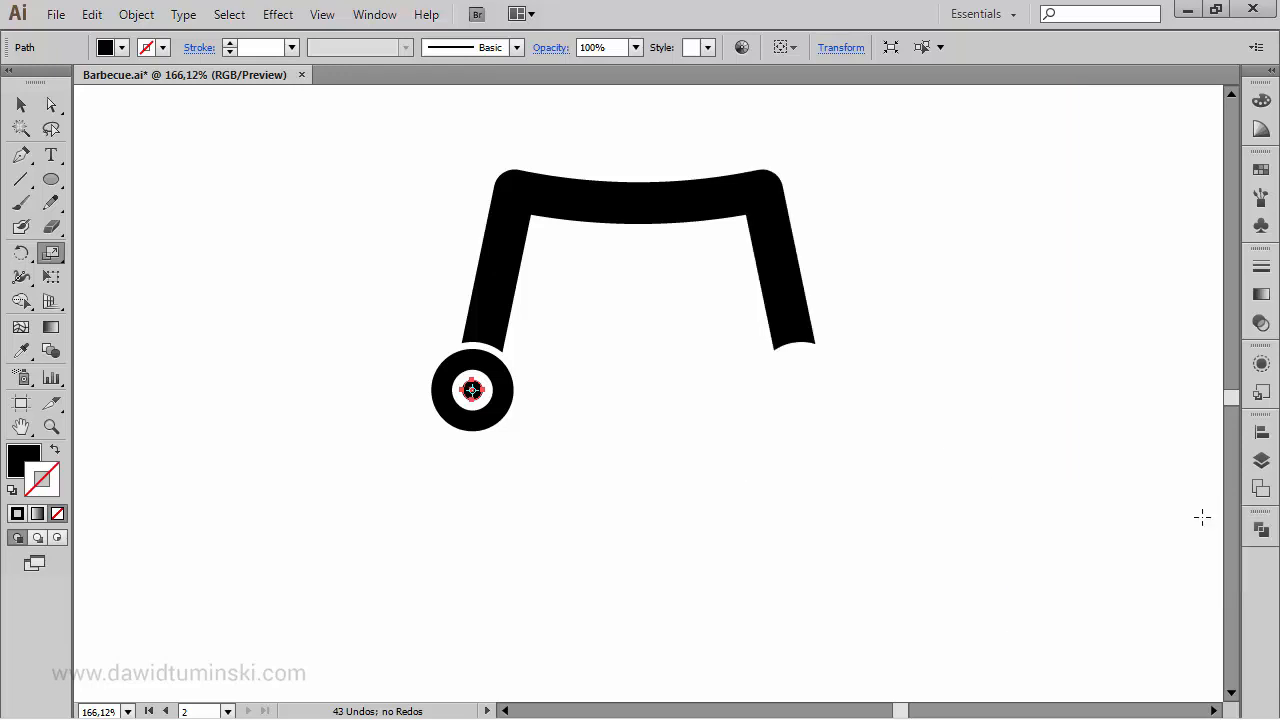
{"action": "left_click", "coordinate": [660, 476]}
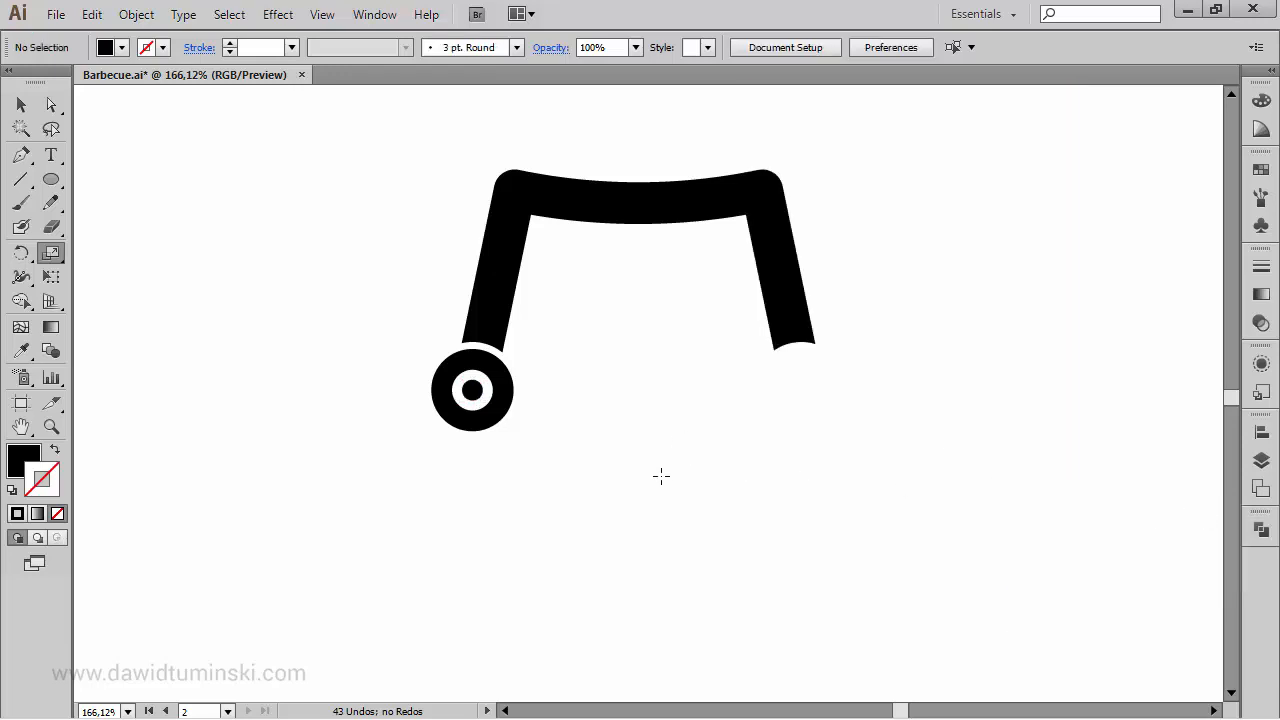
{"action": "mouse_move", "coordinate": [638, 481]}
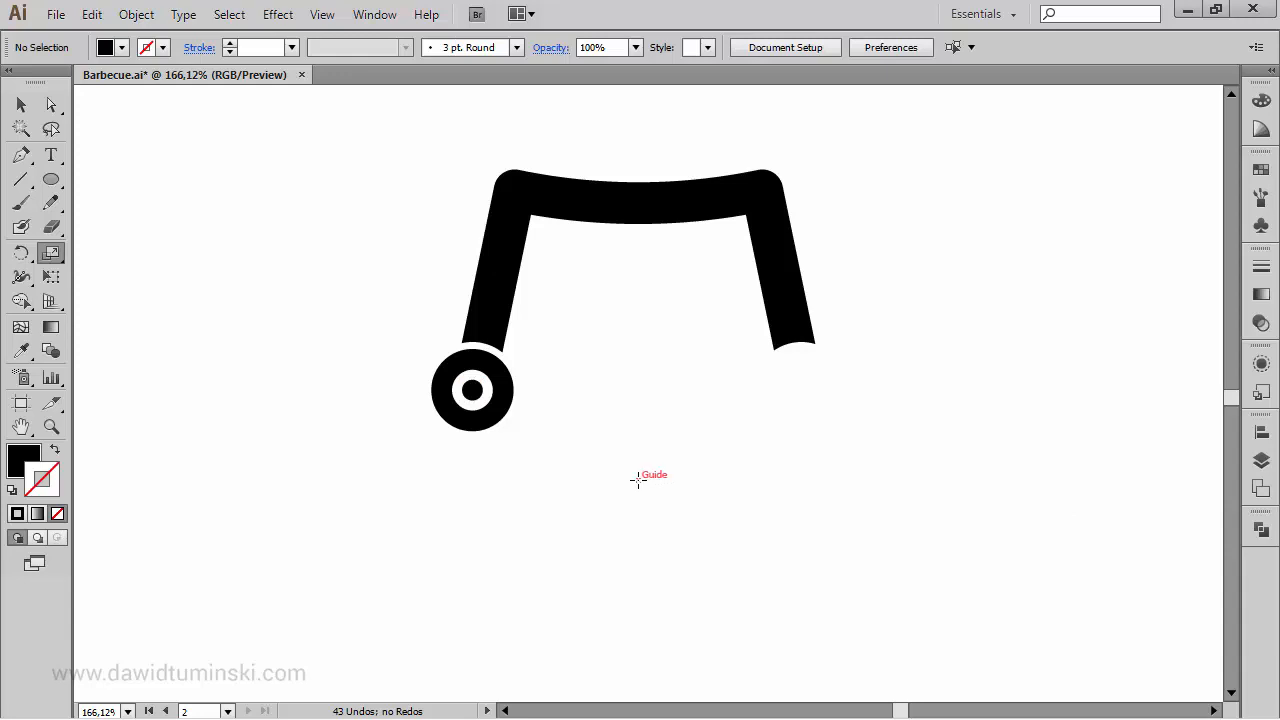
{"action": "mouse_move", "coordinate": [625, 484]}
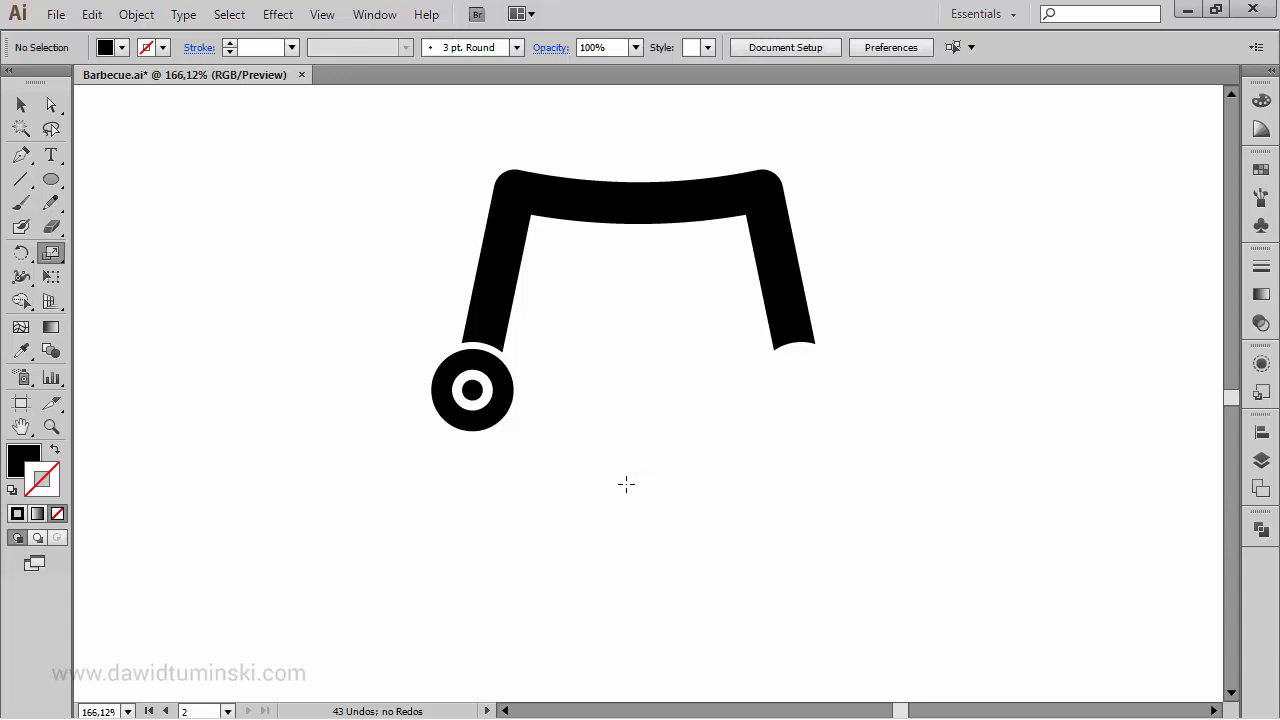
{"action": "mouse_move", "coordinate": [640, 492]}
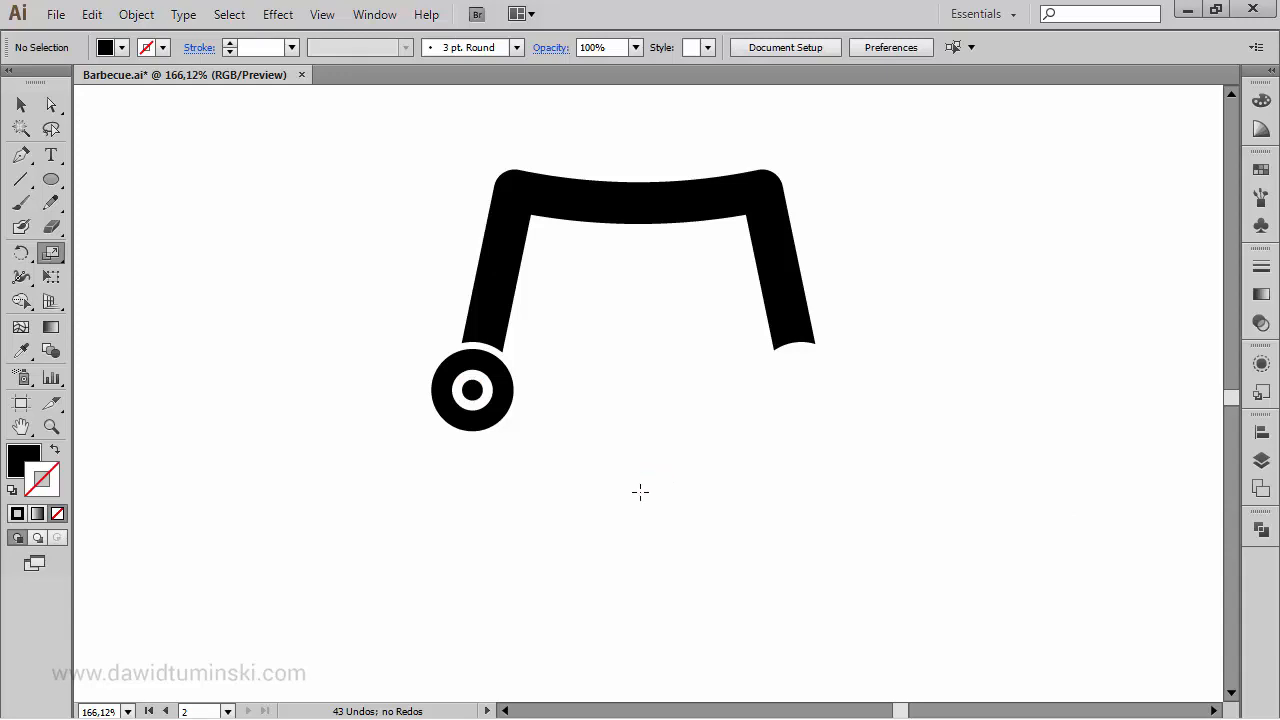
Copy the wheel ring and dot under the right leg and group both wheels
{"action": "left_click_drag", "start_coordinate": [400, 390], "coordinate": [540, 455]}
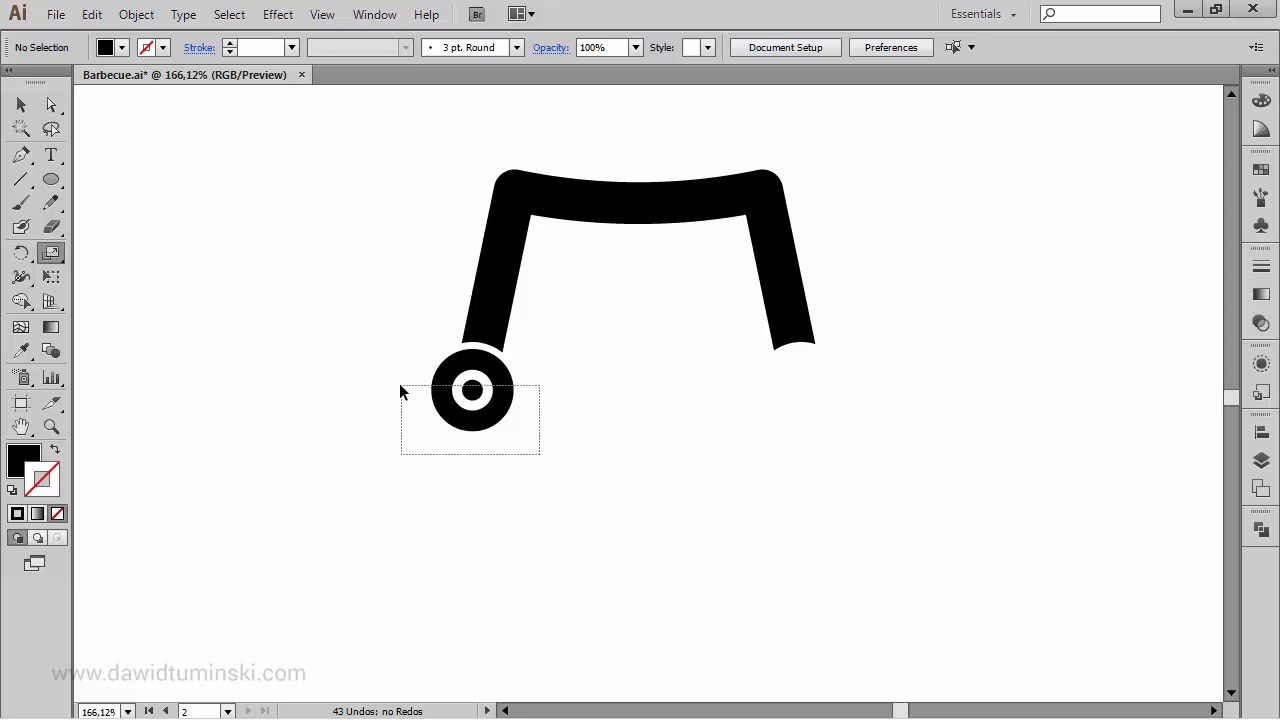
{"action": "left_click", "coordinate": [472, 390]}
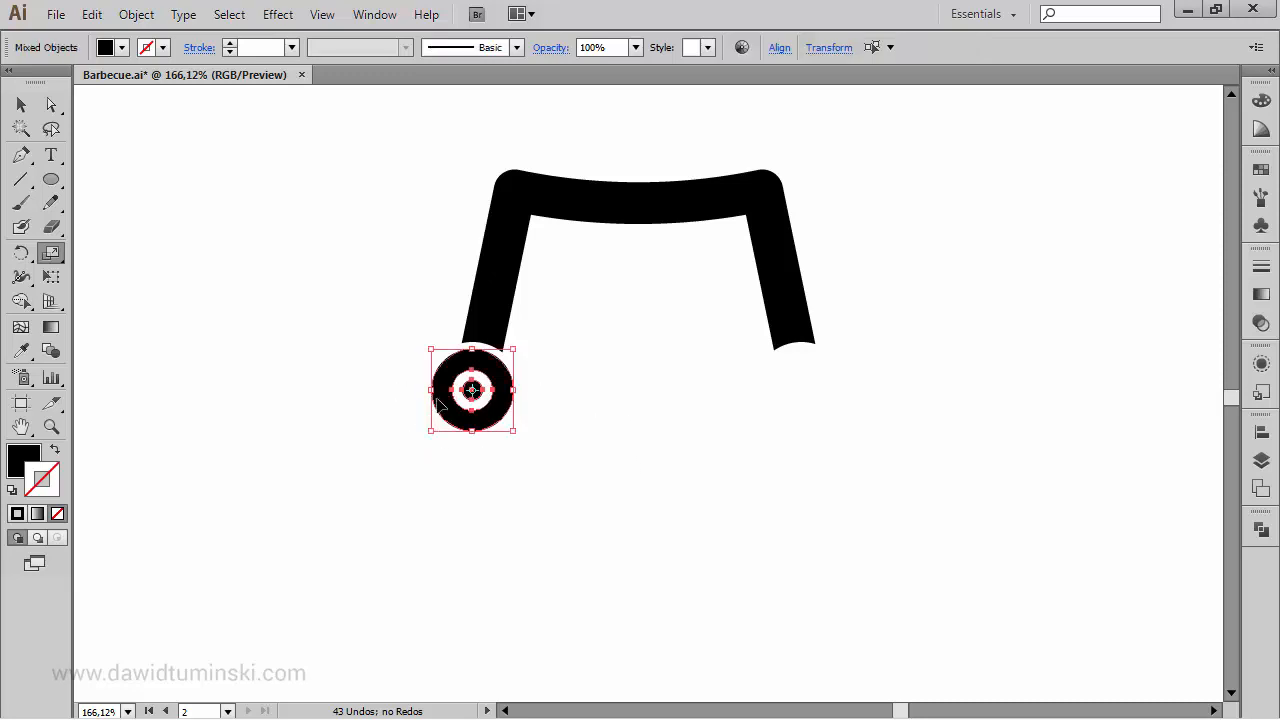
{"action": "left_click_drag", "start_coordinate": [472, 390], "coordinate": [798, 390]}
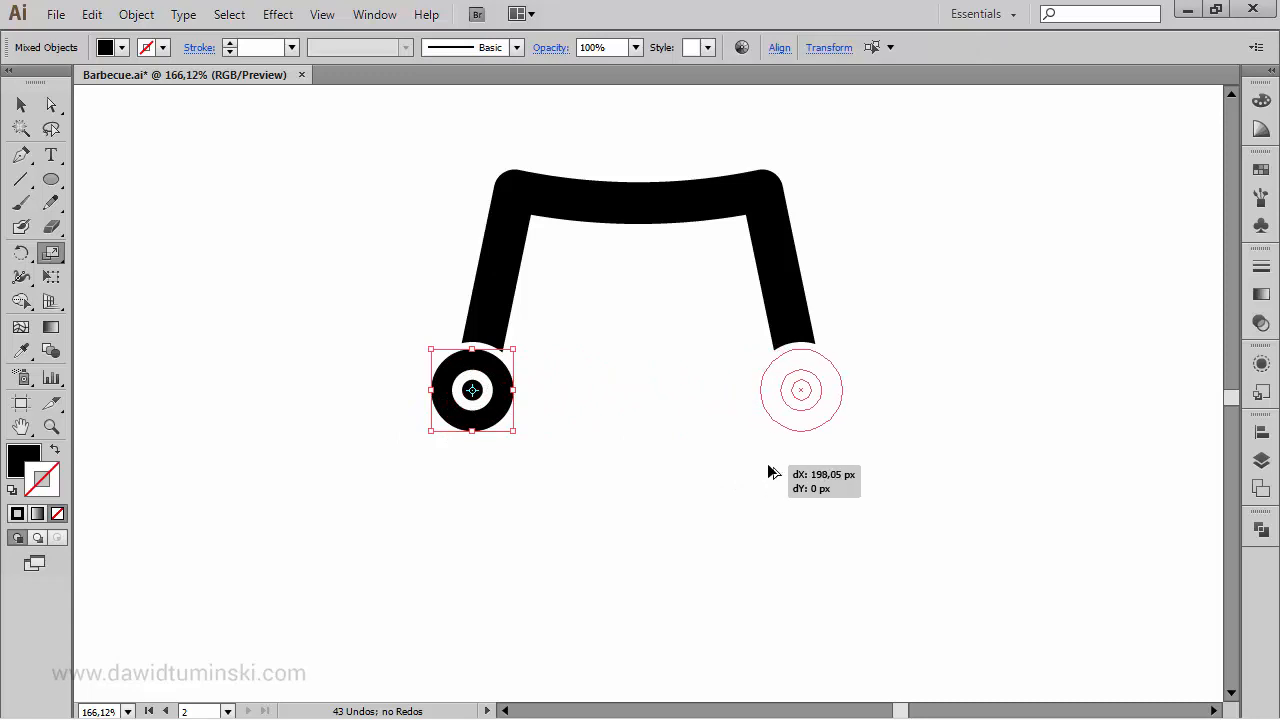
{"action": "left_click_drag", "start_coordinate": [471, 390], "coordinate": [800, 390]}
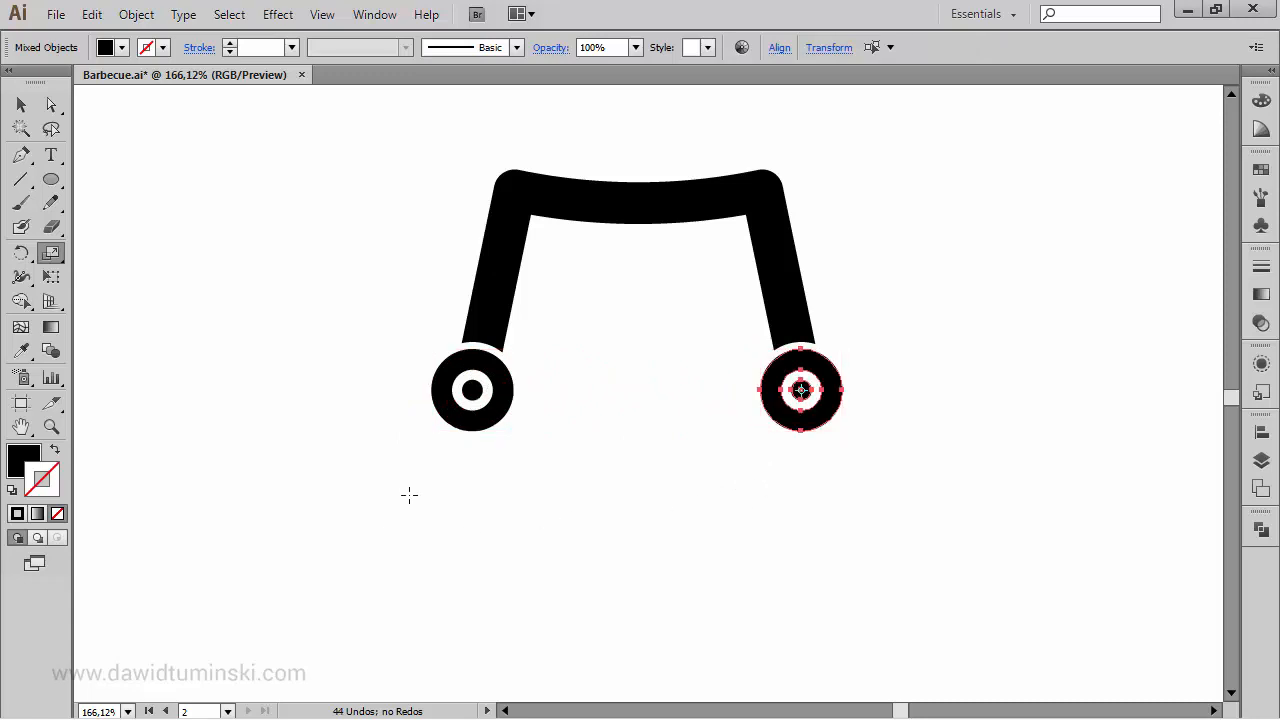
{"action": "mouse_move", "coordinate": [391, 517]}
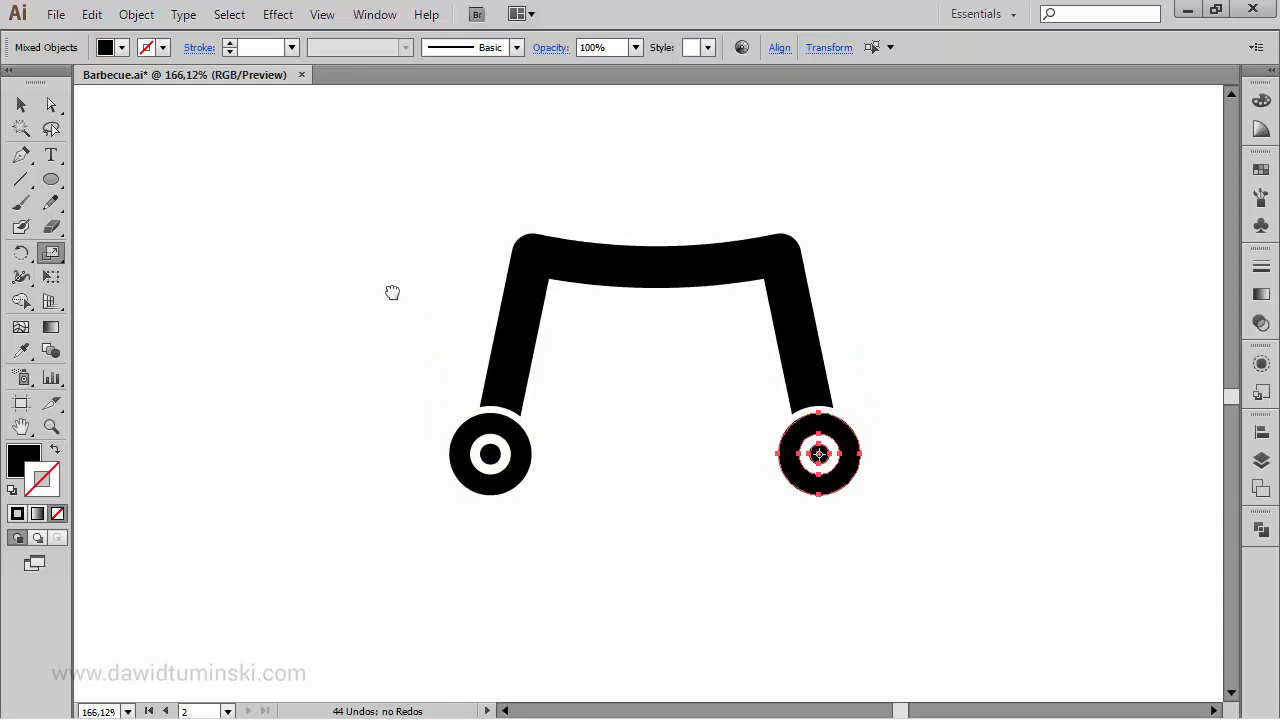
{"action": "key", "text": "ctrl+g"}
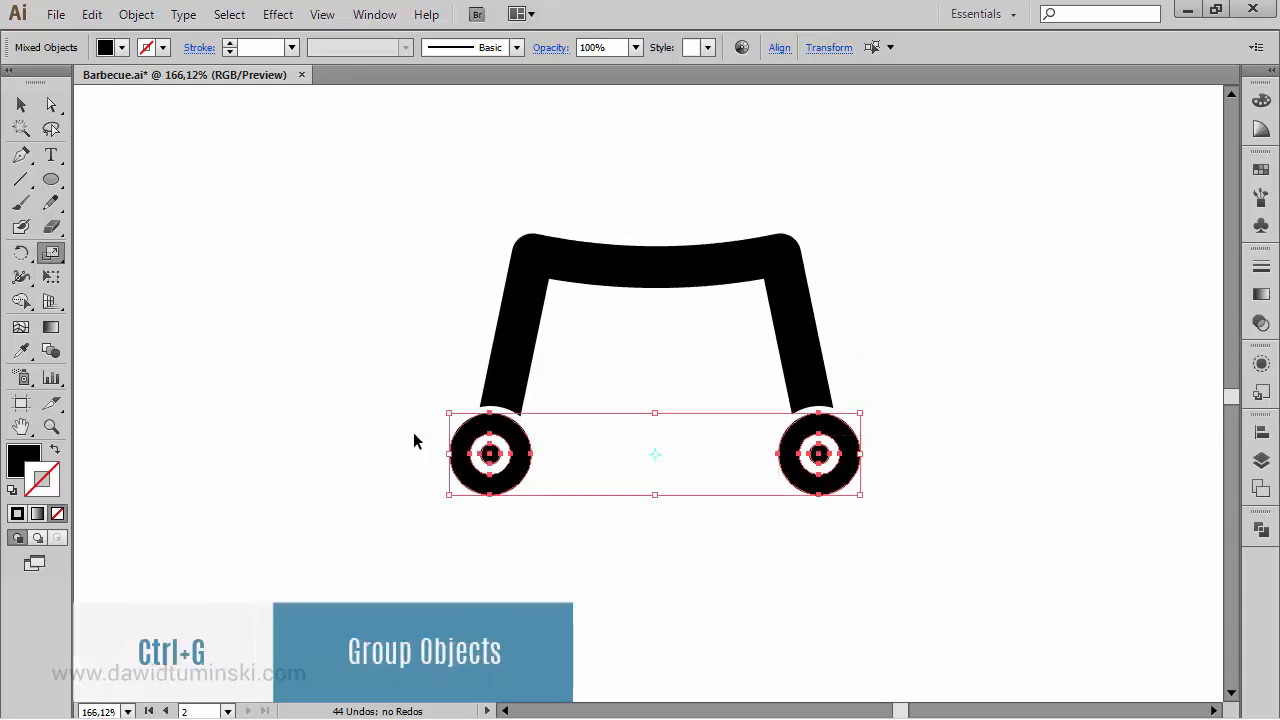
{"action": "key", "text": "ctrl+g"}
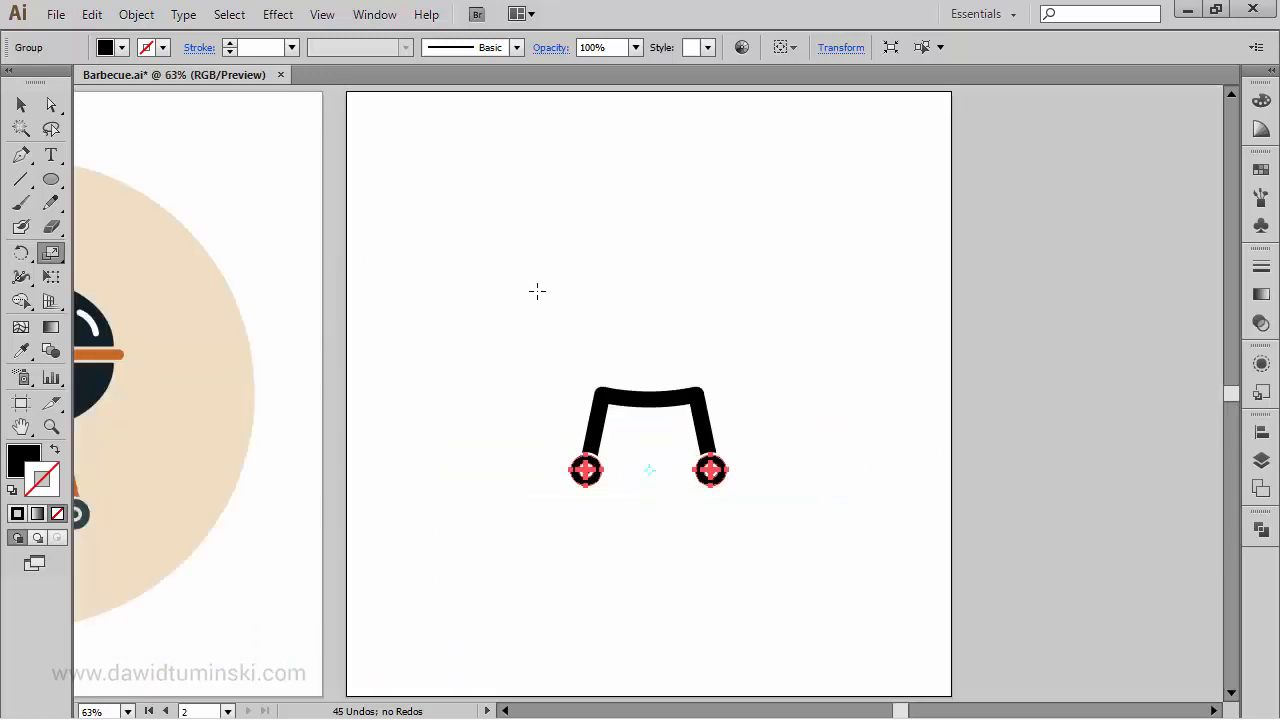
Shrink a copy of the leg piece to 20% on the stand's left leg
{"action": "left_click", "coordinate": [447, 307]}
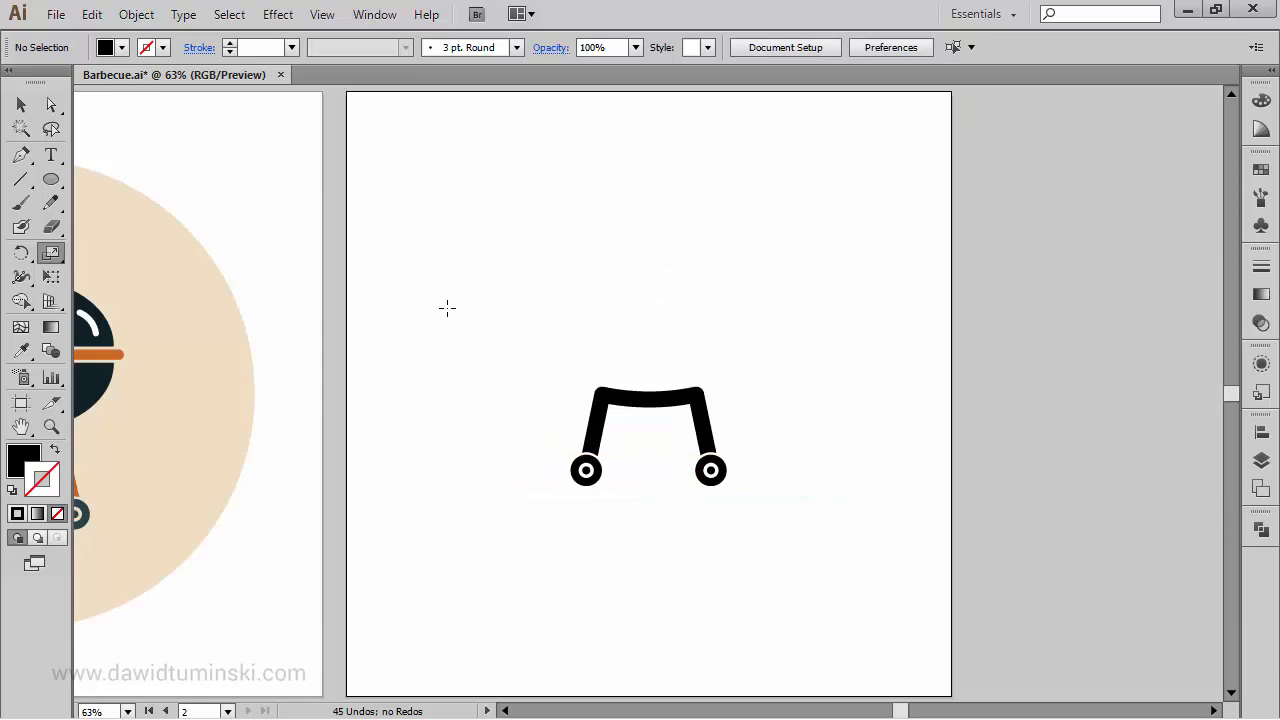
{"action": "mouse_move", "coordinate": [441, 327]}
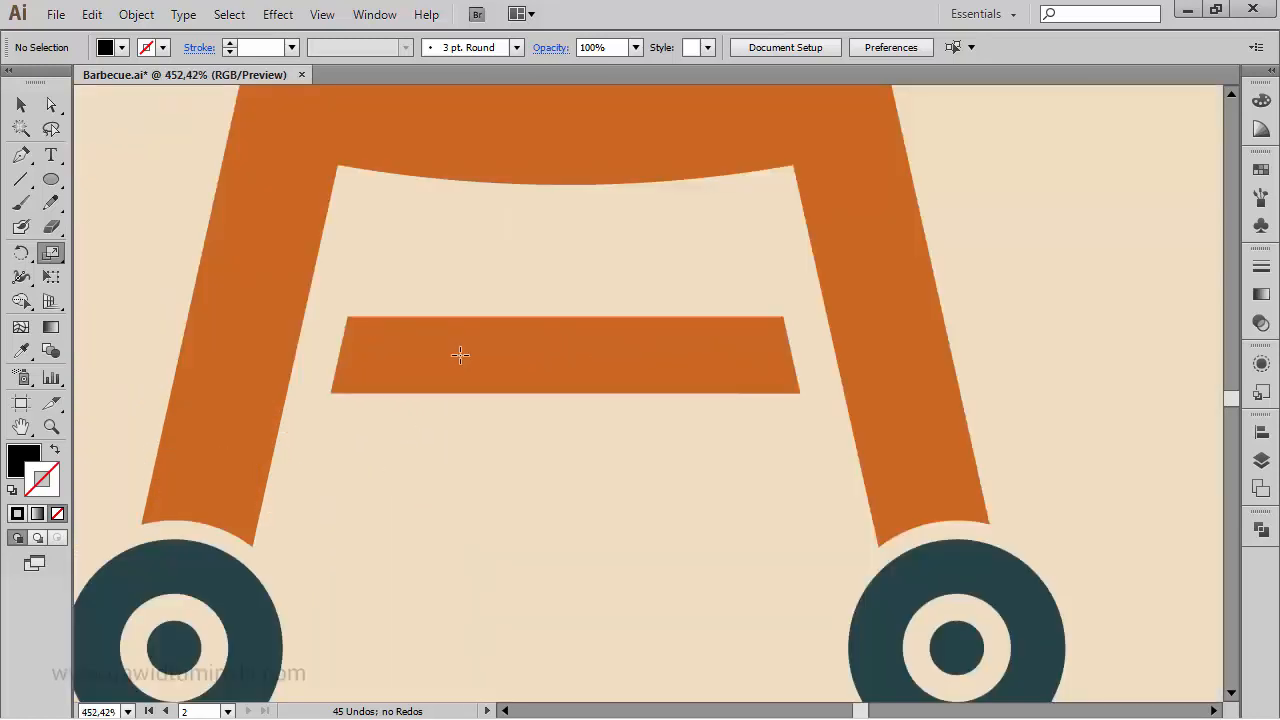
{"action": "mouse_move", "coordinate": [750, 482]}
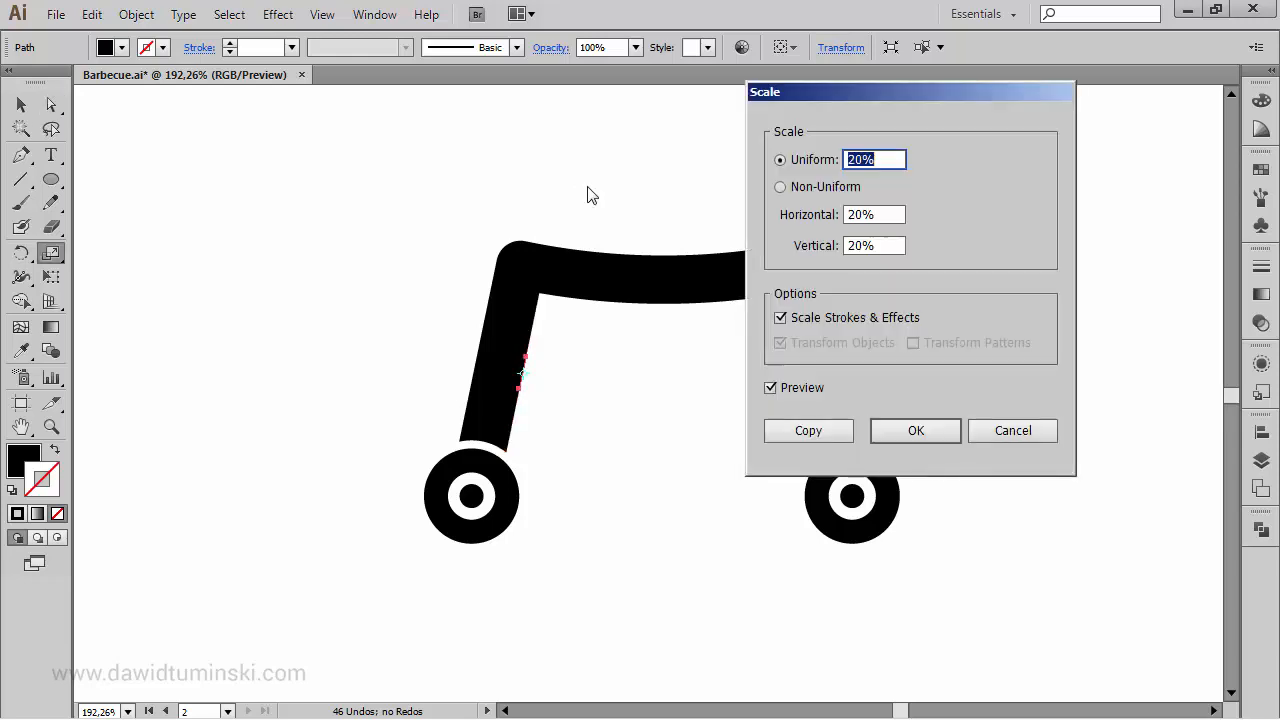
{"action": "mouse_move", "coordinate": [915, 430]}
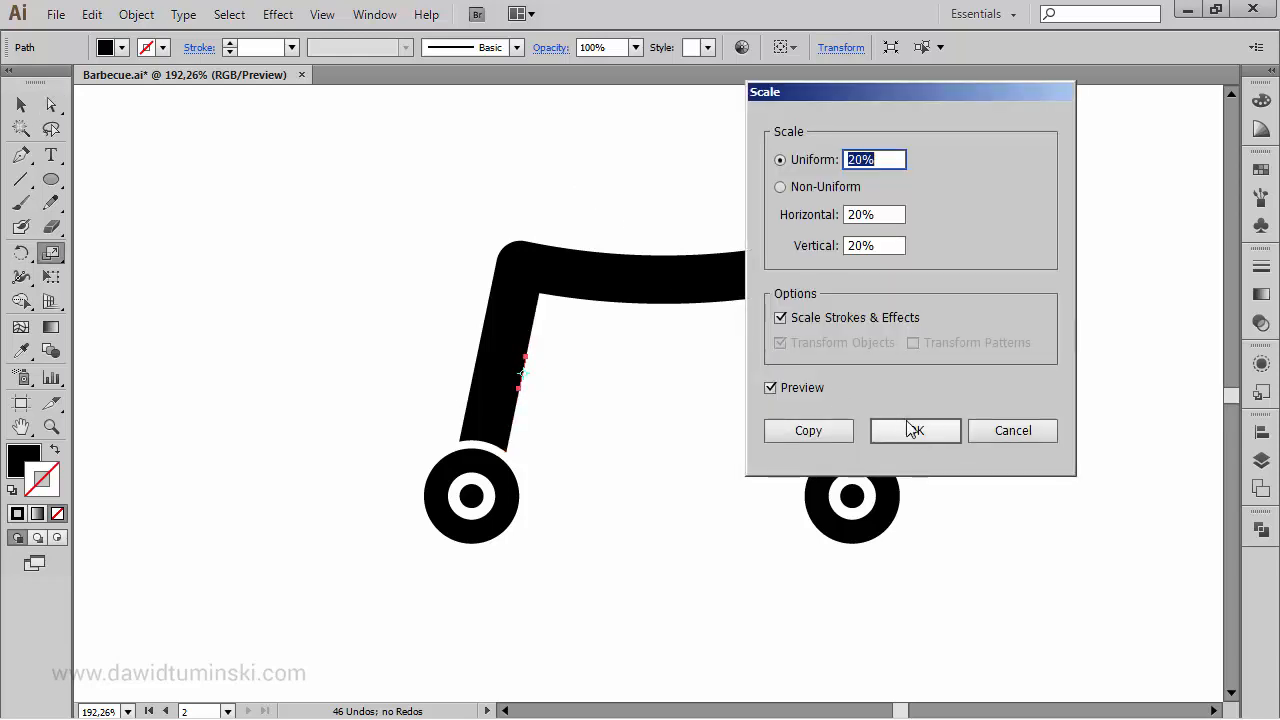
{"action": "left_click", "coordinate": [914, 430]}
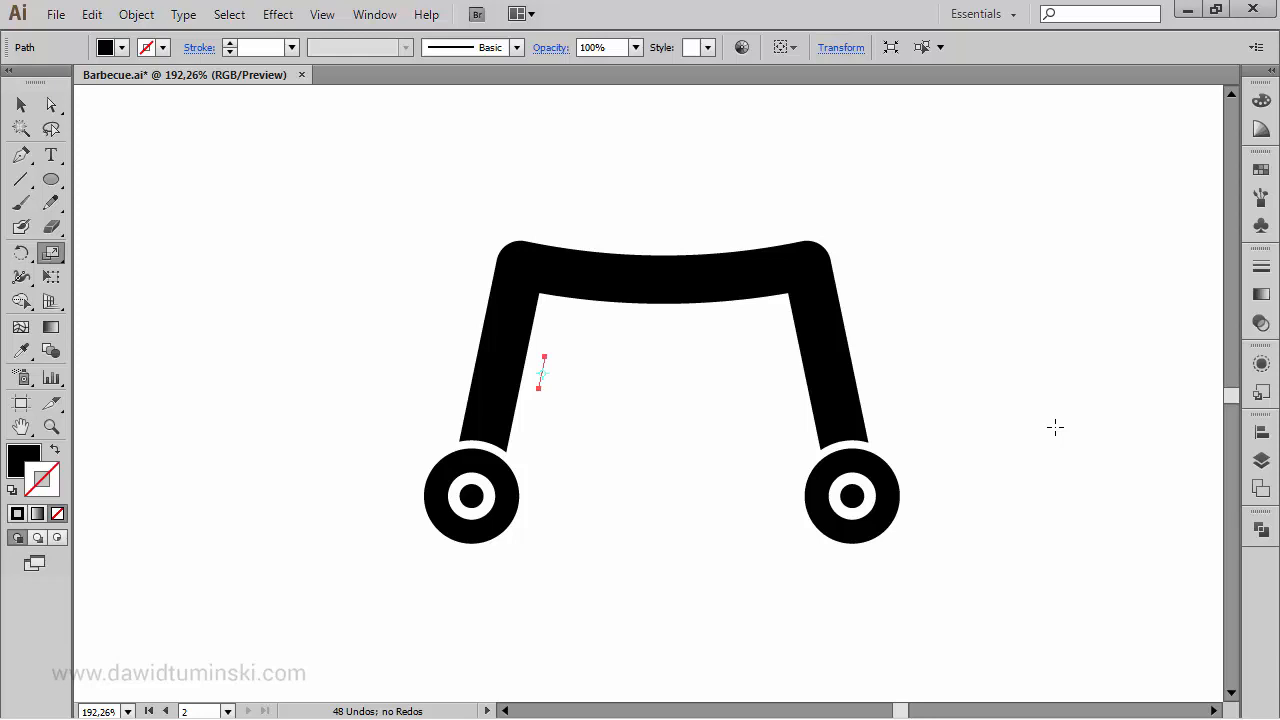
{"action": "mouse_move", "coordinate": [943, 336]}
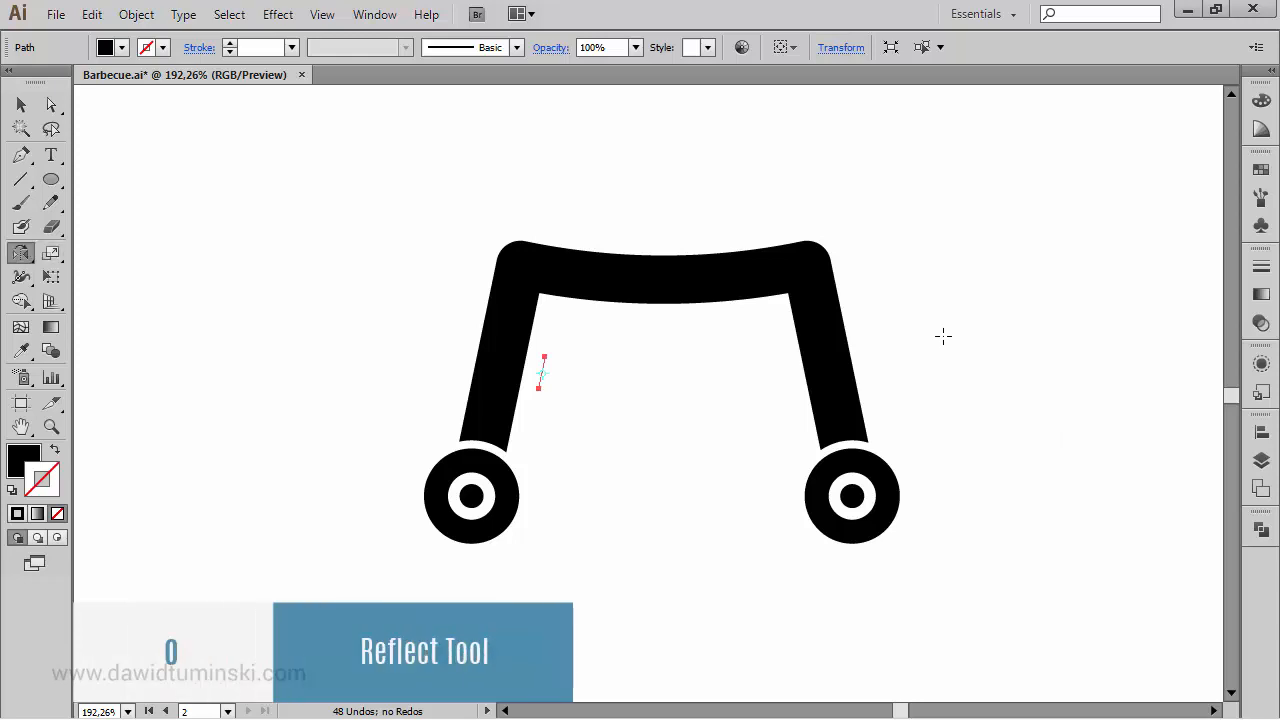
{"action": "mouse_move", "coordinate": [216, 183]}
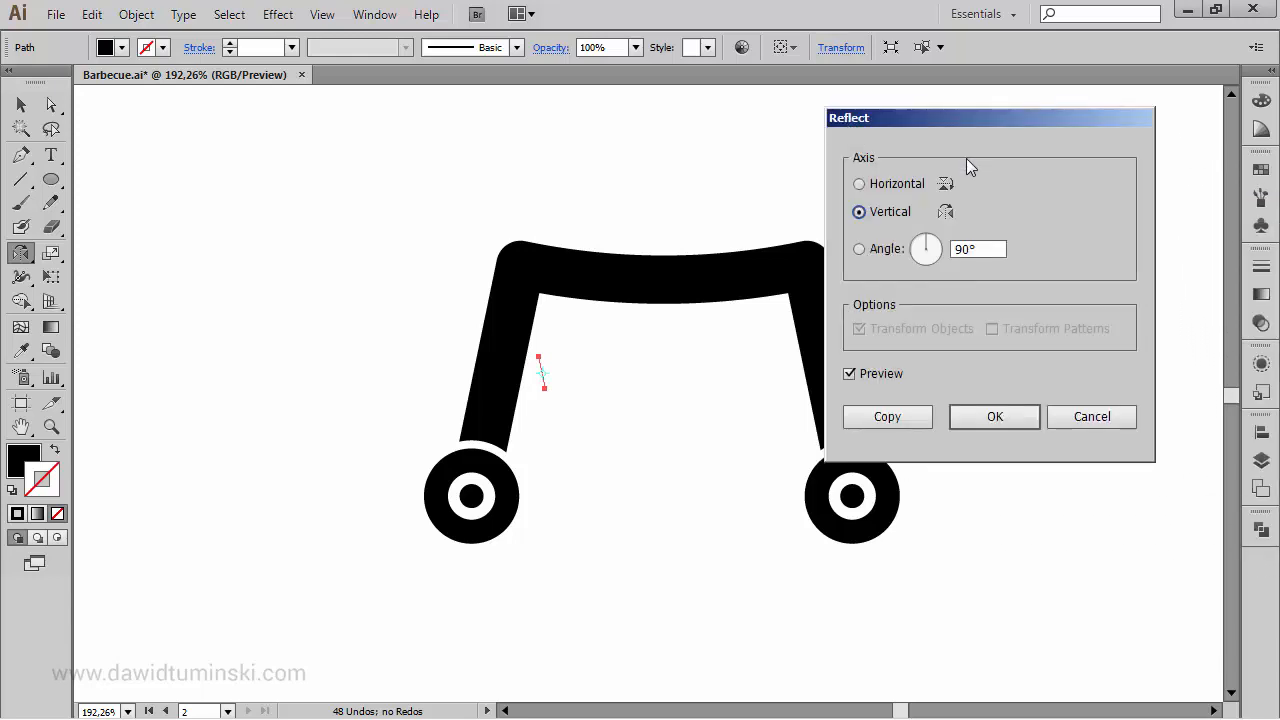
{"action": "mouse_move", "coordinate": [892, 216]}
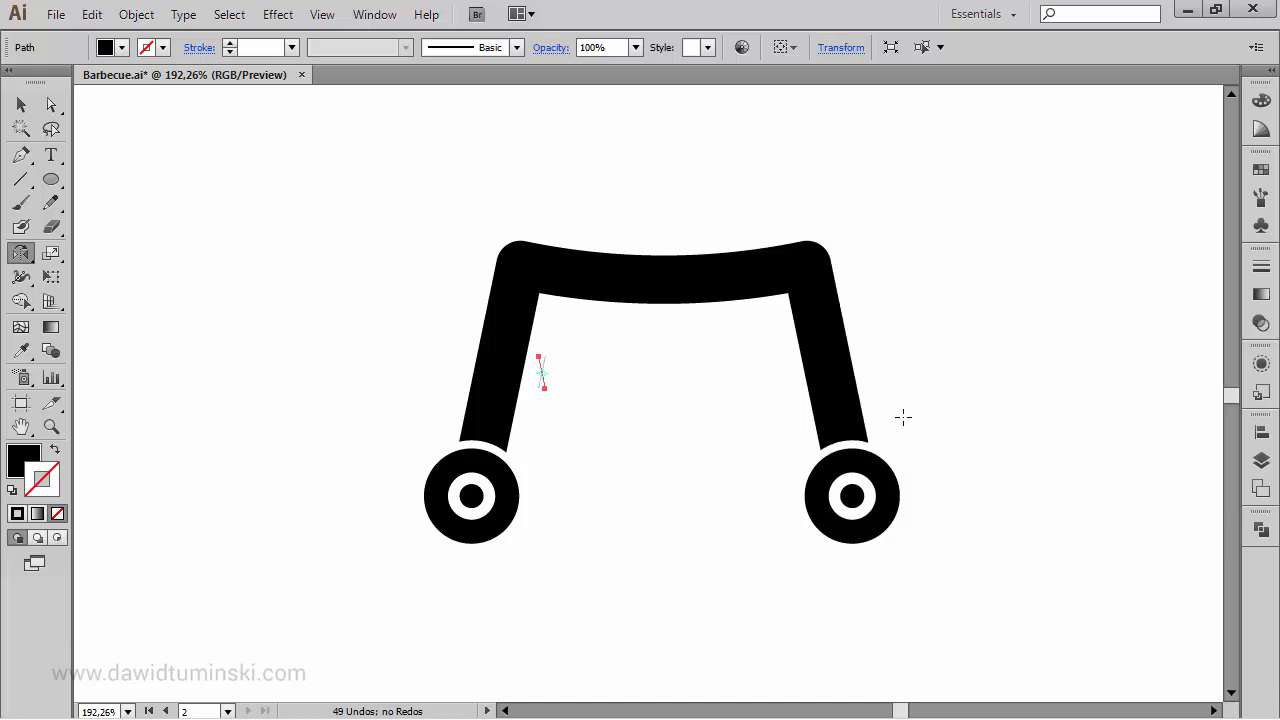
{"action": "mouse_move", "coordinate": [980, 327]}
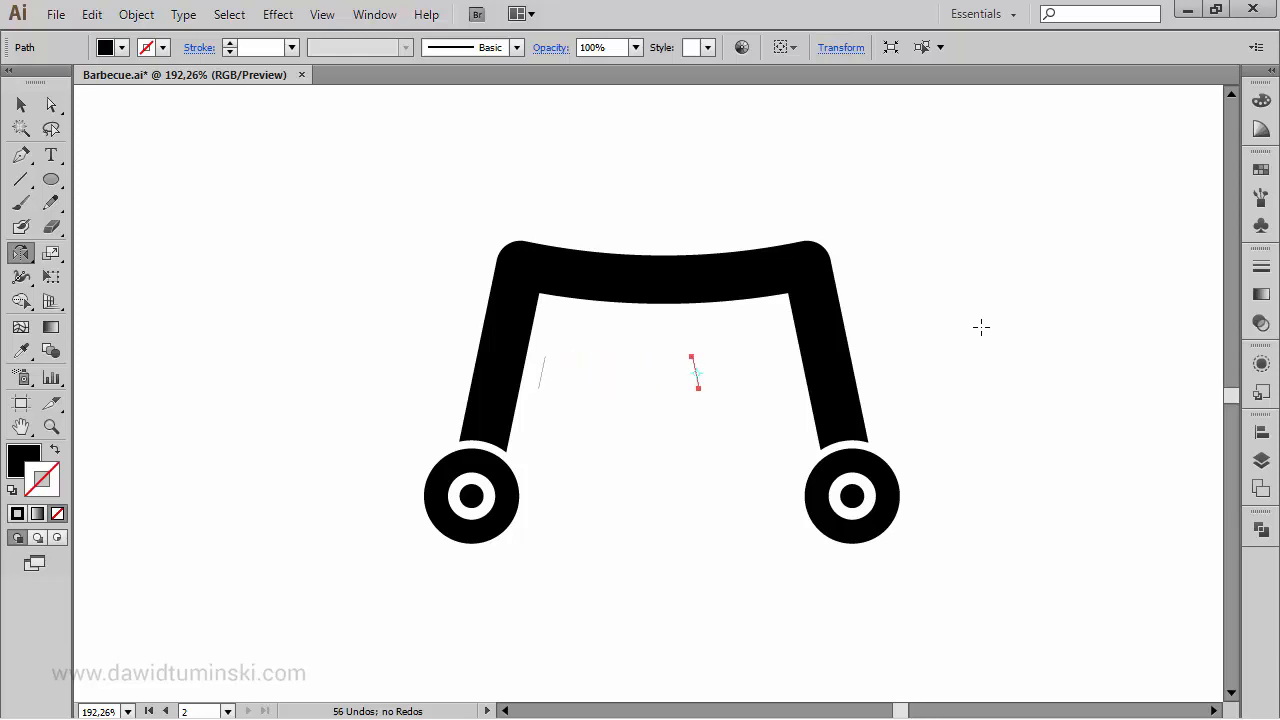
Move the mirrored piece to the right leg and join both pieces into a crossbar
{"action": "left_click_drag", "start_coordinate": [697, 375], "coordinate": [792, 375]}
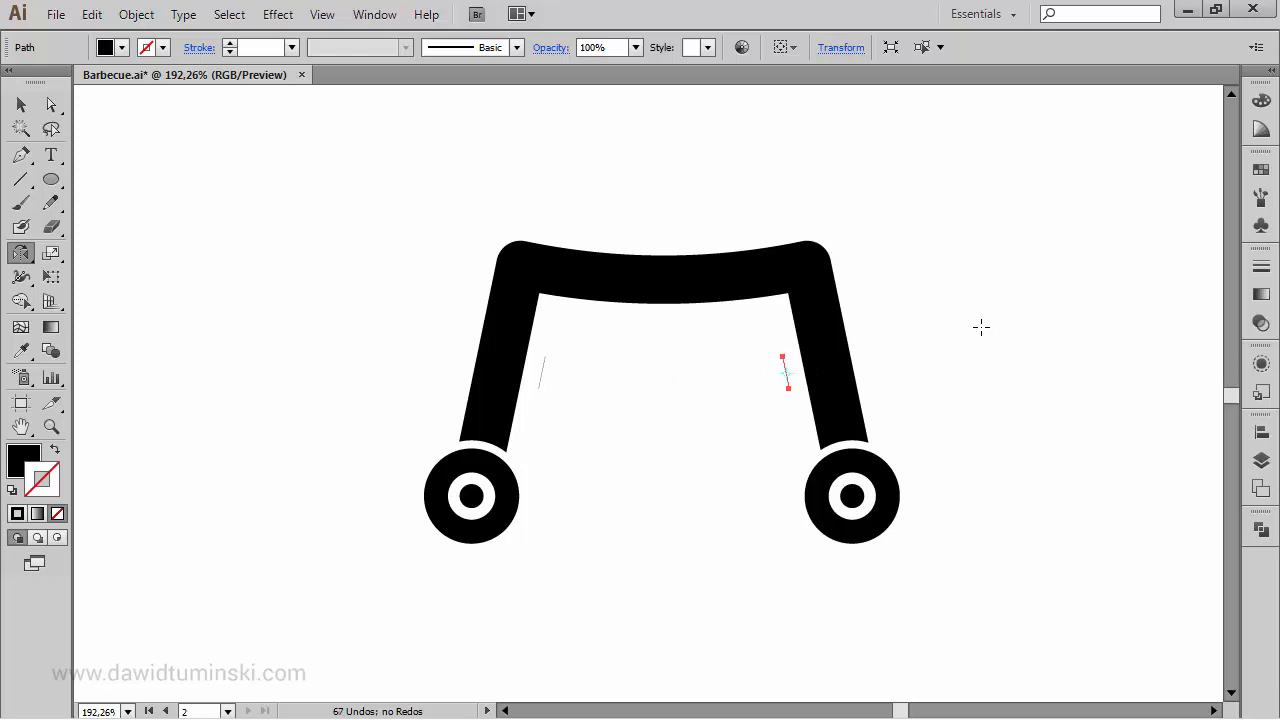
{"action": "mouse_move", "coordinate": [600, 374]}
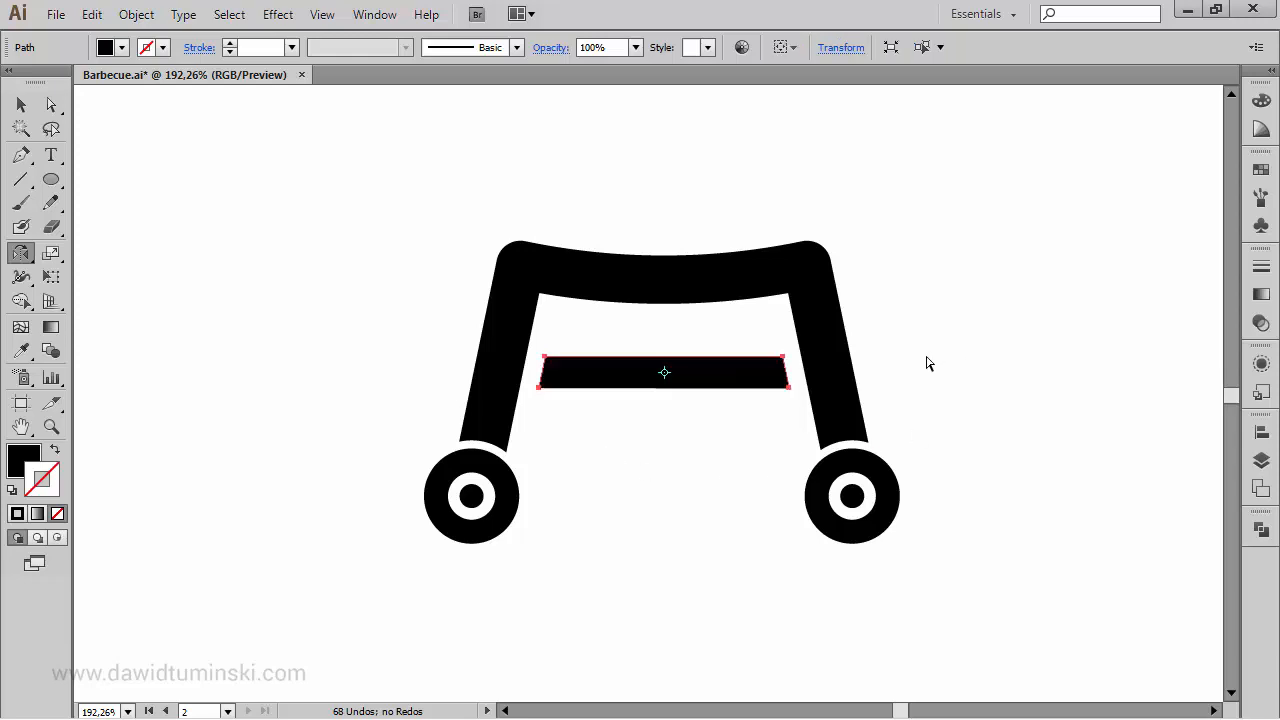
{"action": "key", "text": "ctrl+j"}
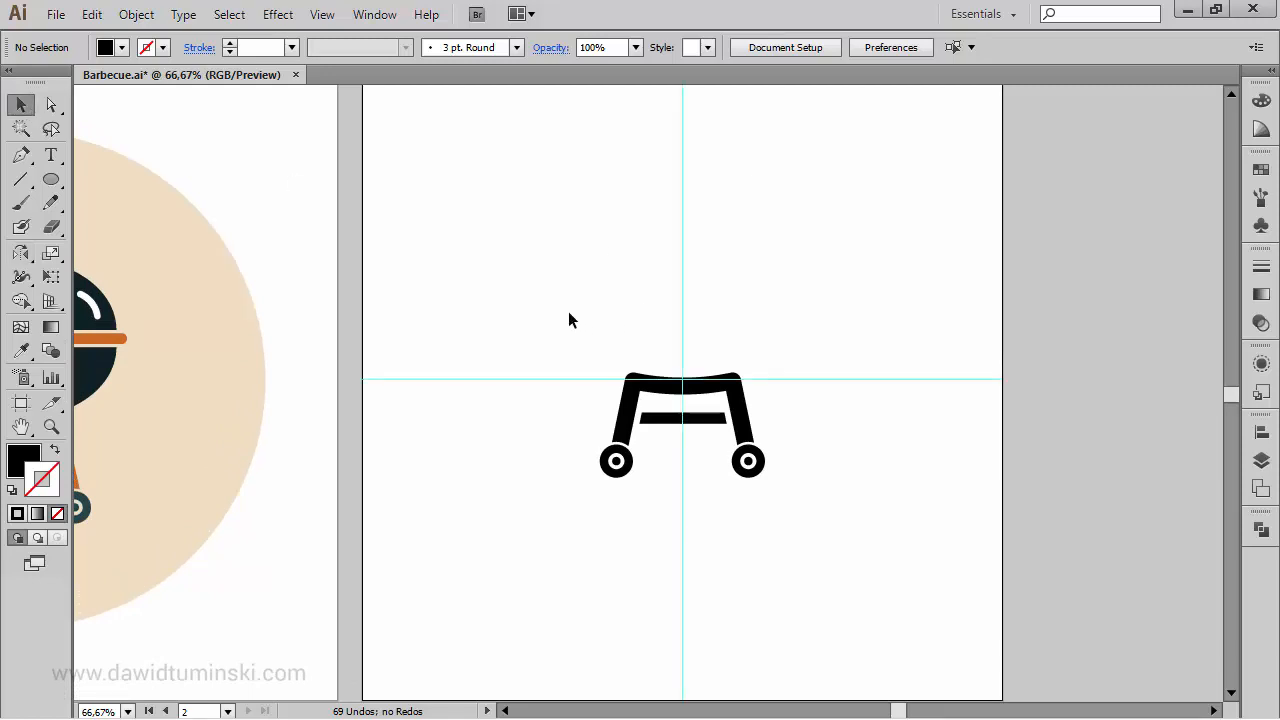
Draw a black ellipse above the stand's legs and wheels
{"action": "left_click_drag", "start_coordinate": [680, 420], "coordinate": [680, 465]}
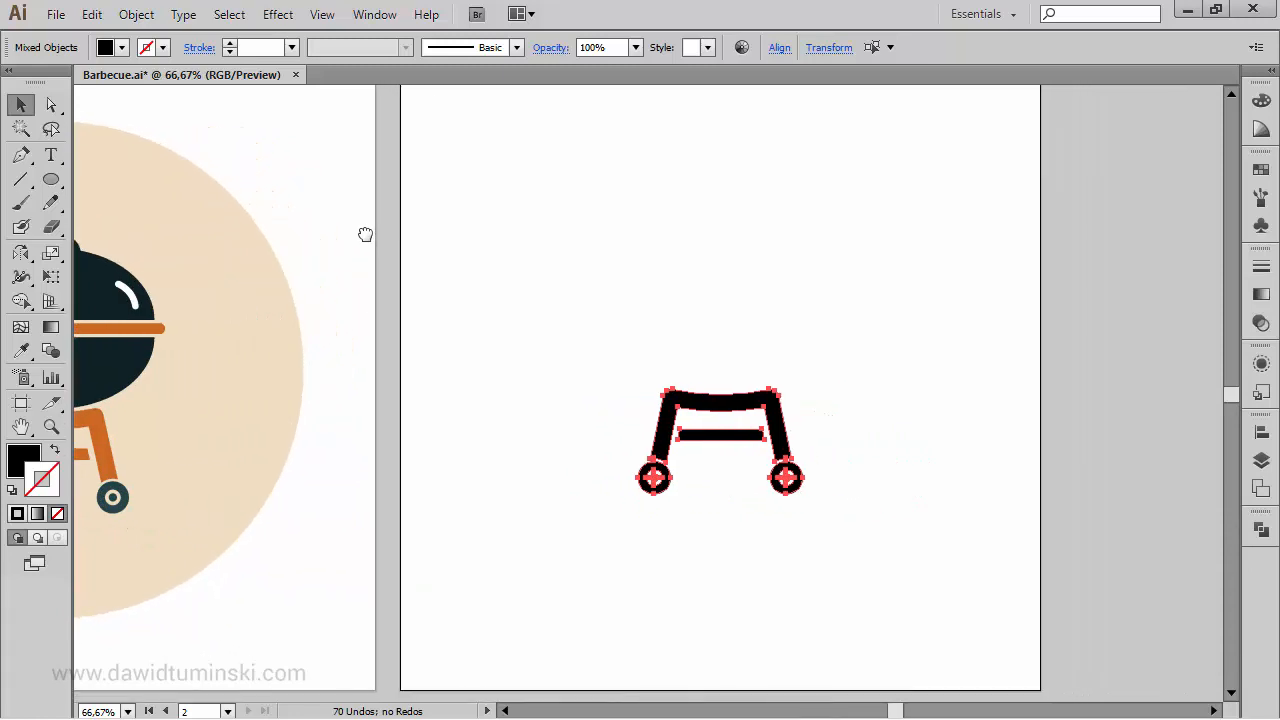
{"action": "left_click", "coordinate": [51, 178]}
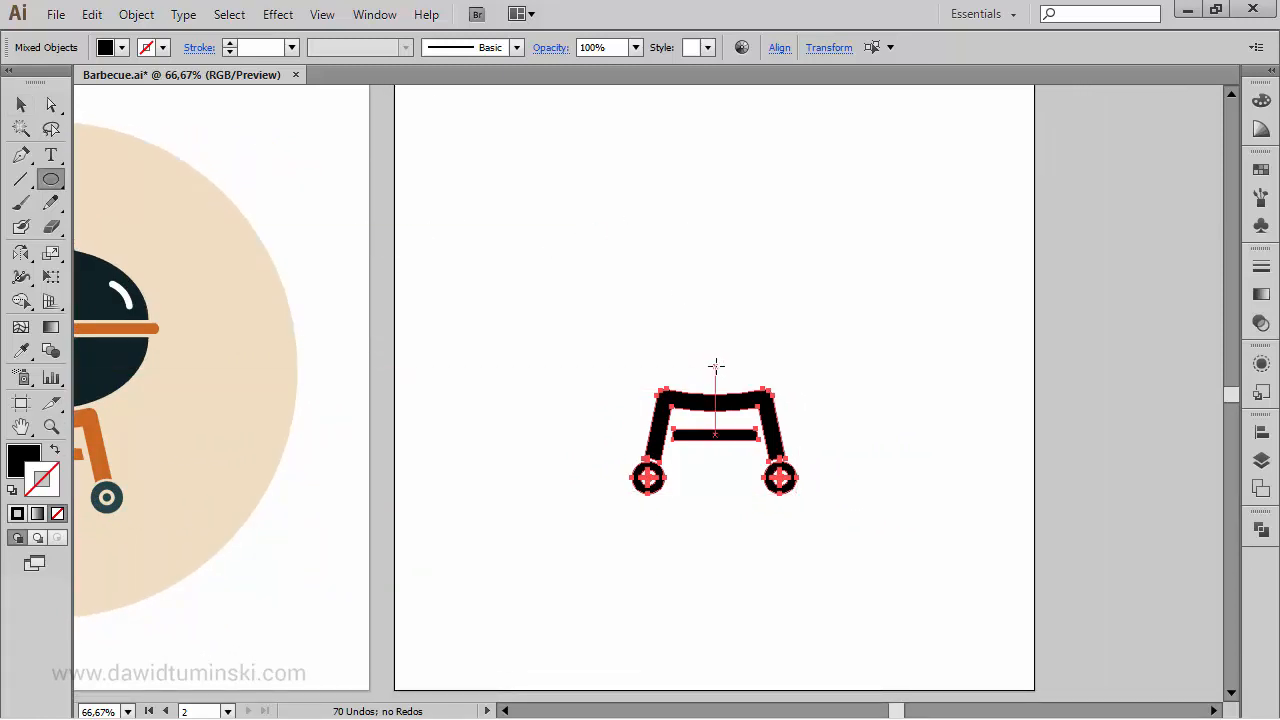
{"action": "mouse_move", "coordinate": [715, 318]}
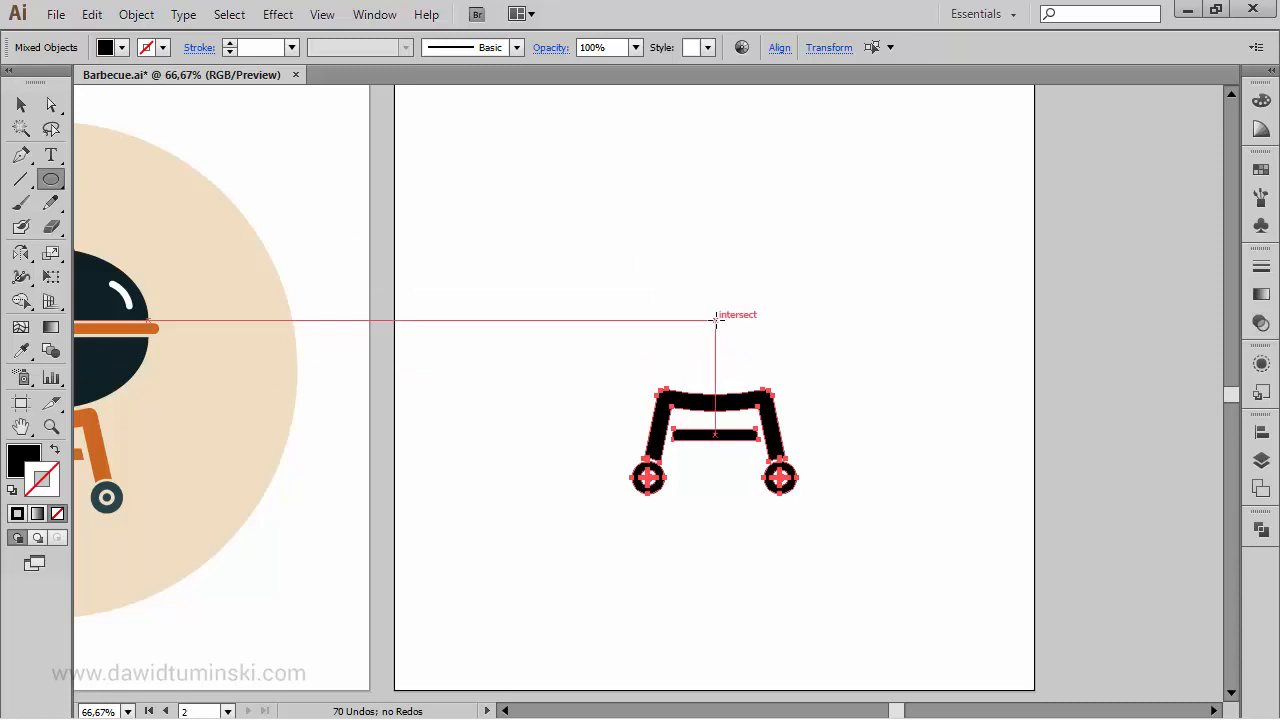
{"action": "left_click_drag", "start_coordinate": [714, 319], "coordinate": [808, 388]}
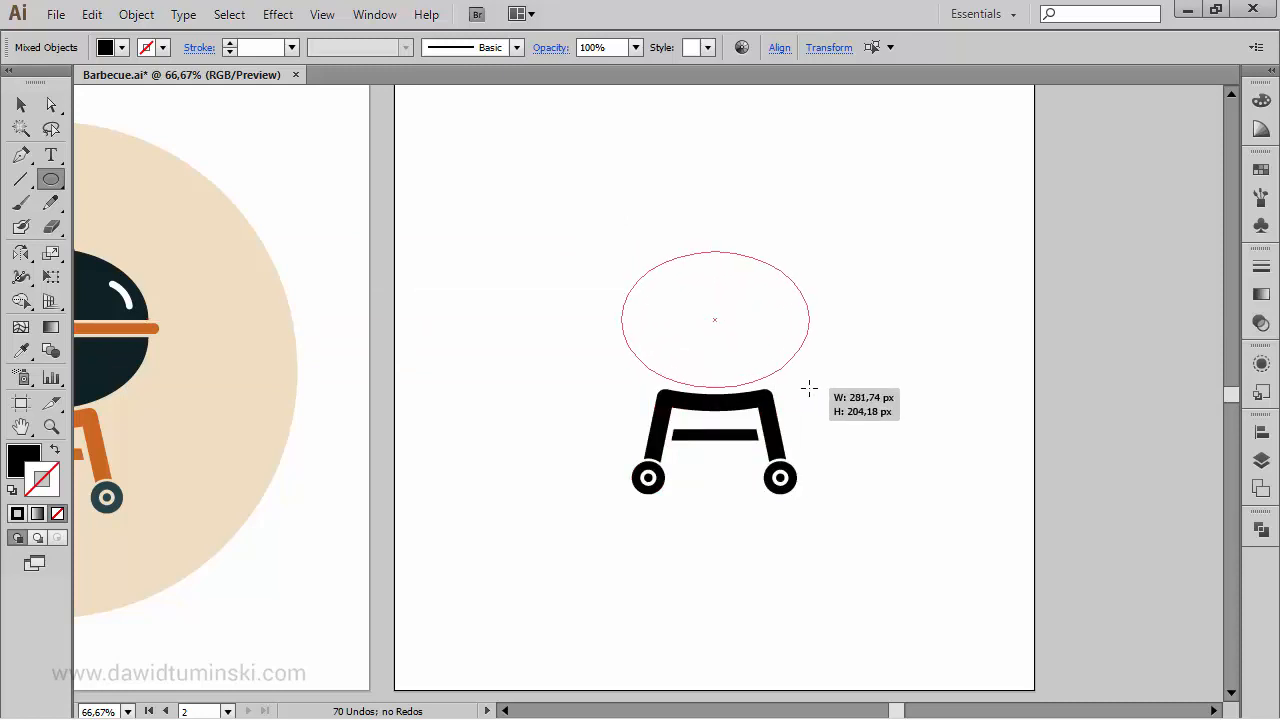
{"action": "left_click_drag", "start_coordinate": [808, 388], "coordinate": [827, 388]}
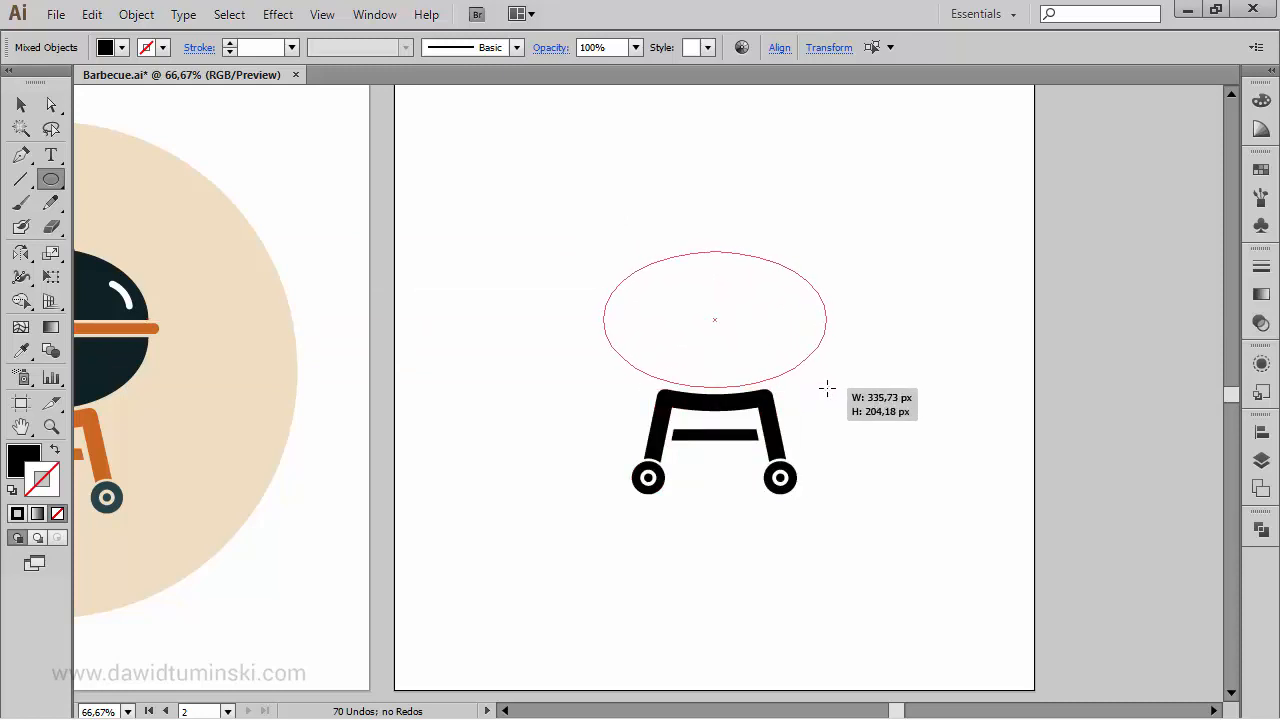
{"action": "left_click_drag", "start_coordinate": [827, 388], "coordinate": [820, 388]}
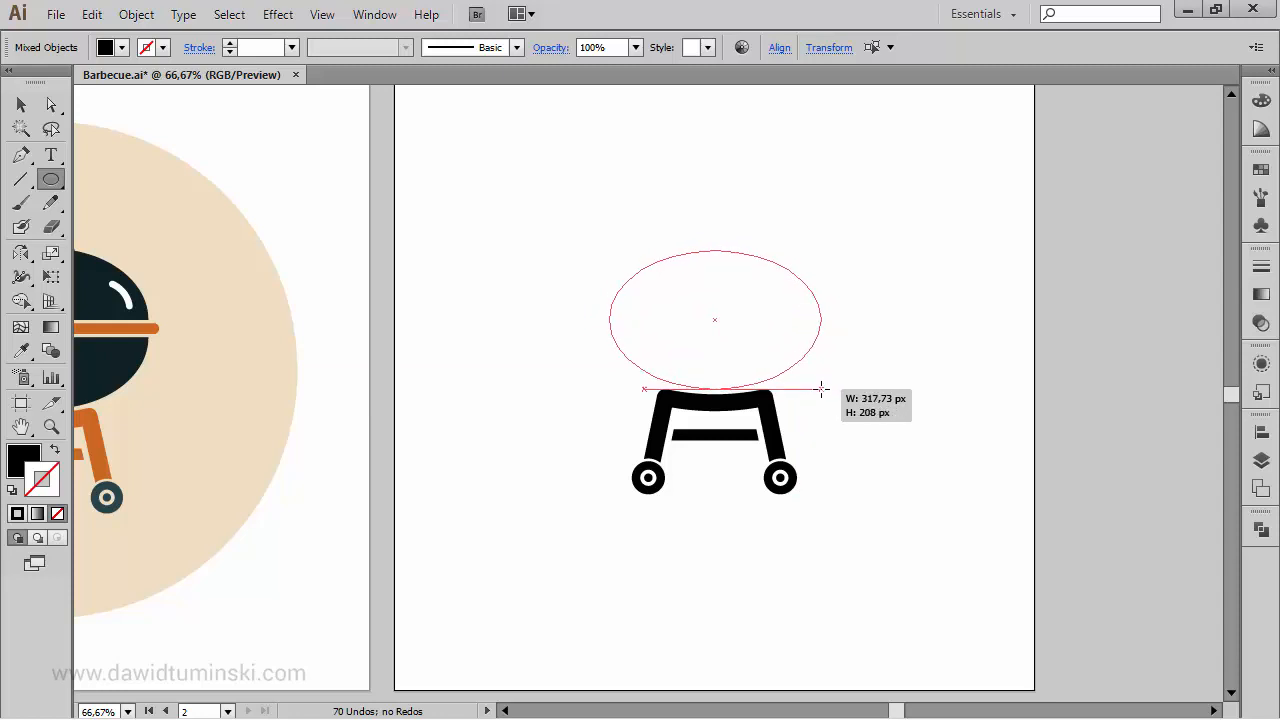
{"action": "left_click_drag", "start_coordinate": [822, 389], "coordinate": [818, 389]}
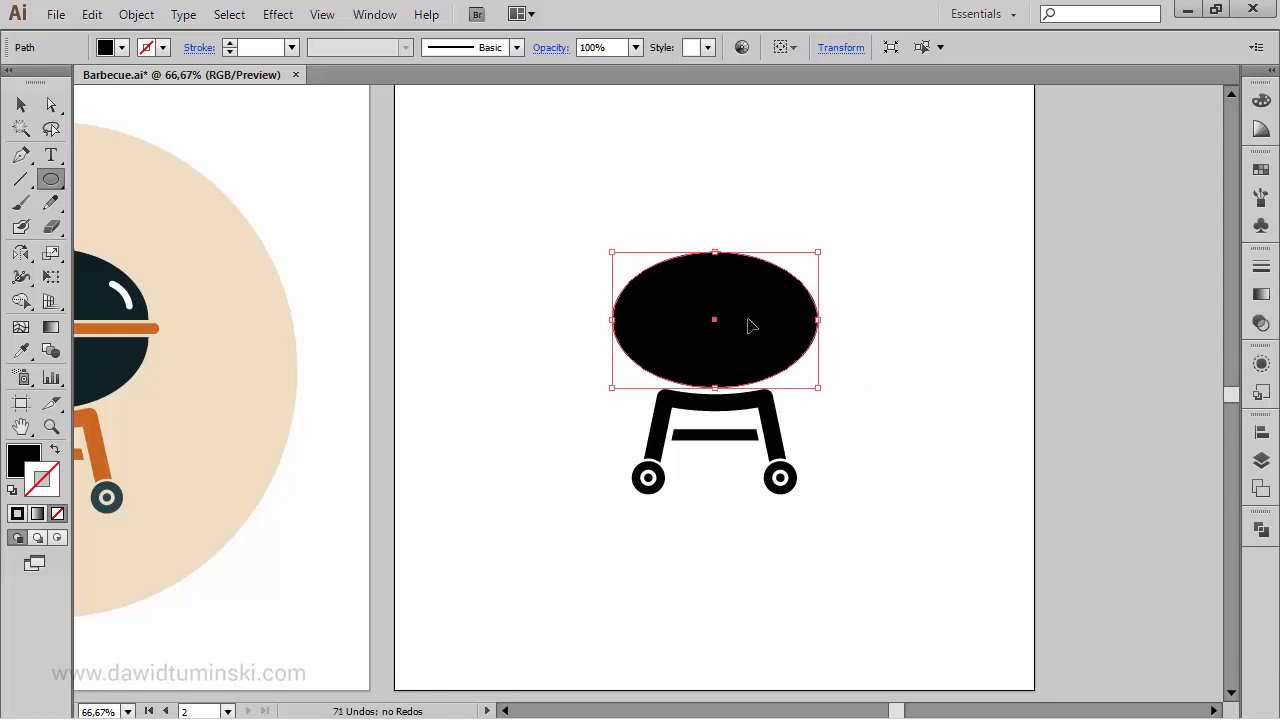
Undo the last ellipse change and reselect the grill body ellipse
{"action": "key", "text": "ctrl+z"}
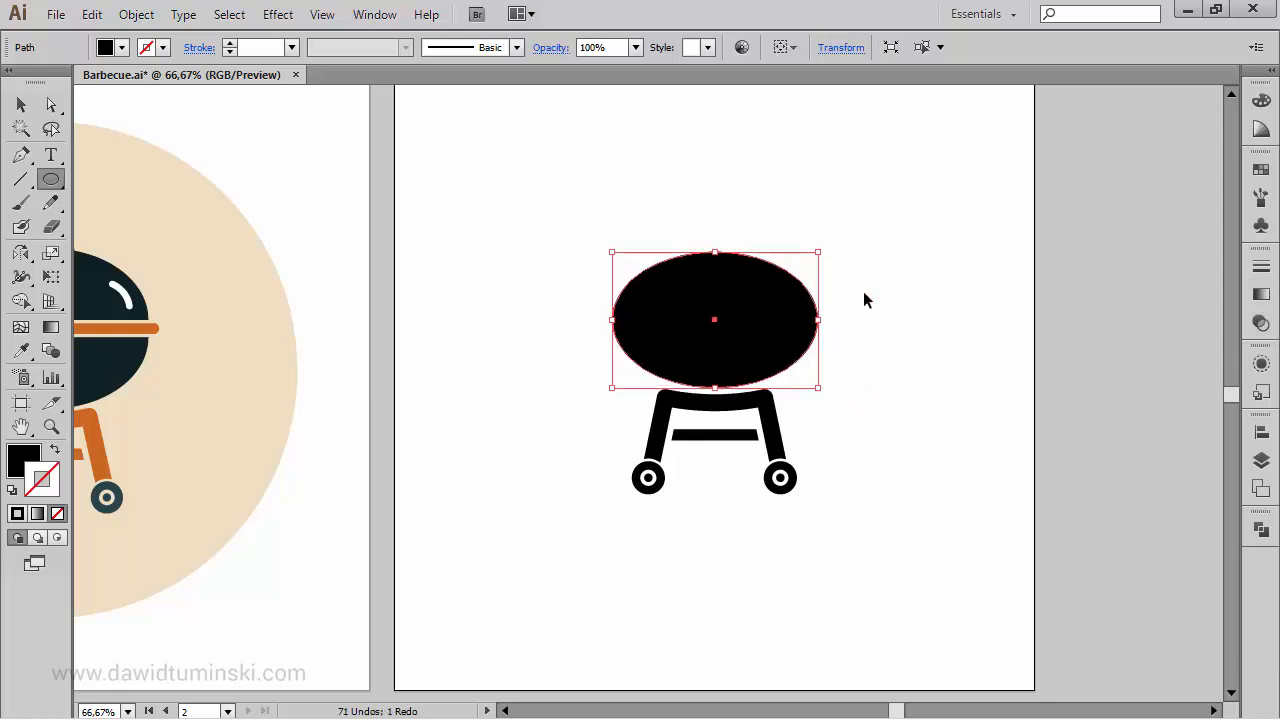
{"action": "left_click", "coordinate": [960, 403]}
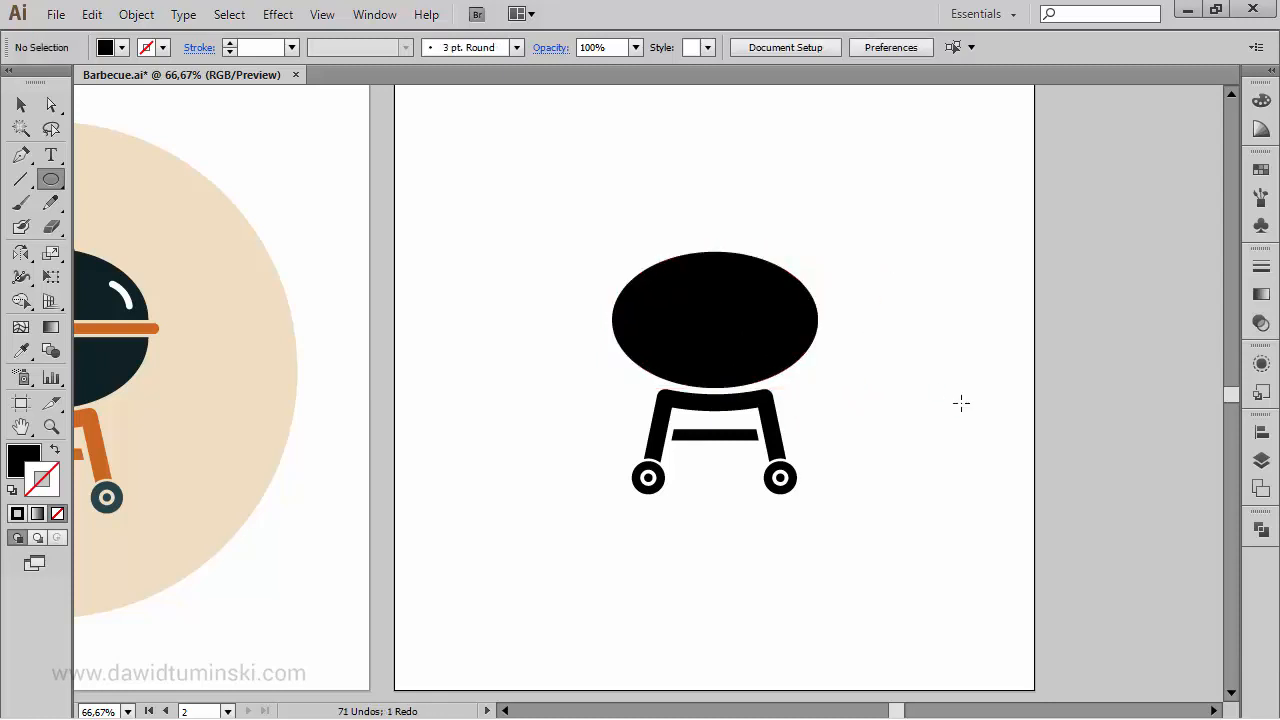
{"action": "mouse_move", "coordinate": [790, 330]}
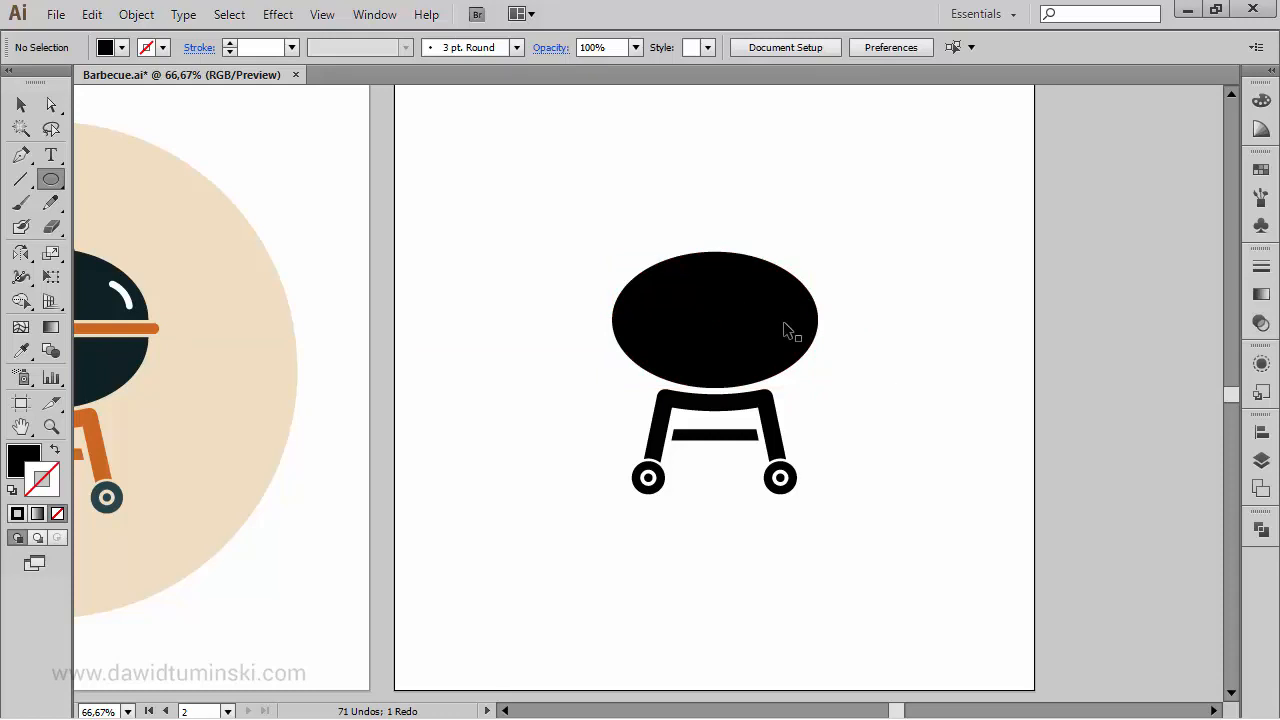
{"action": "left_click", "coordinate": [714, 320]}
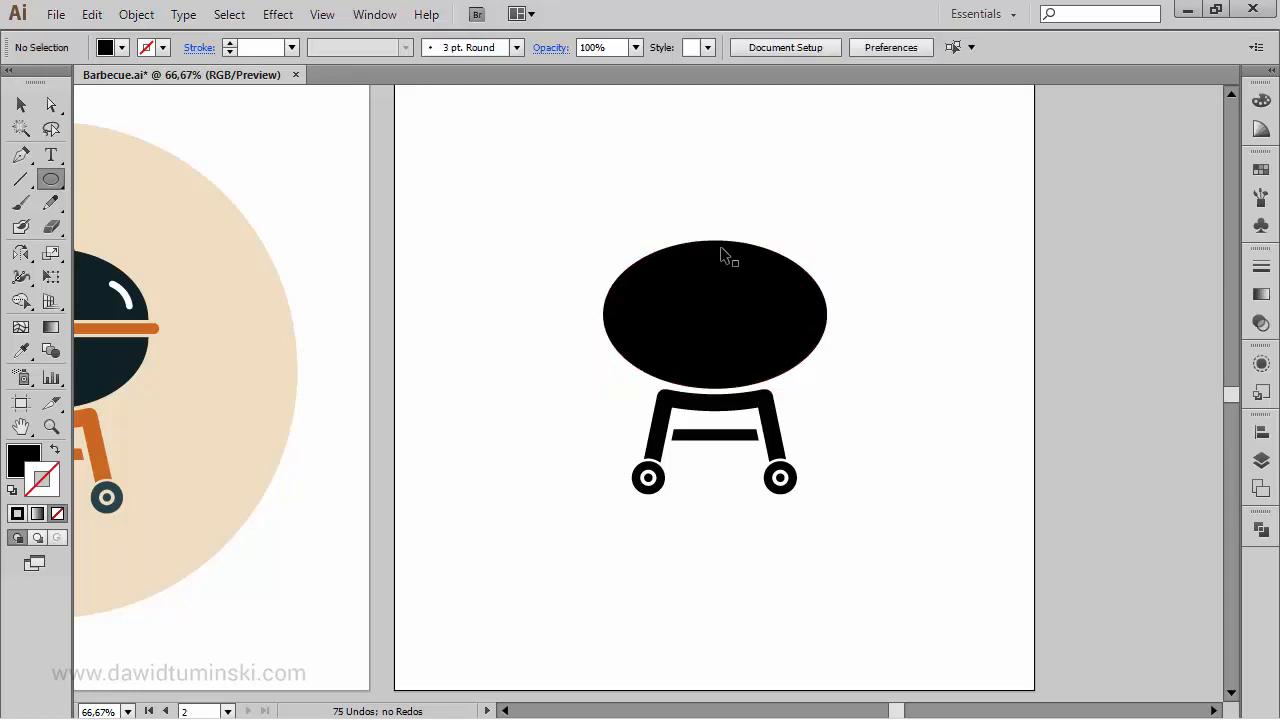
{"action": "left_click", "coordinate": [715, 310]}
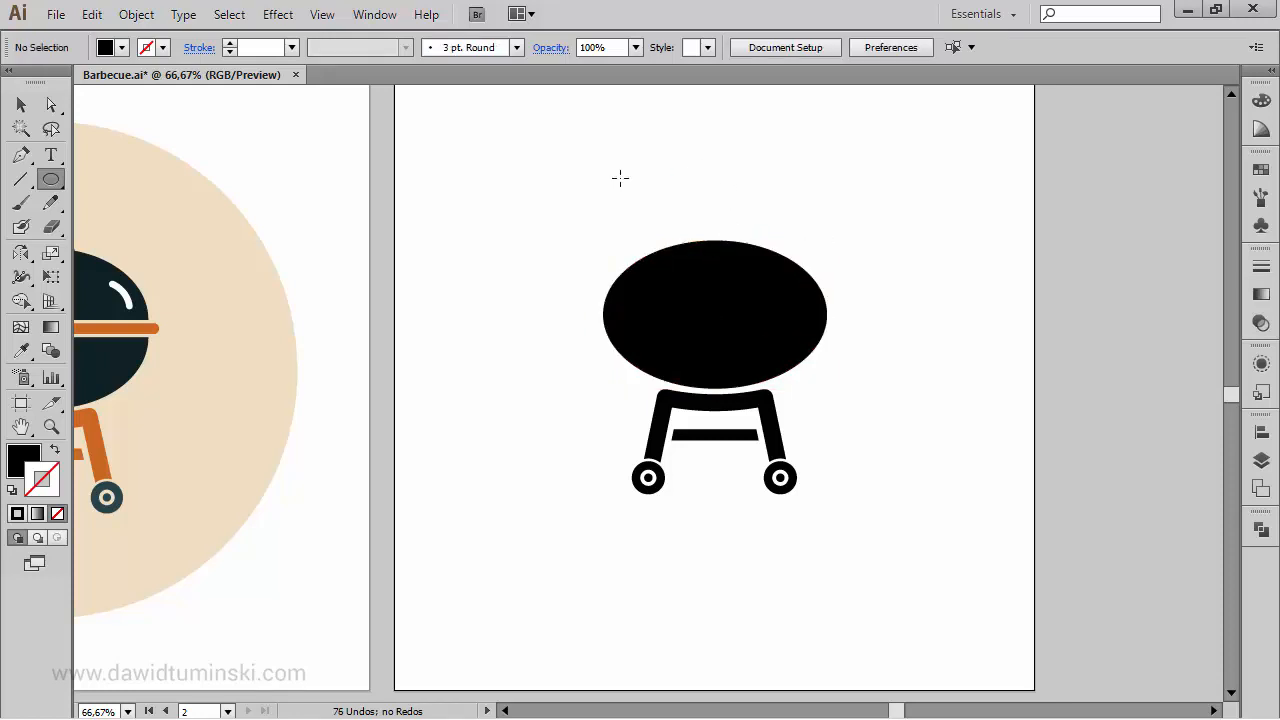
{"action": "mouse_move", "coordinate": [598, 190]}
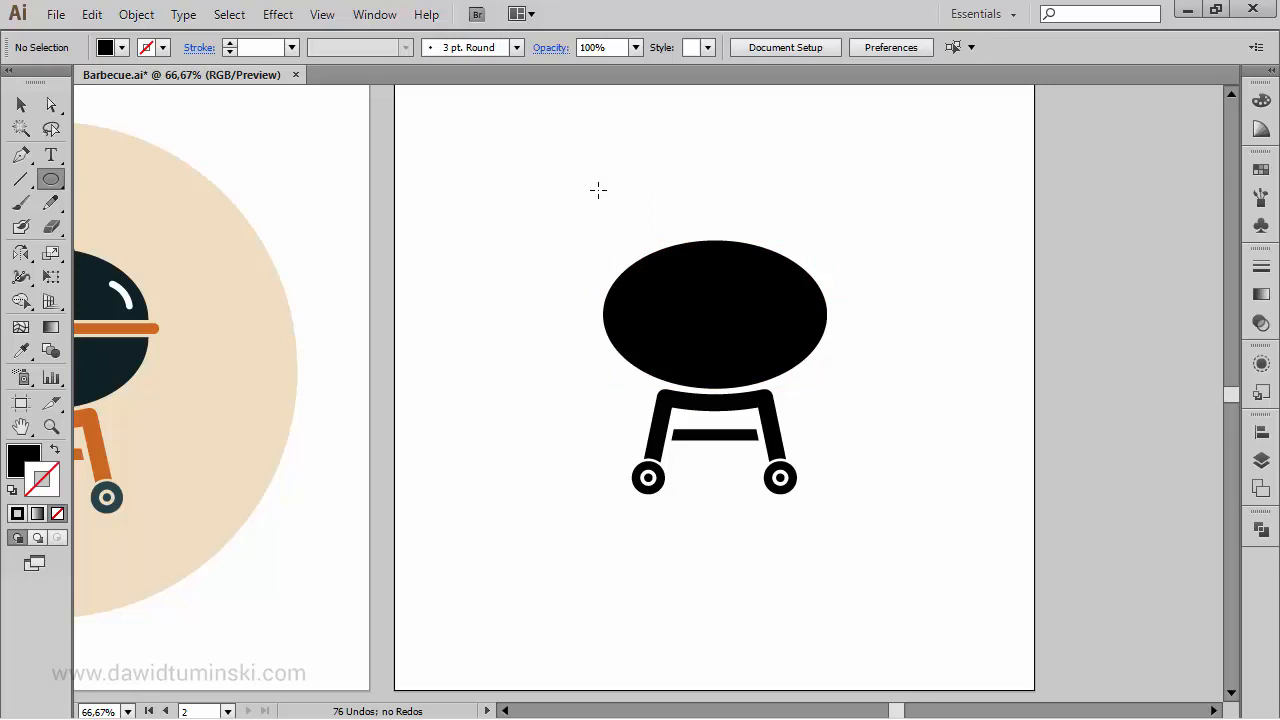
{"action": "left_click", "coordinate": [714, 315]}
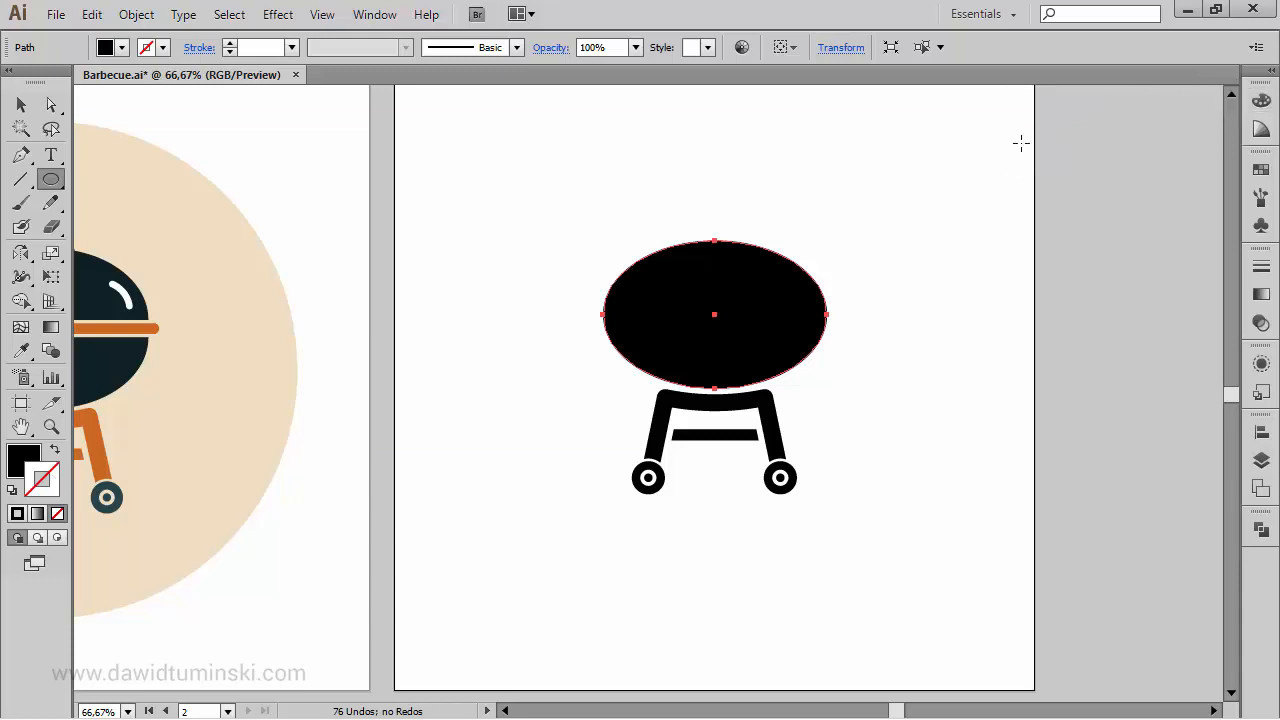
{"action": "key", "text": "a"}
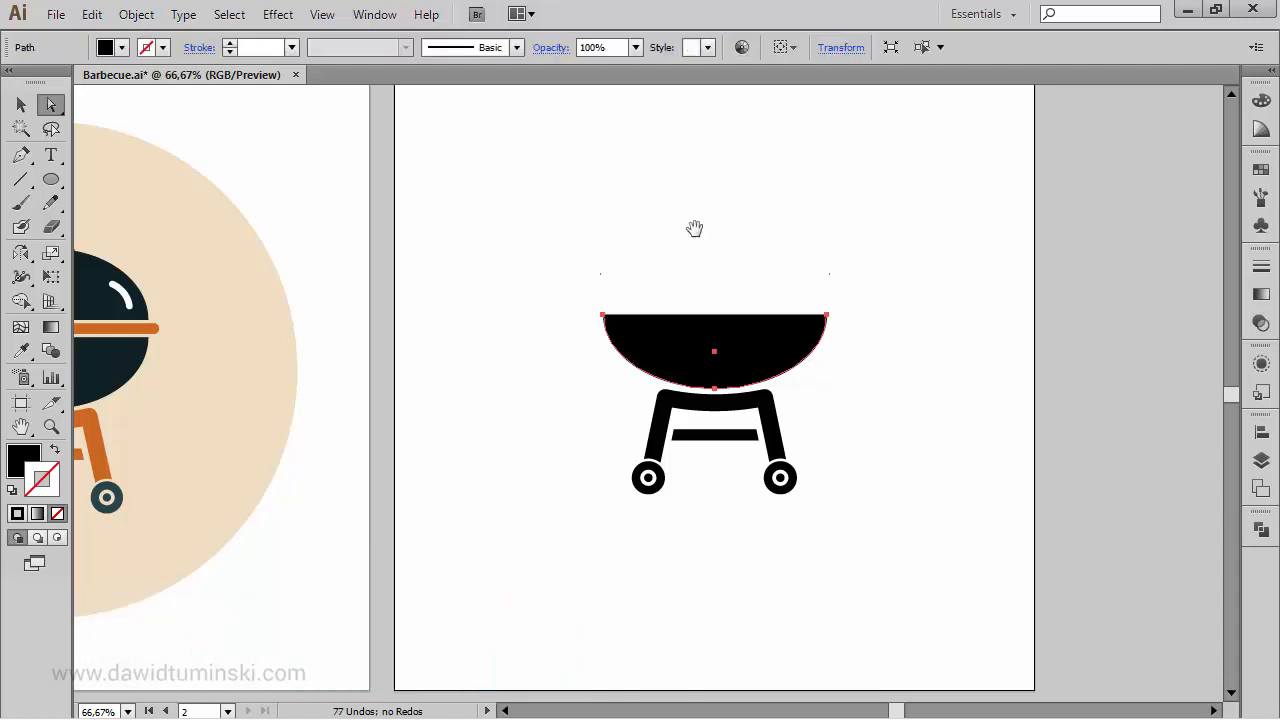
Delete the ellipse's top anchor point and close the path, leaving a flat-topped bowl
{"action": "left_click_drag", "start_coordinate": [694, 228], "coordinate": [743, 240]}
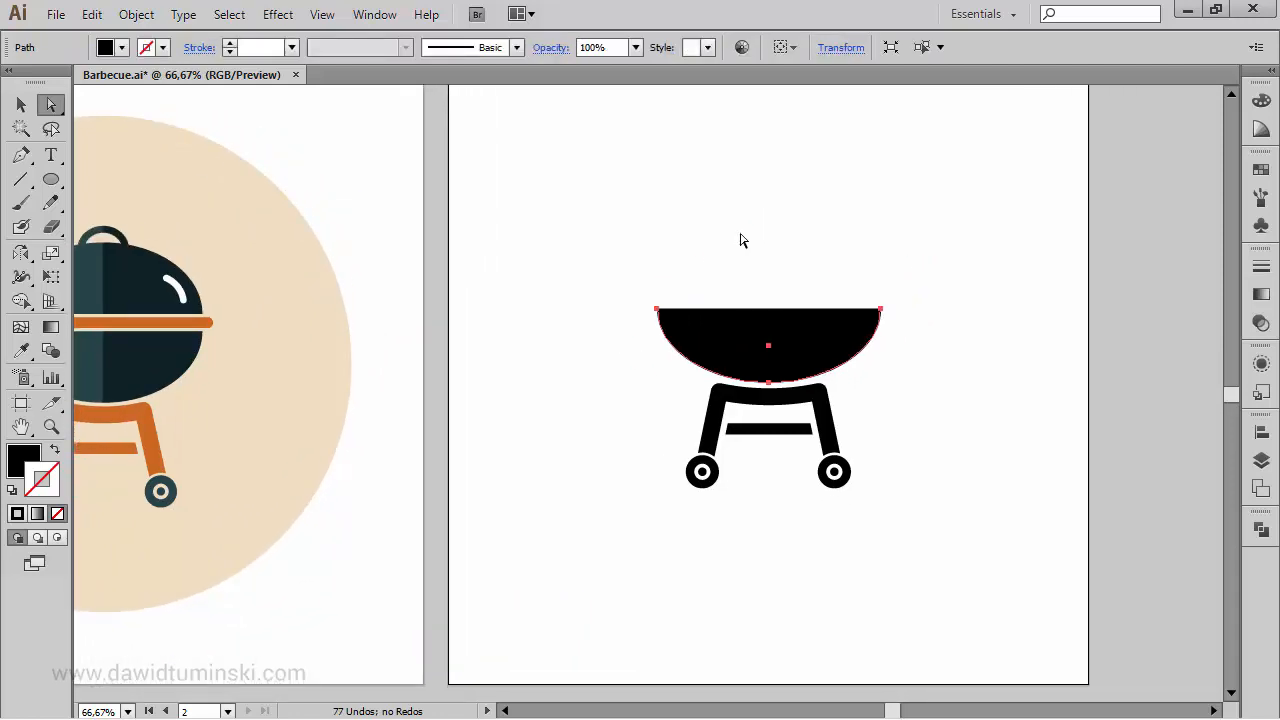
{"action": "left_click", "coordinate": [768, 345]}
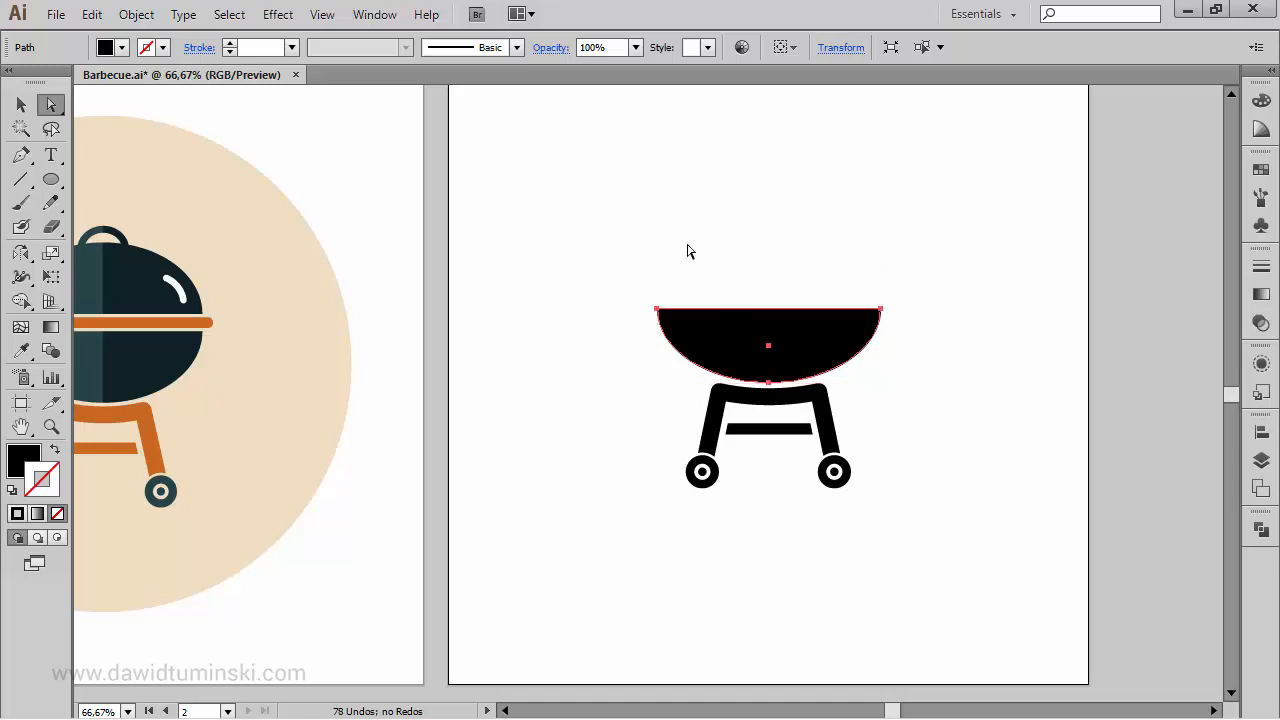
{"action": "left_click", "coordinate": [947, 259]}
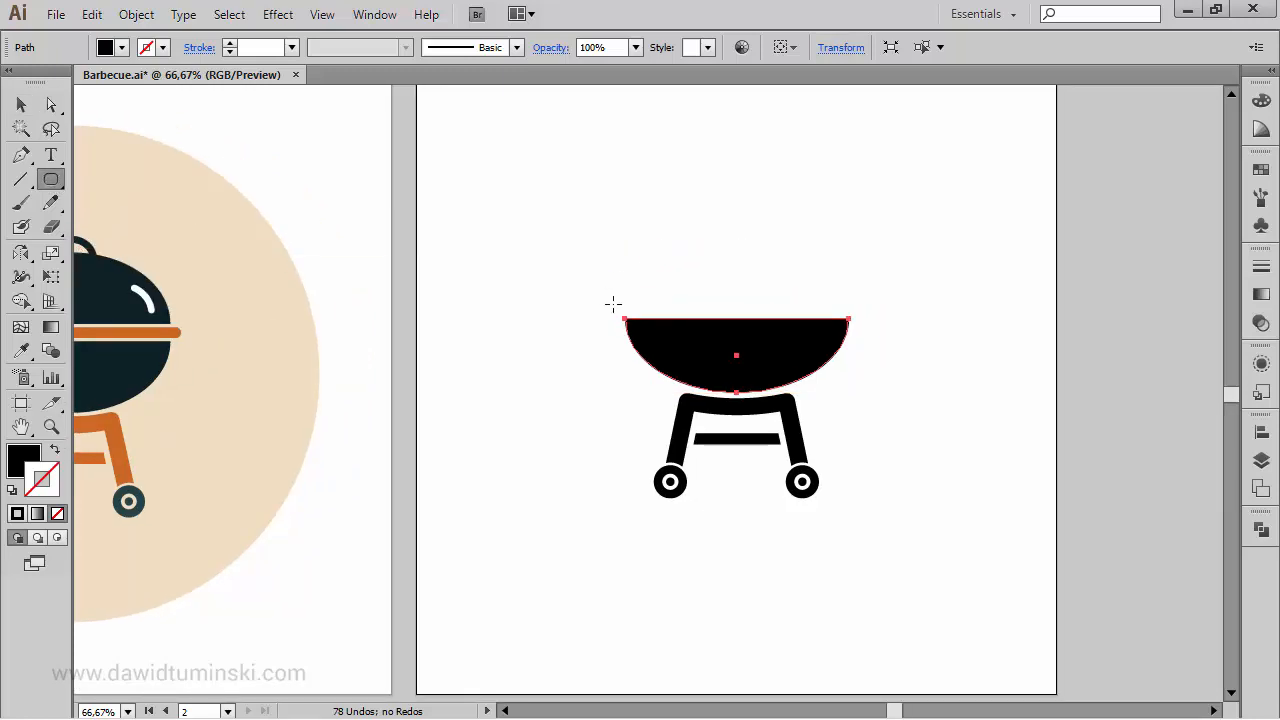
Draw a thin rounded rim bar slightly wider than the bowl along its top edge
{"action": "left_click_drag", "start_coordinate": [622, 320], "coordinate": [855, 318]}
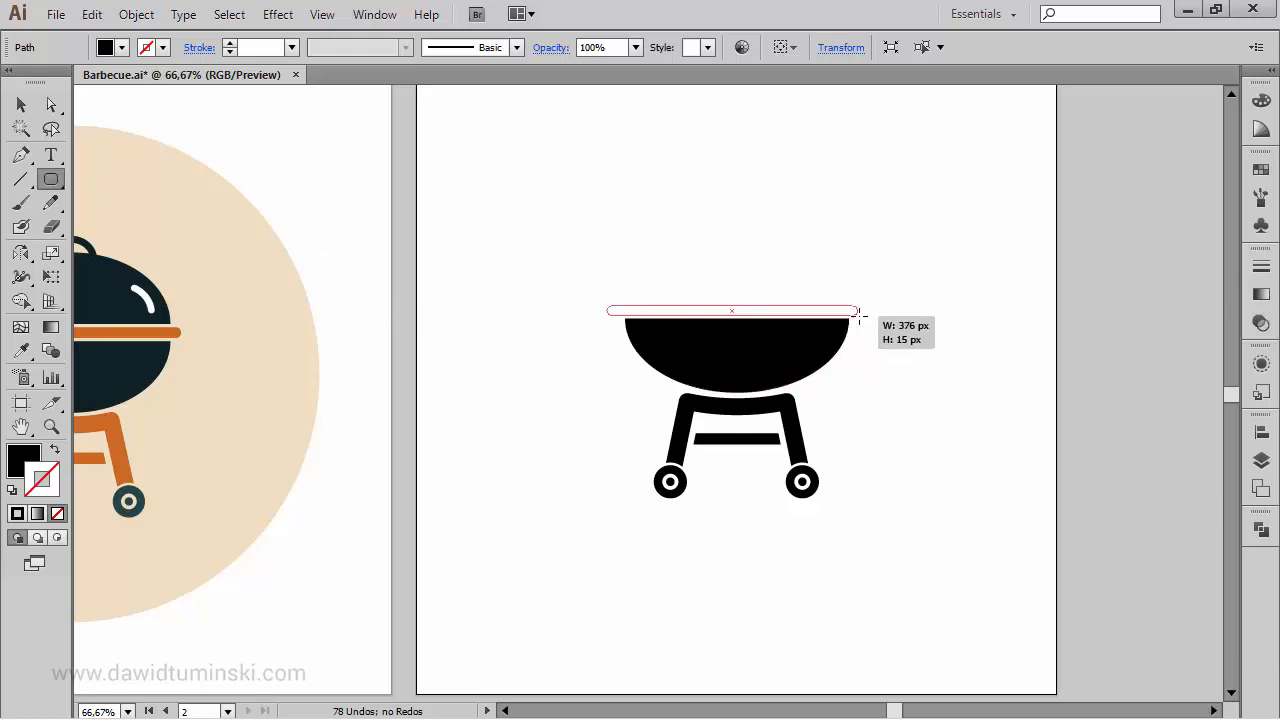
{"action": "left_click_drag", "start_coordinate": [857, 310], "coordinate": [868, 317]}
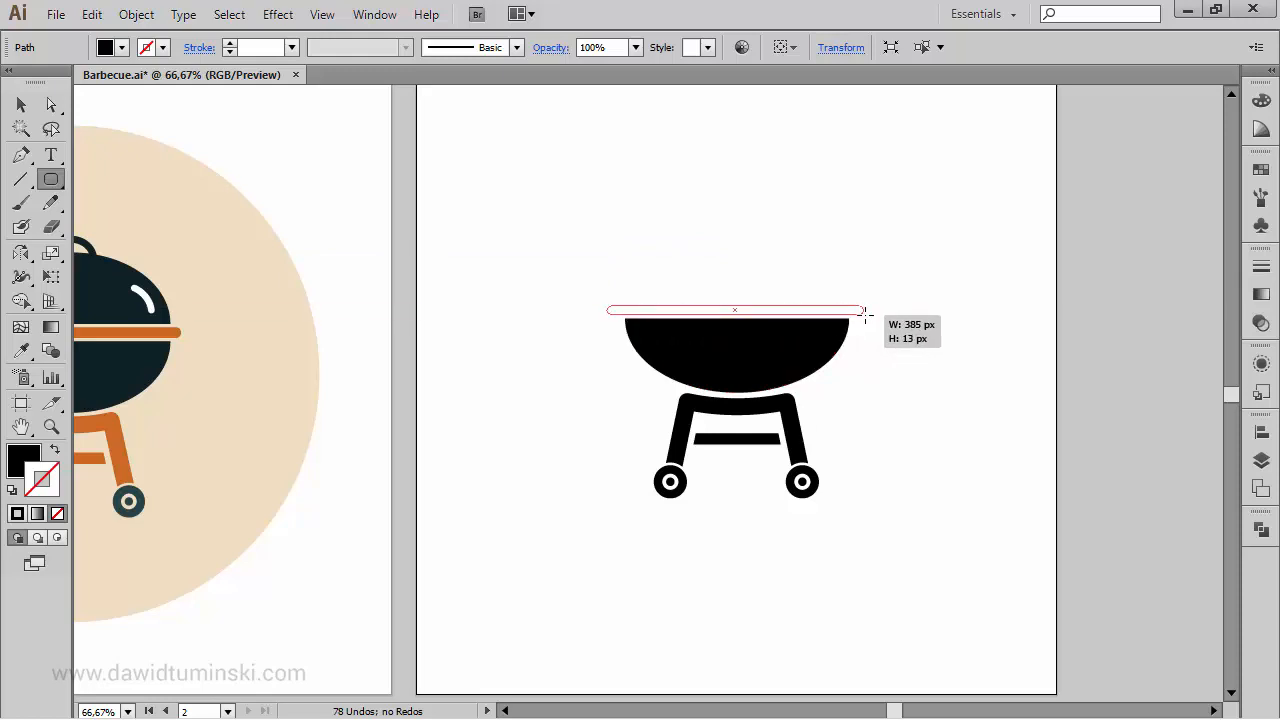
{"action": "left_click_drag", "start_coordinate": [863, 310], "coordinate": [868, 310]}
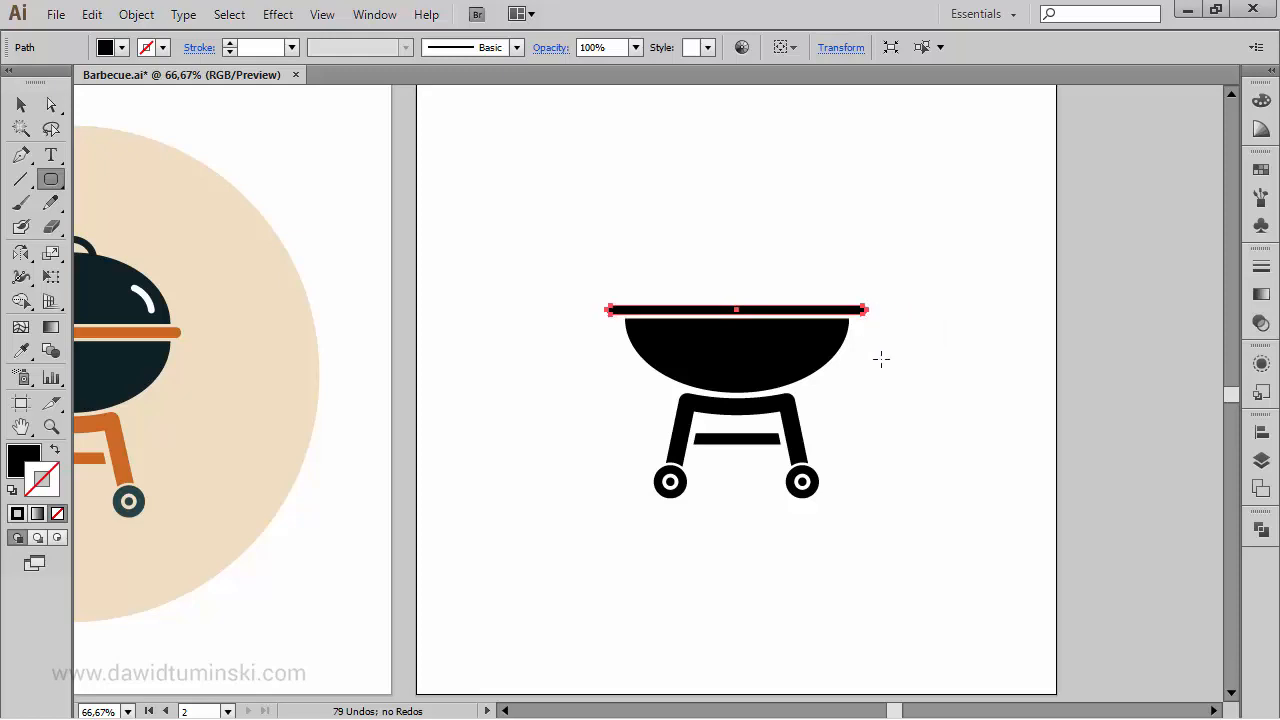
{"action": "left_click", "coordinate": [948, 456]}
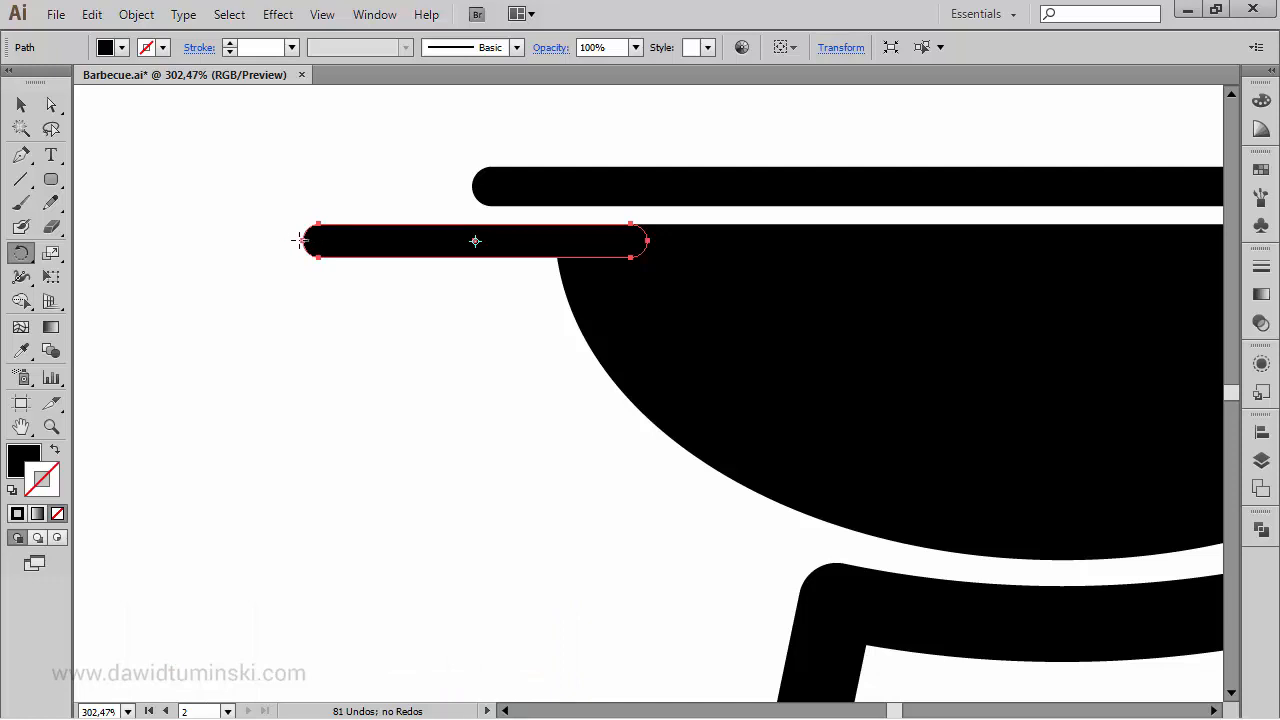
{"action": "mouse_move", "coordinate": [305, 240]}
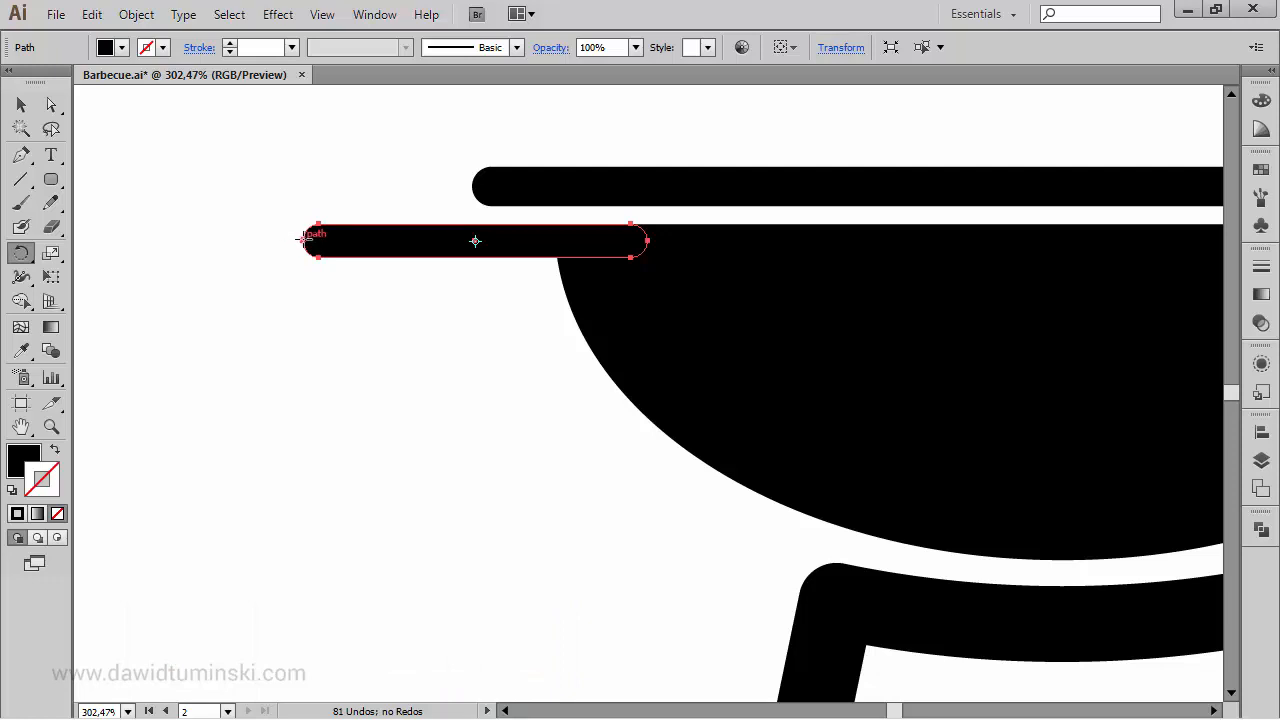
{"action": "mouse_move", "coordinate": [502, 356]}
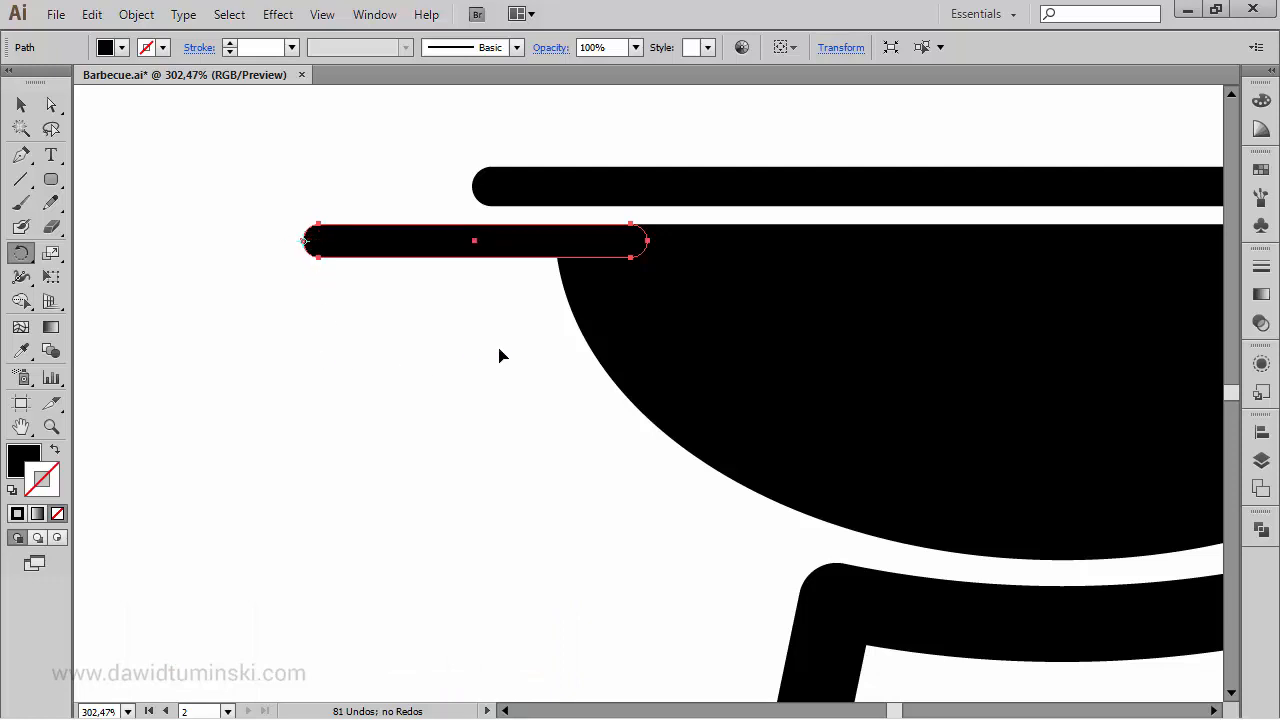
{"action": "mouse_move", "coordinate": [598, 243]}
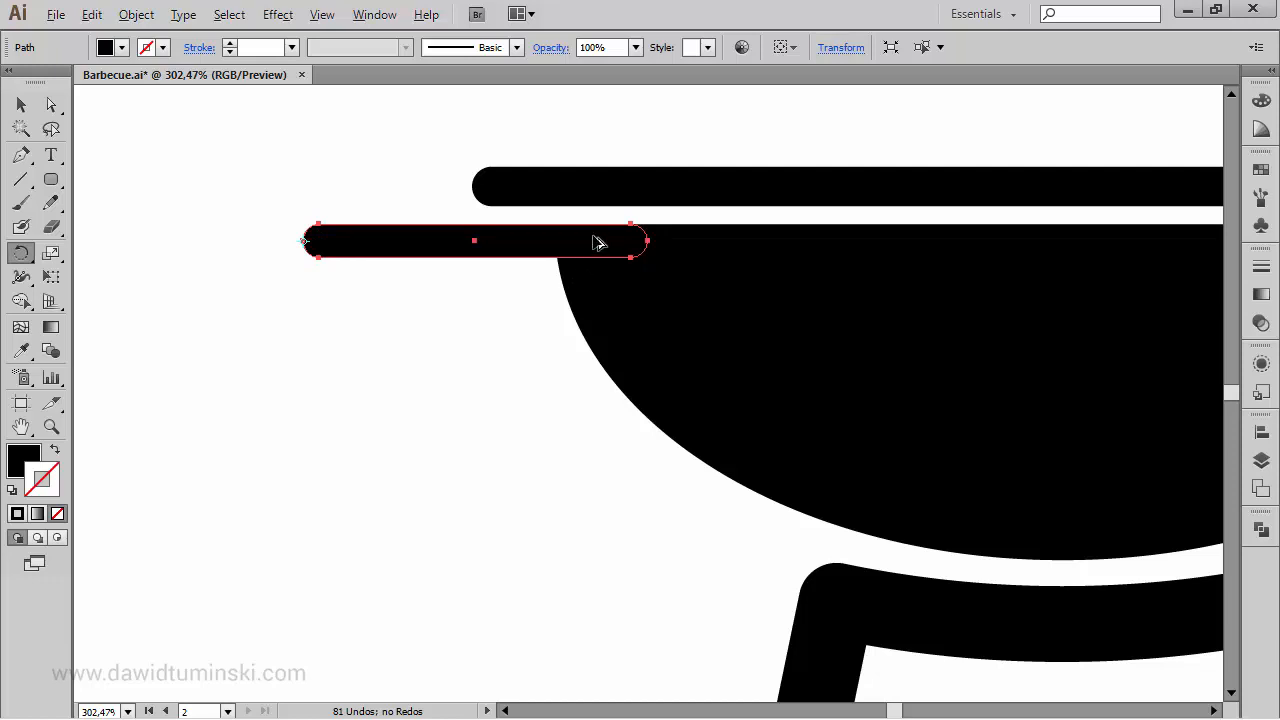
Rotate a copy of the left handle bar down so it meets the bowl's edge
{"action": "left_click_drag", "start_coordinate": [600, 242], "coordinate": [617, 332]}
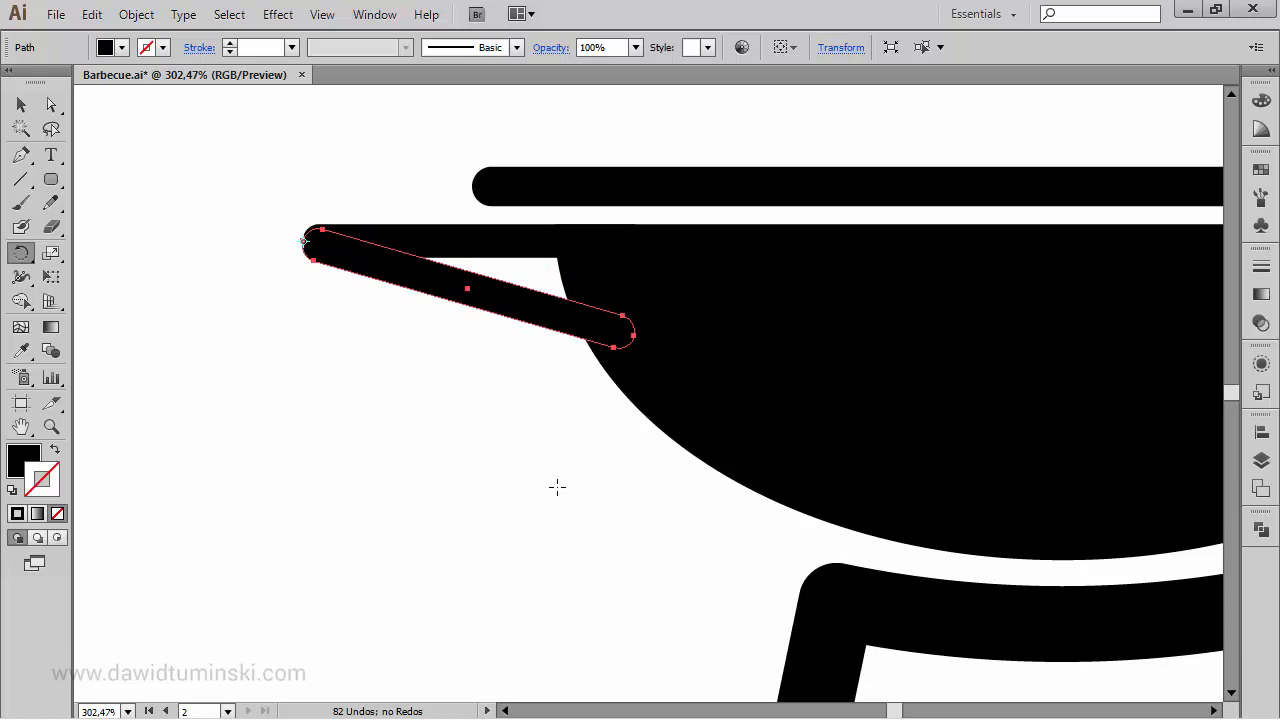
{"action": "mouse_move", "coordinate": [557, 487]}
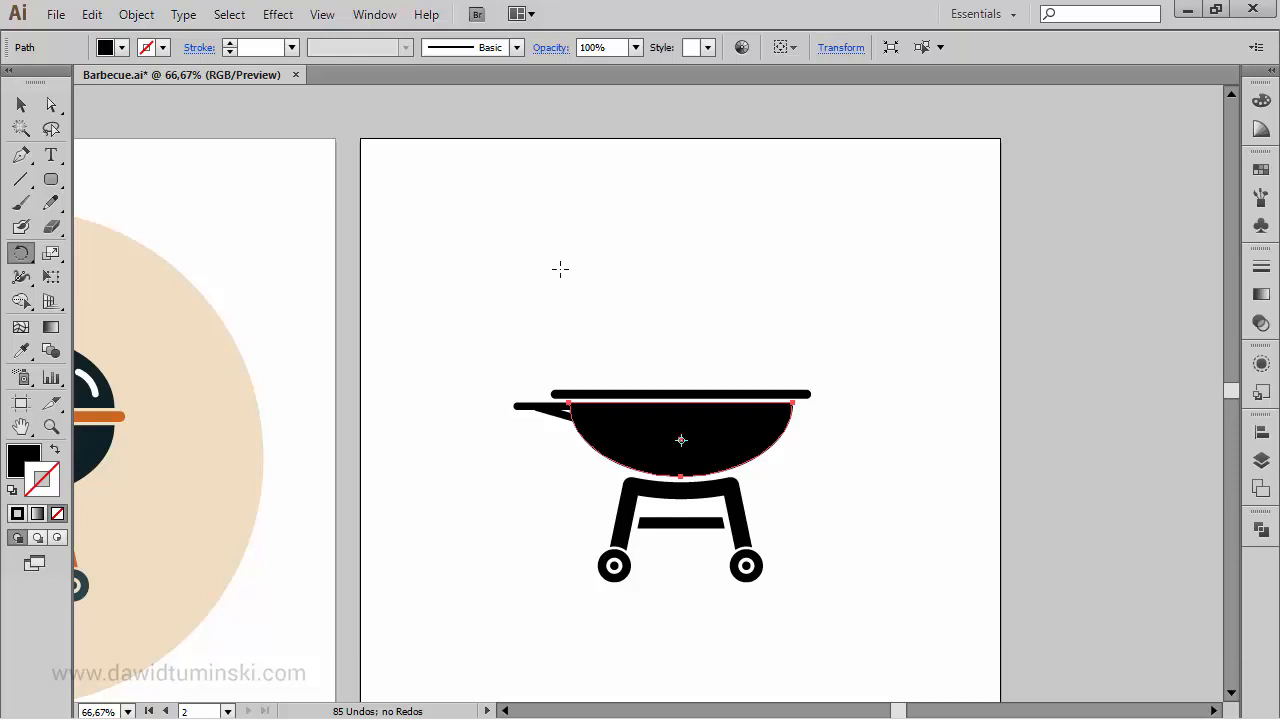
{"action": "mouse_move", "coordinate": [668, 310]}
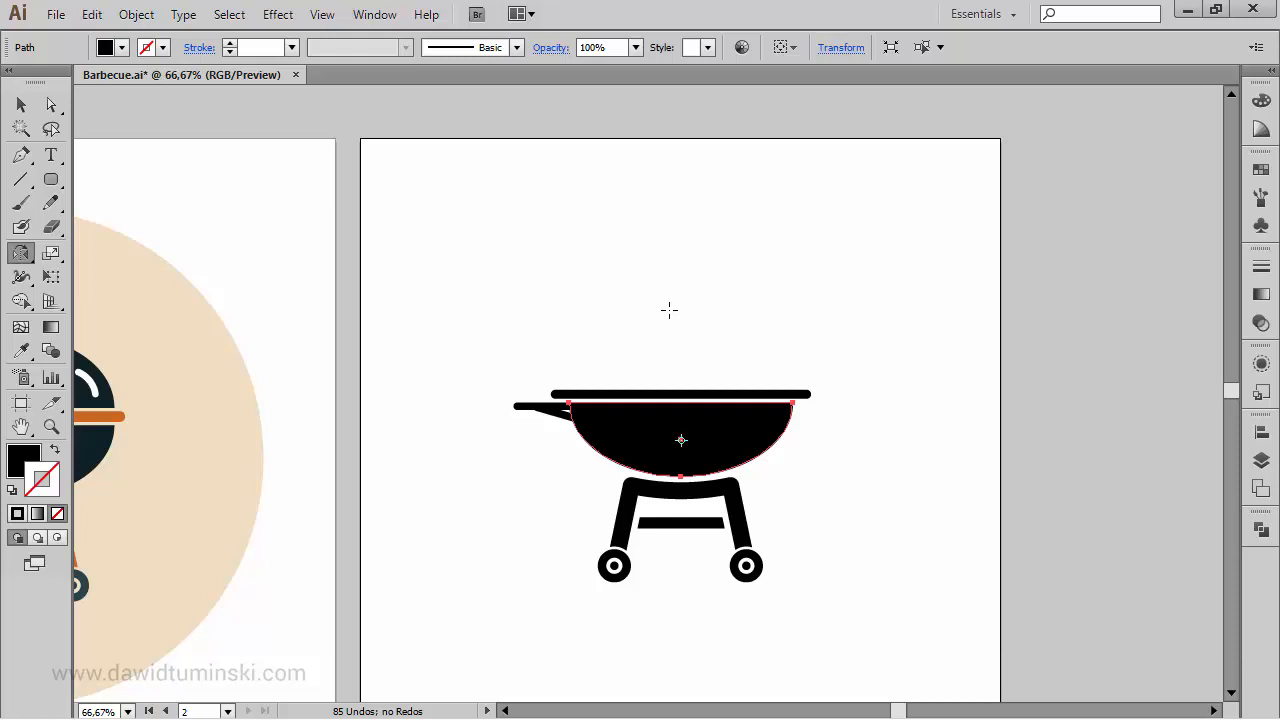
{"action": "left_click_drag", "start_coordinate": [667, 310], "coordinate": [893, 618]}
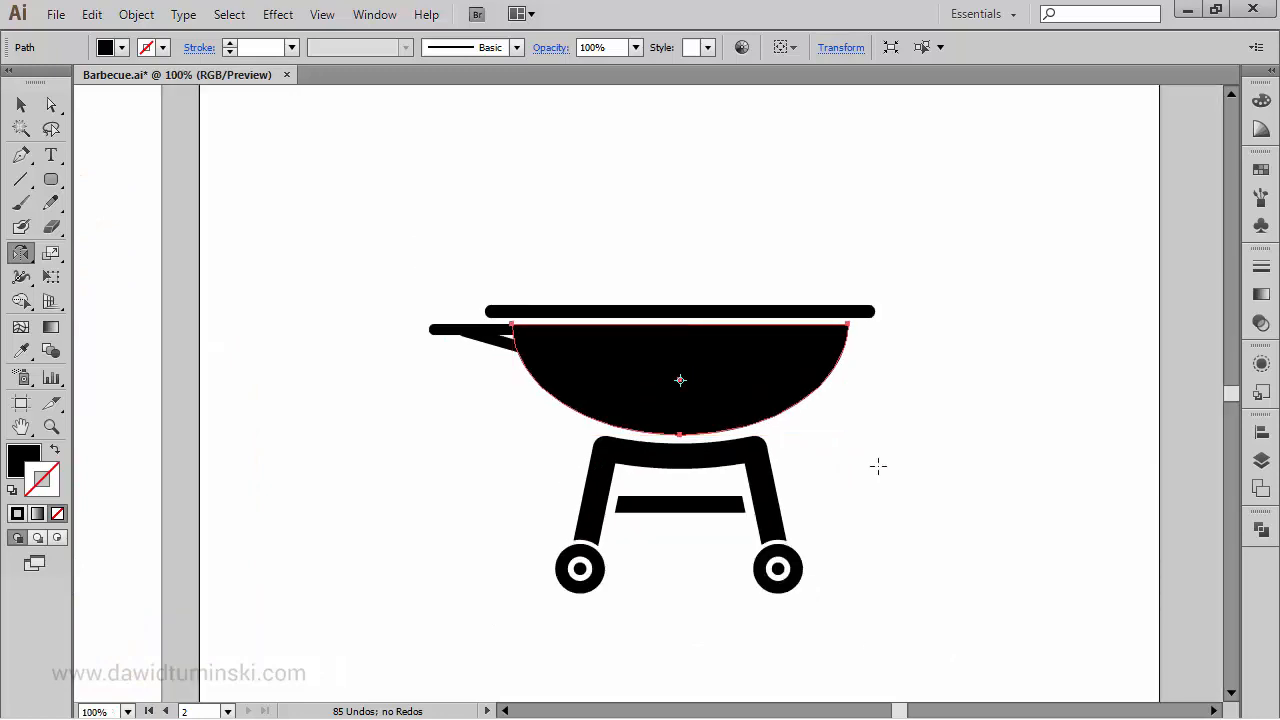
Reflect a copy of the bowl across a horizontal axis at the rim centre
{"action": "left_click_drag", "start_coordinate": [680, 380], "coordinate": [686, 404]}
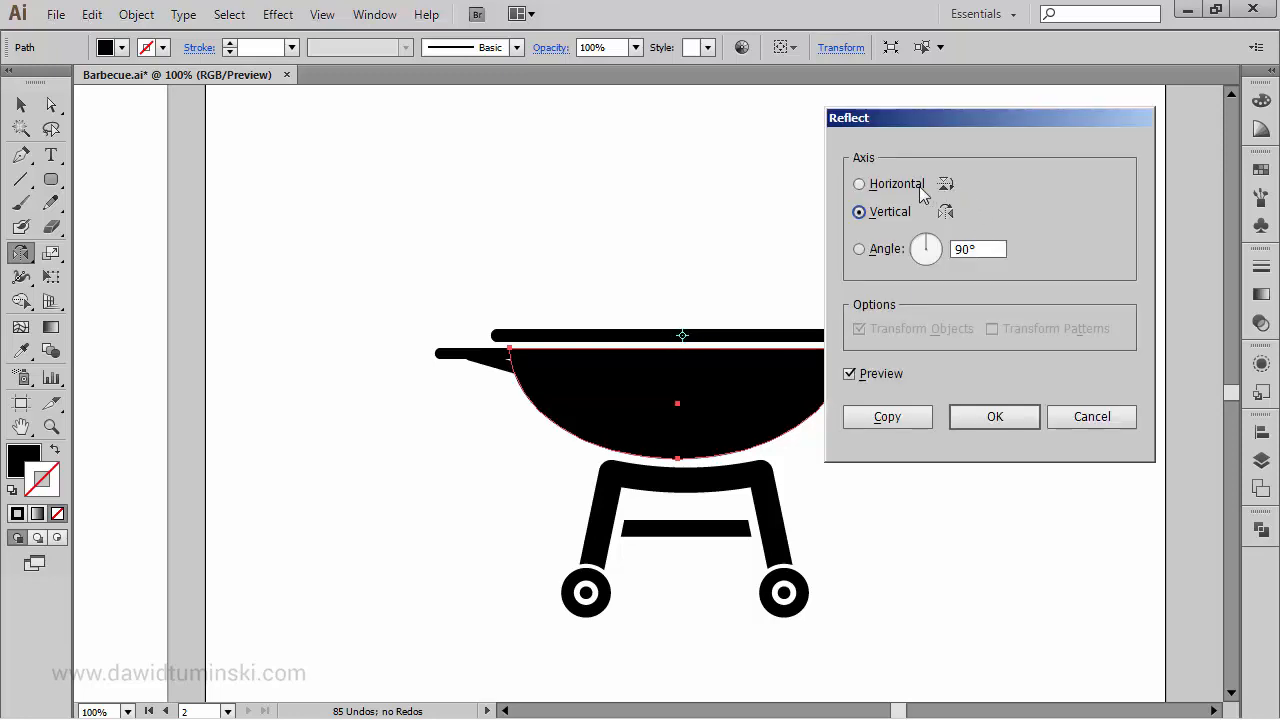
{"action": "left_click", "coordinate": [858, 183]}
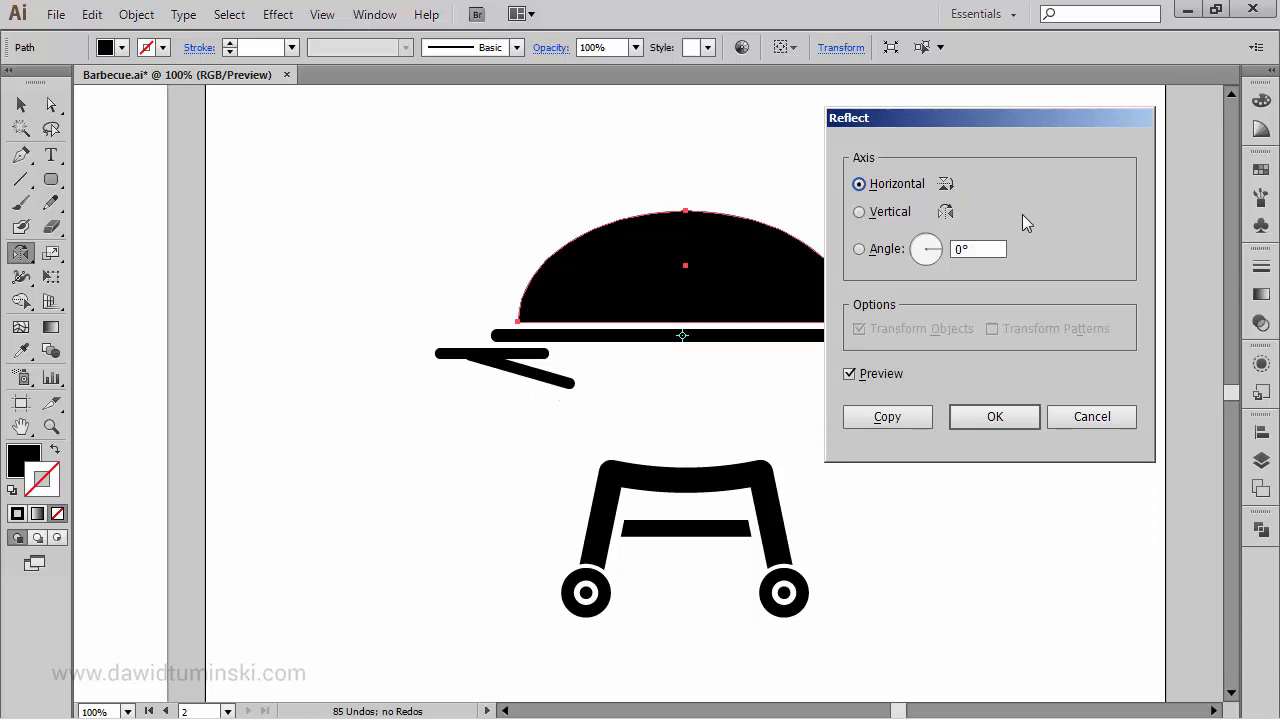
{"action": "mouse_move", "coordinate": [945, 374]}
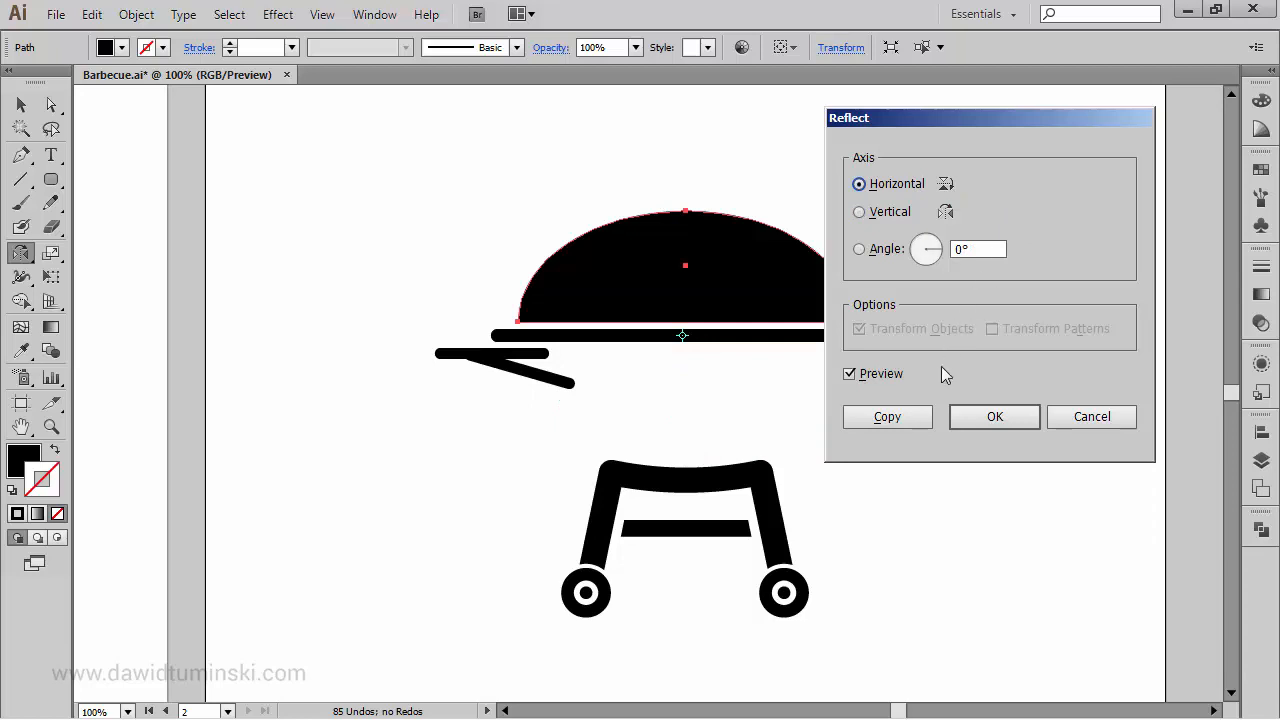
{"action": "left_click", "coordinate": [994, 416]}
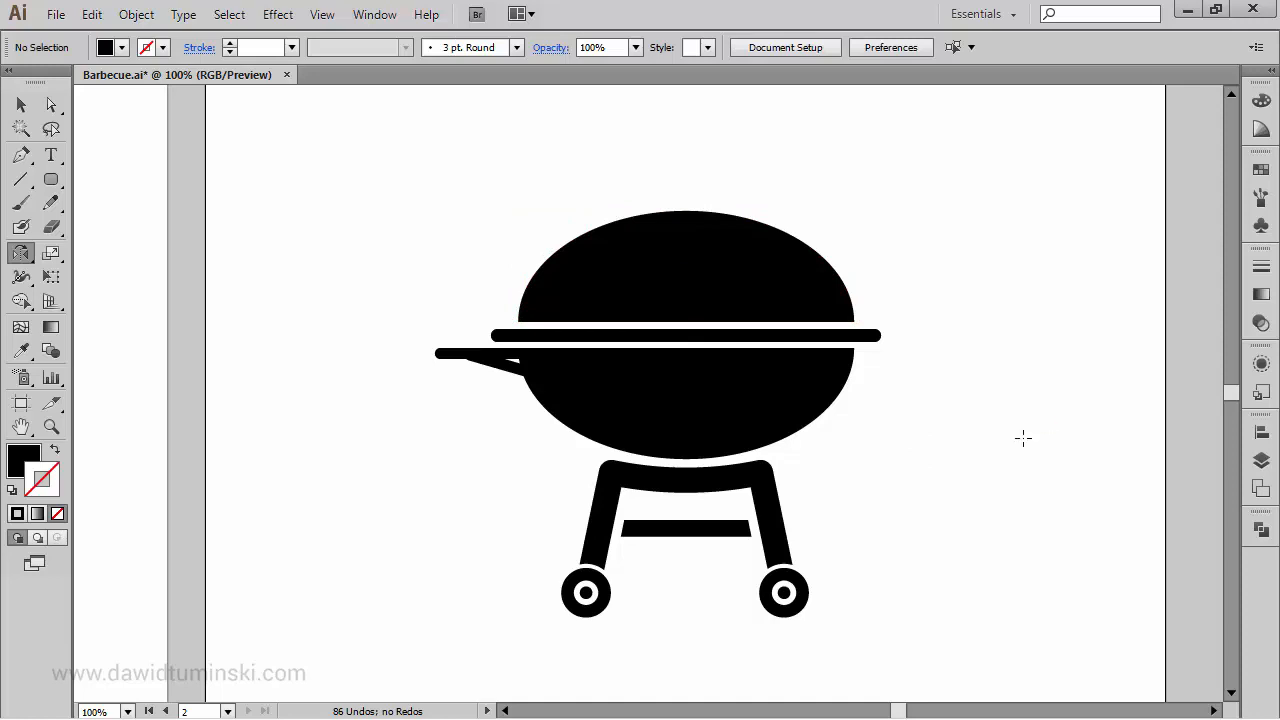
{"action": "mouse_move", "coordinate": [1021, 451]}
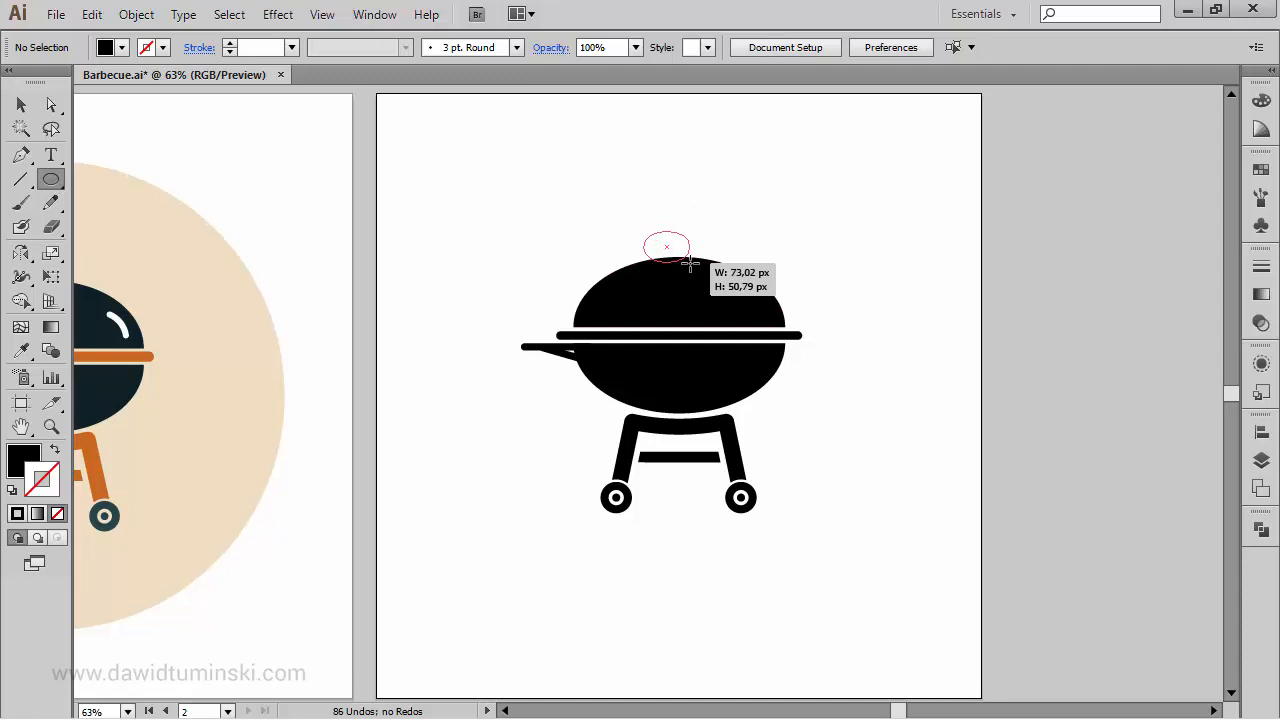
Draw a small ellipse with a 10 px stroke, expand it, and unite it with the lid
{"action": "left_click_drag", "start_coordinate": [645, 230], "coordinate": [690, 265]}
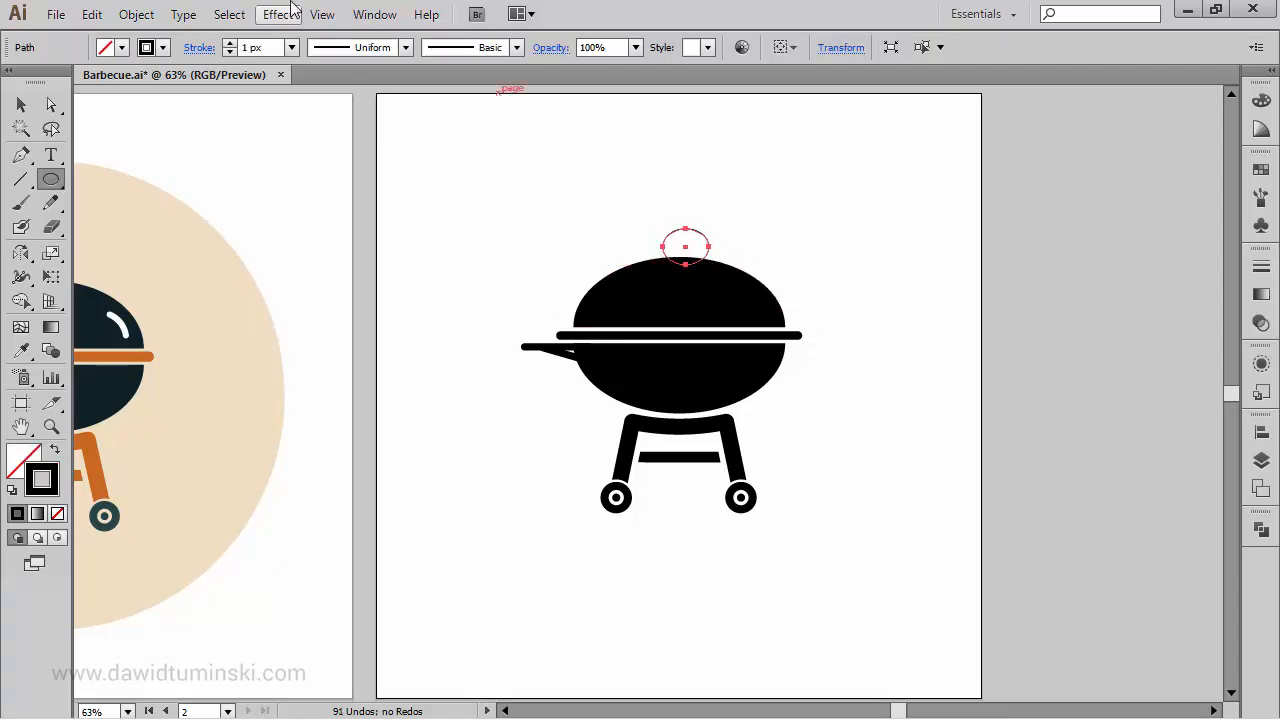
{"action": "left_click", "coordinate": [230, 42]}
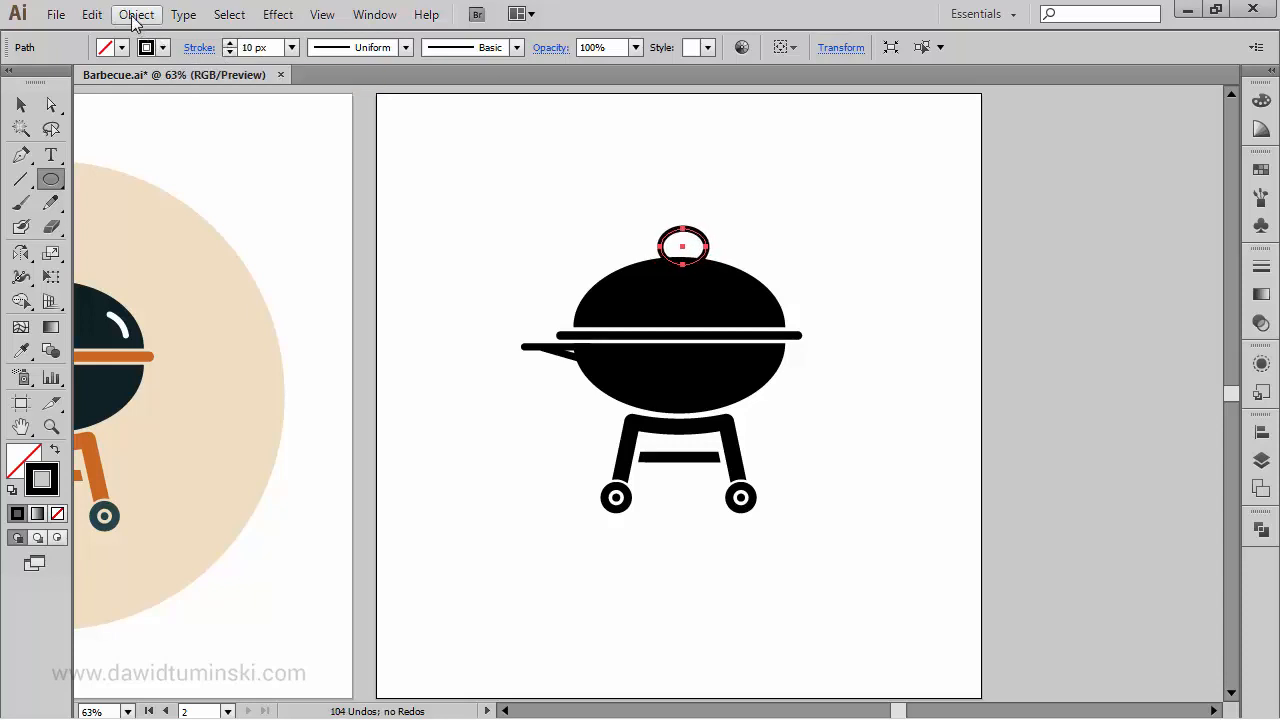
{"action": "left_click", "coordinate": [136, 14]}
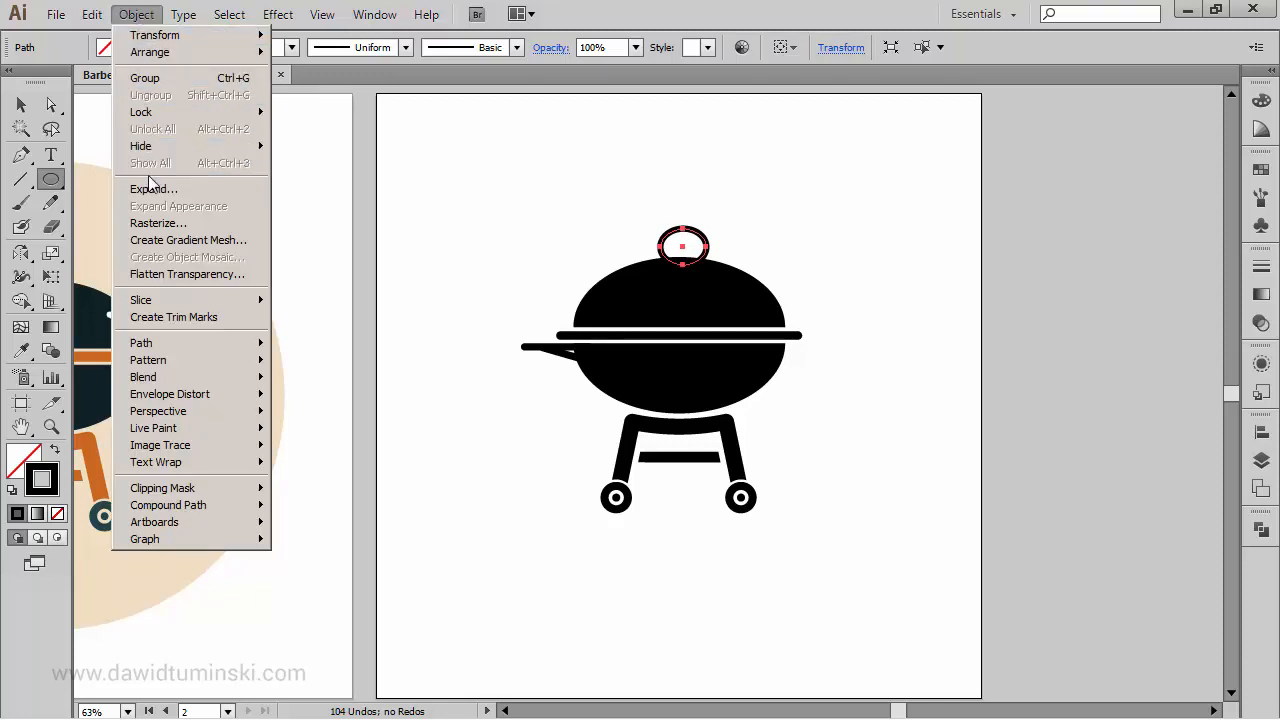
{"action": "left_click", "coordinate": [153, 189]}
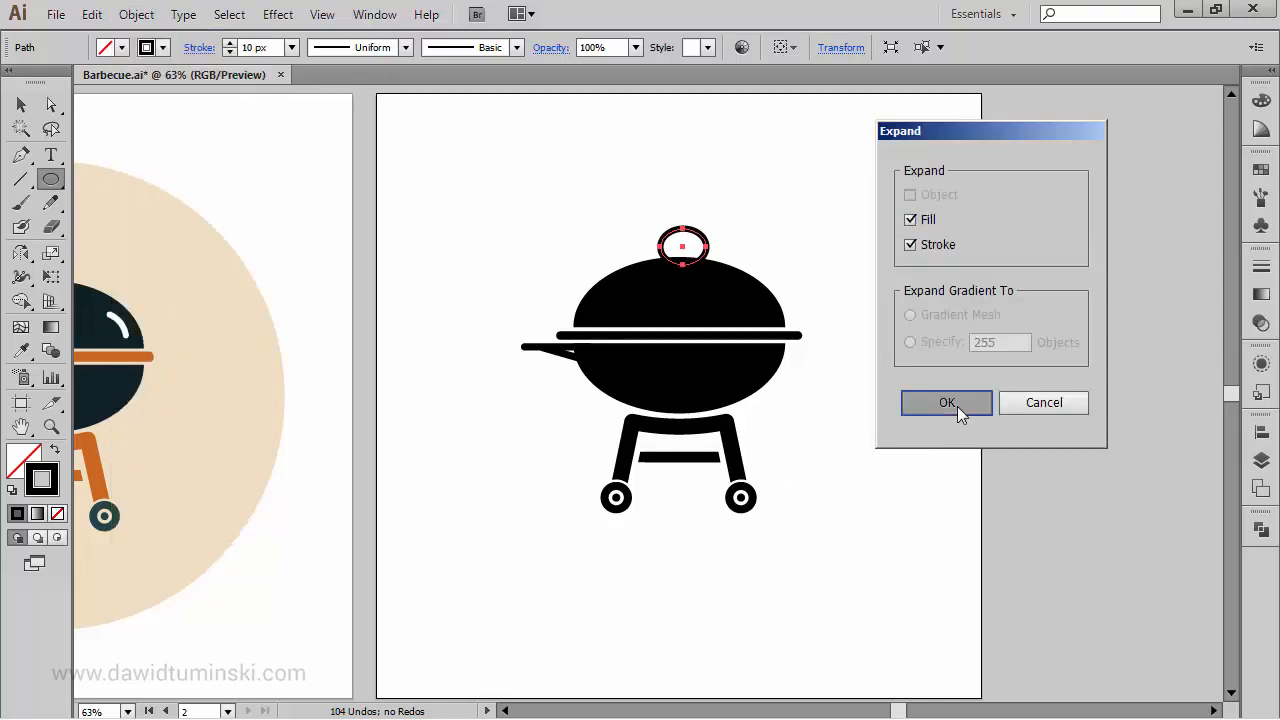
{"action": "left_click", "coordinate": [946, 402]}
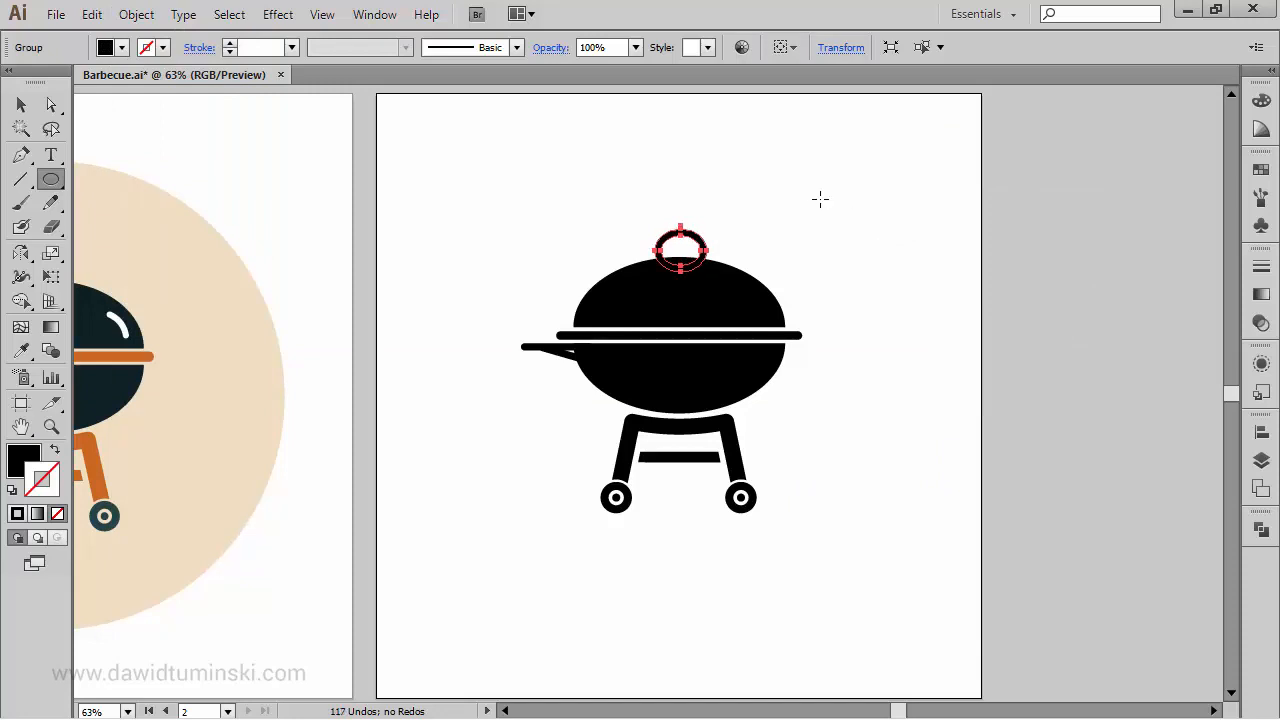
{"action": "left_click", "coordinate": [820, 199]}
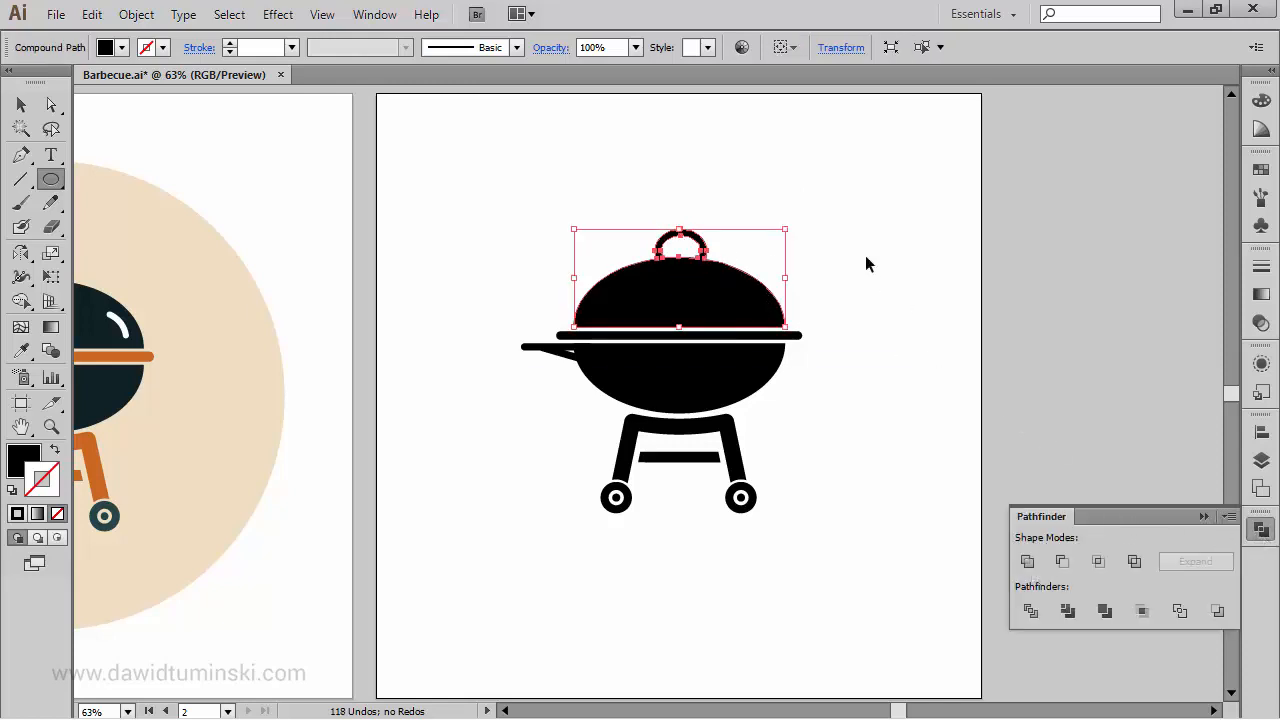
{"action": "left_click", "coordinate": [873, 148]}
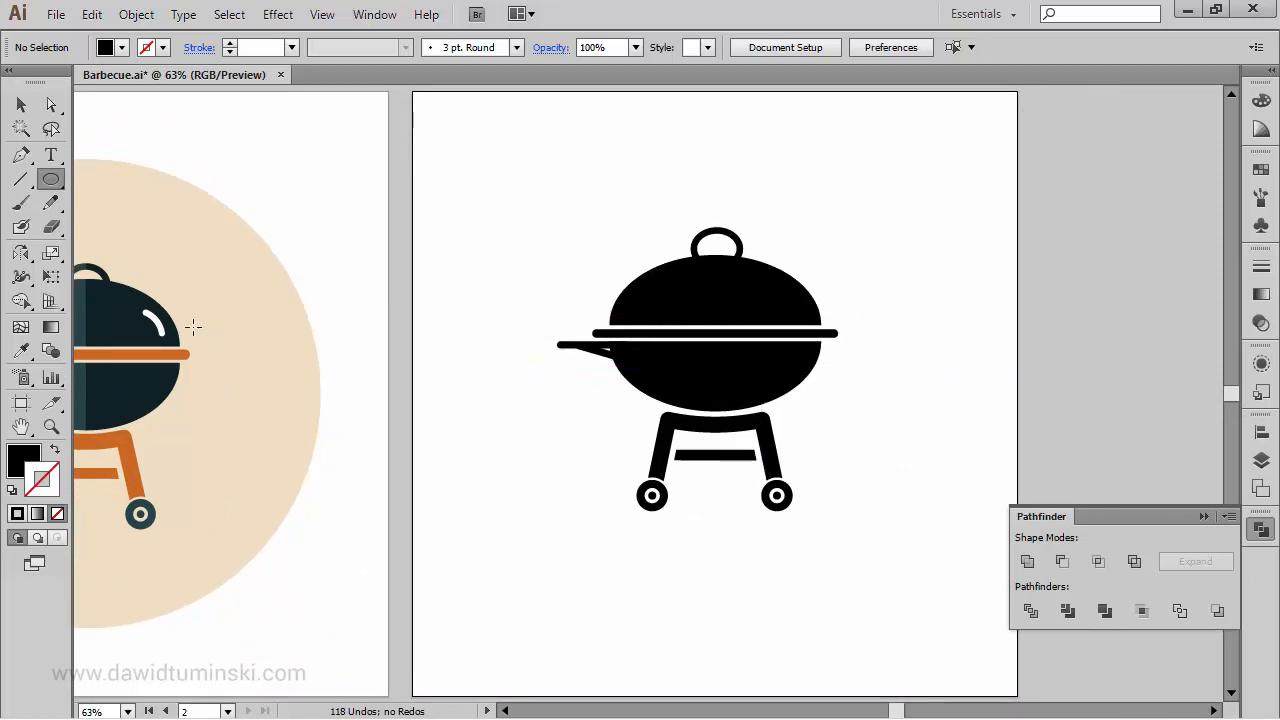
{"action": "mouse_move", "coordinate": [20, 154]}
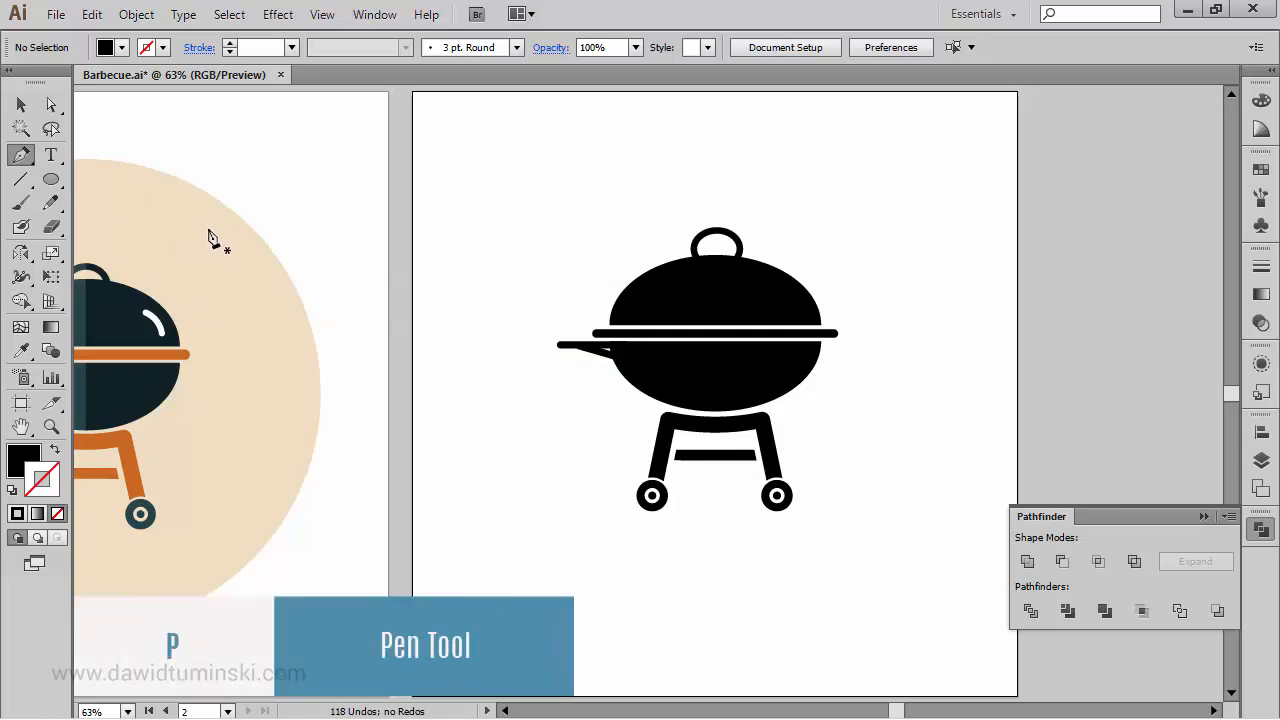
{"action": "mouse_move", "coordinate": [22, 155]}
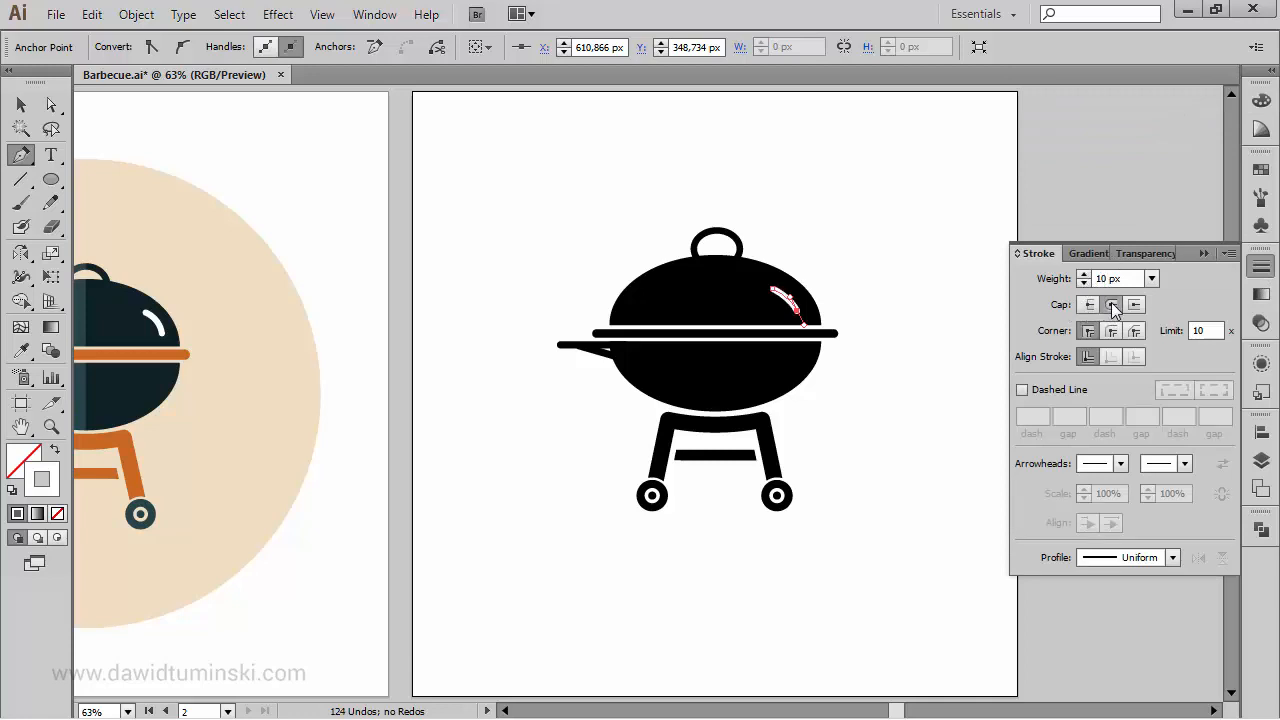
Give the white lid highlight stroke round caps, then deselect it
{"action": "left_click", "coordinate": [1111, 305]}
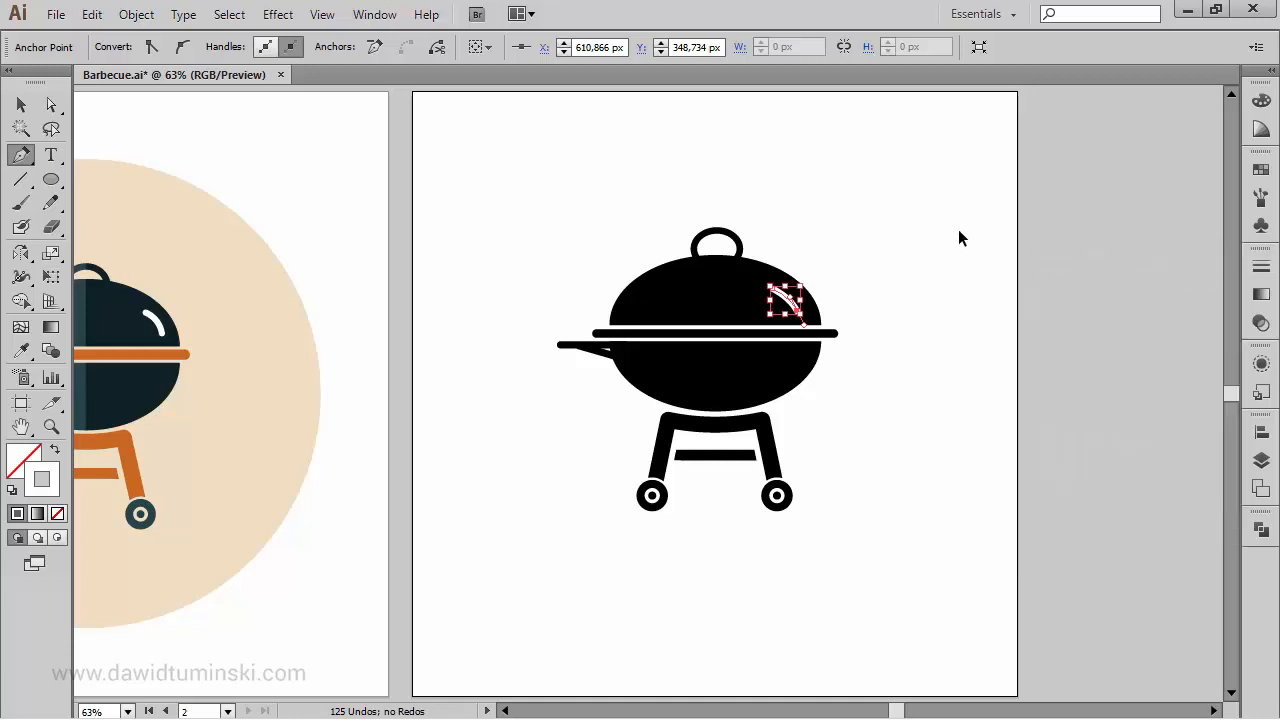
{"action": "left_click", "coordinate": [960, 238]}
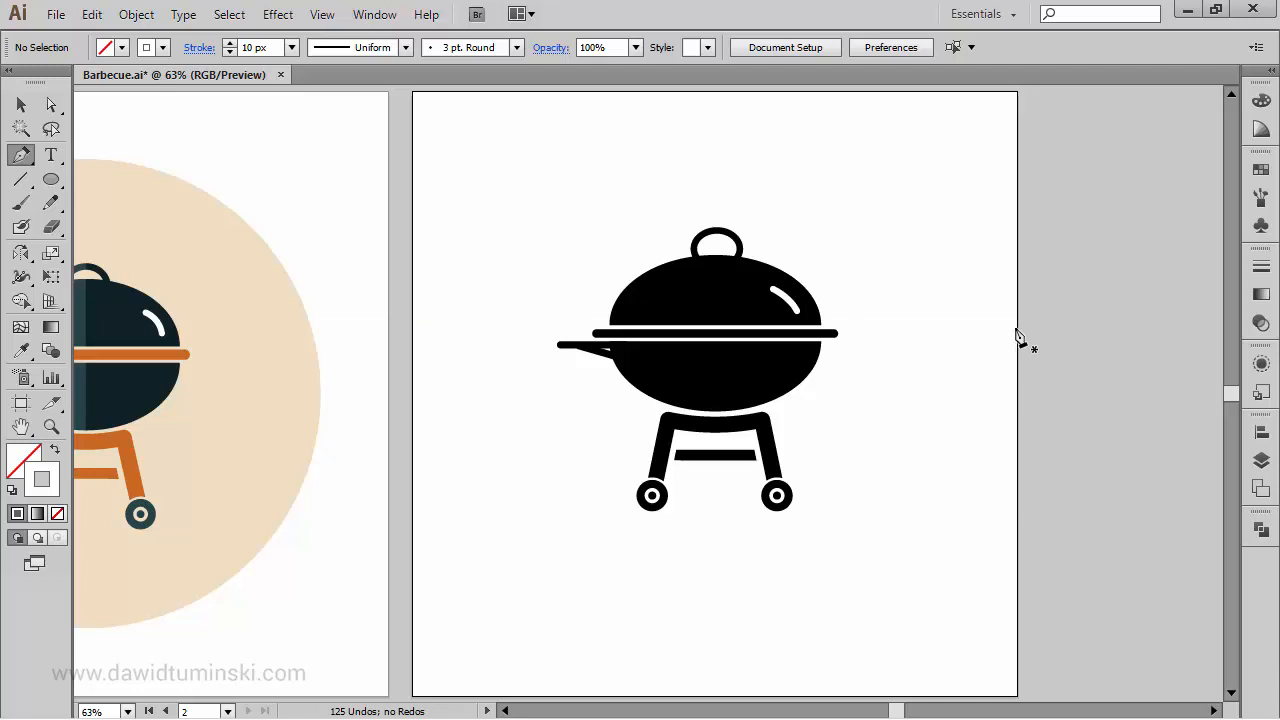
{"action": "mouse_move", "coordinate": [285, 218]}
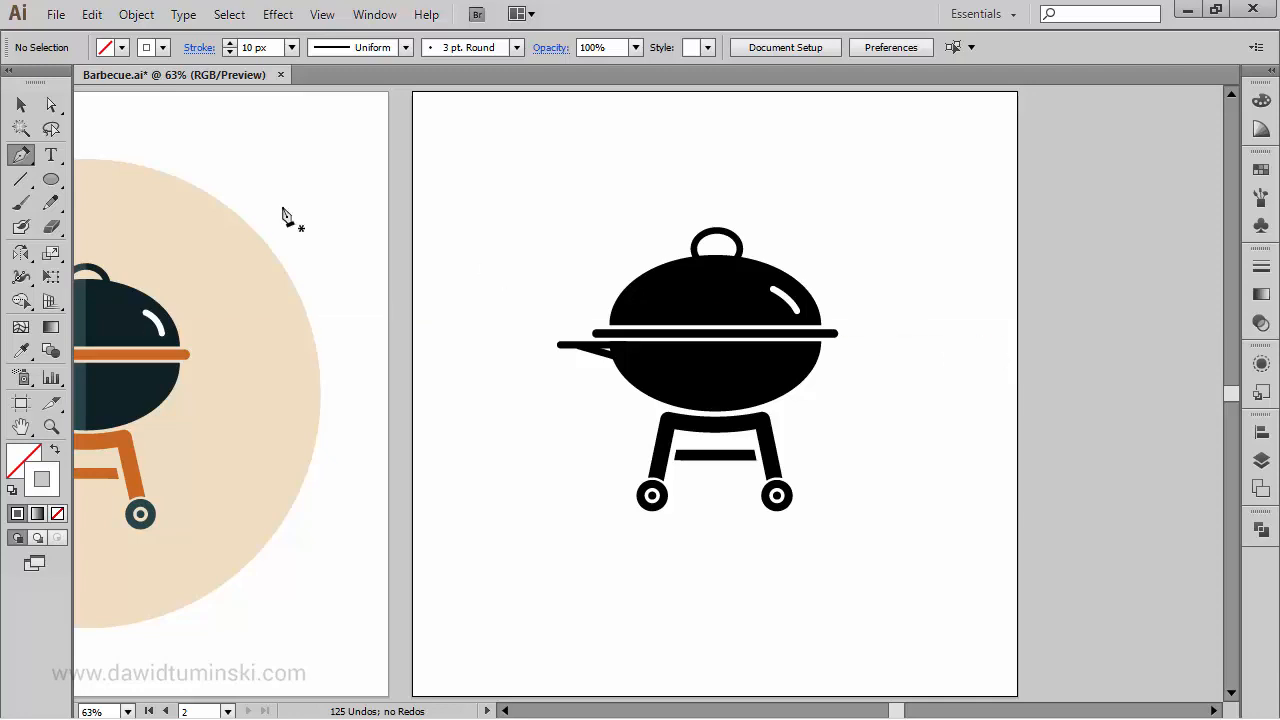
{"action": "left_click", "coordinate": [20, 104]}
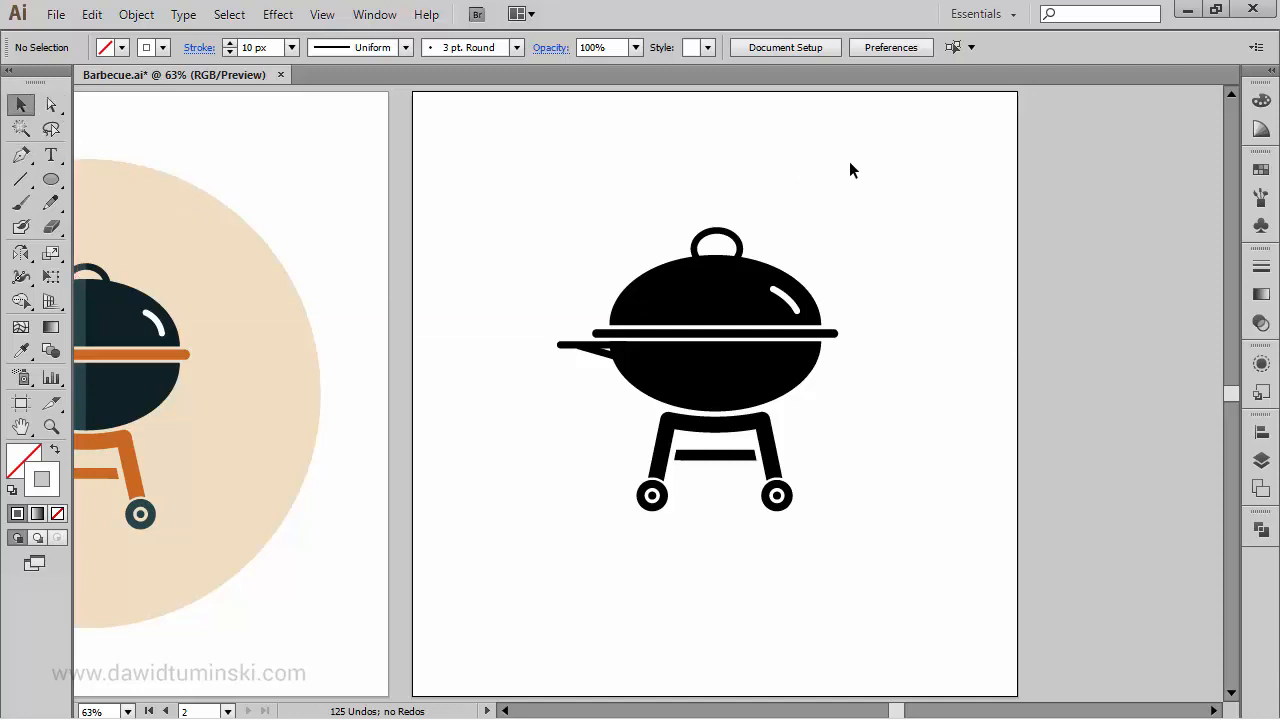
{"action": "mouse_move", "coordinate": [940, 226]}
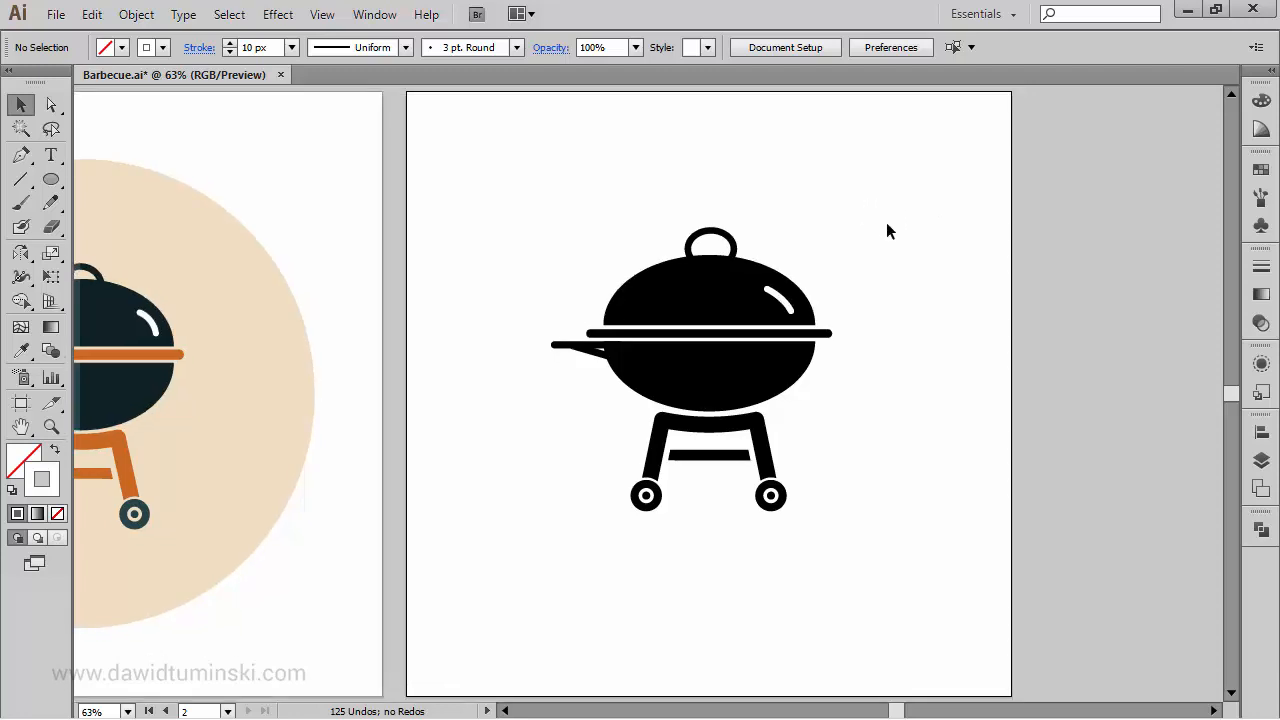
{"action": "mouse_move", "coordinate": [892, 241]}
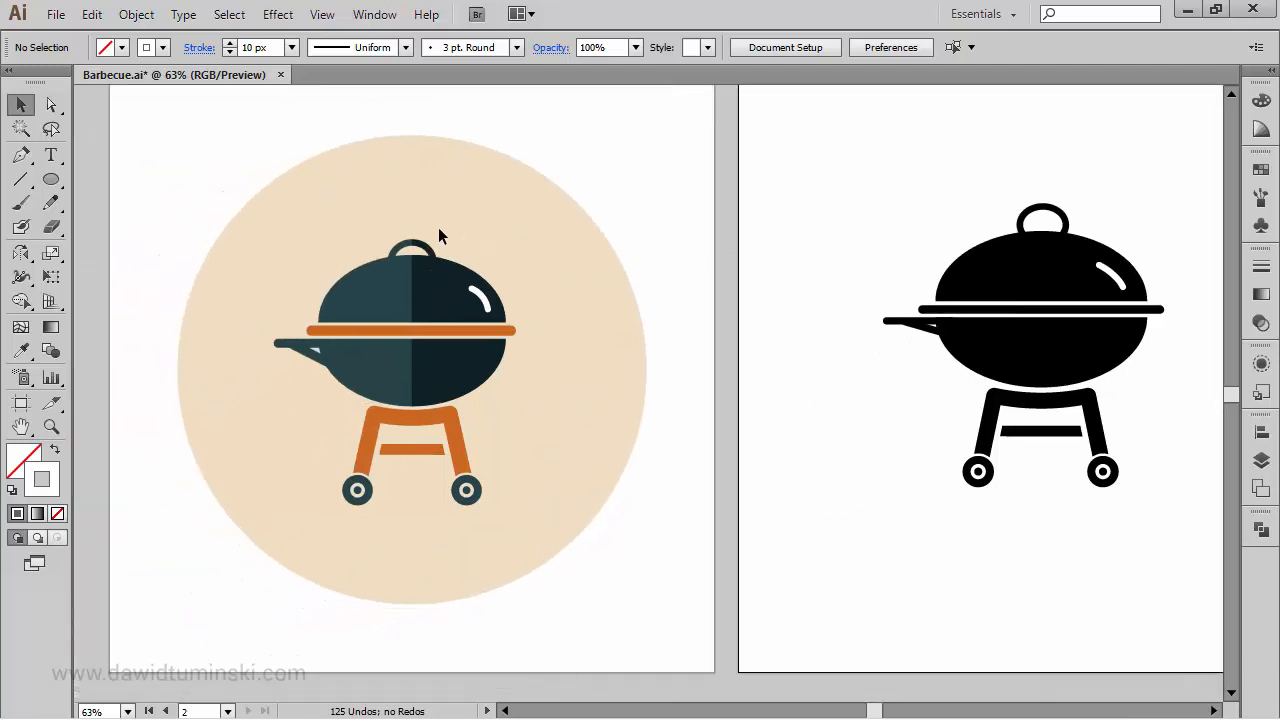
{"action": "mouse_move", "coordinate": [410, 255]}
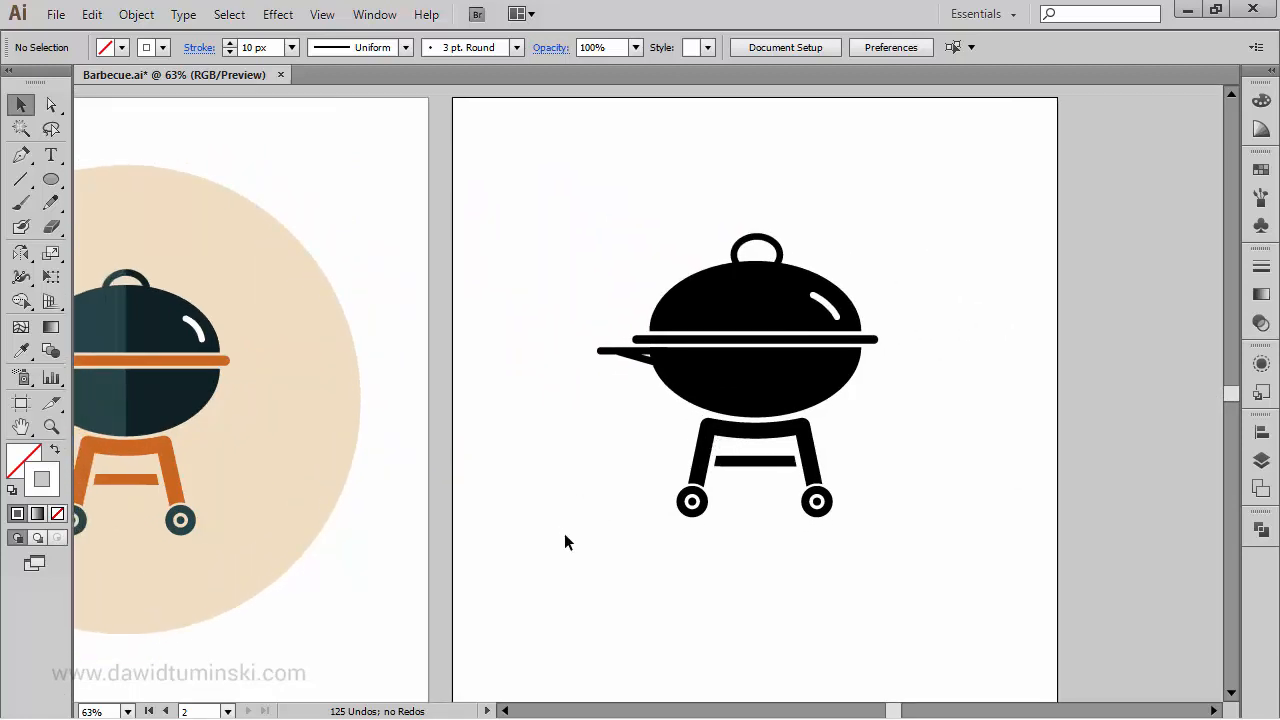
{"action": "mouse_move", "coordinate": [960, 230]}
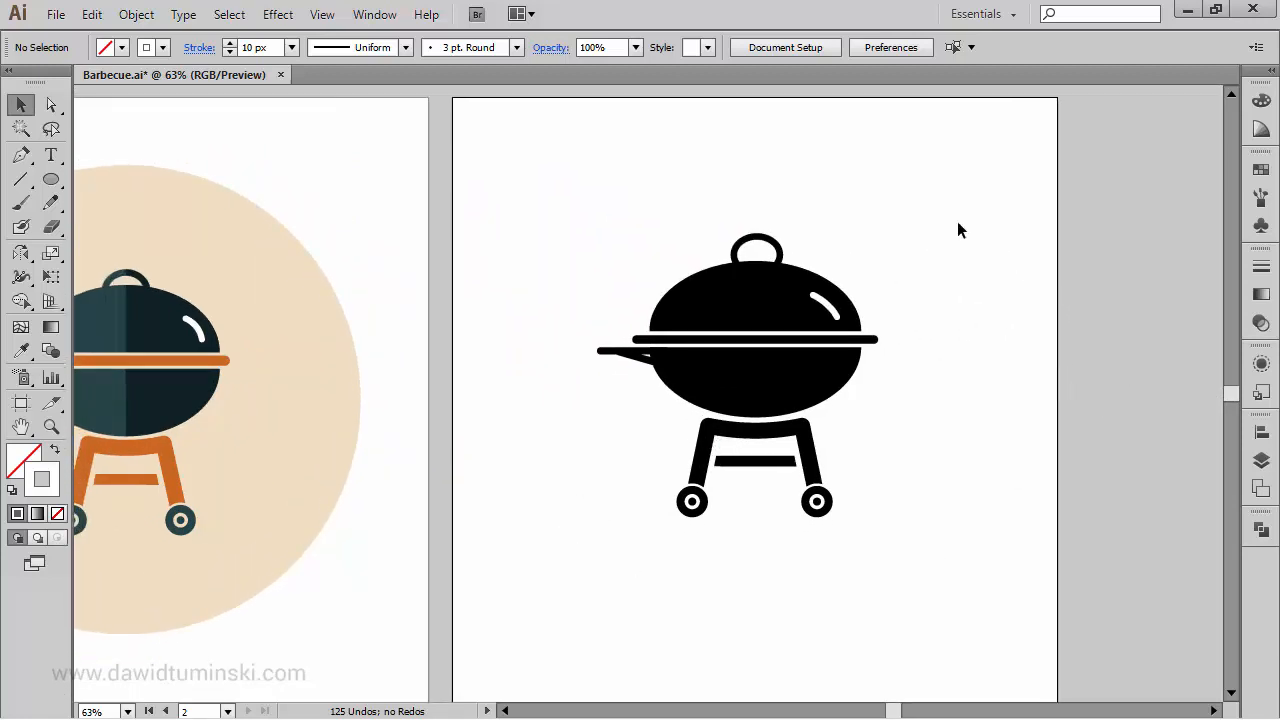
Divide the lid and body along the vertical line into separate left and right halves
{"action": "left_click", "coordinate": [755, 290]}
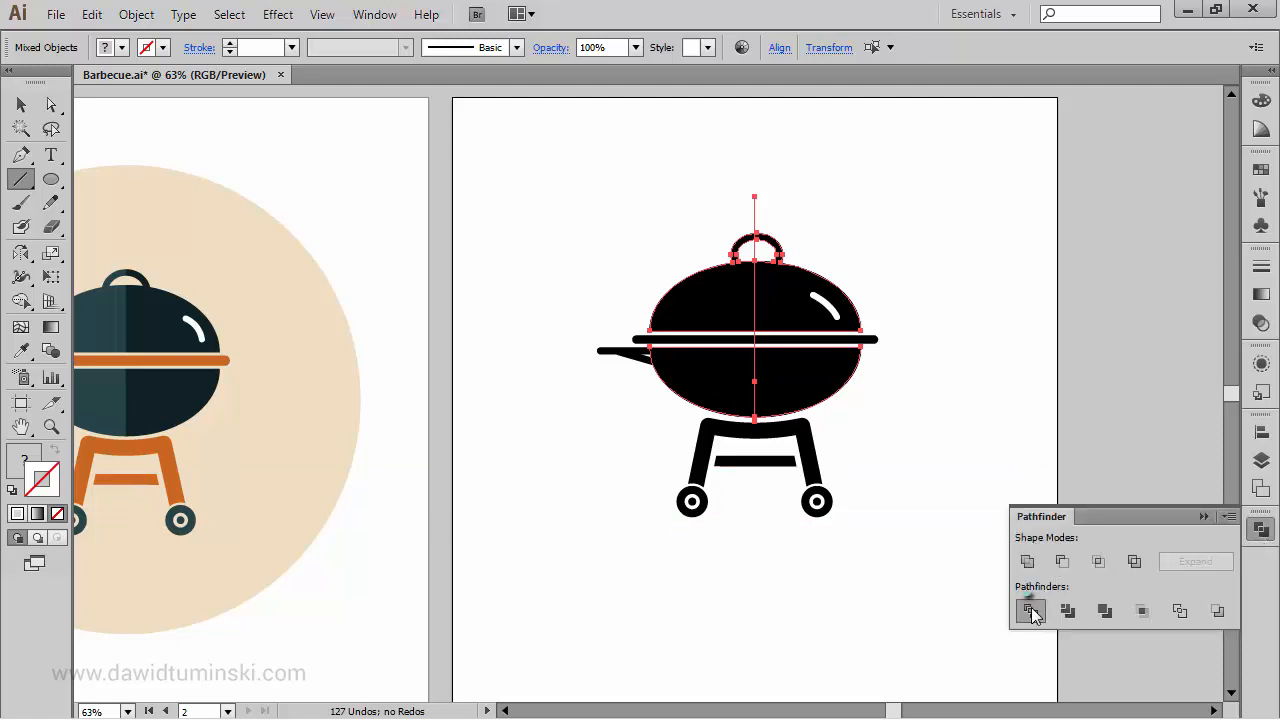
{"action": "left_click", "coordinate": [1030, 611]}
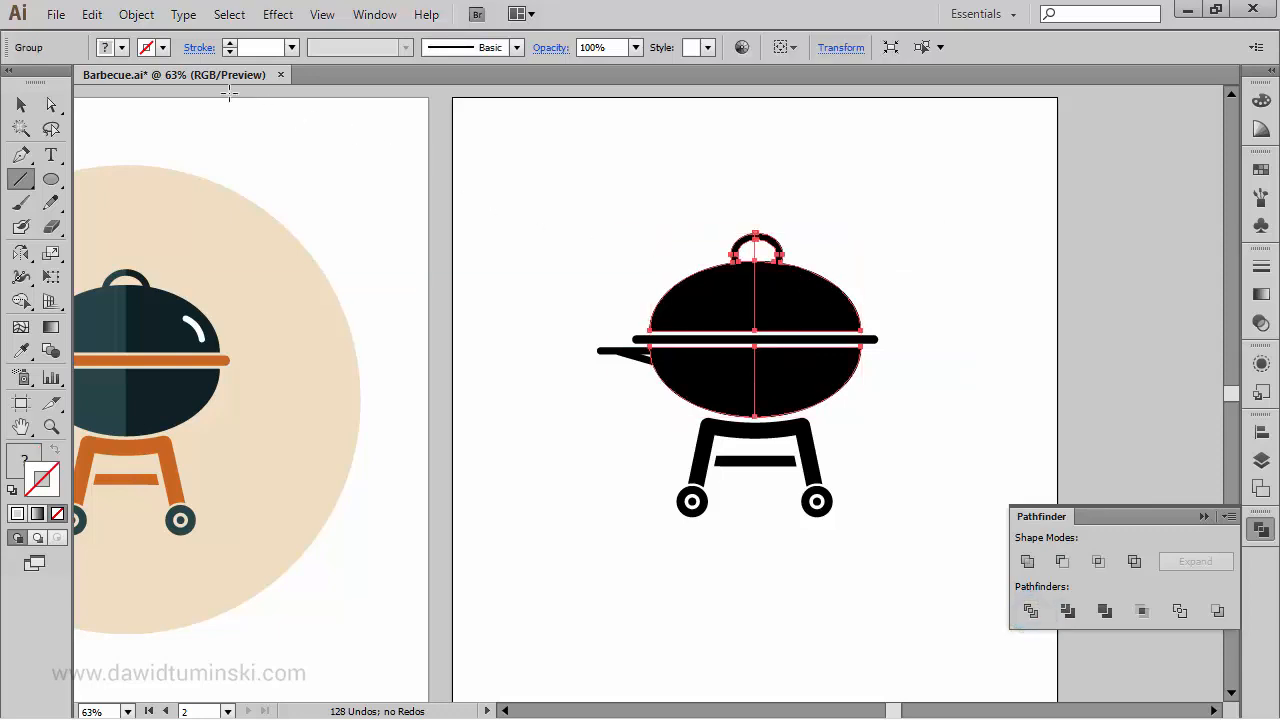
{"action": "left_click", "coordinate": [136, 14]}
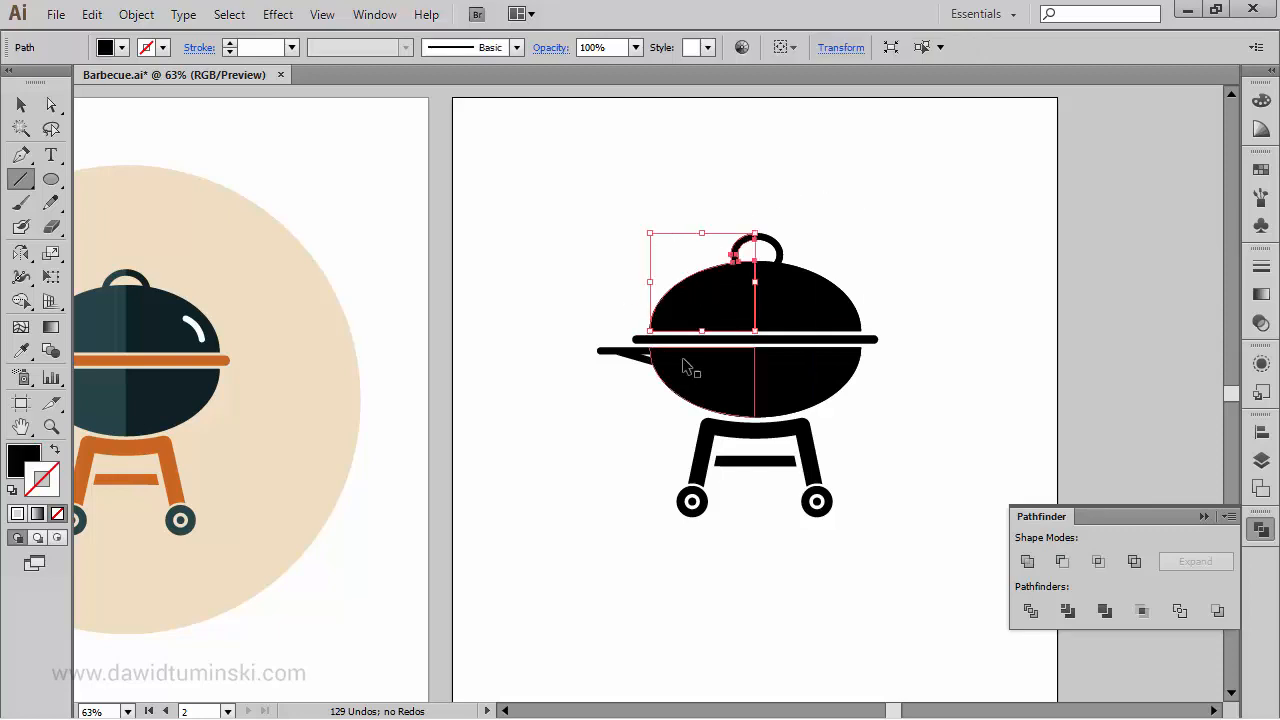
{"action": "left_click", "coordinate": [950, 213]}
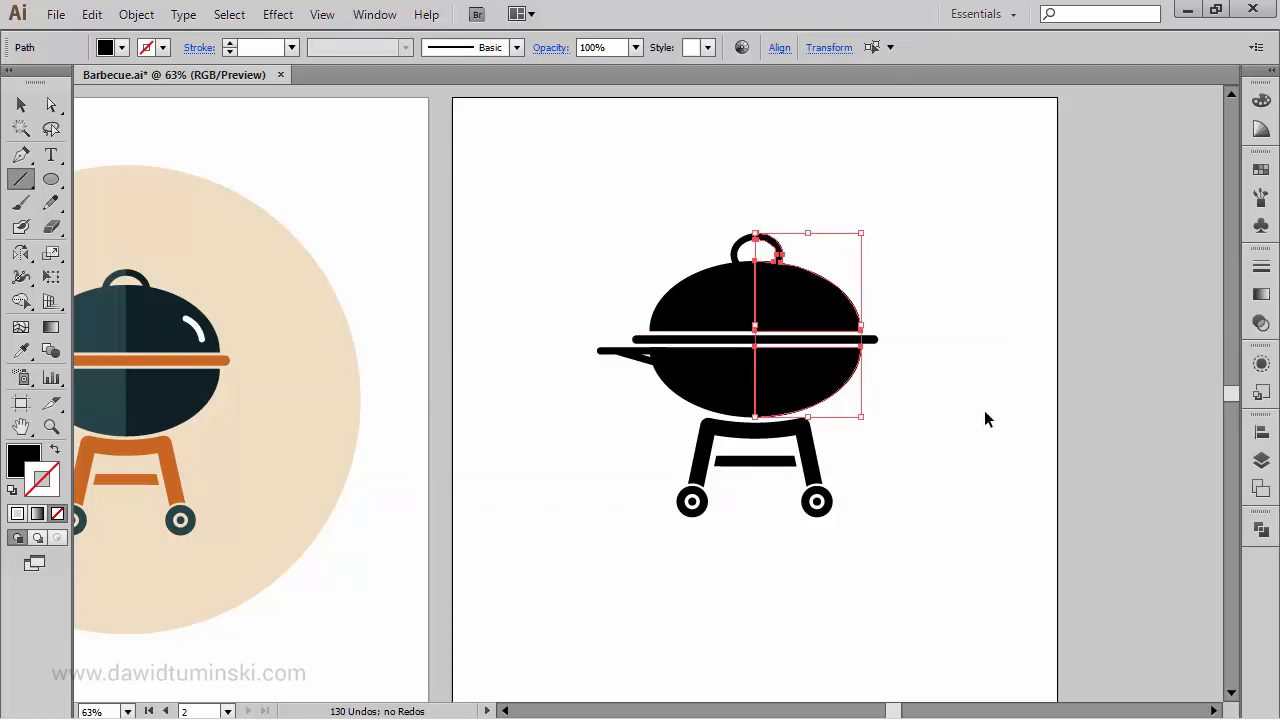
{"action": "left_click", "coordinate": [685, 305]}
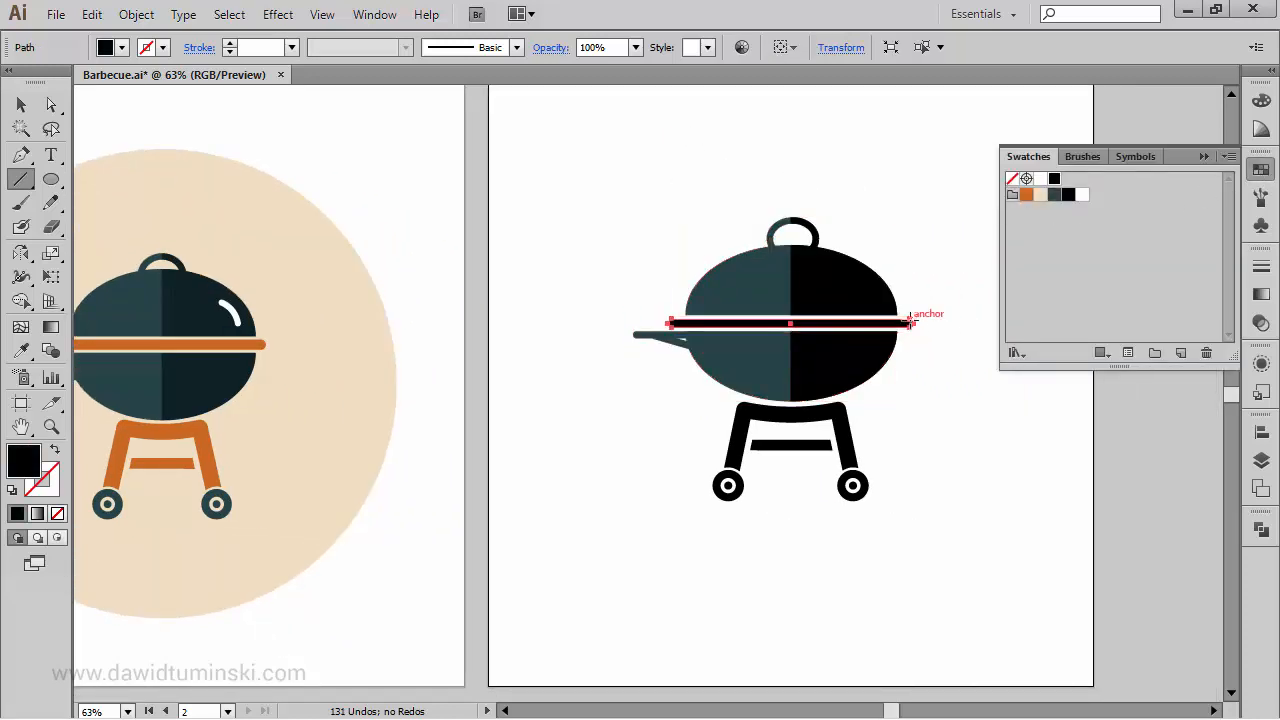
Colour the rim bar and grill legs orange
{"action": "left_click", "coordinate": [1025, 194]}
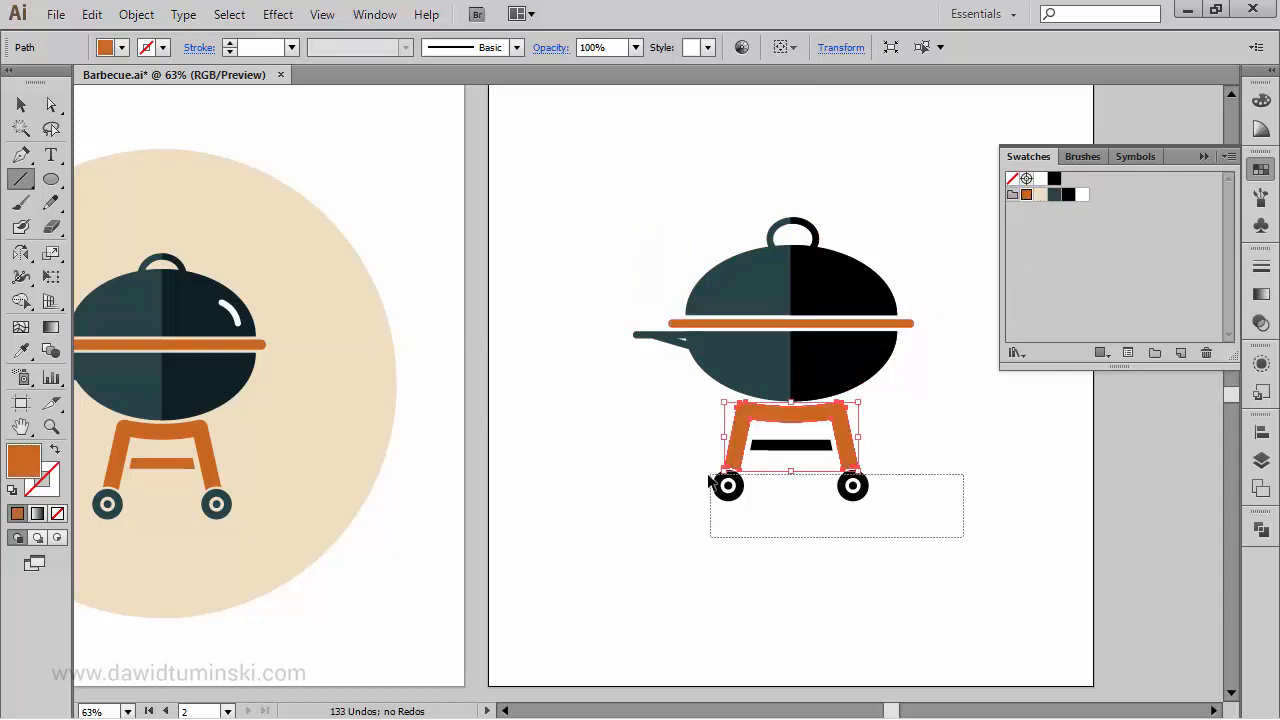
{"action": "left_click", "coordinate": [1053, 194]}
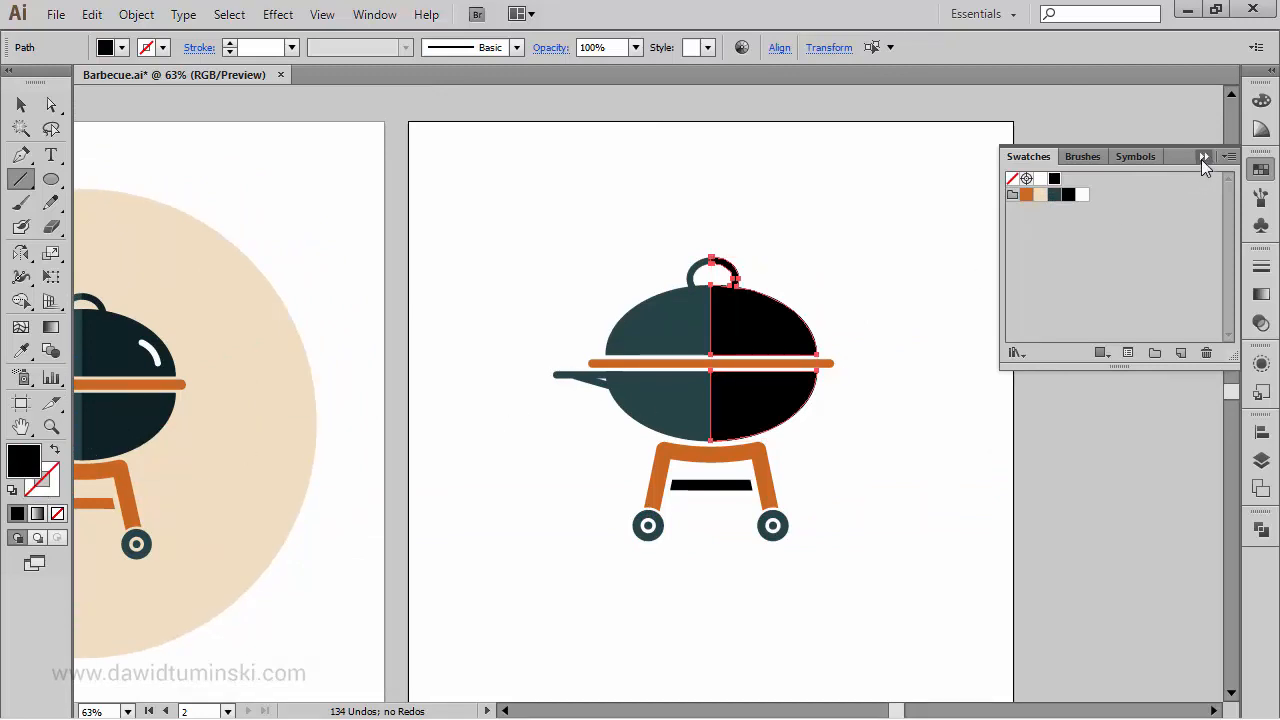
{"action": "left_click", "coordinate": [1205, 157]}
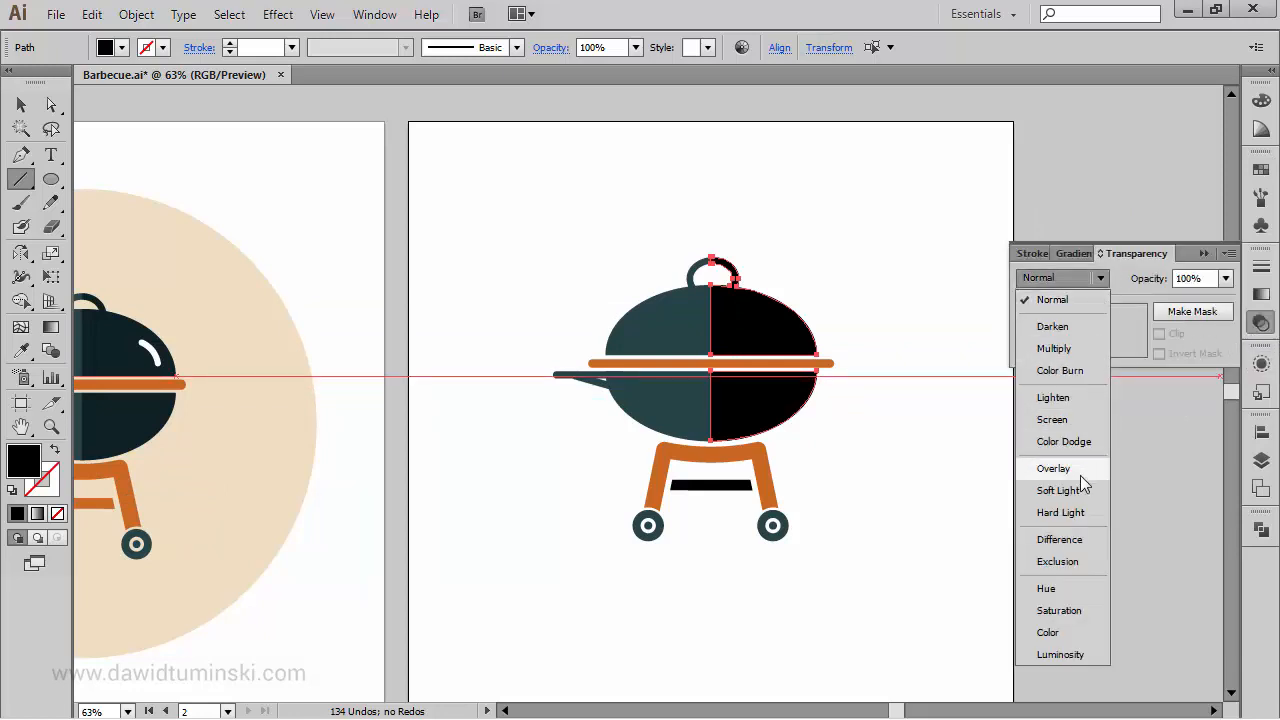
Shade the right half with Soft Light blending at 80% opacity
{"action": "left_click", "coordinate": [1060, 490]}
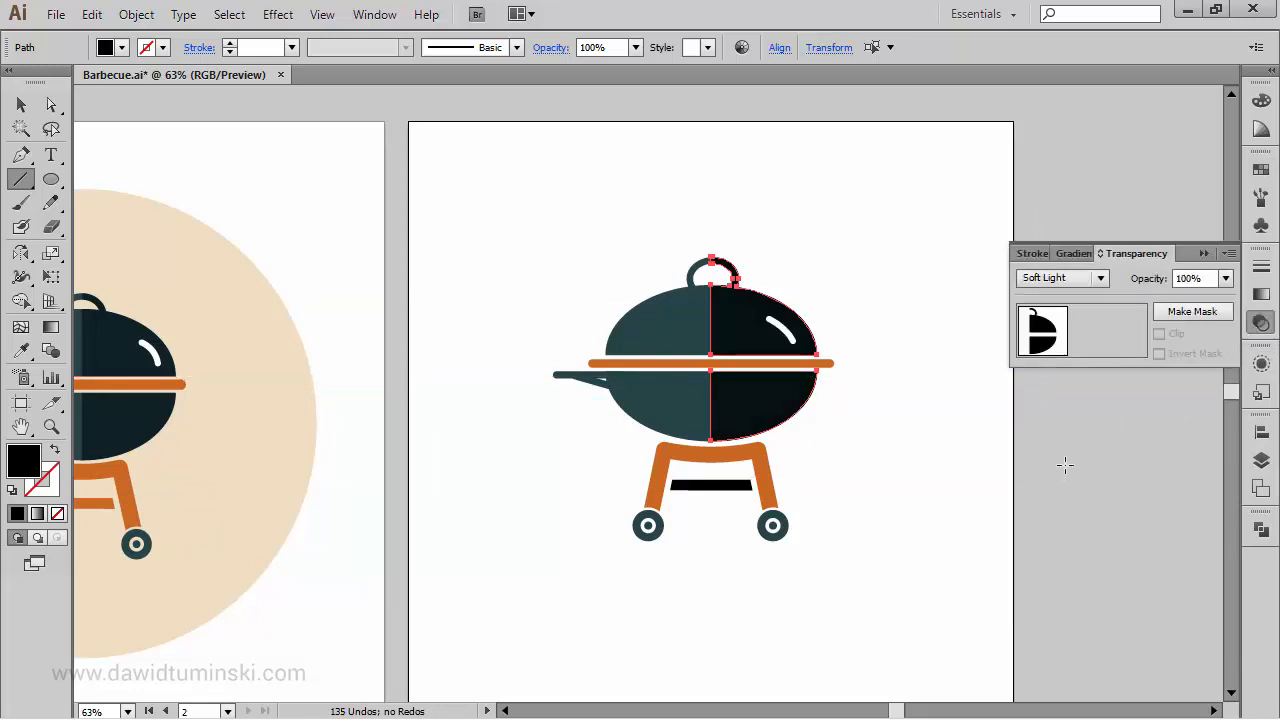
{"action": "left_click", "coordinate": [1226, 278]}
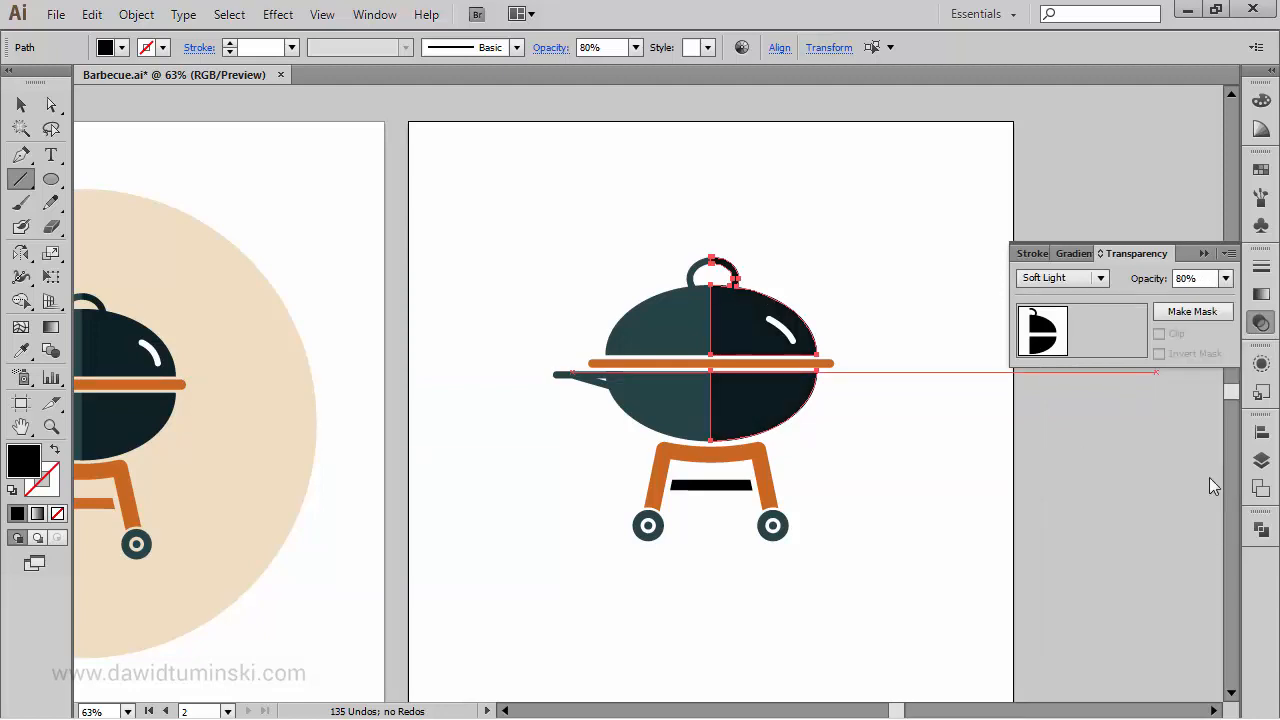
{"action": "left_click", "coordinate": [710, 487]}
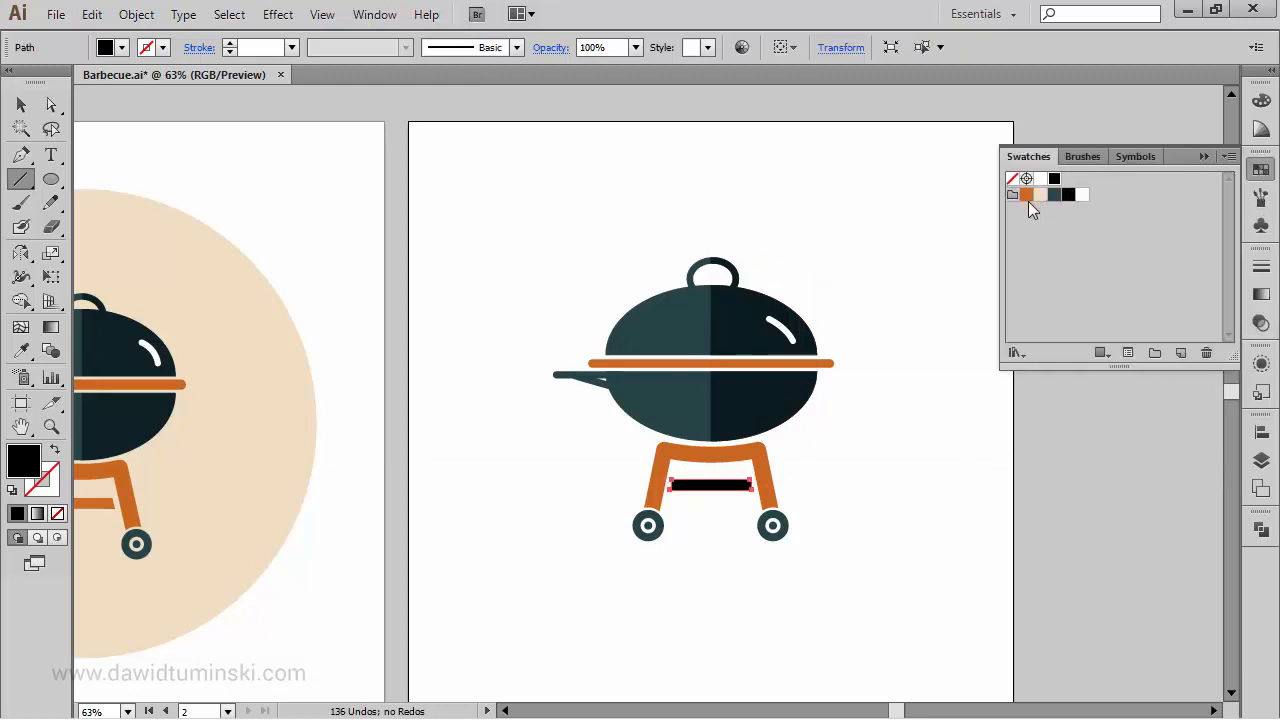
Fill the crossbar orange and draw a large background circle centred on the grill
{"action": "left_click", "coordinate": [1025, 194]}
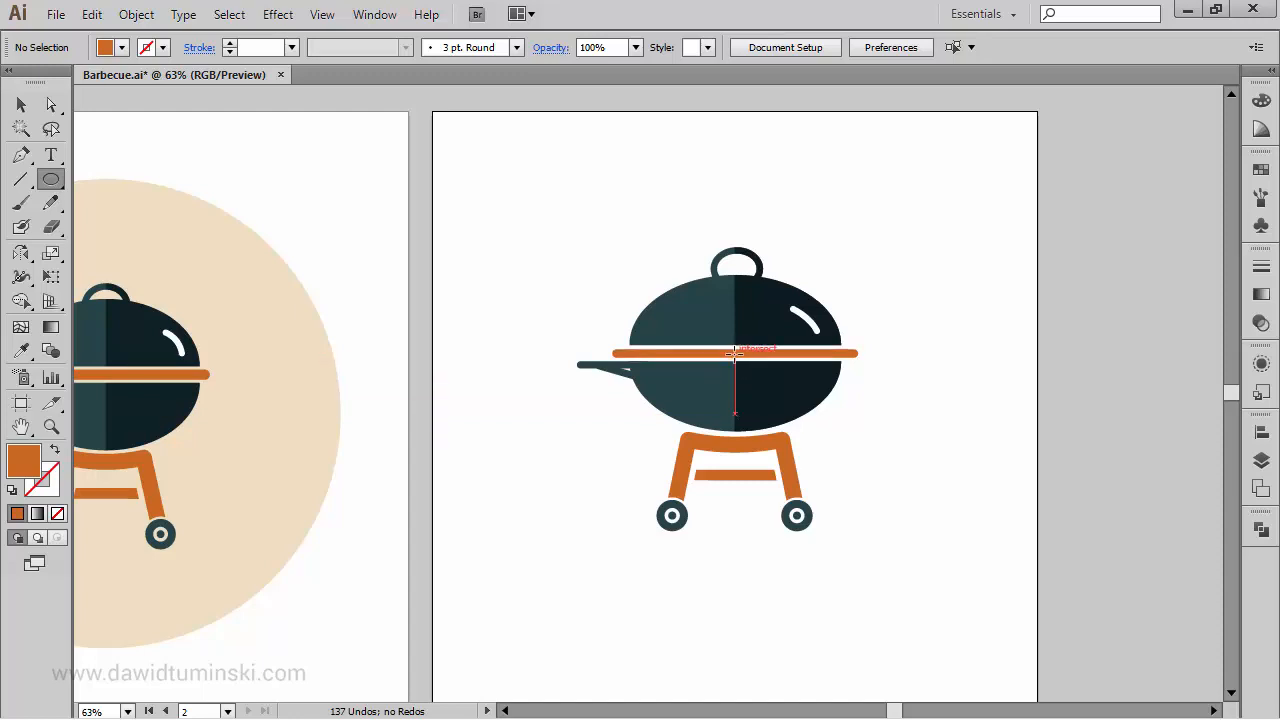
{"action": "left_click_drag", "start_coordinate": [735, 355], "coordinate": [1015, 550]}
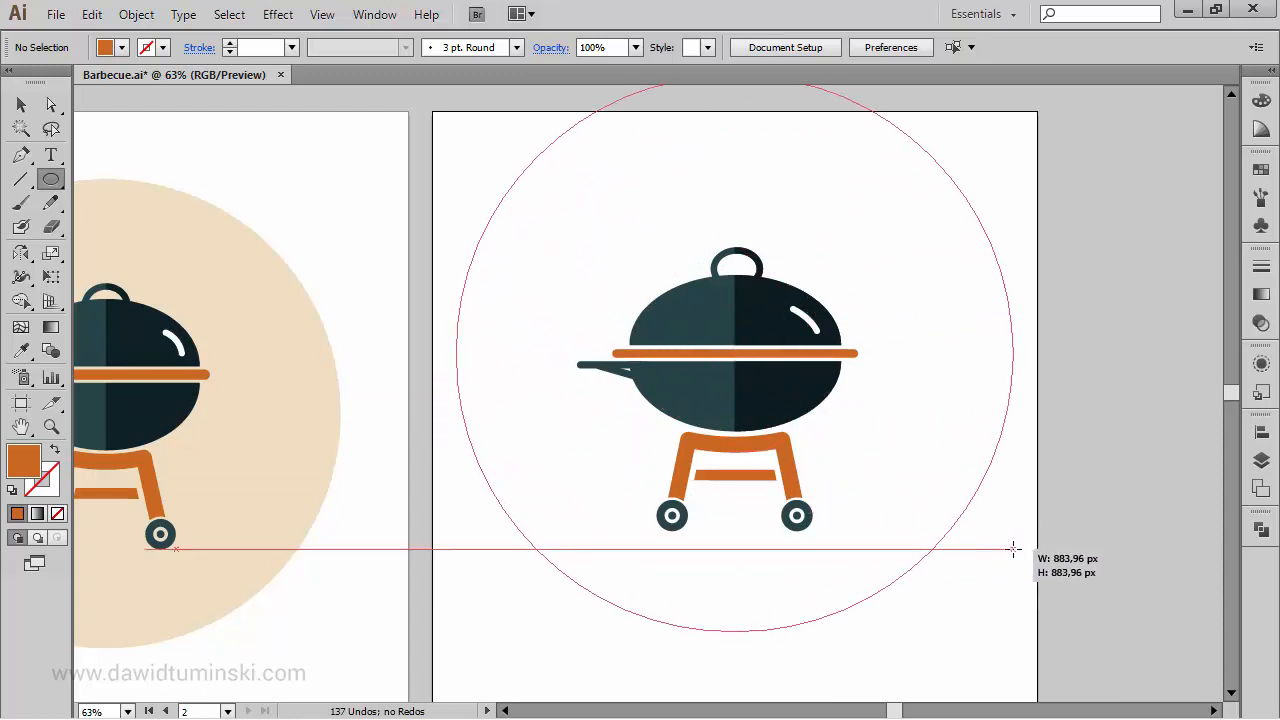
{"action": "left_click_drag", "start_coordinate": [450, 355], "coordinate": [1015, 550]}
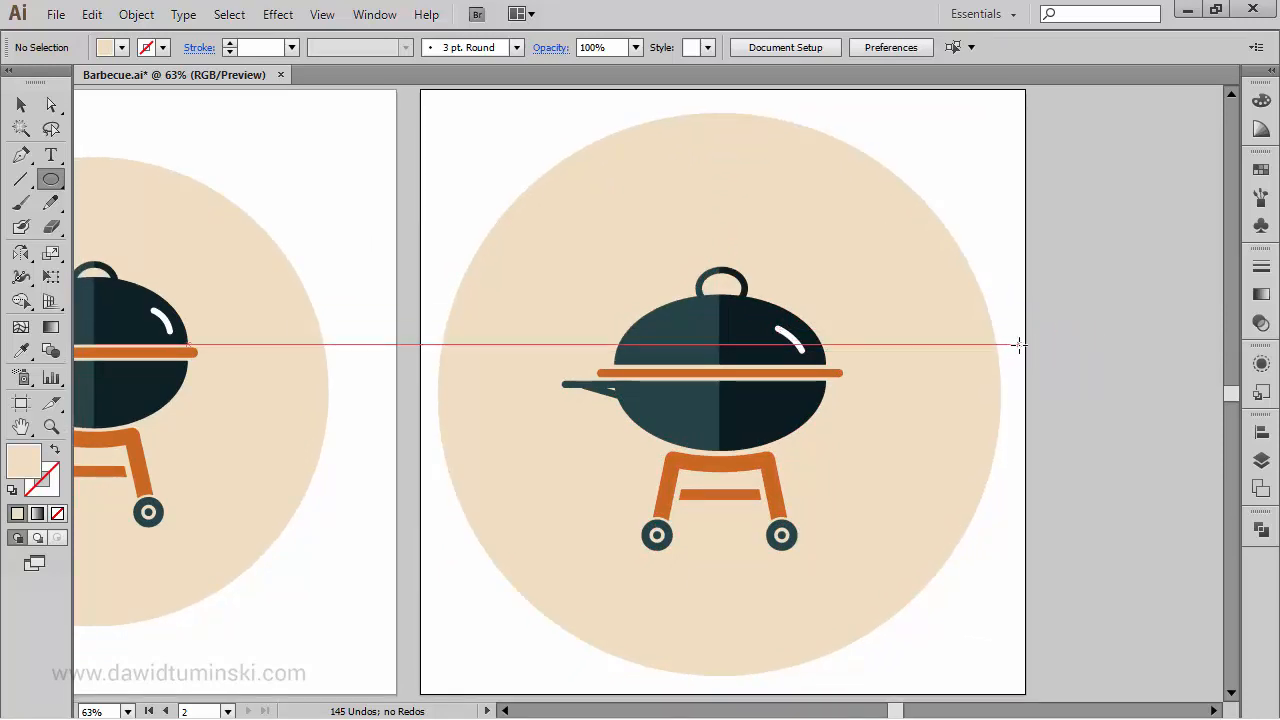
{"action": "mouse_move", "coordinate": [1030, 345]}
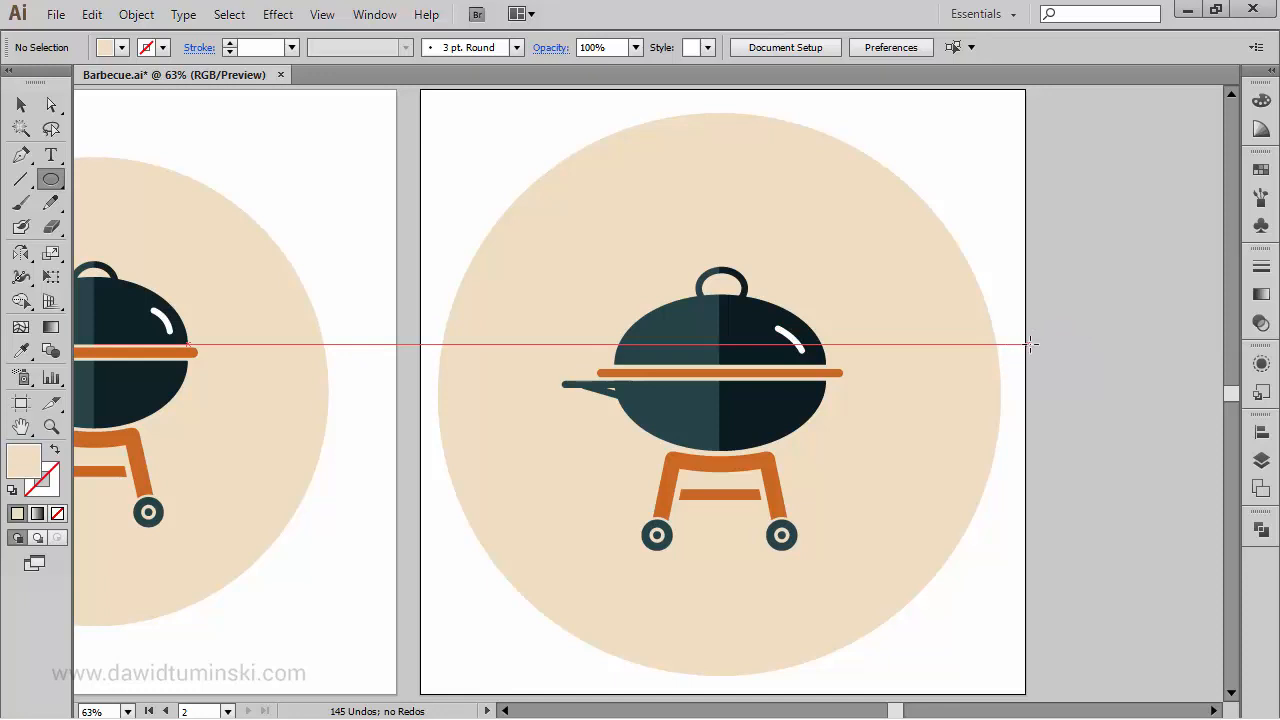